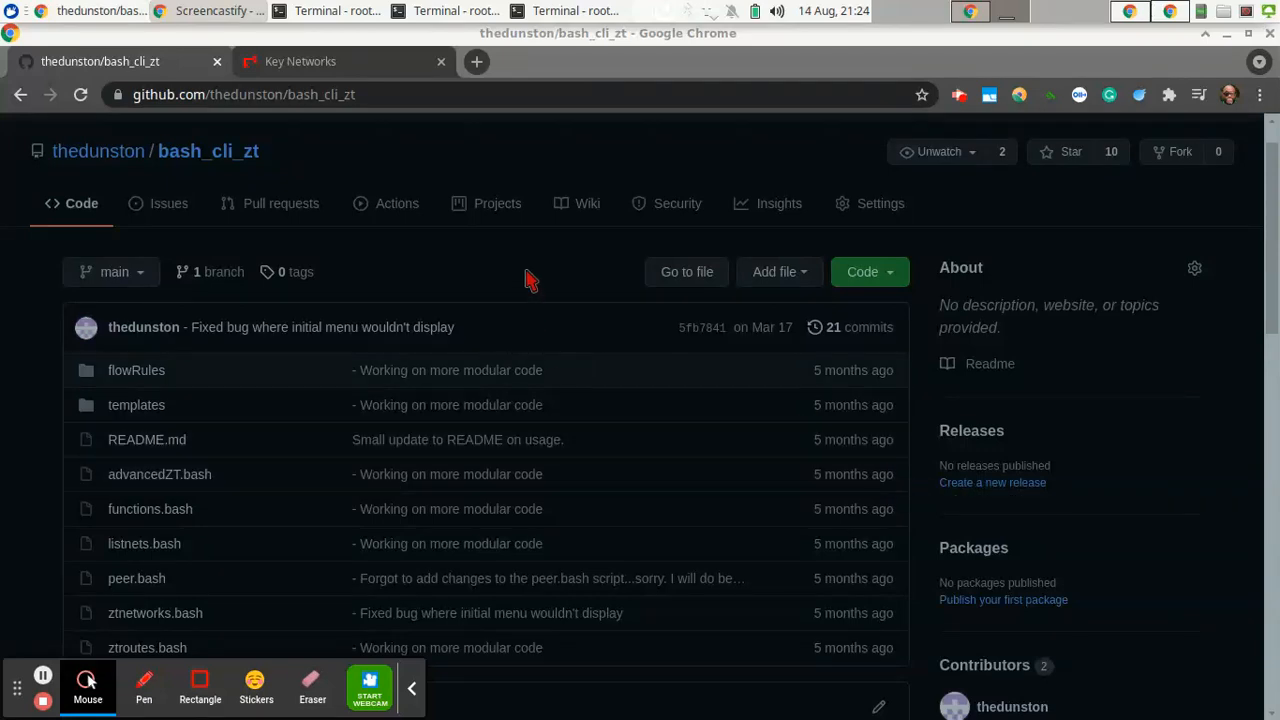
{"action": "mouse_move", "coordinate": [178, 172]}
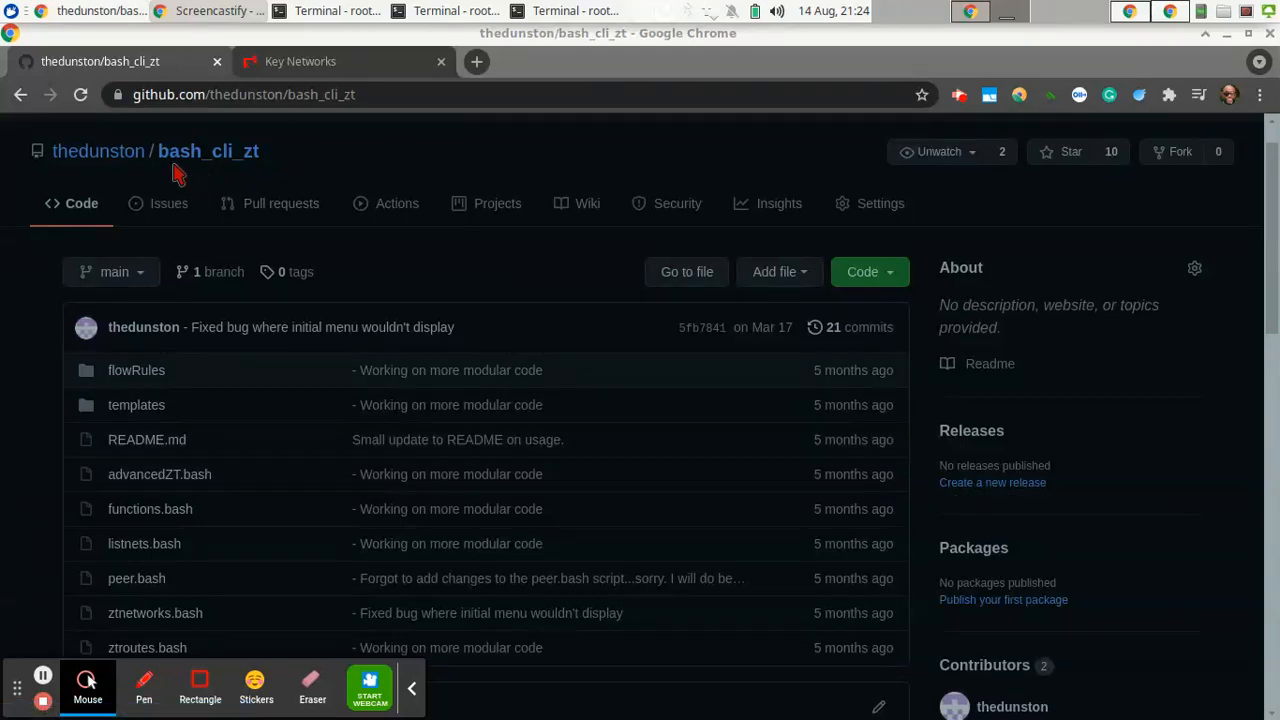
{"action": "mouse_move", "coordinate": [204, 249]}
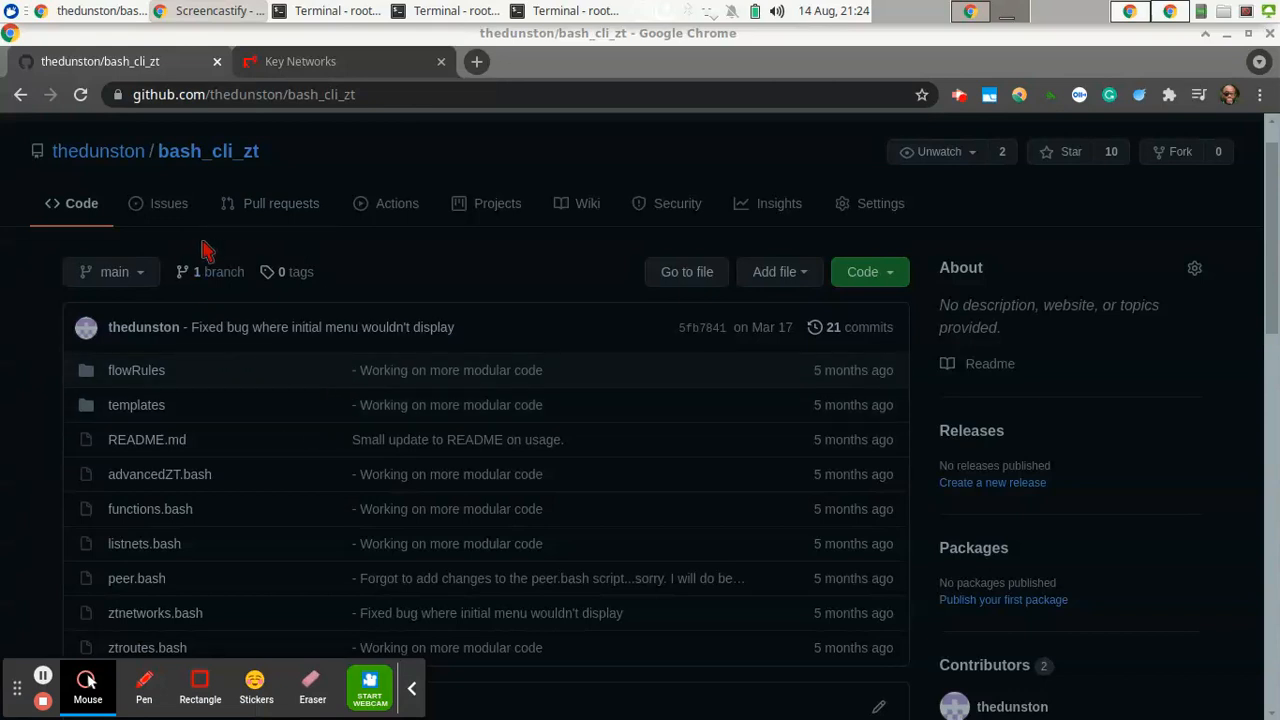
{"action": "mouse_move", "coordinate": [460, 270]}
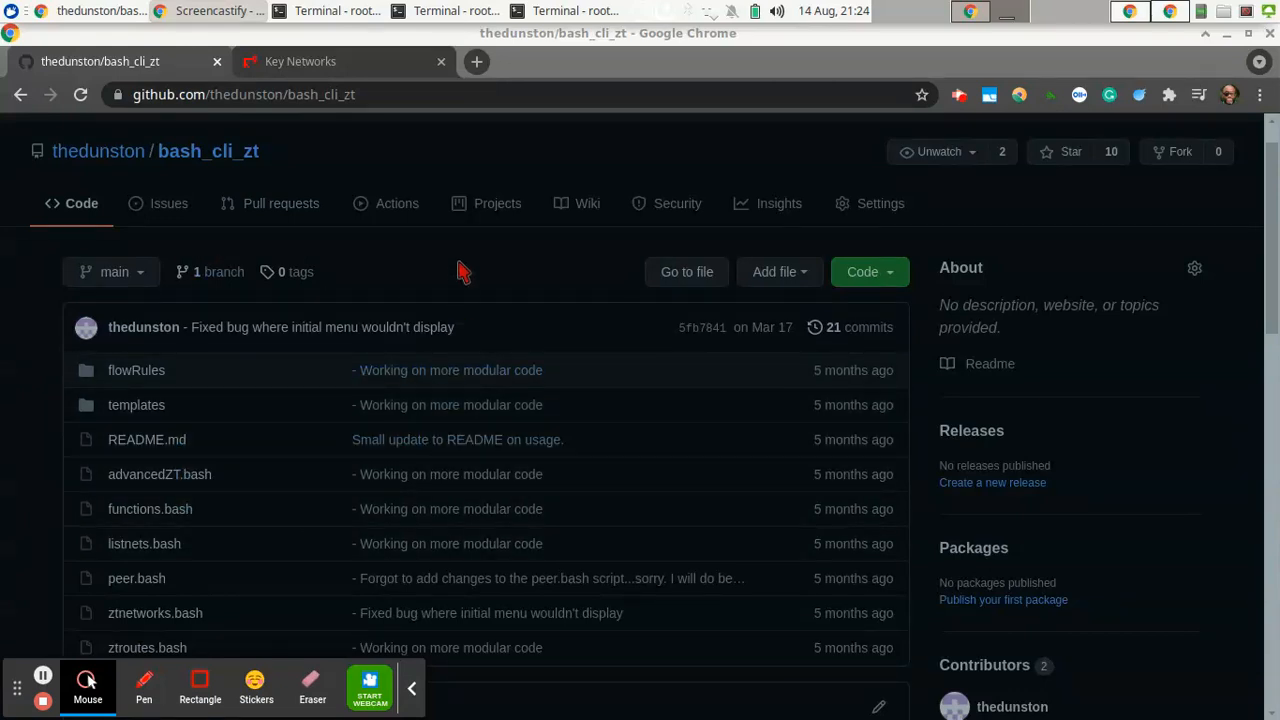
{"action": "mouse_move", "coordinate": [473, 268]}
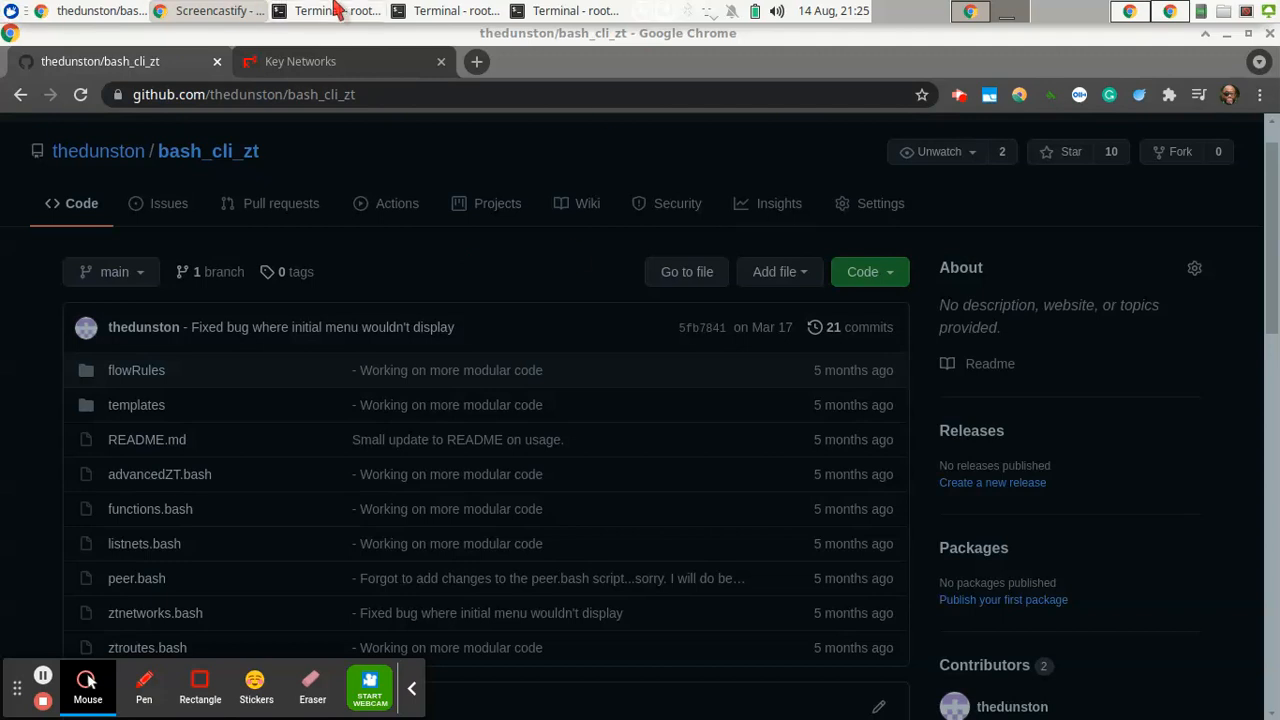
Step: Bring the root terminal windows forward and ready the grumpy shell
{"action": "left_click", "coordinate": [336, 11]}
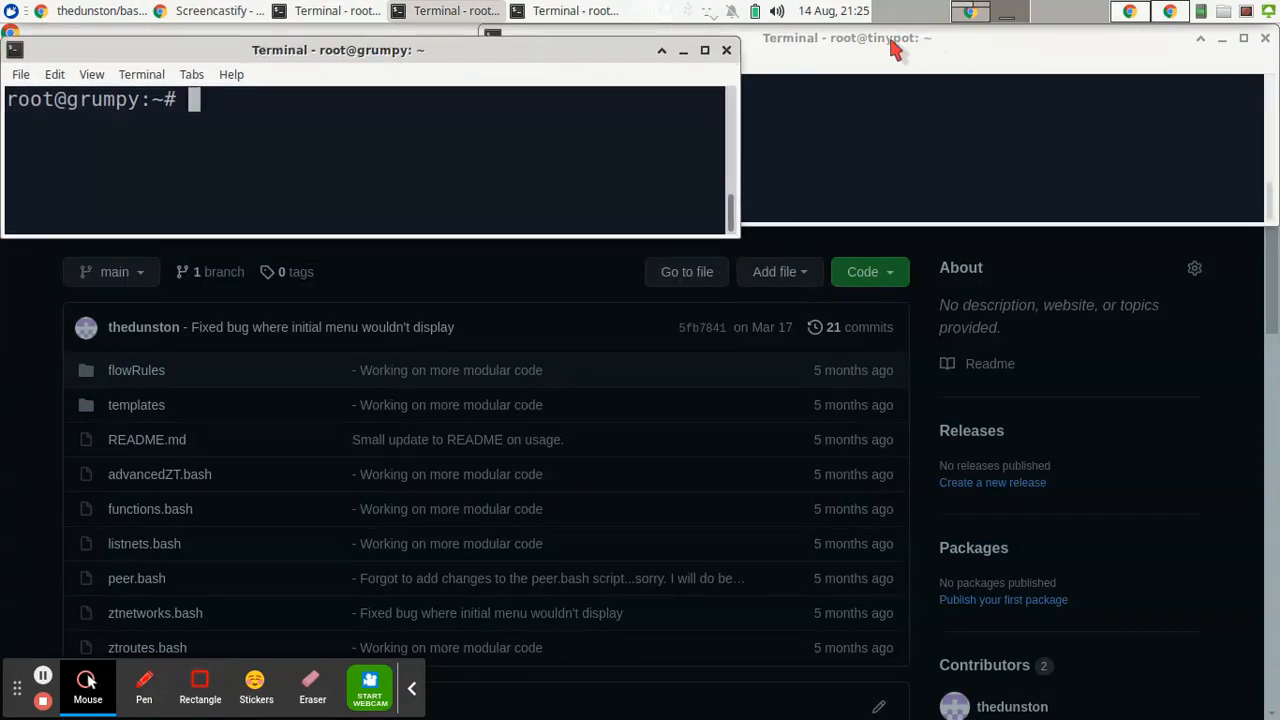
{"action": "left_click", "coordinate": [847, 38]}
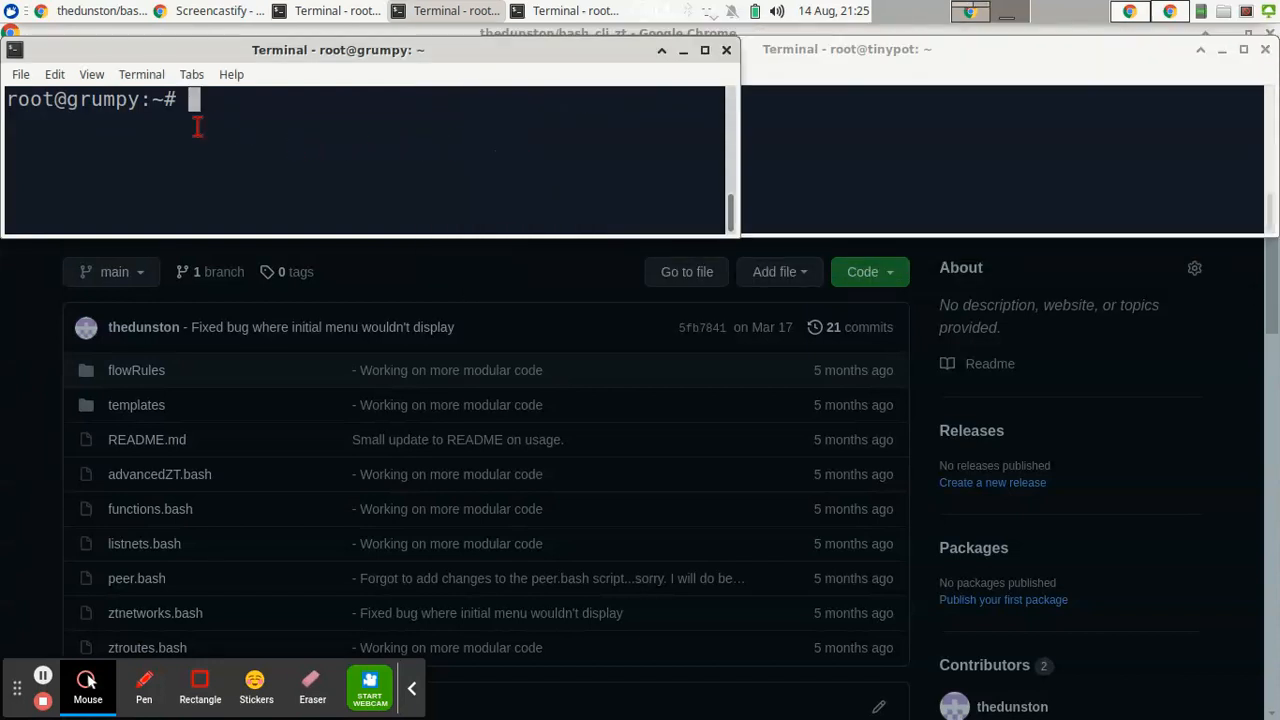
{"action": "mouse_move", "coordinate": [370, 130]}
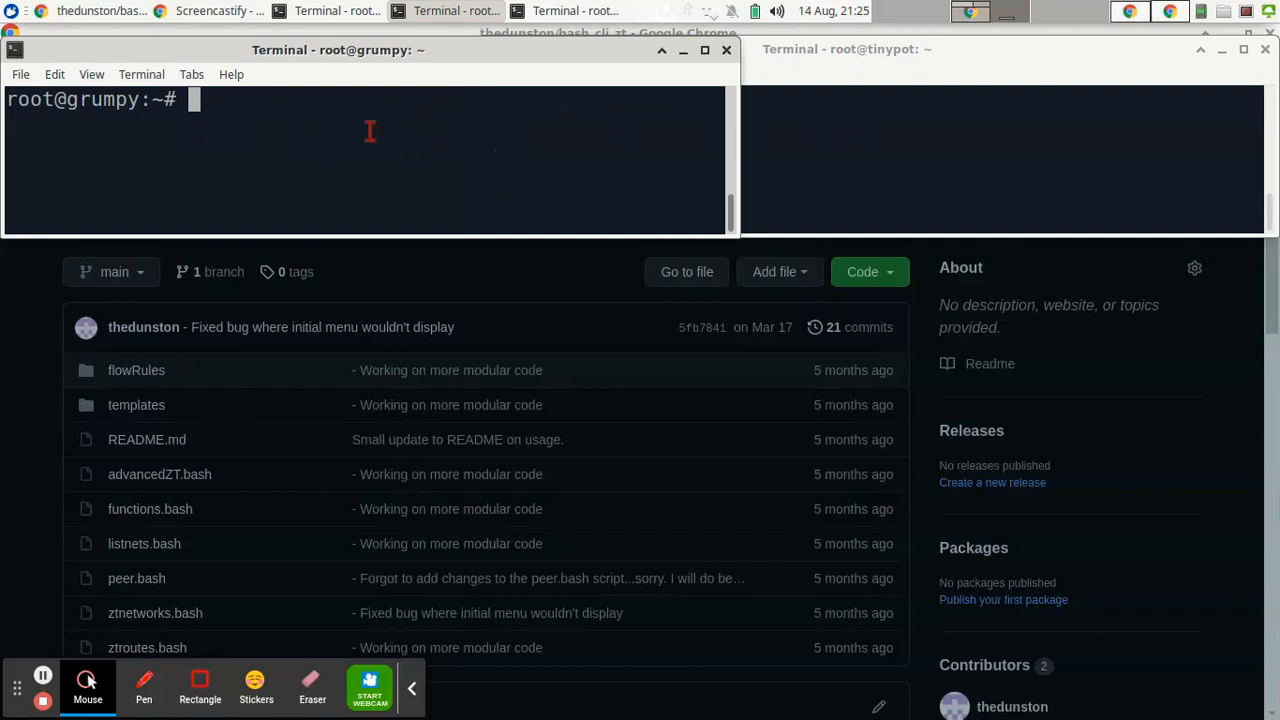
{"action": "mouse_move", "coordinate": [890, 150]}
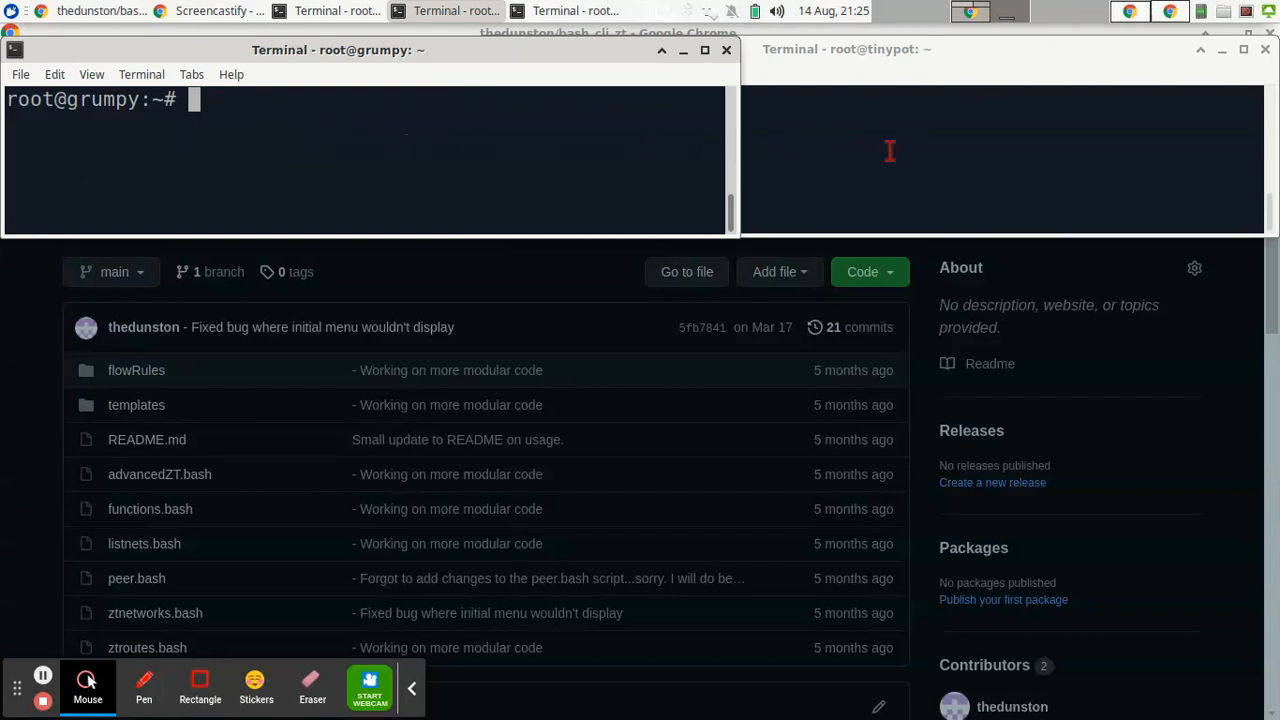
{"action": "mouse_move", "coordinate": [357, 85]}
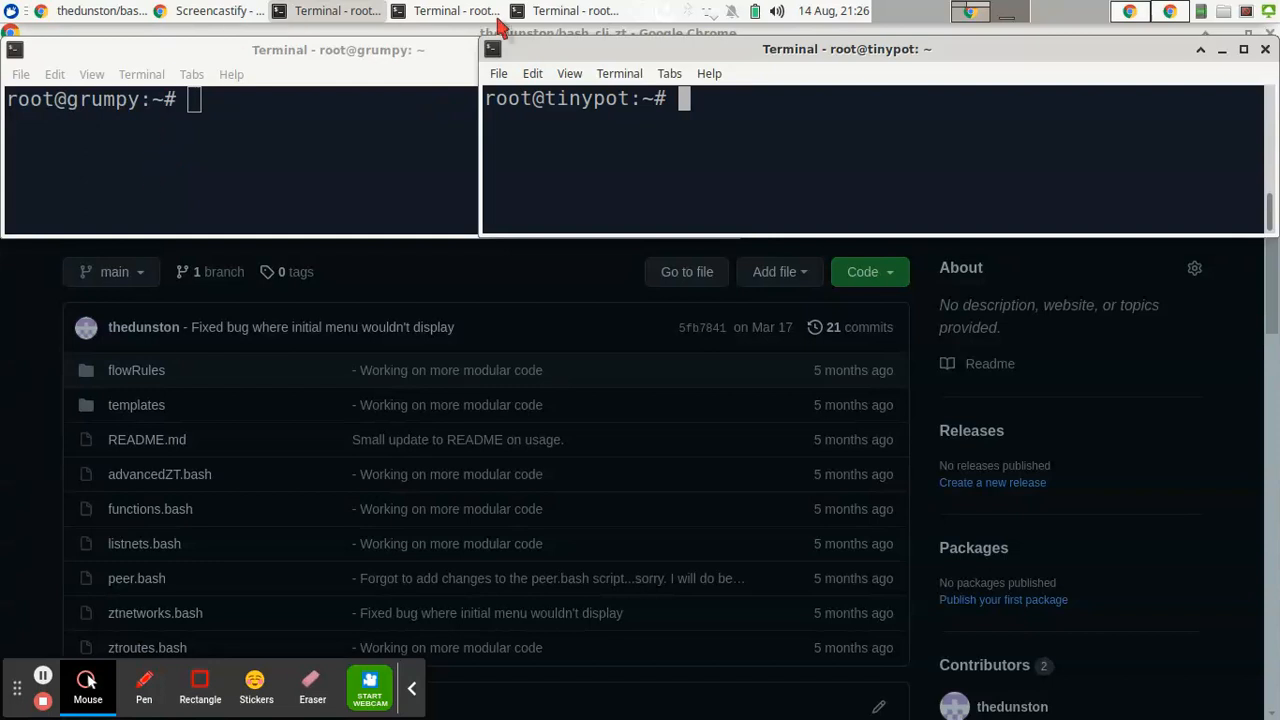
{"action": "mouse_move", "coordinate": [175, 130]}
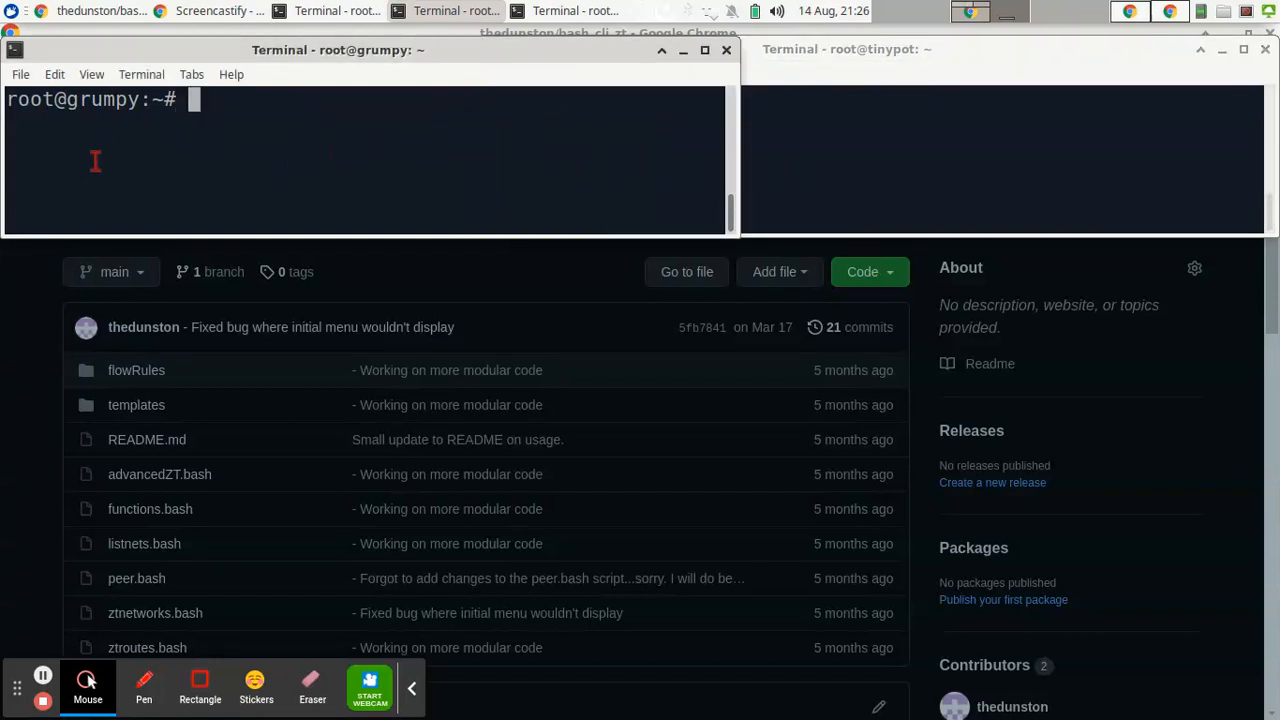
{"action": "left_click", "coordinate": [847, 49]}
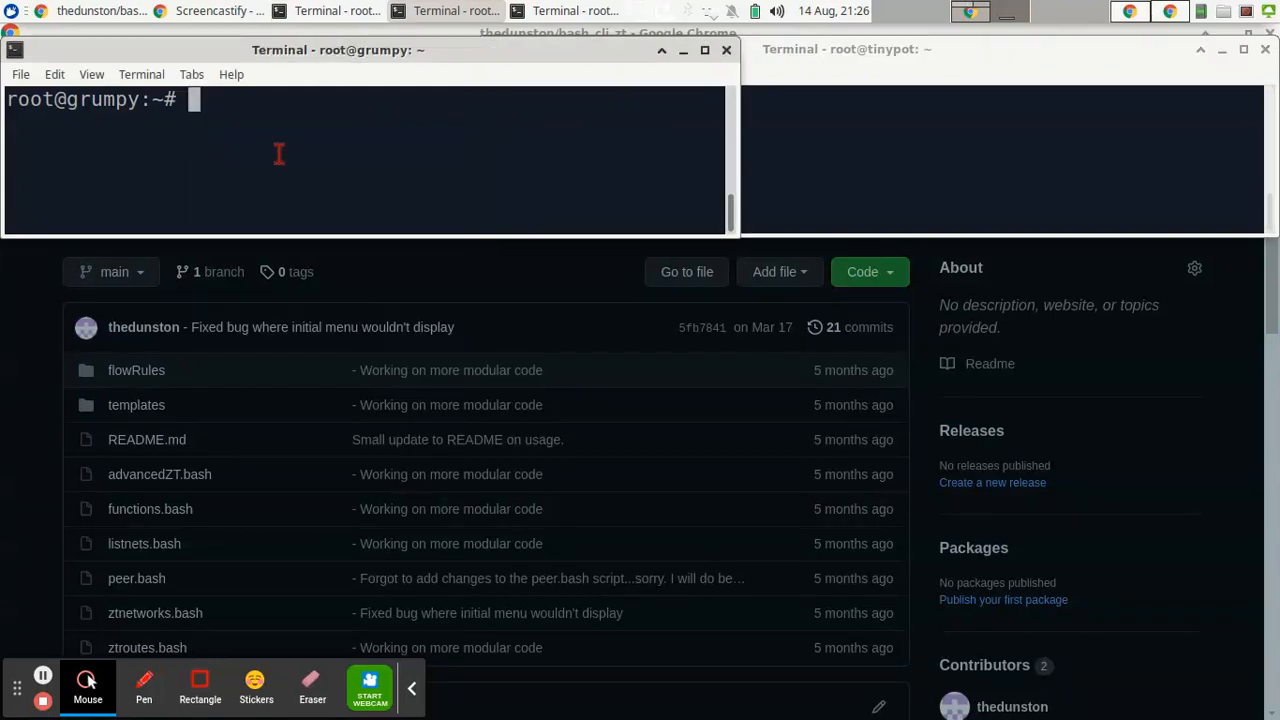
{"action": "mouse_move", "coordinate": [840, 148]}
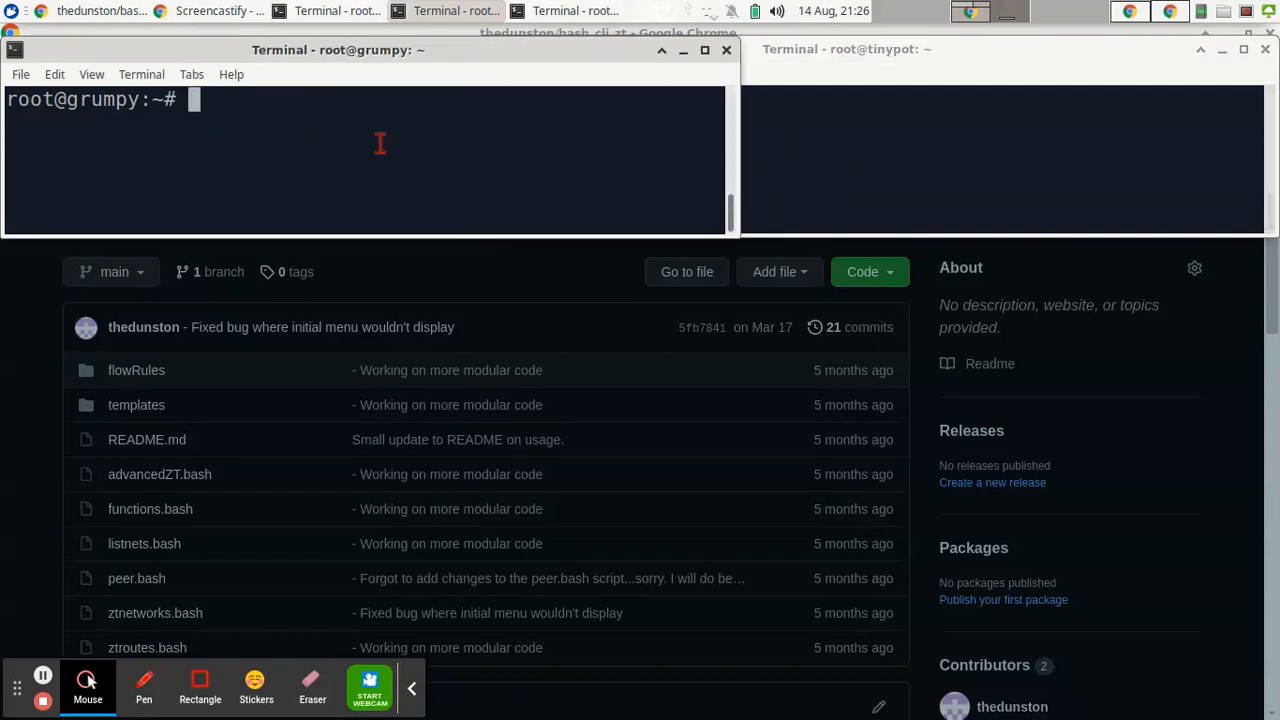
{"action": "mouse_move", "coordinate": [220, 226]}
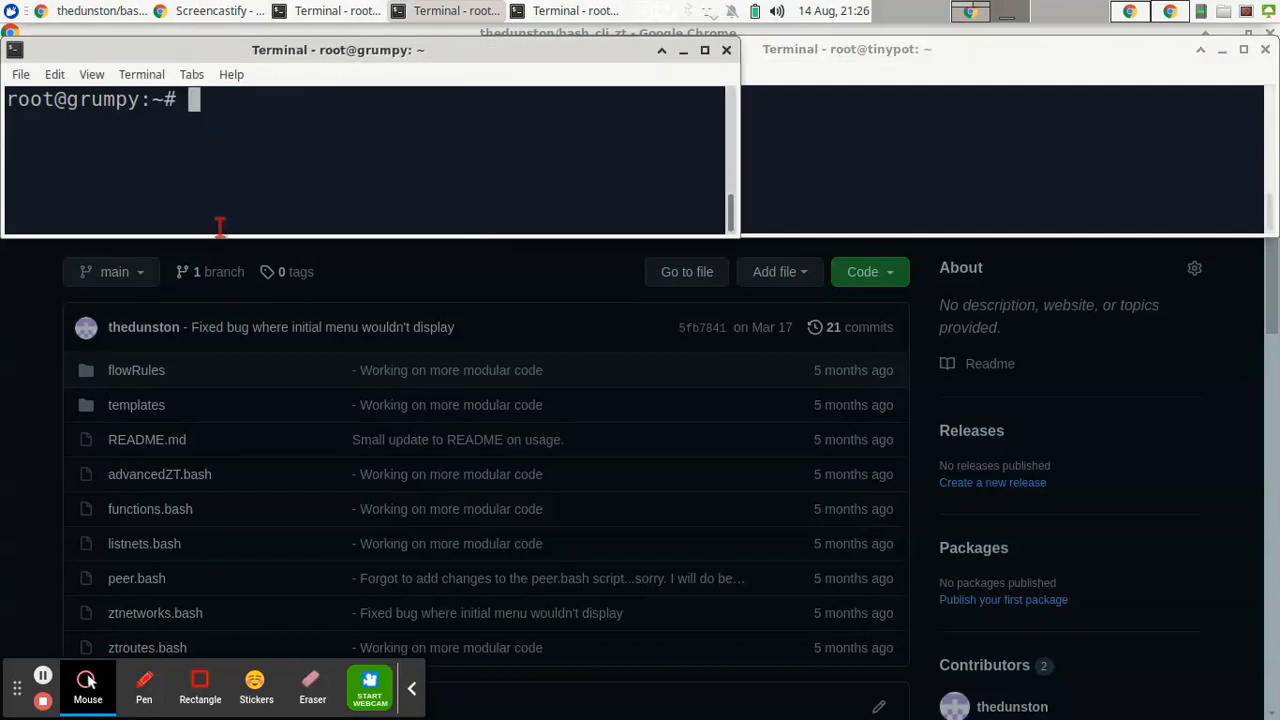
{"action": "mouse_move", "coordinate": [580, 75]}
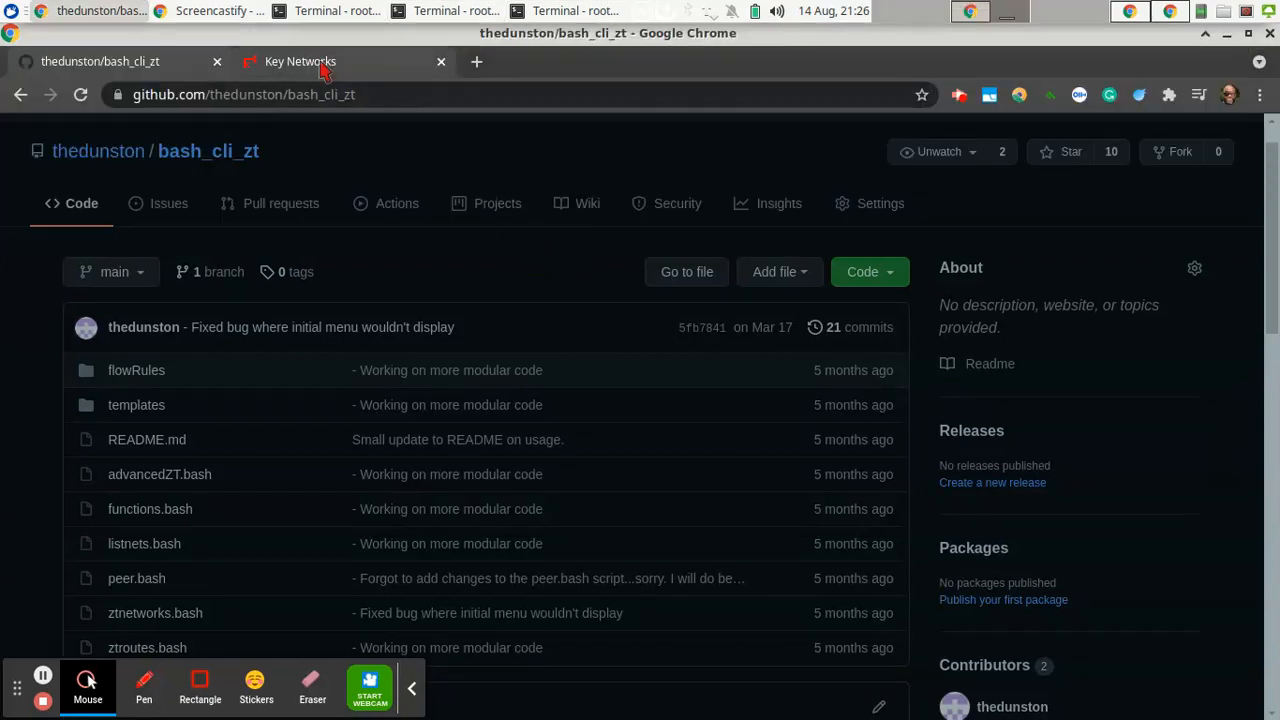
Step: Switch to the Key Networks ztncui page and scroll through its Certificate and Screenshots sections
{"action": "left_click", "coordinate": [300, 61]}
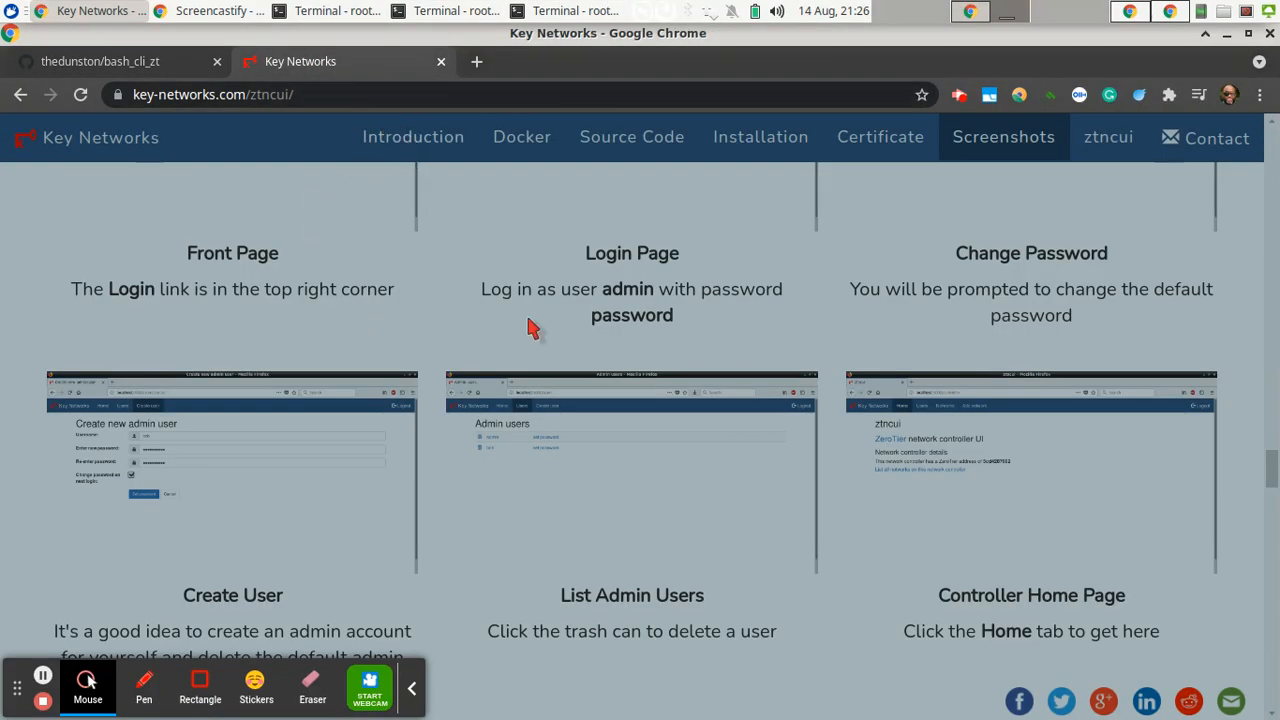
{"action": "scroll", "scroll_direction": "up", "scroll_amount": 3}
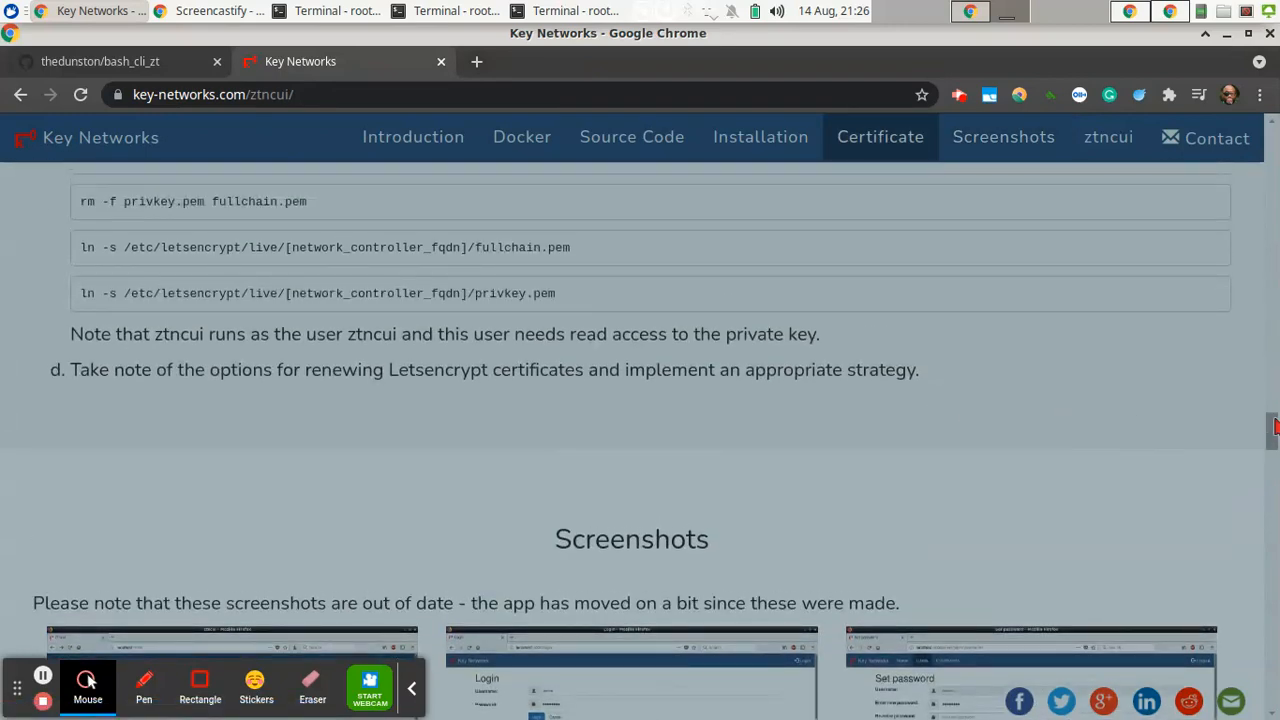
{"action": "scroll", "scroll_direction": "down", "scroll_amount": 3}
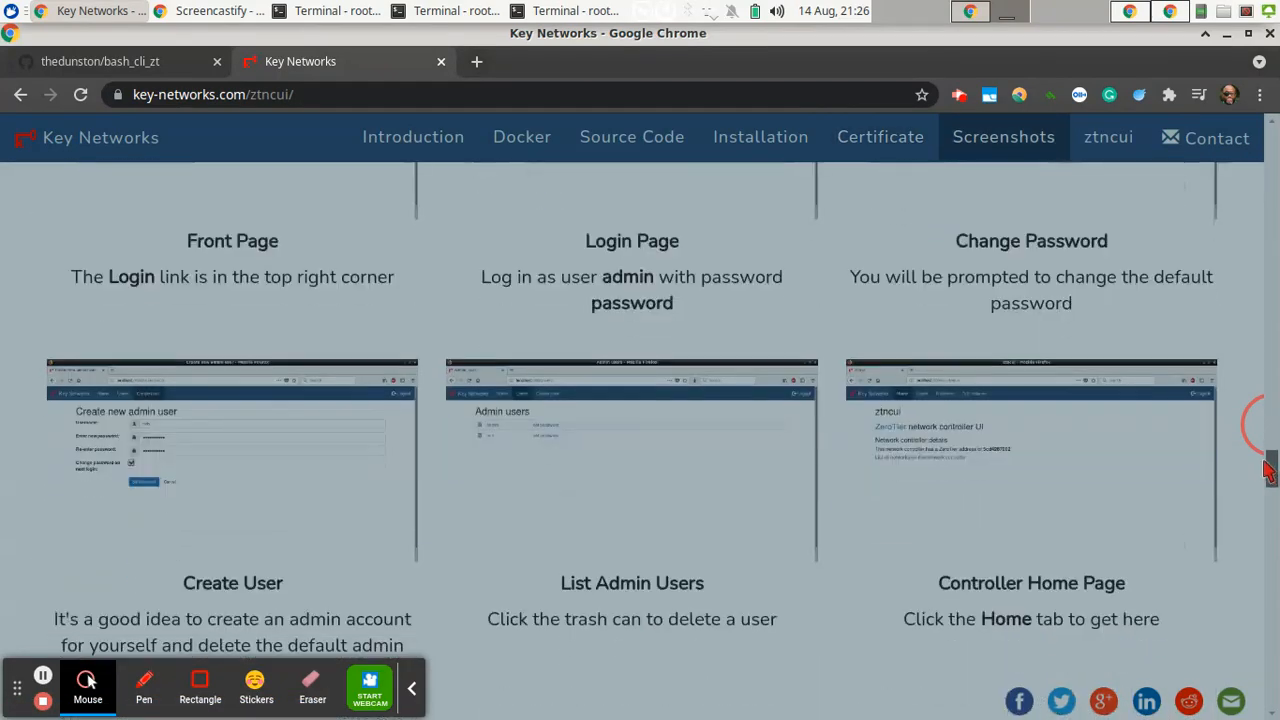
{"action": "scroll", "scroll_direction": "down", "scroll_amount": 3}
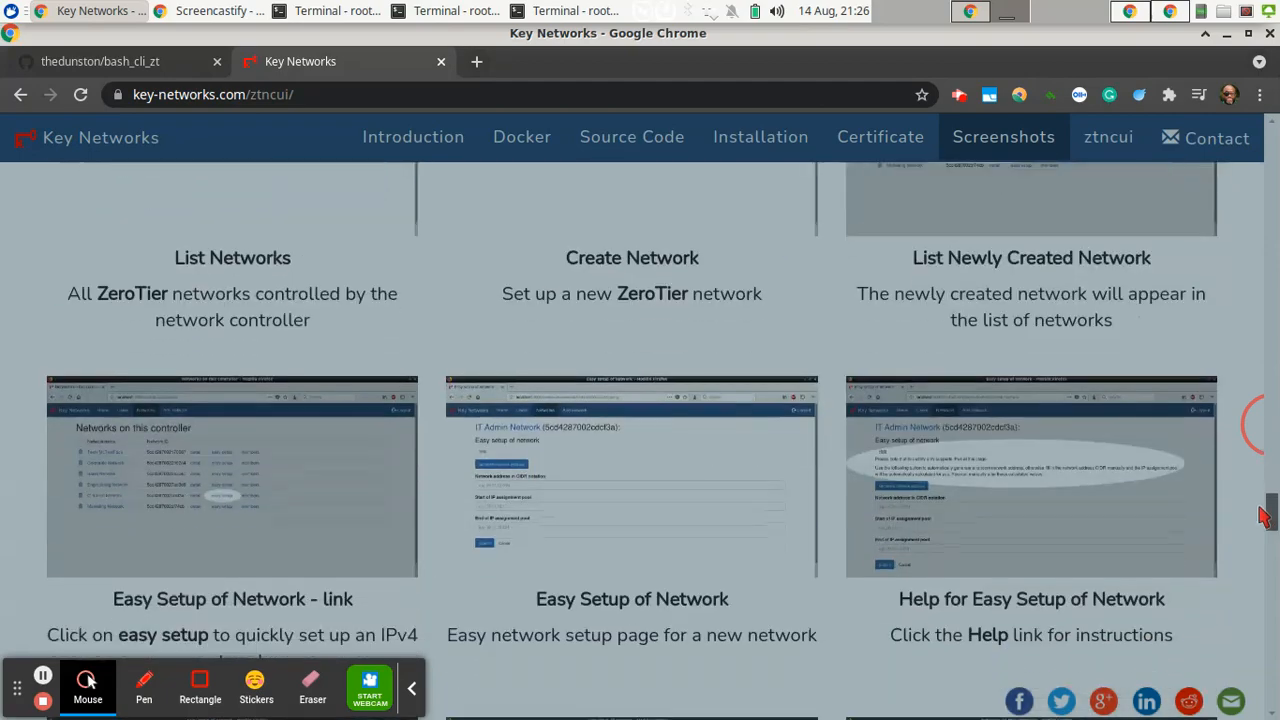
{"action": "scroll", "scroll_direction": "down", "scroll_amount": 3}
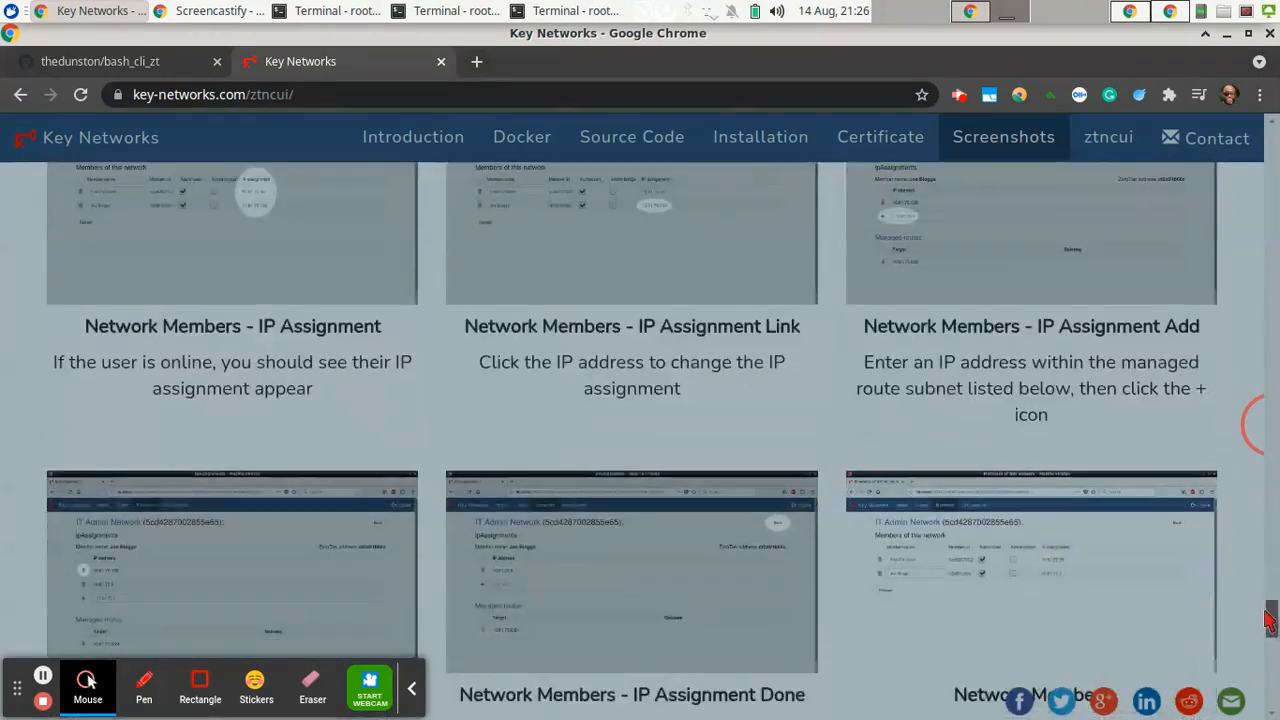
{"action": "scroll", "scroll_direction": "down", "scroll_amount": 3}
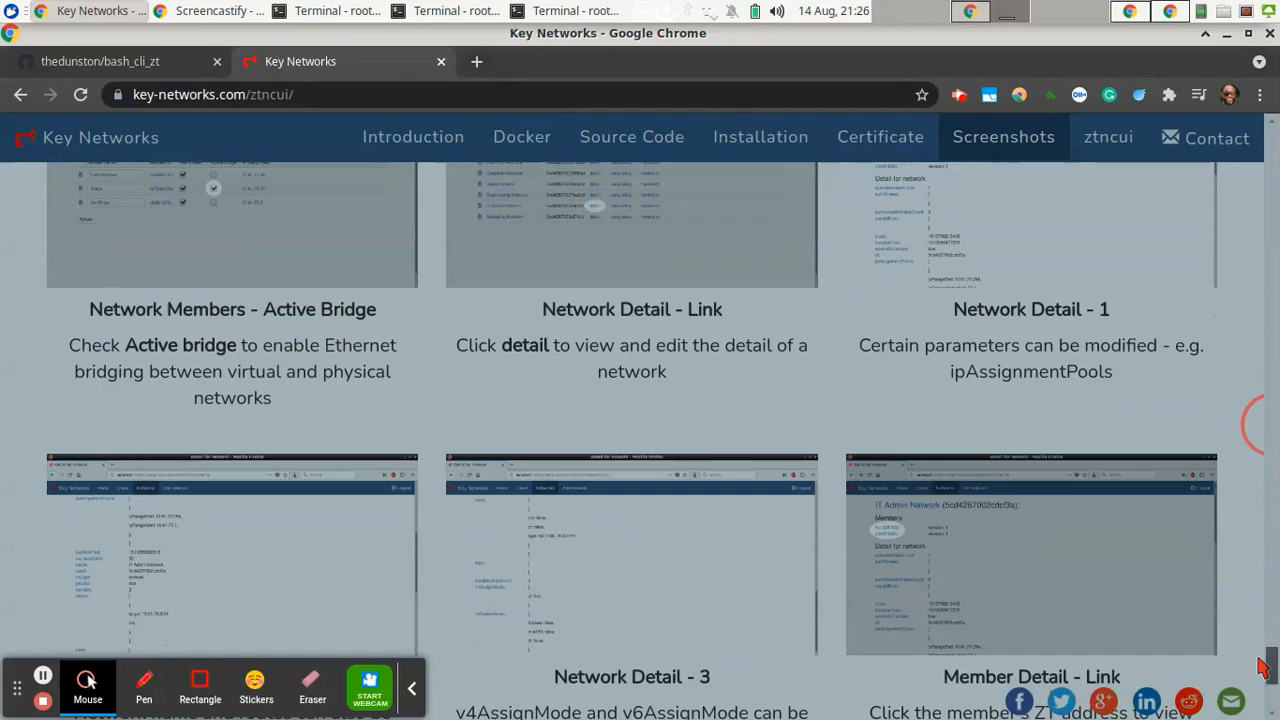
{"action": "scroll", "scroll_direction": "up", "scroll_amount": 3}
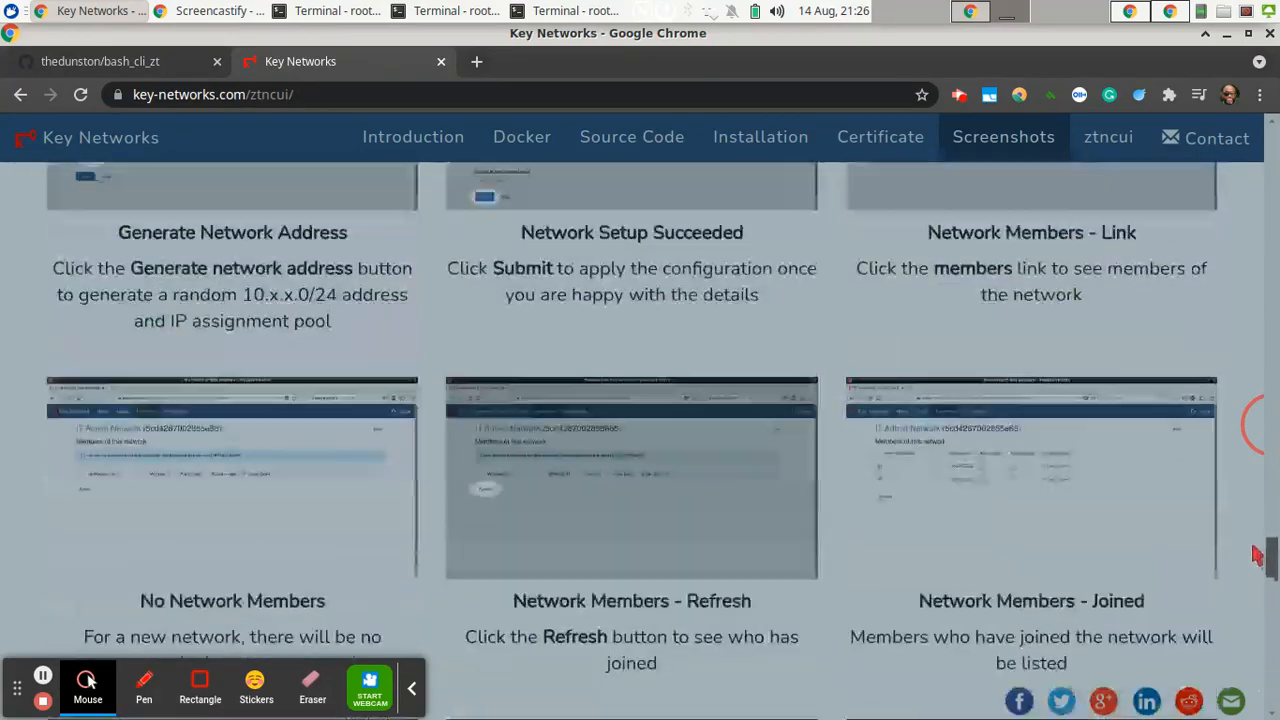
{"action": "scroll", "scroll_direction": "up", "scroll_amount": 3}
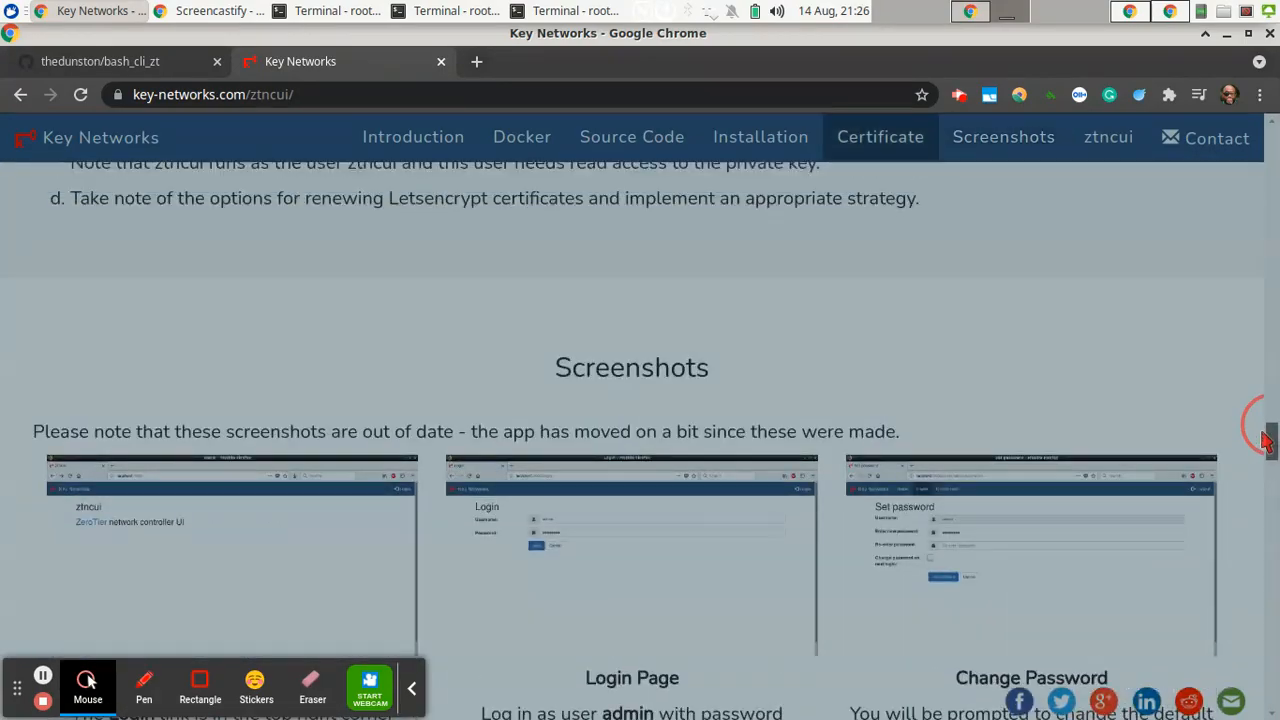
{"action": "scroll", "scroll_direction": "up", "scroll_amount": 3}
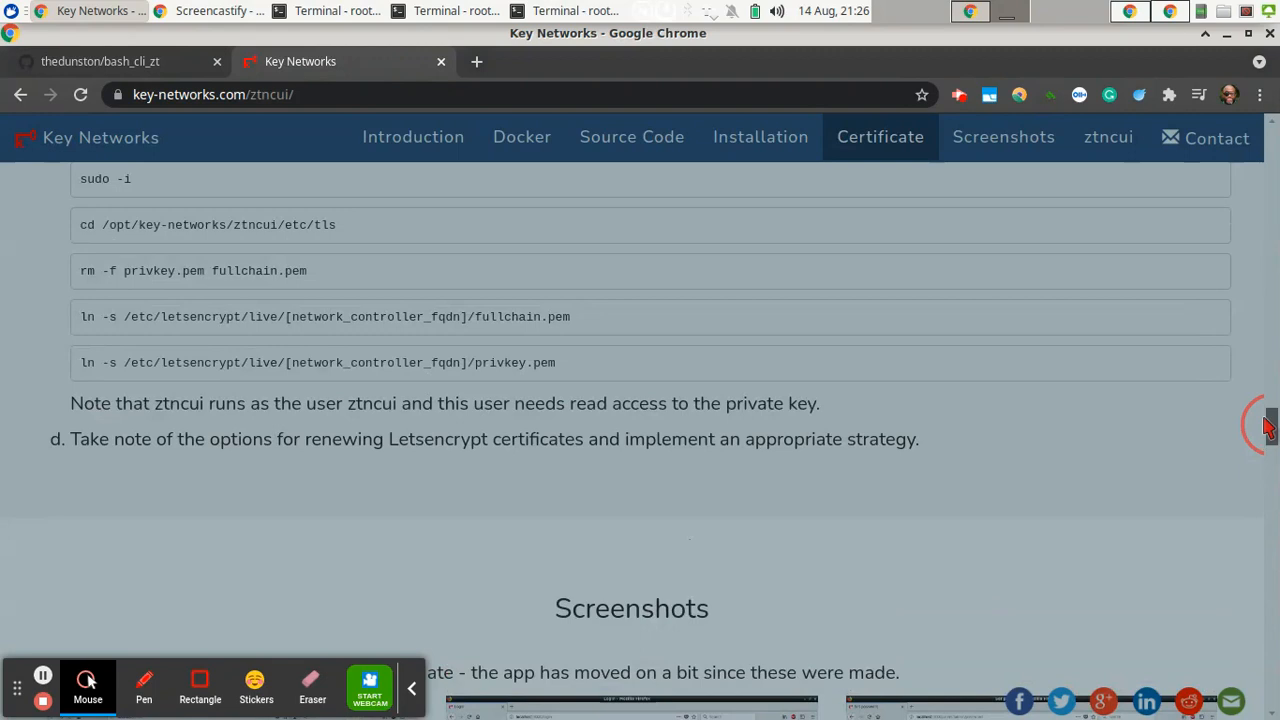
{"action": "scroll", "scroll_direction": "down", "scroll_amount": 3}
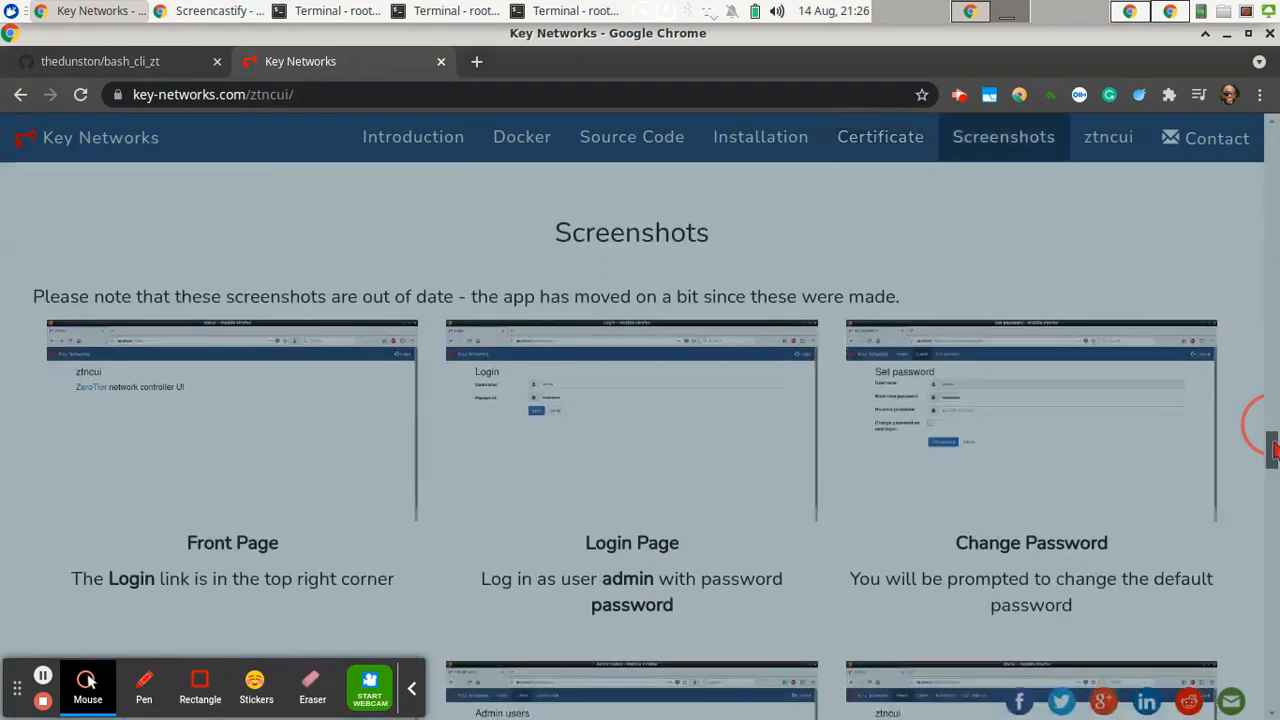
{"action": "mouse_move", "coordinate": [820, 471]}
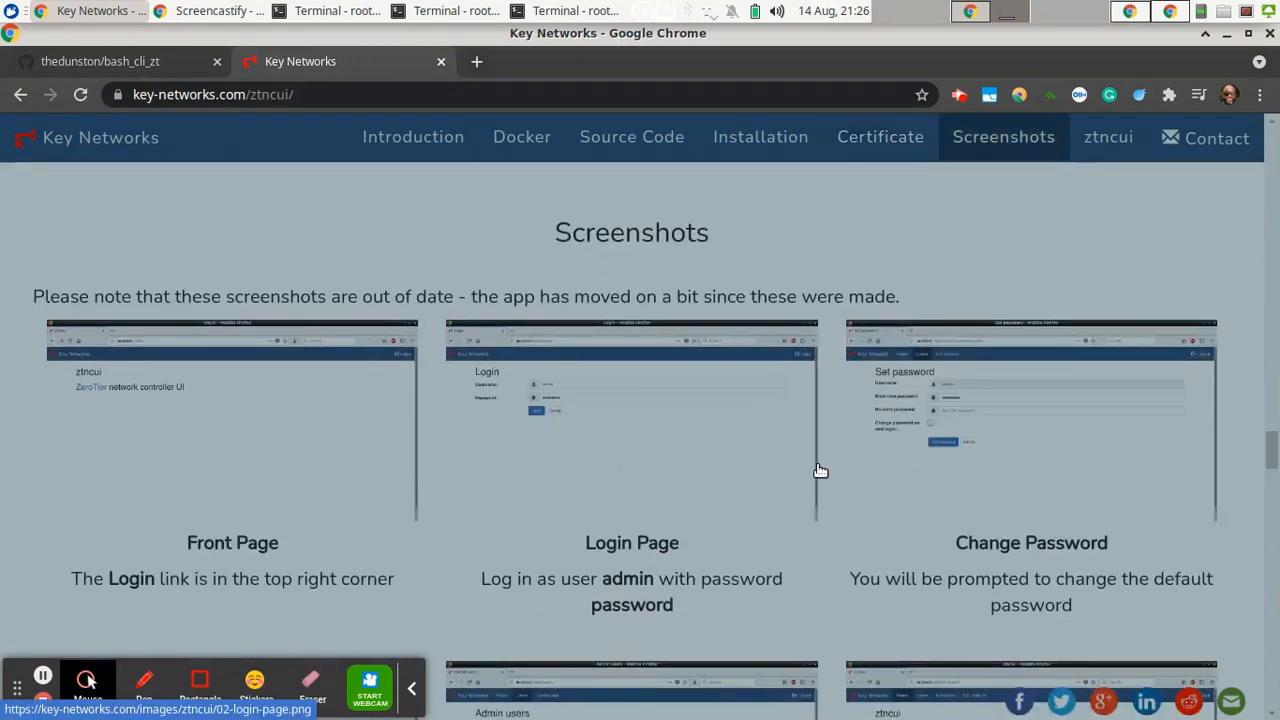
{"action": "mouse_move", "coordinate": [632, 430]}
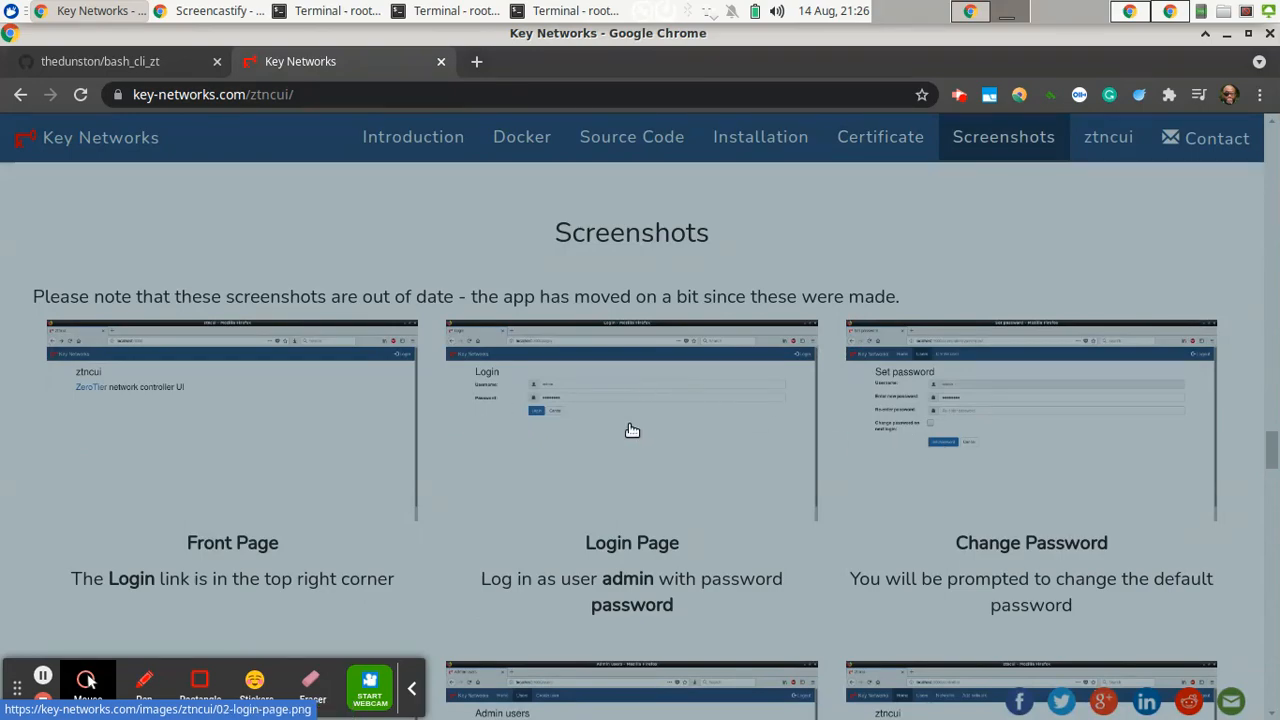
{"action": "scroll", "scroll_direction": "down", "scroll_amount": 3}
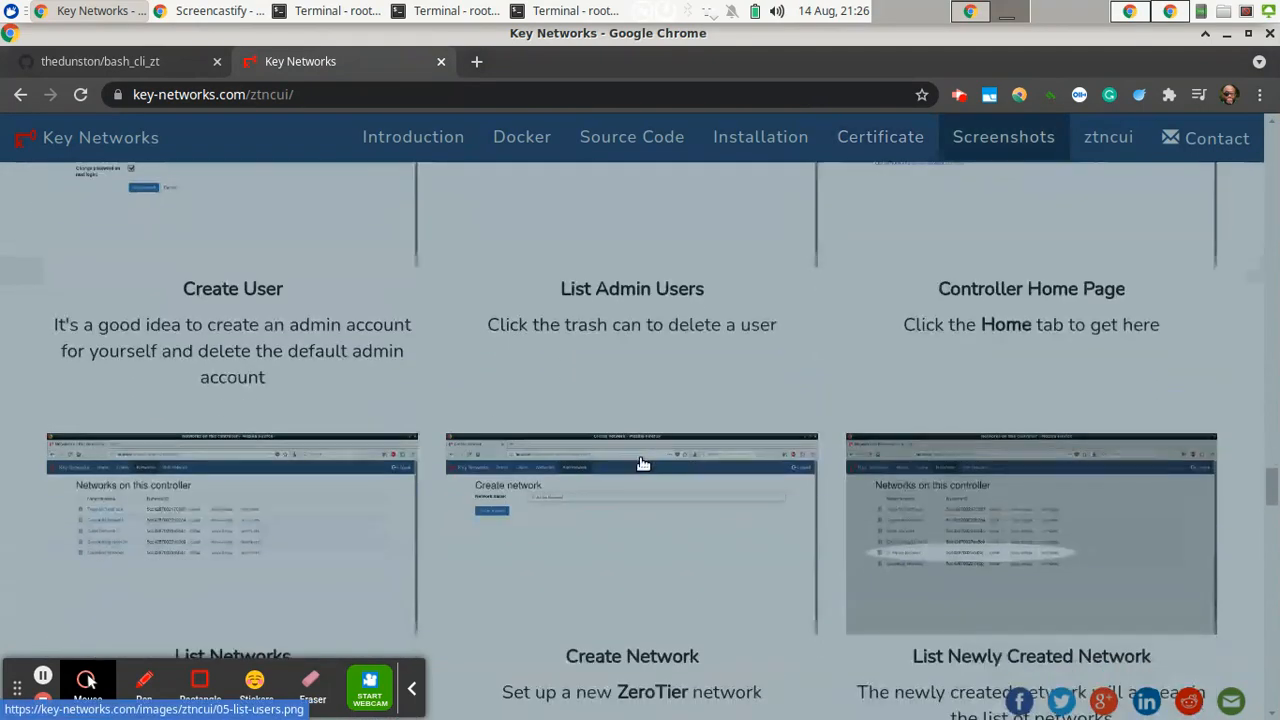
Step: Return to the bash_cli_zt repository and show its Code clone address
{"action": "left_click", "coordinate": [100, 61]}
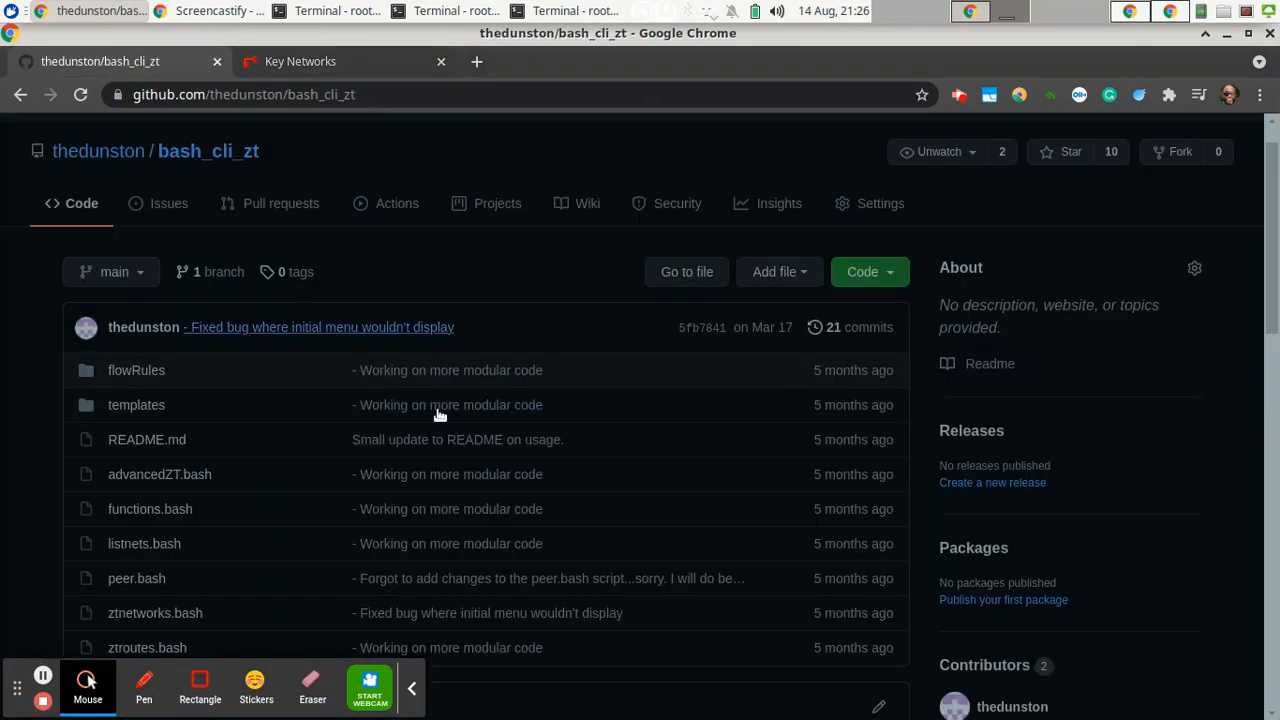
{"action": "left_click", "coordinate": [862, 271]}
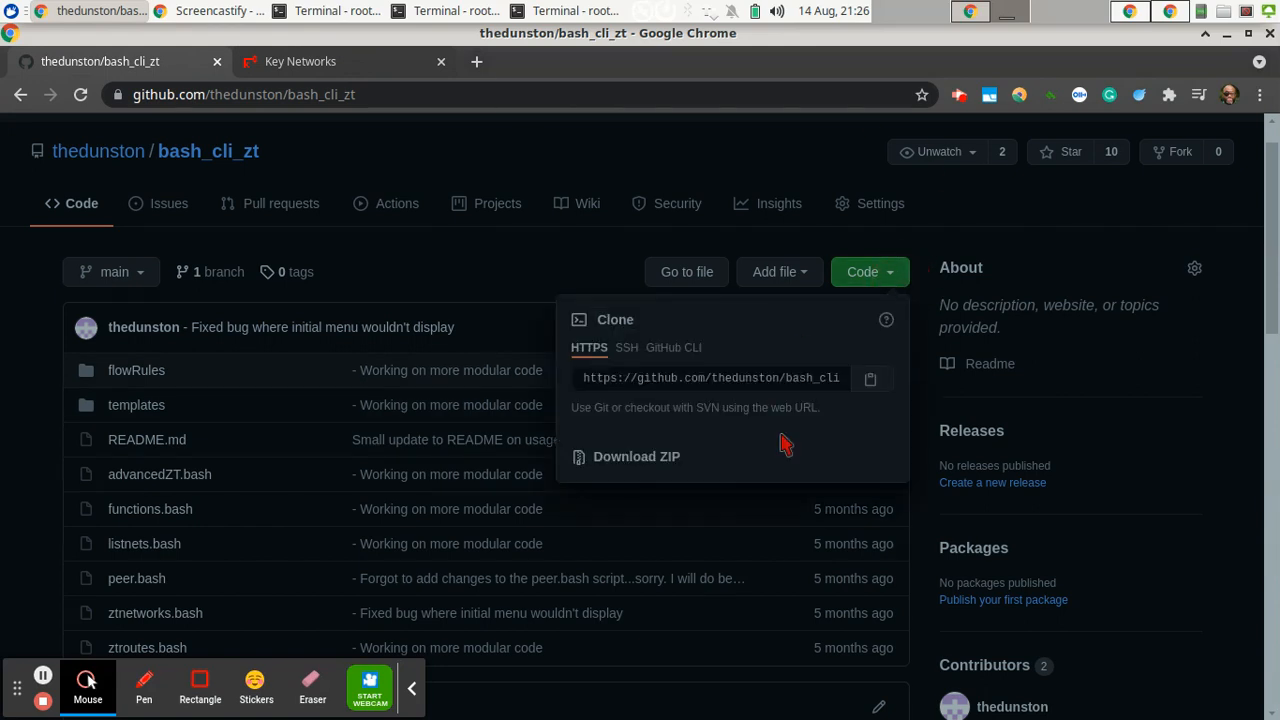
{"action": "right_click", "coordinate": [637, 456]}
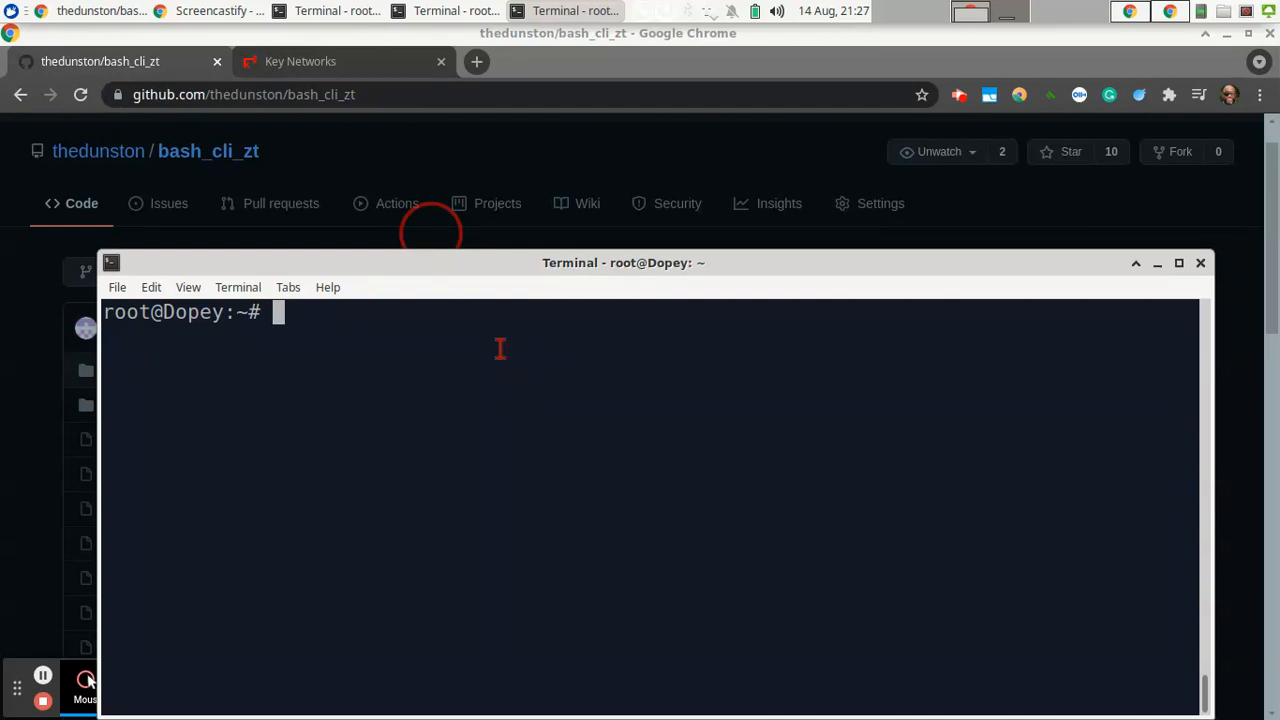
{"action": "mouse_move", "coordinate": [575, 290]}
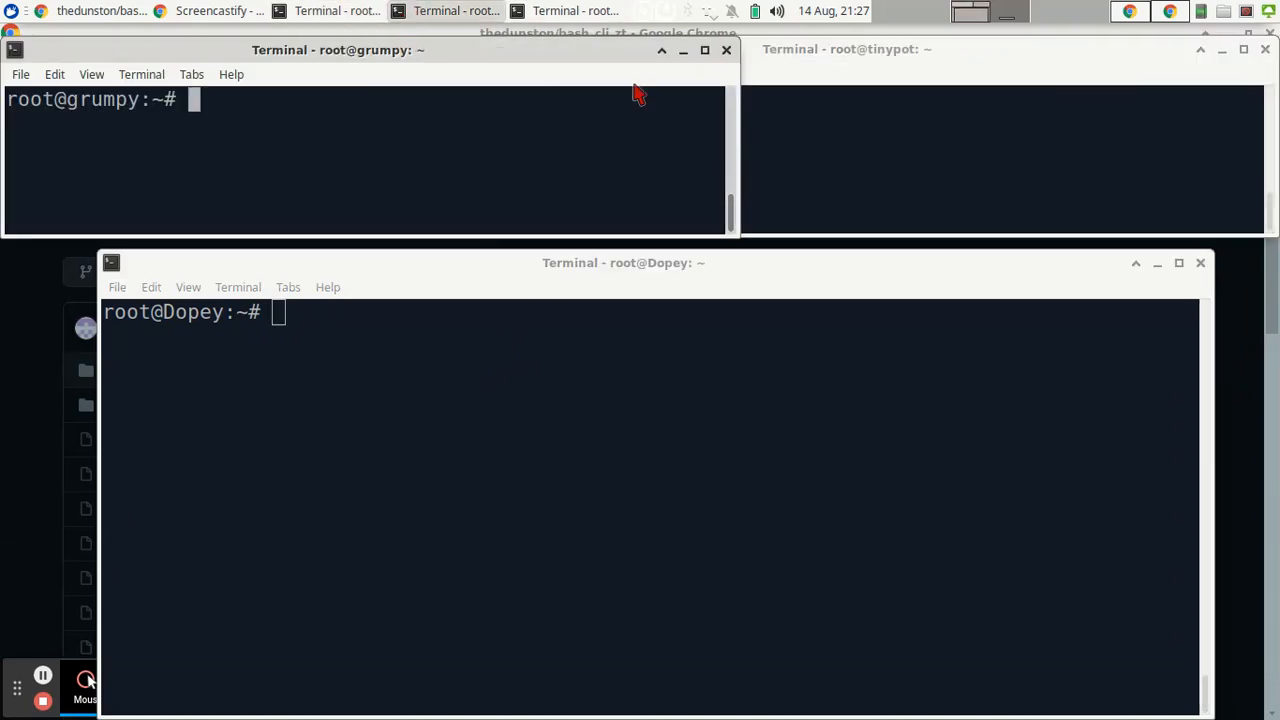
{"action": "mouse_move", "coordinate": [370, 175]}
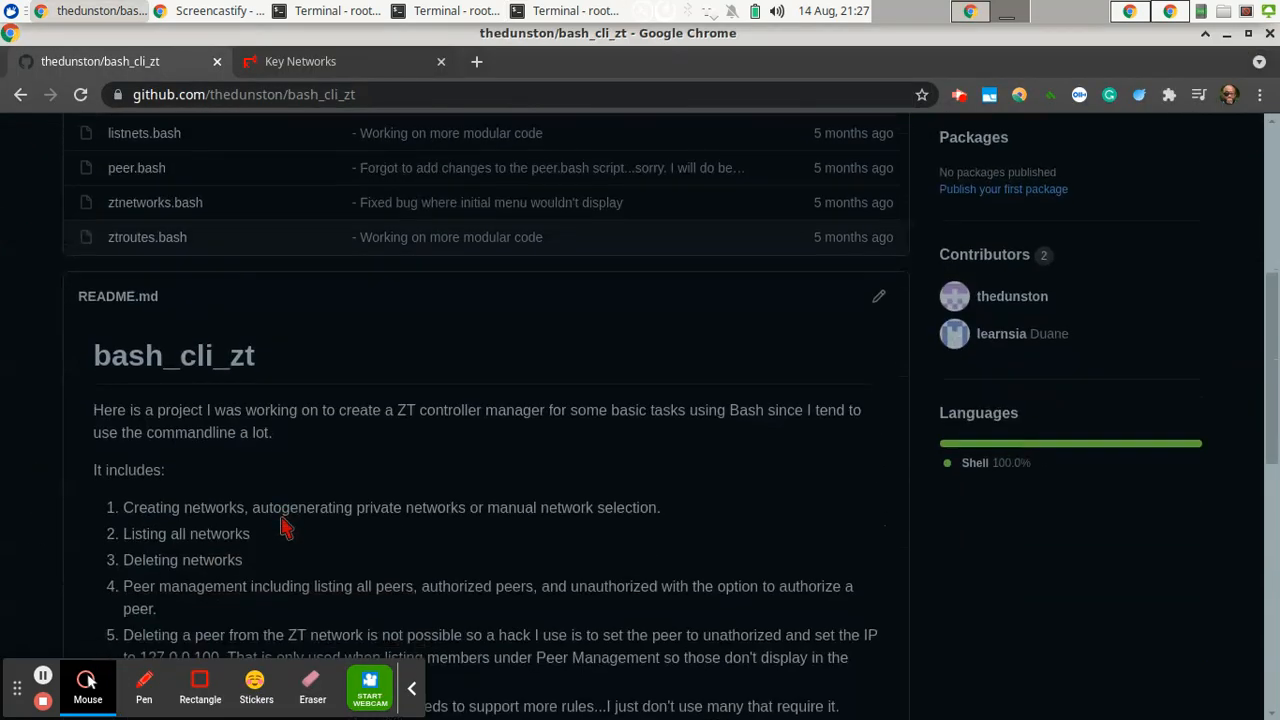
Step: Scroll the README toward Requirements and Usage, then return to the terminal windows
{"action": "scroll", "scroll_direction": "down", "scroll_amount": 3}
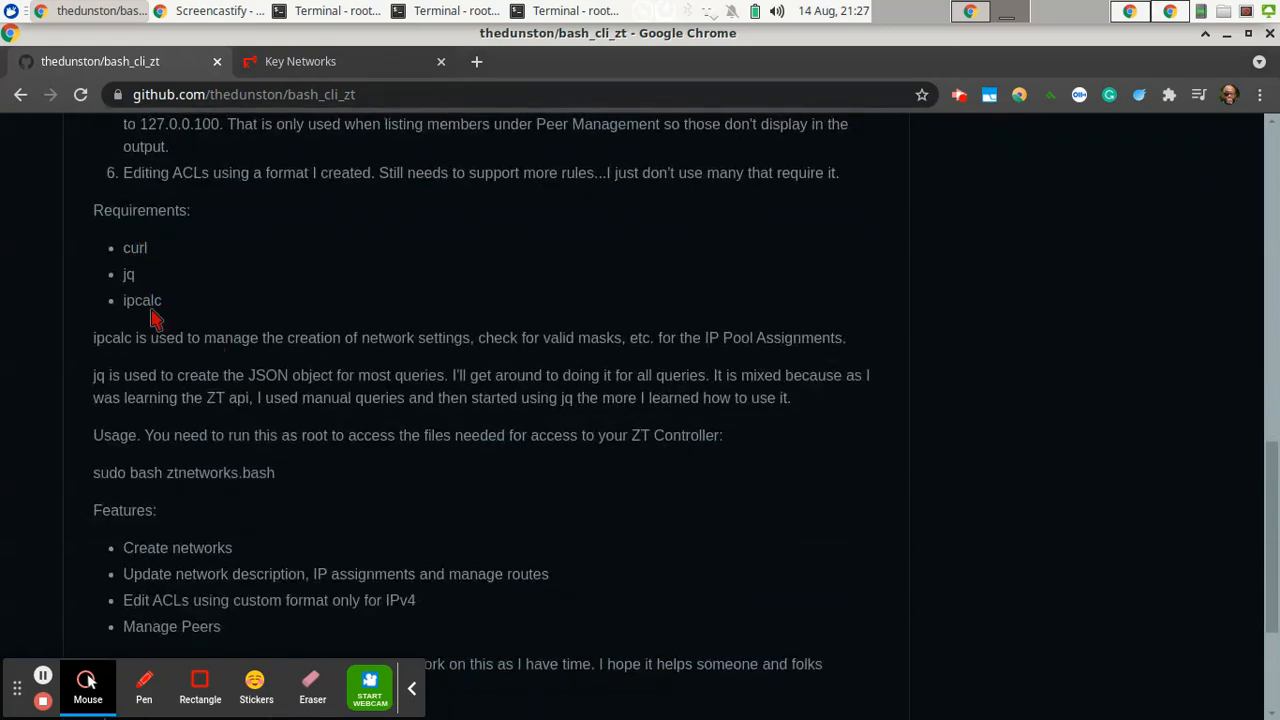
{"action": "mouse_move", "coordinate": [810, 425]}
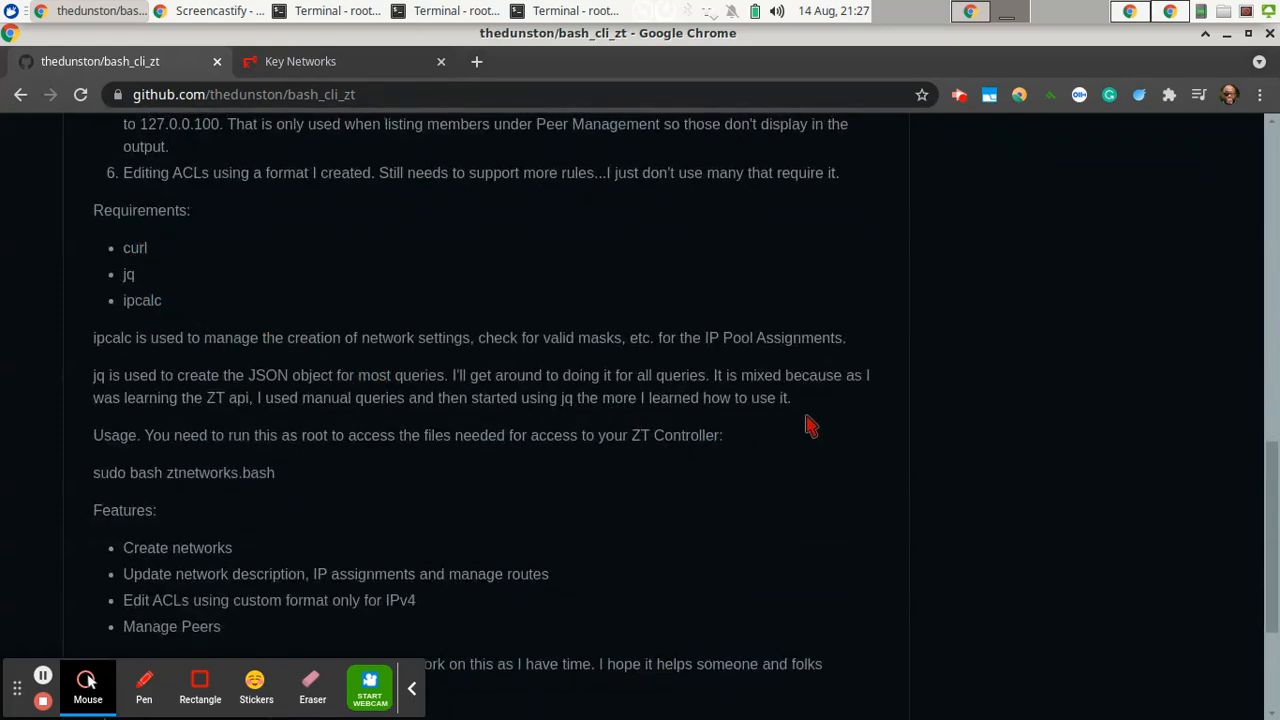
{"action": "left_click", "coordinate": [567, 11]}
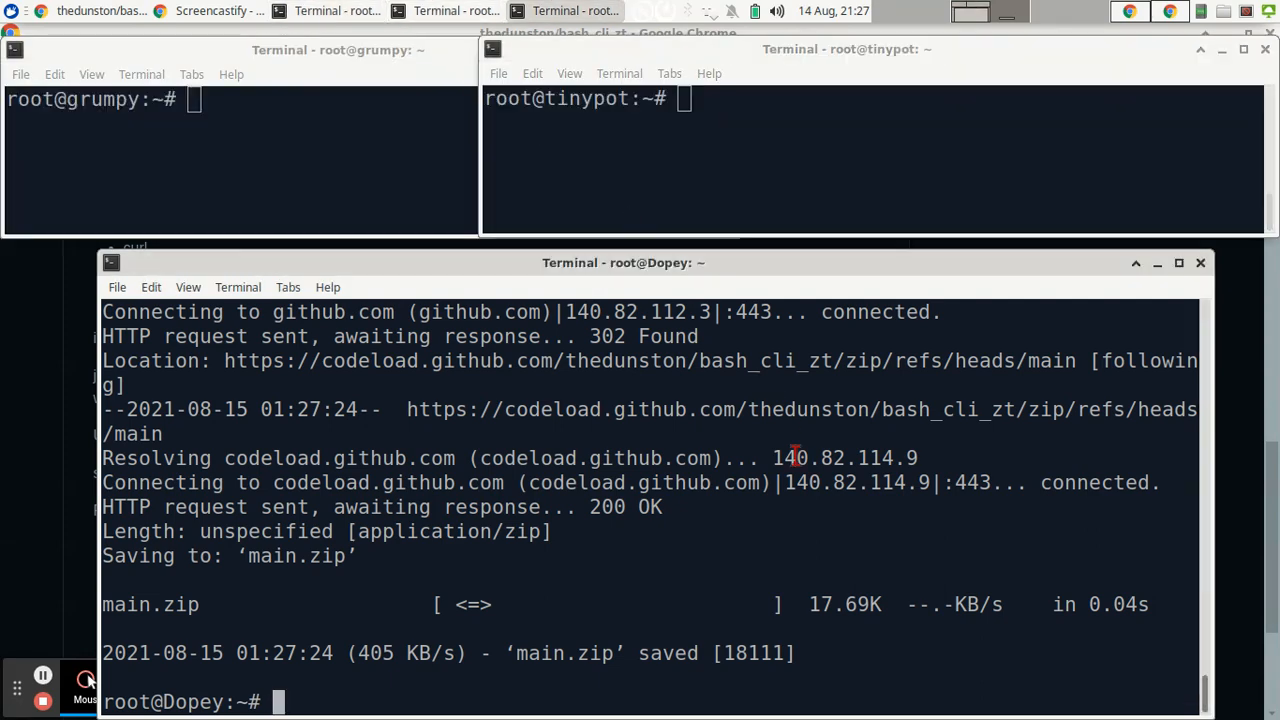
Step: Unzip main.zip and change into the bash_cli_zt-main folder
{"action": "type", "text": "unzip m"}
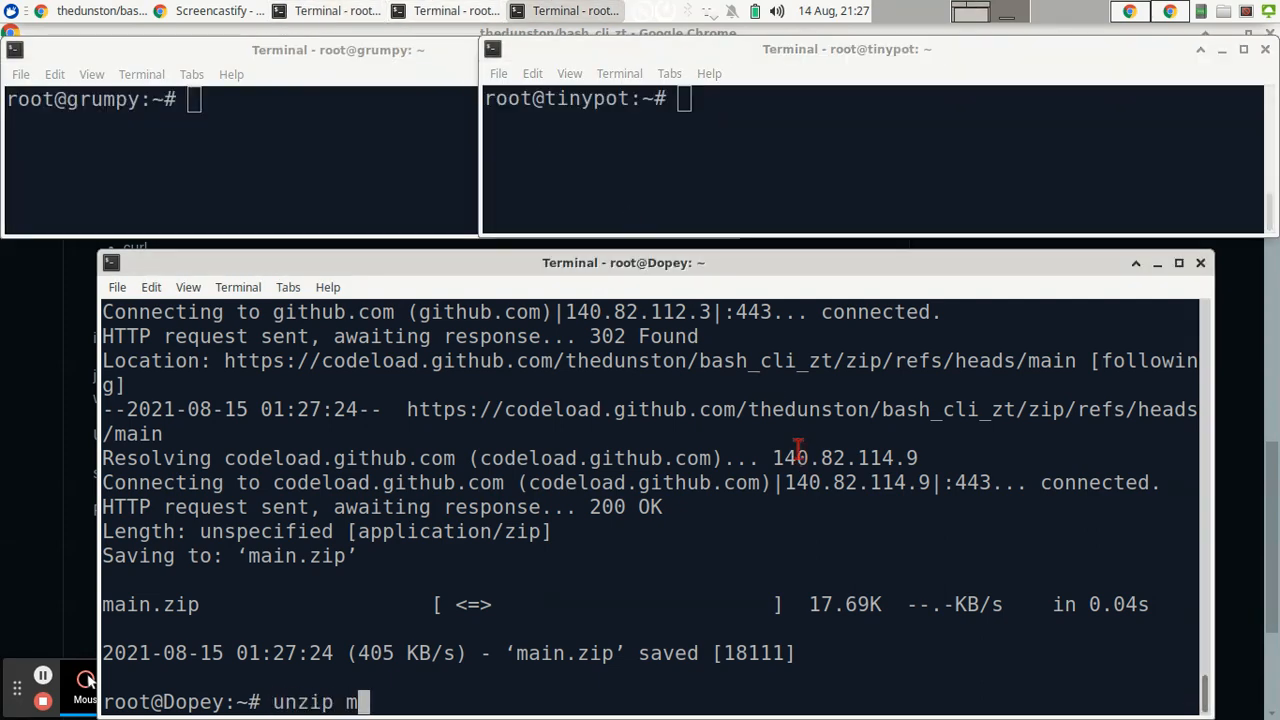
{"action": "key", "text": "Return"}
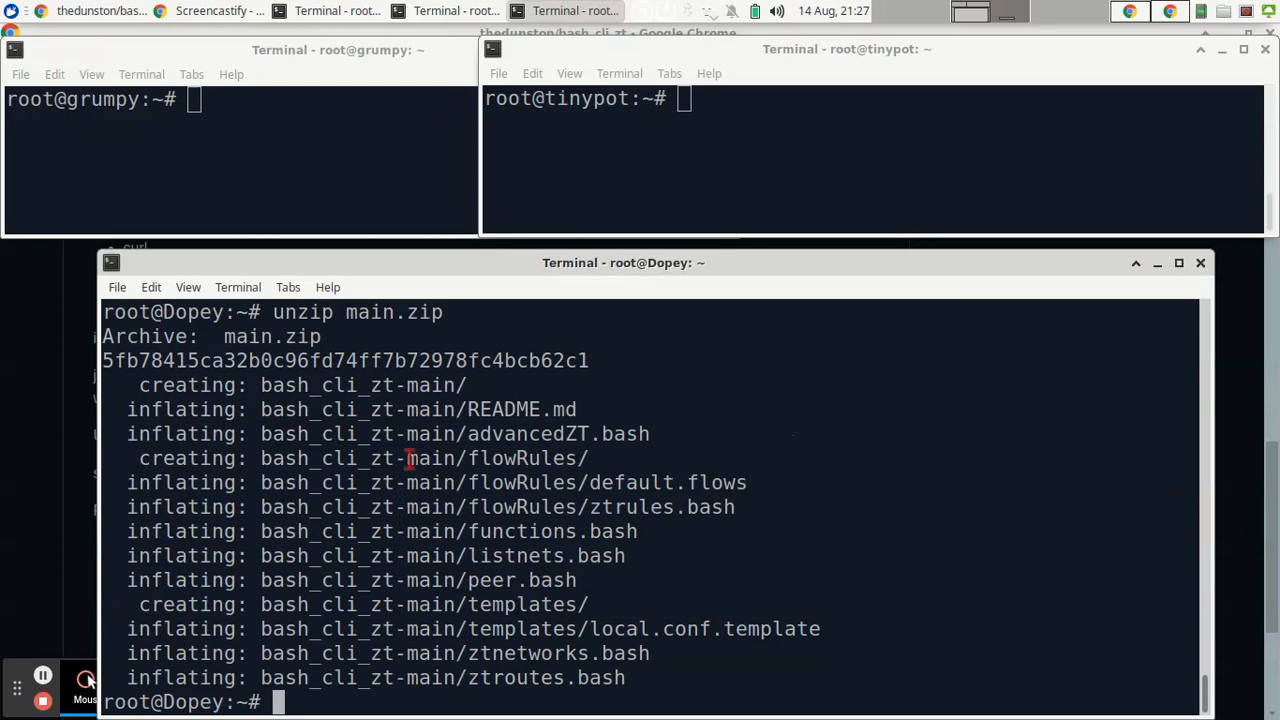
{"action": "type", "text": "cd ba"}
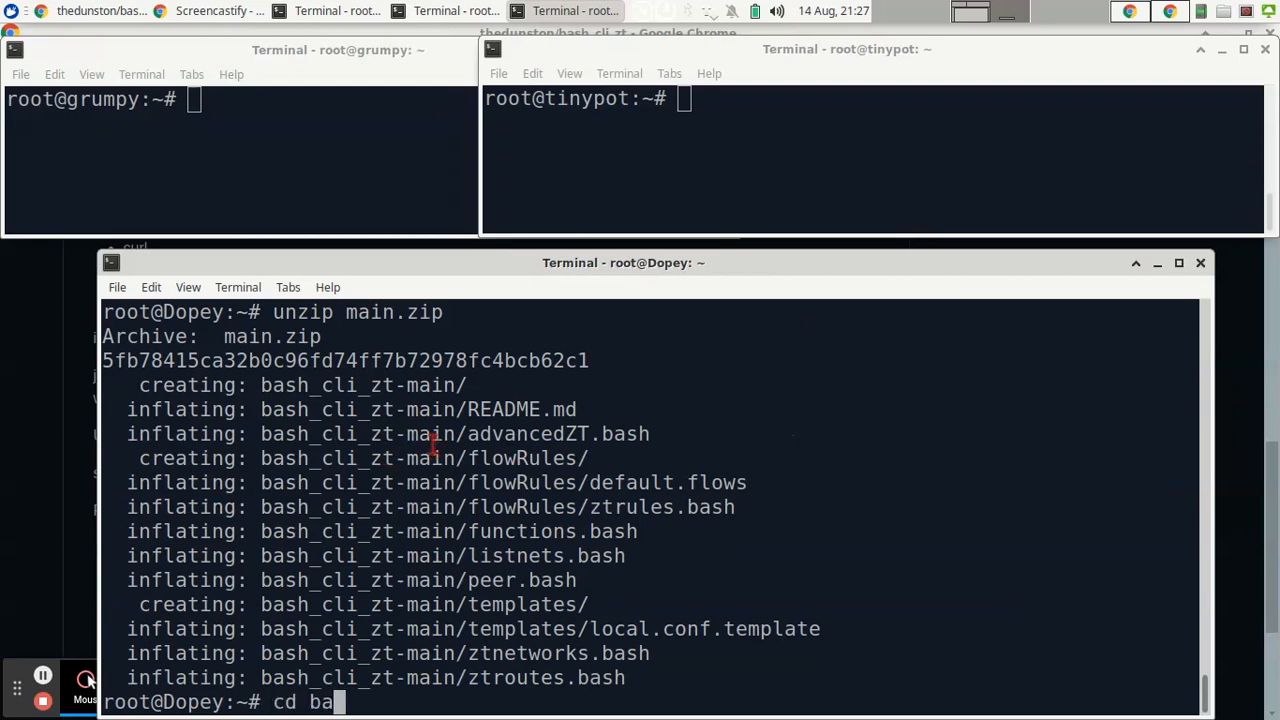
{"action": "key", "text": "Return"}
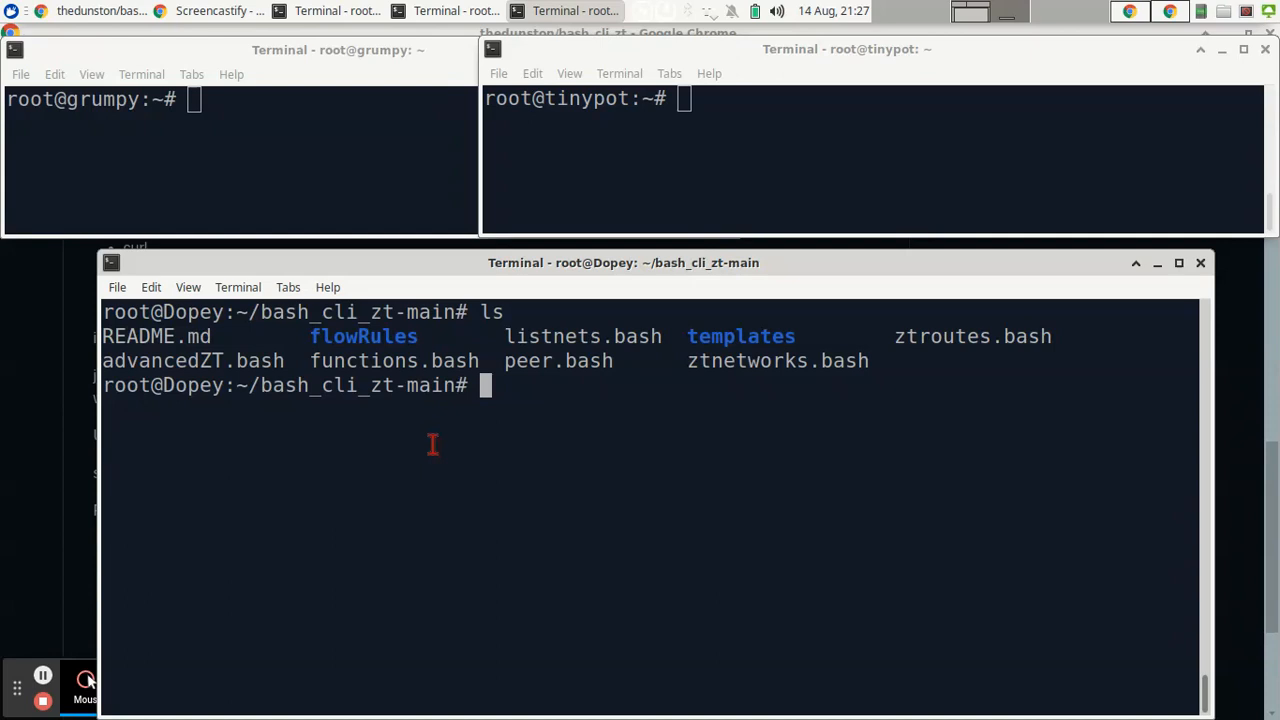
Step: Launch ztnetworks.bash with sudo and list networks, finding none
{"action": "type", "text": "sudo b"}
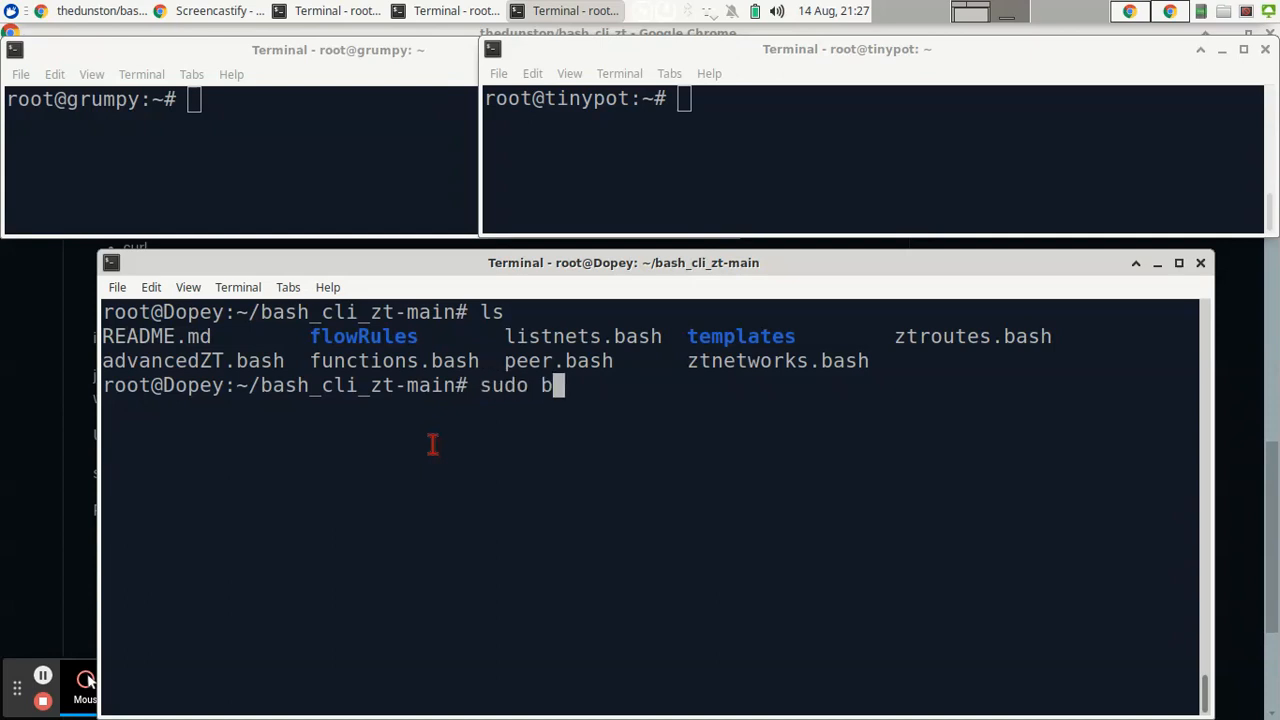
{"action": "type", "text": "ash"}
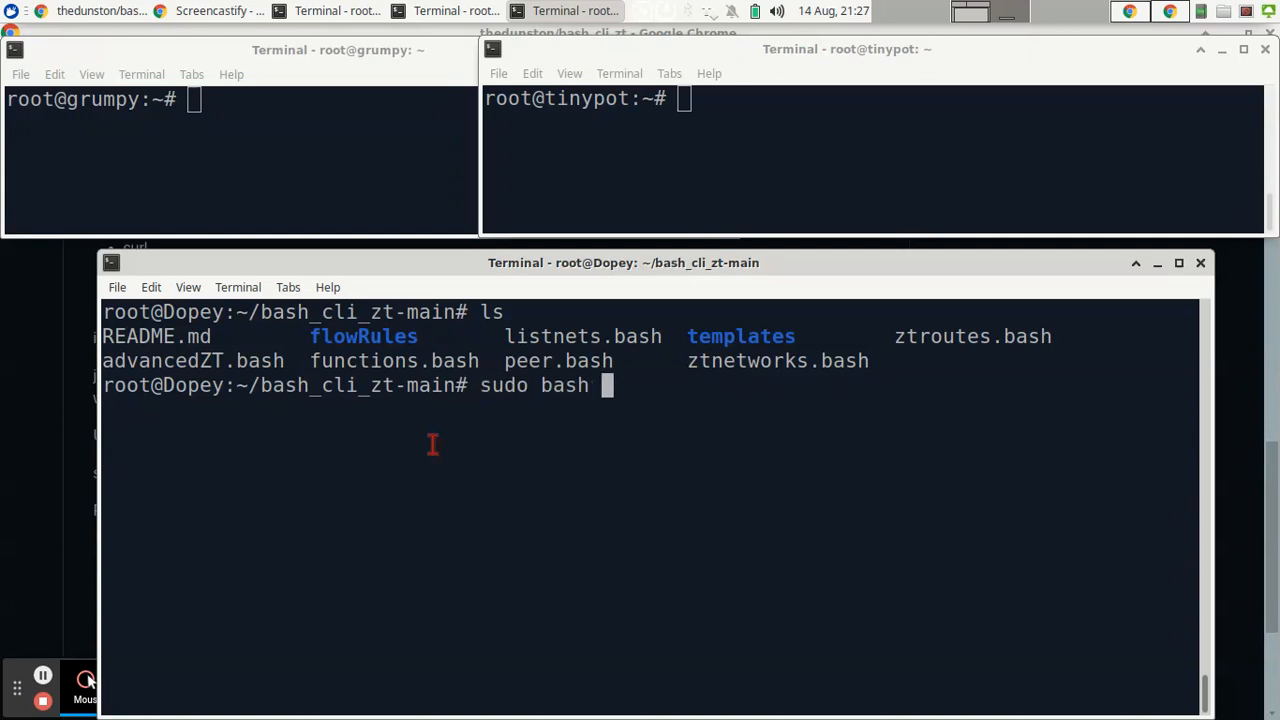
{"action": "type", "text": "ztnetworks.bash"}
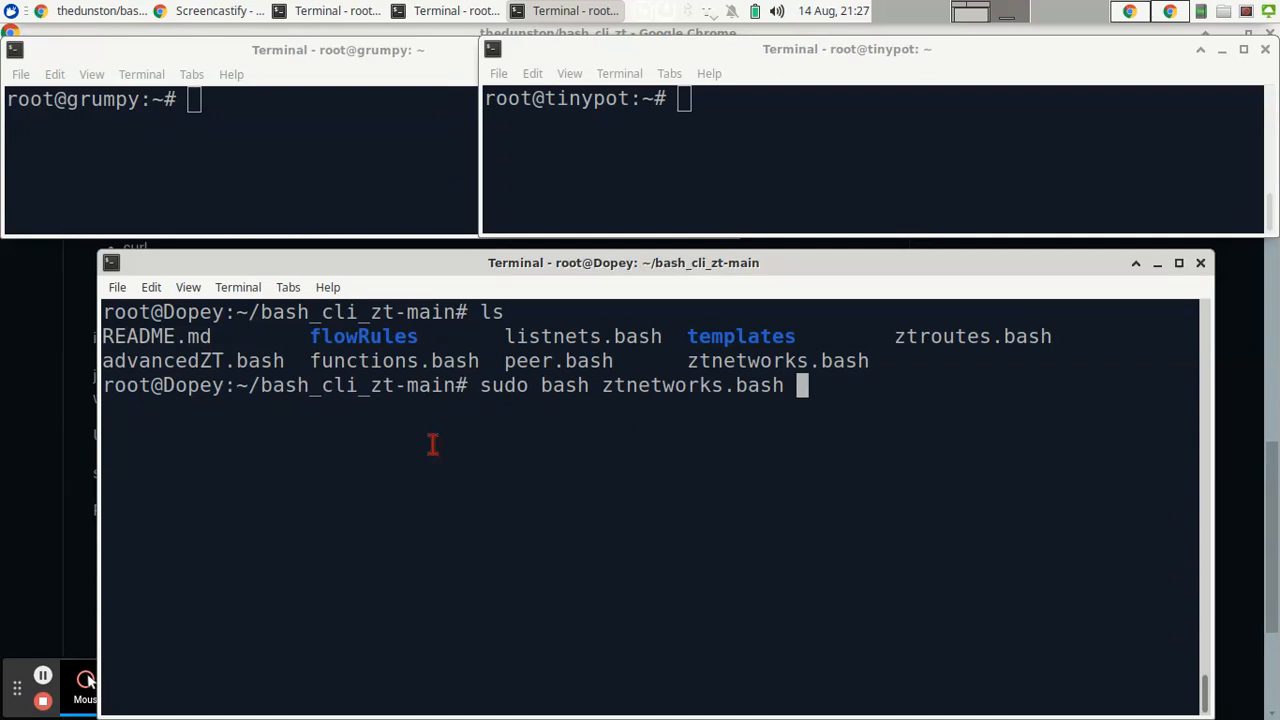
{"action": "key", "text": "Return"}
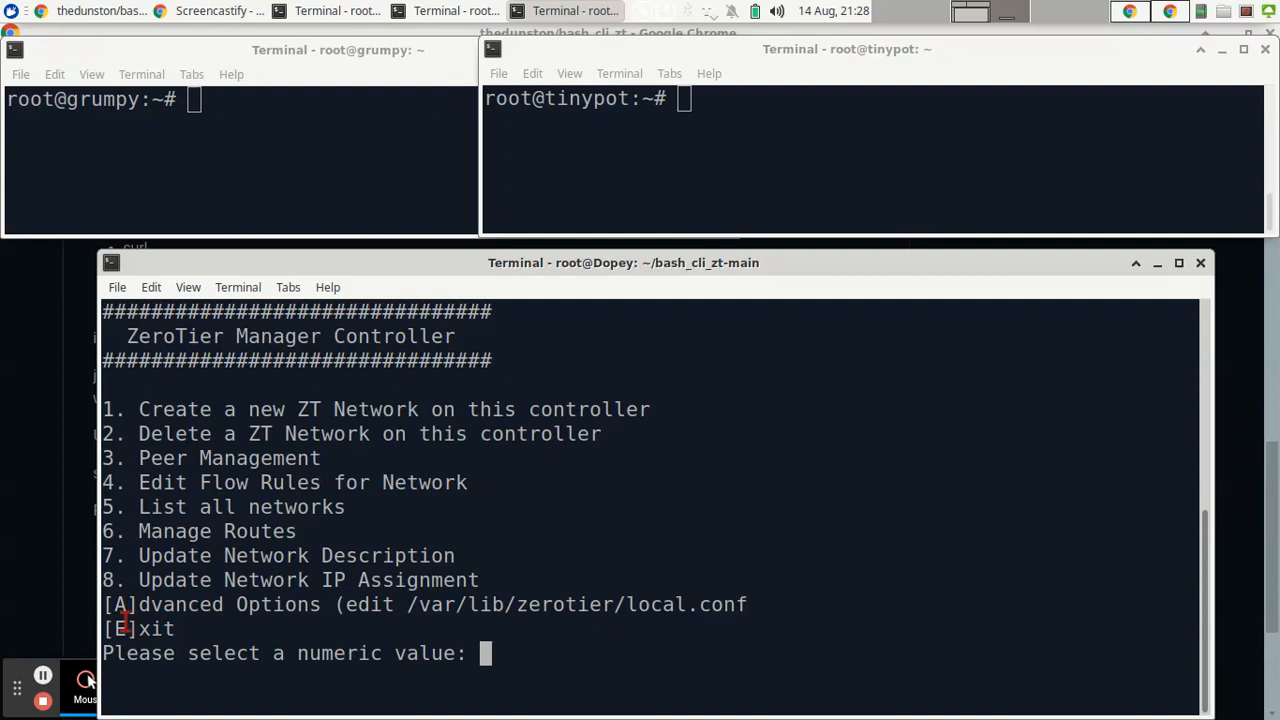
{"action": "mouse_move", "coordinate": [480, 468]}
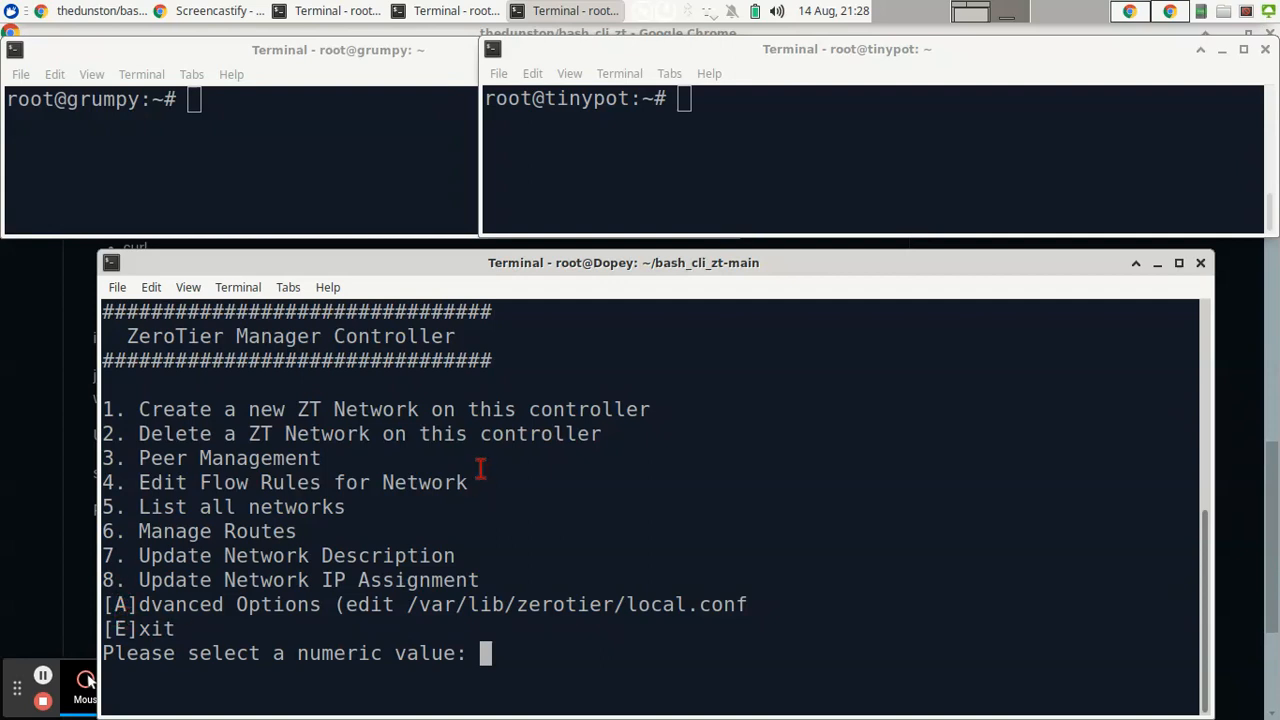
{"action": "type", "text": "4"}
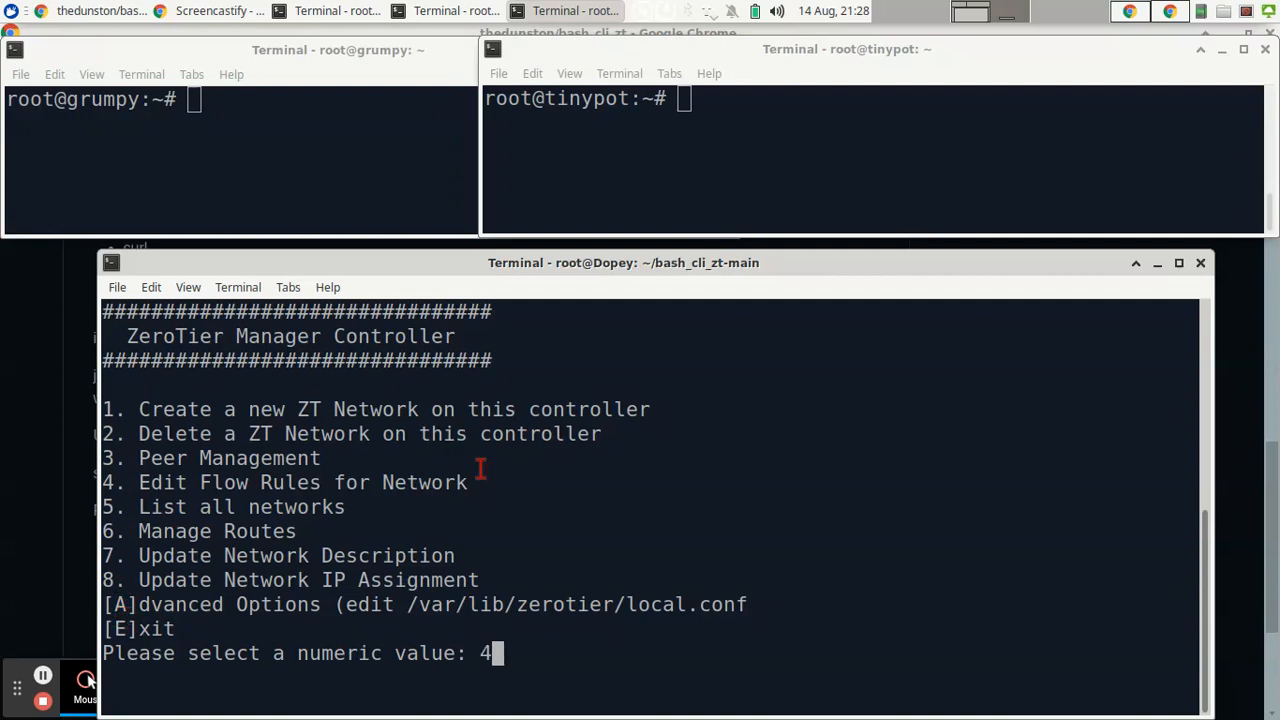
{"action": "key", "text": "Return"}
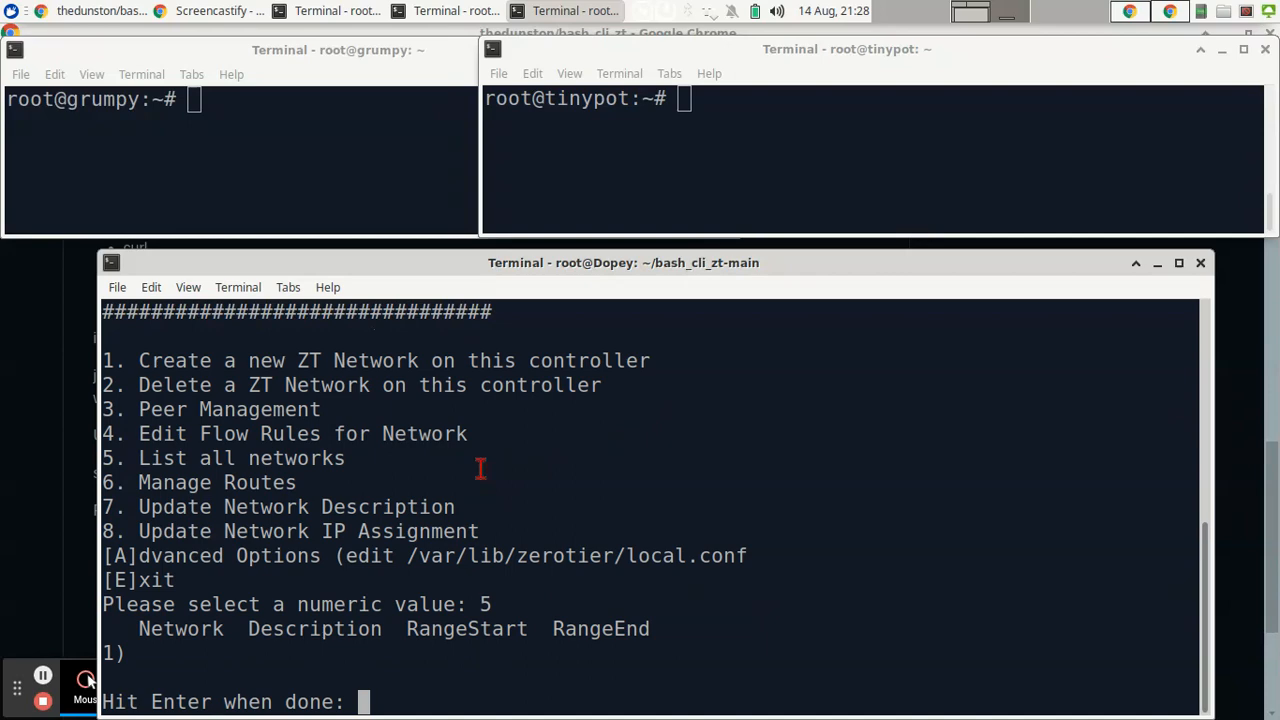
{"action": "key", "text": "Return"}
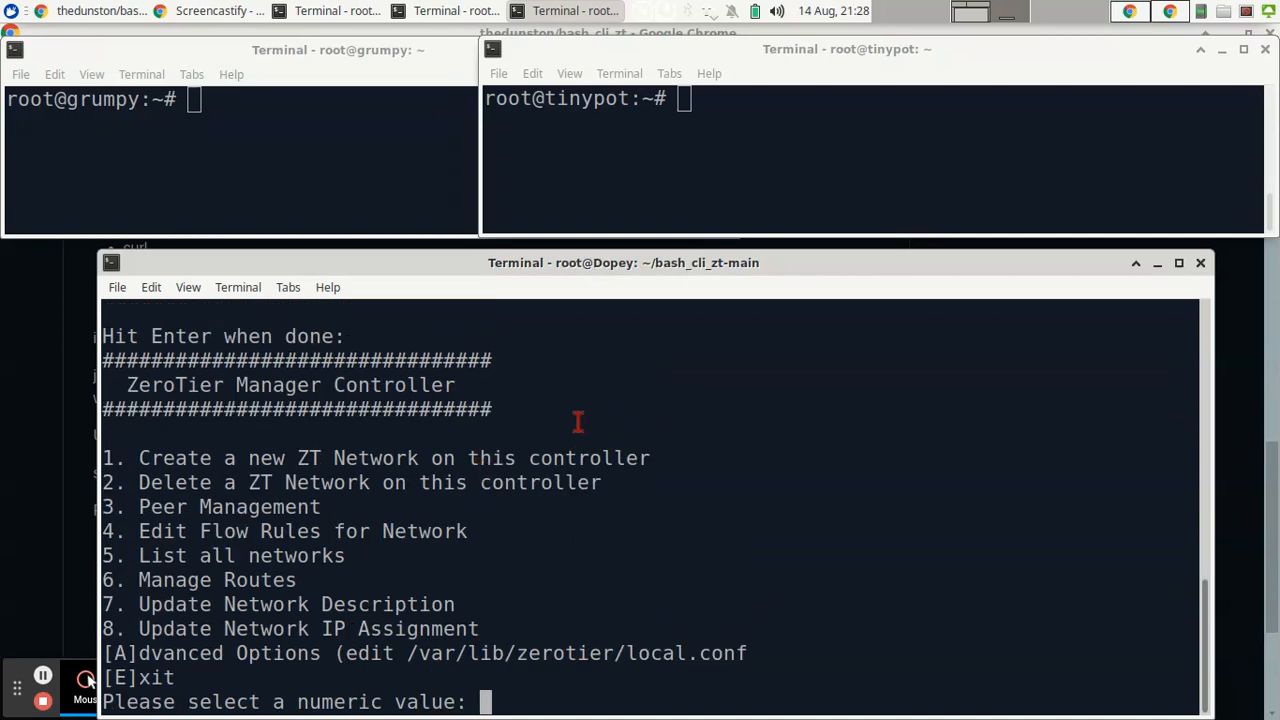
Step: Move the Dopey terminal below the other two and enter menu choice 5
{"action": "left_click_drag", "start_coordinate": [623, 262], "coordinate": [628, 225]}
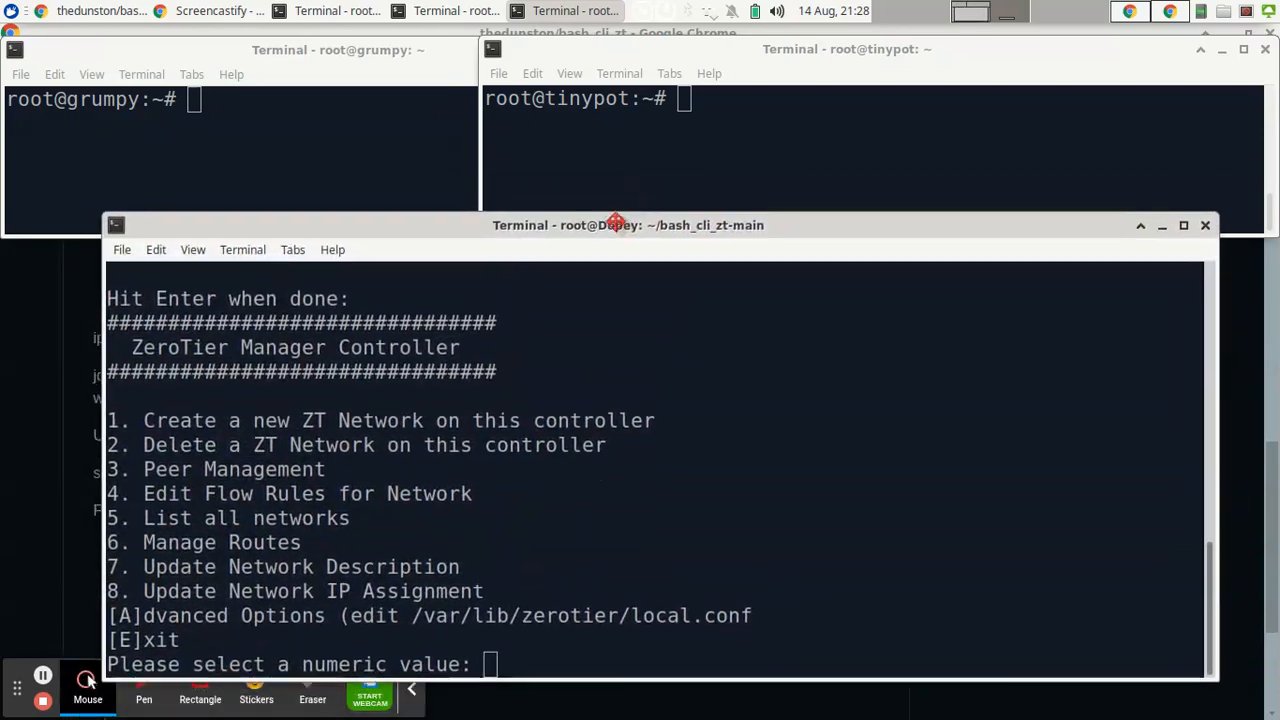
{"action": "left_click_drag", "start_coordinate": [615, 224], "coordinate": [575, 262]}
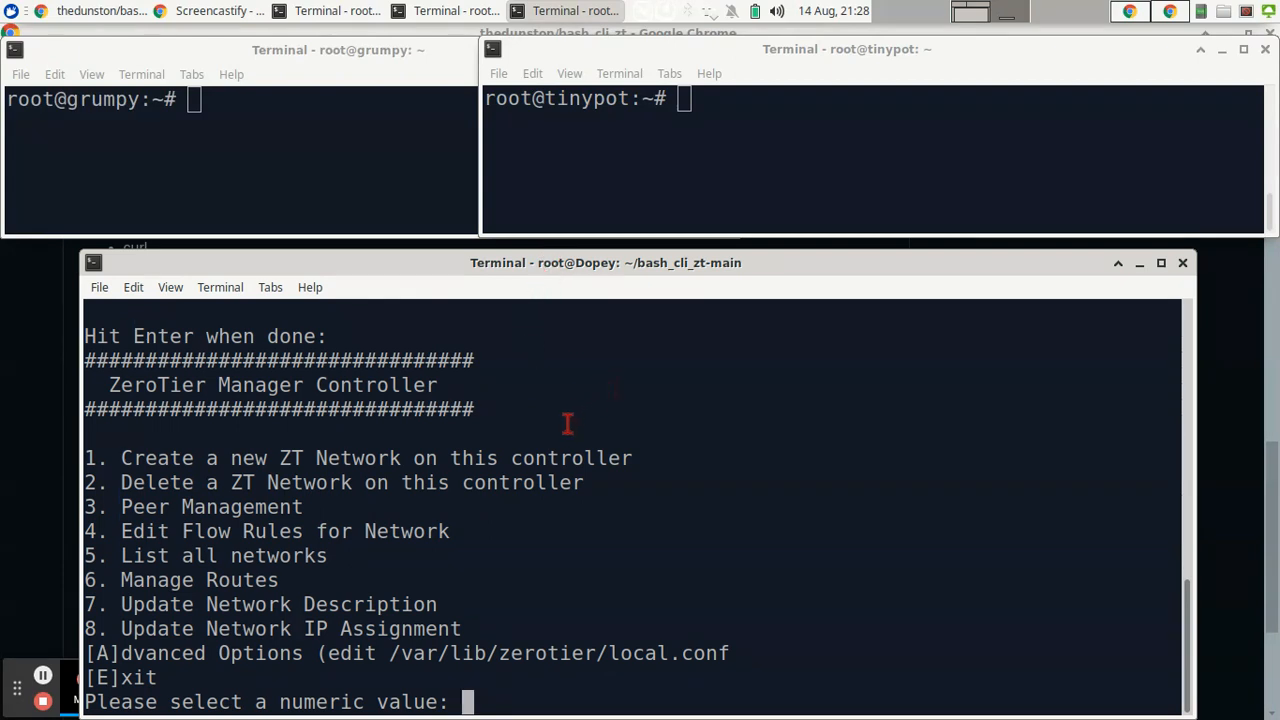
{"action": "mouse_move", "coordinate": [556, 296]}
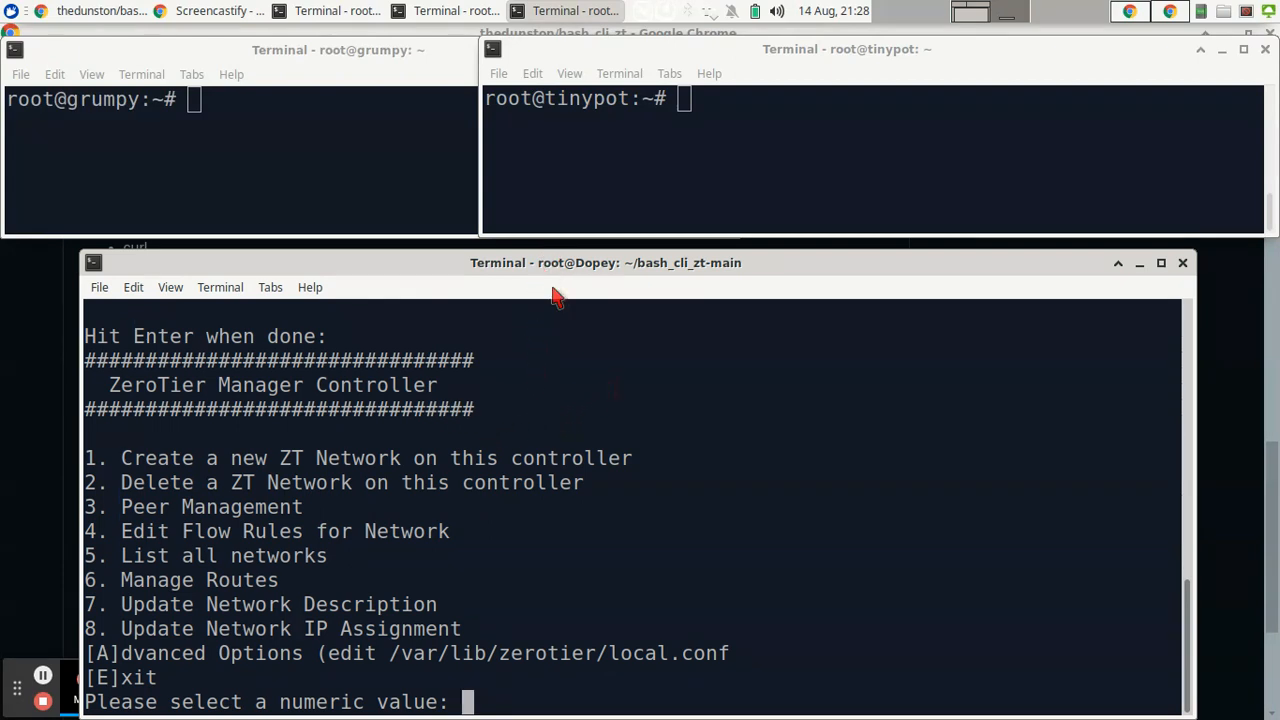
{"action": "mouse_move", "coordinate": [590, 375]}
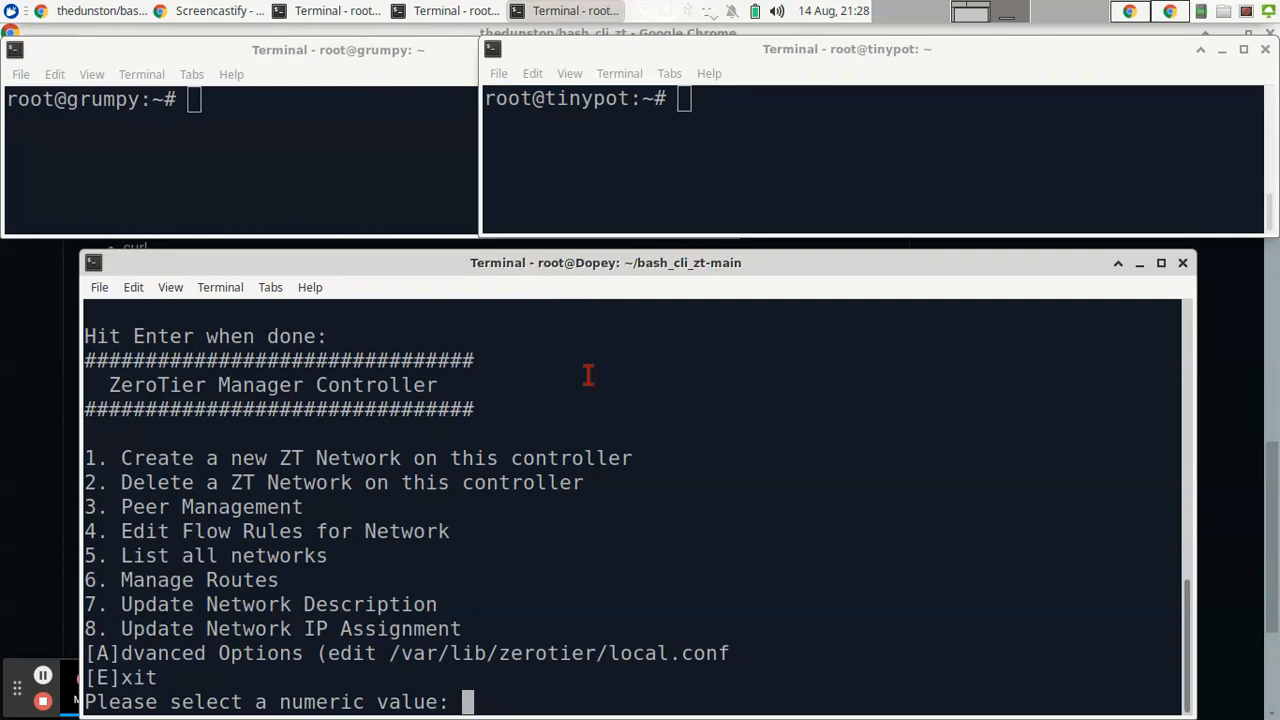
{"action": "type", "text": "5"}
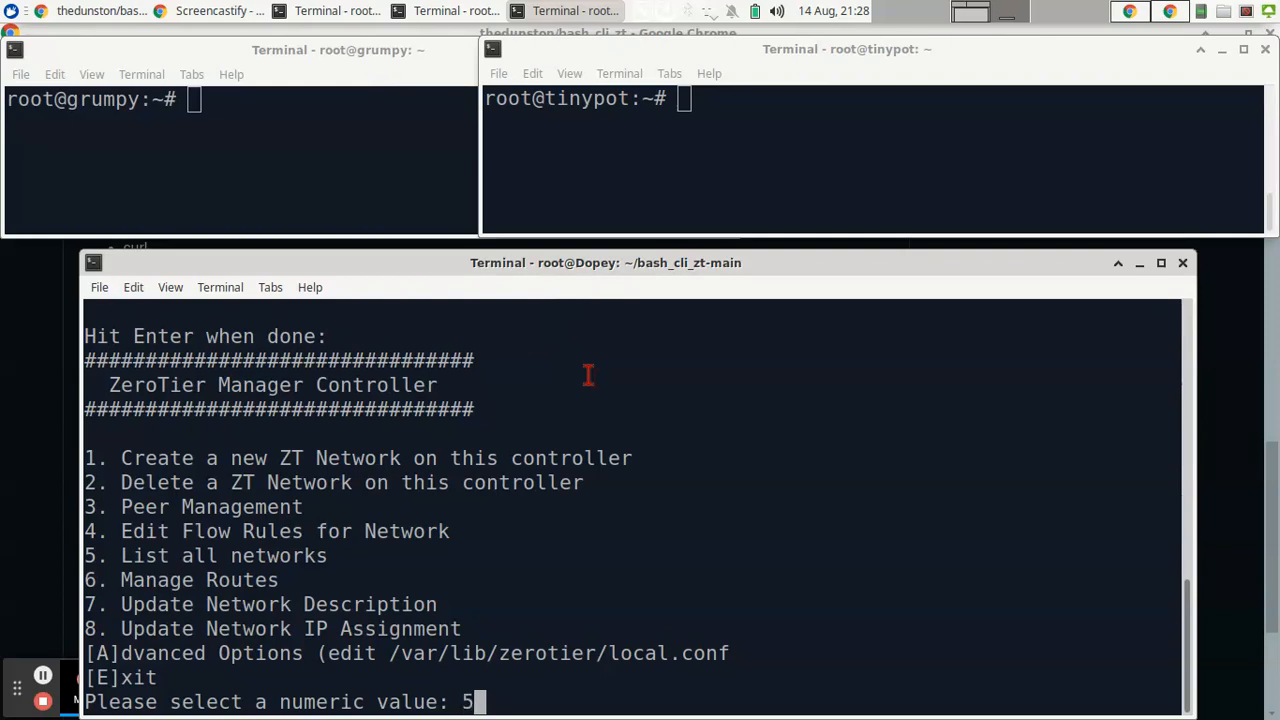
{"action": "key", "text": "BackSpace"}
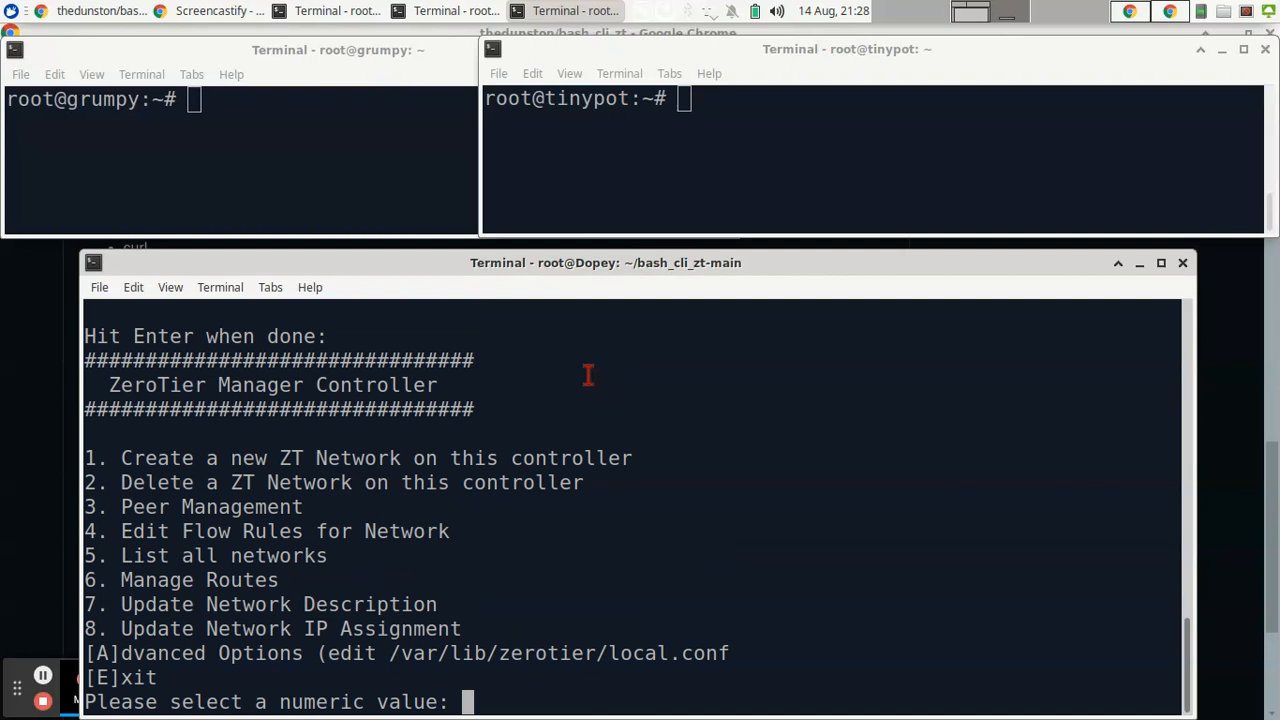
Step: Create a network described 'My test ZT Network', answering Y to autogenerate its IP range
{"action": "type", "text": "1"}
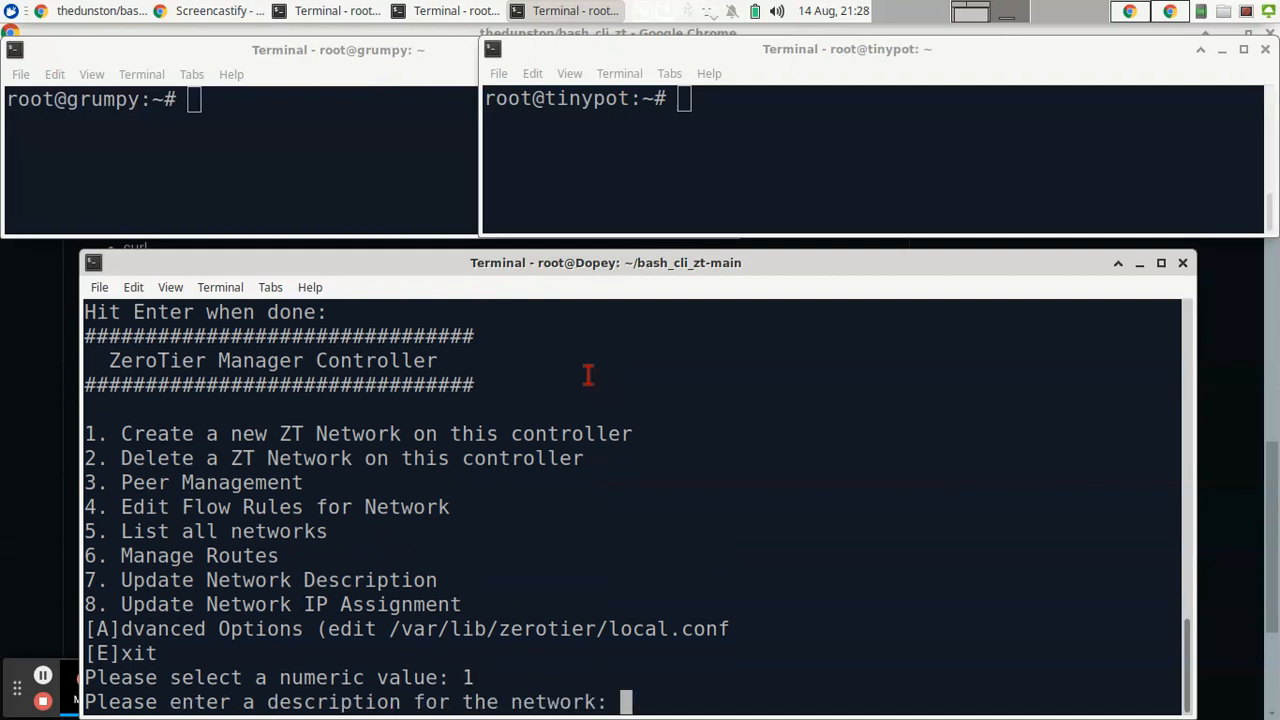
{"action": "type", "text": "M"}
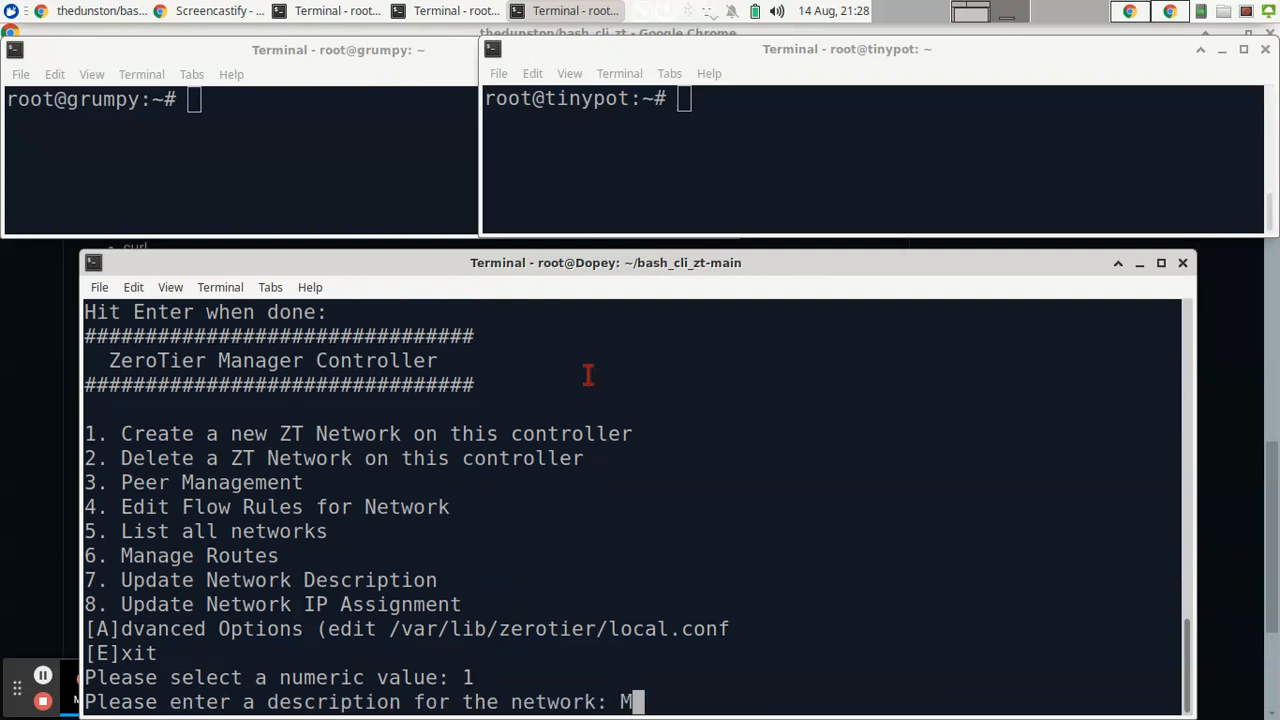
{"action": "type", "text": "y Test ZT"}
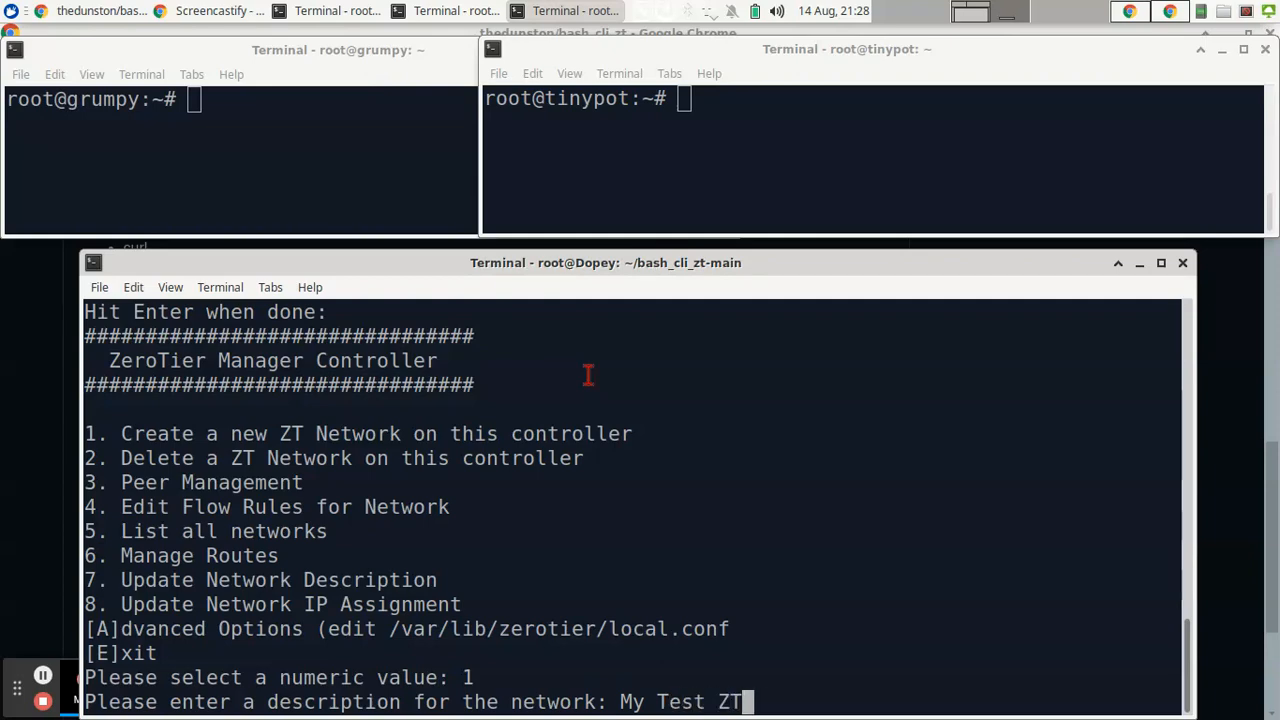
{"action": "key", "text": "Return"}
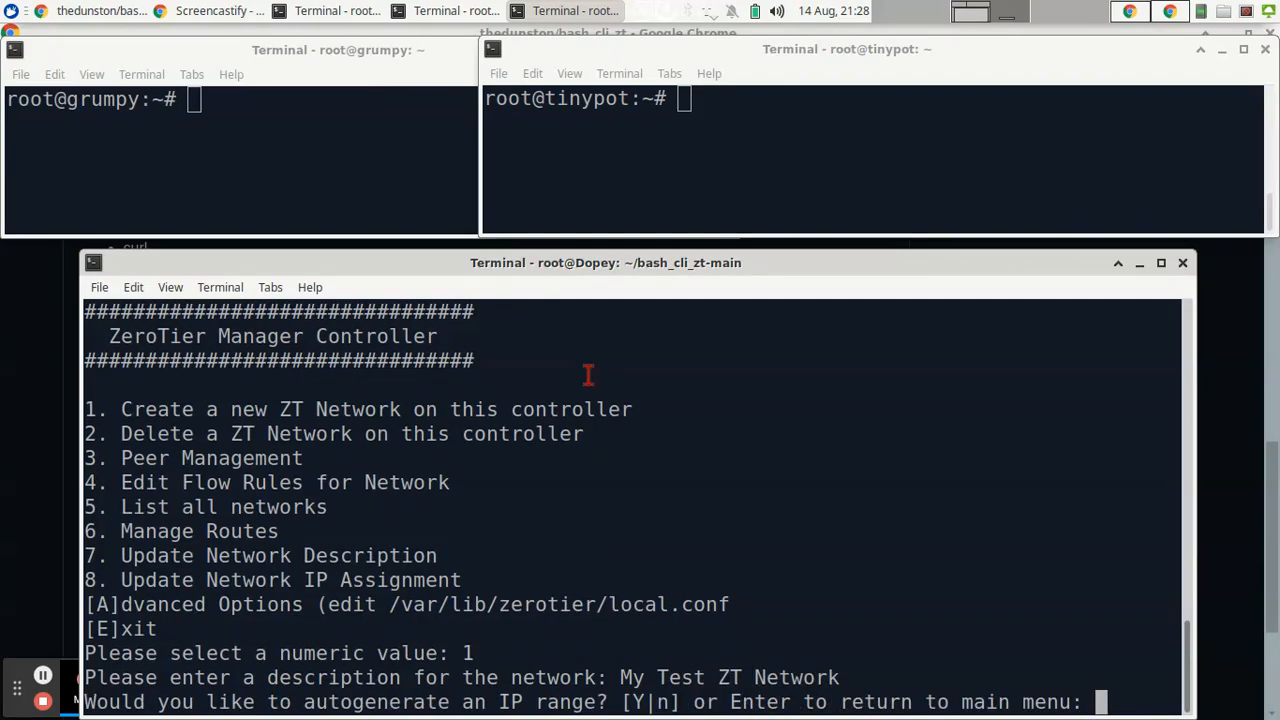
{"action": "key", "text": "Return"}
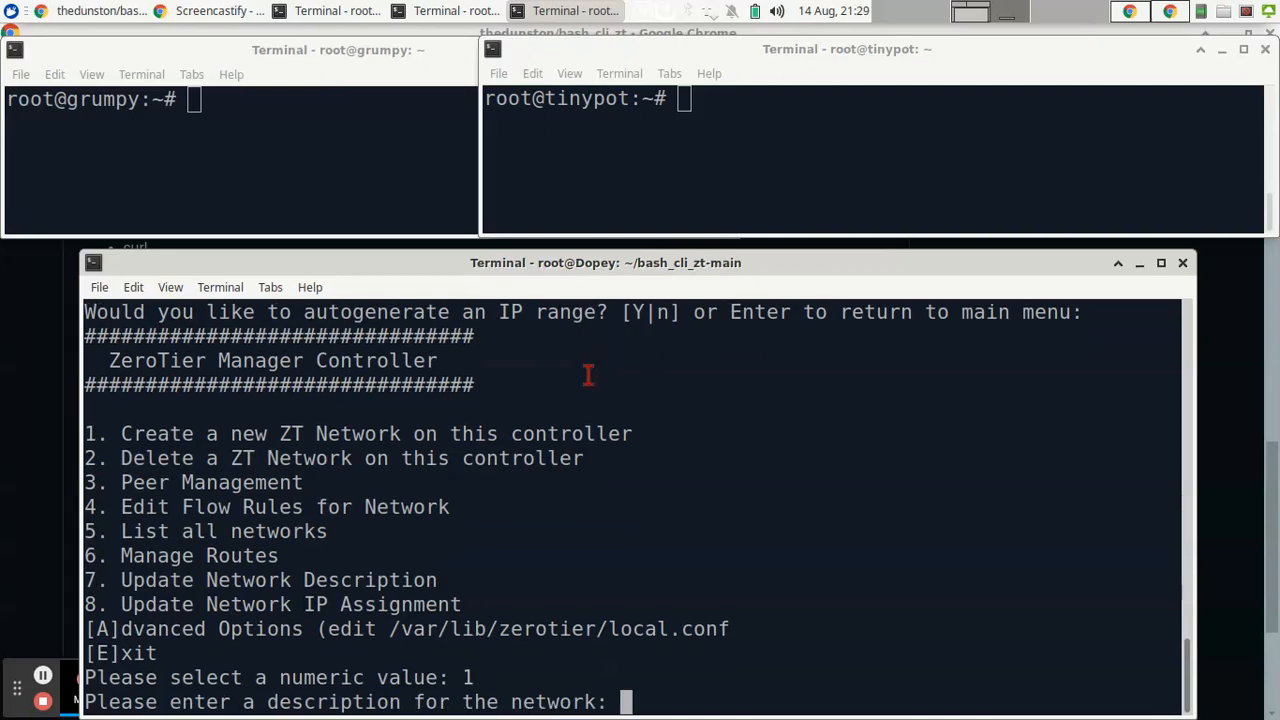
{"action": "type", "text": "My"}
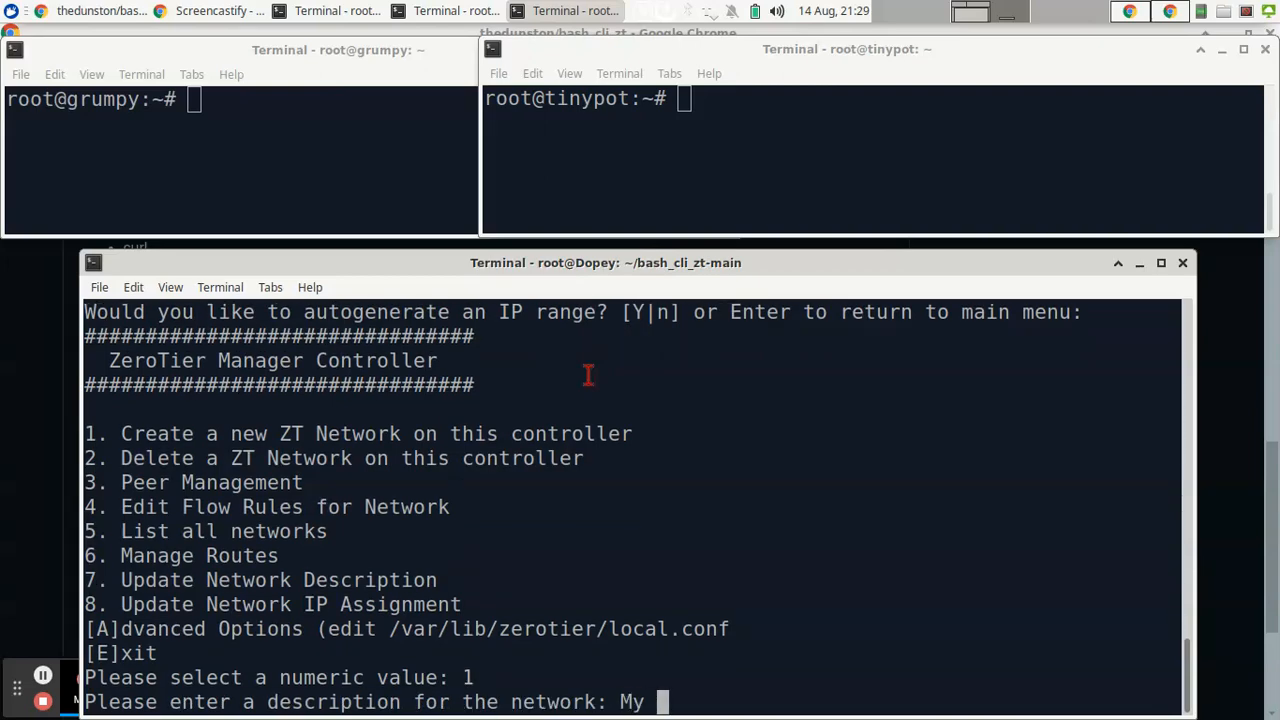
{"action": "type", "text": "Z"}
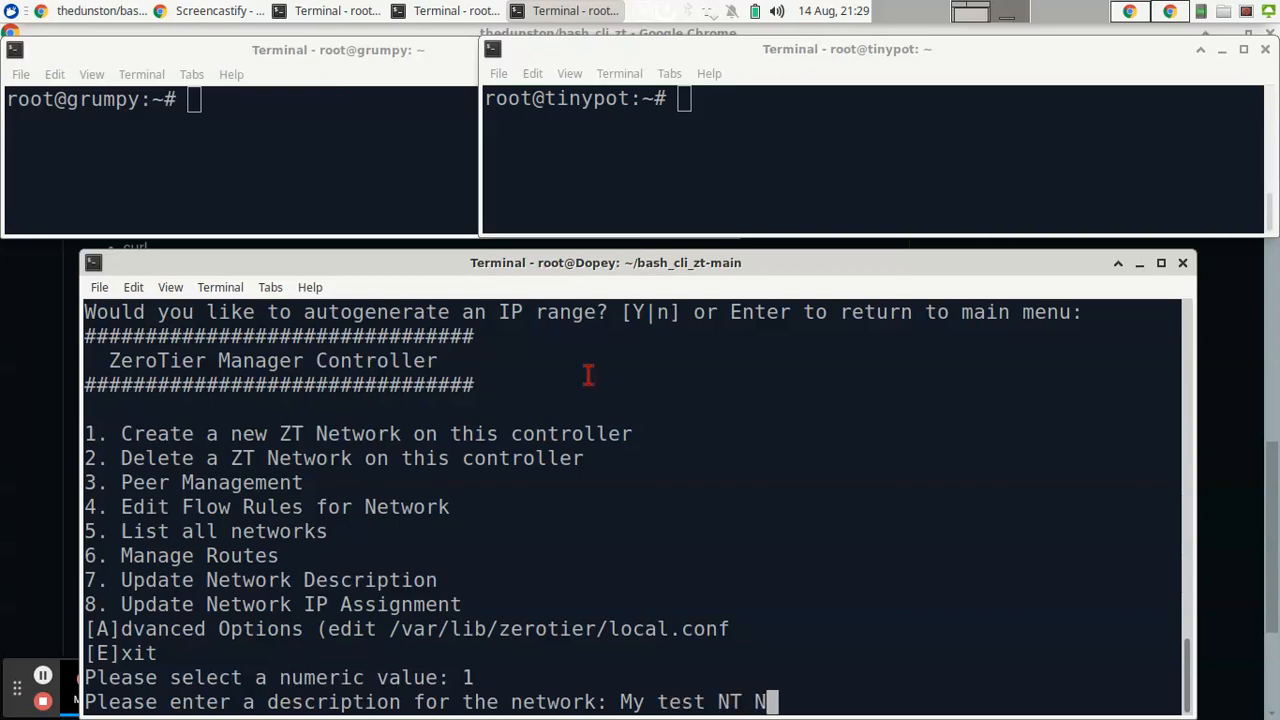
{"action": "type", "text": "ZT Networ"}
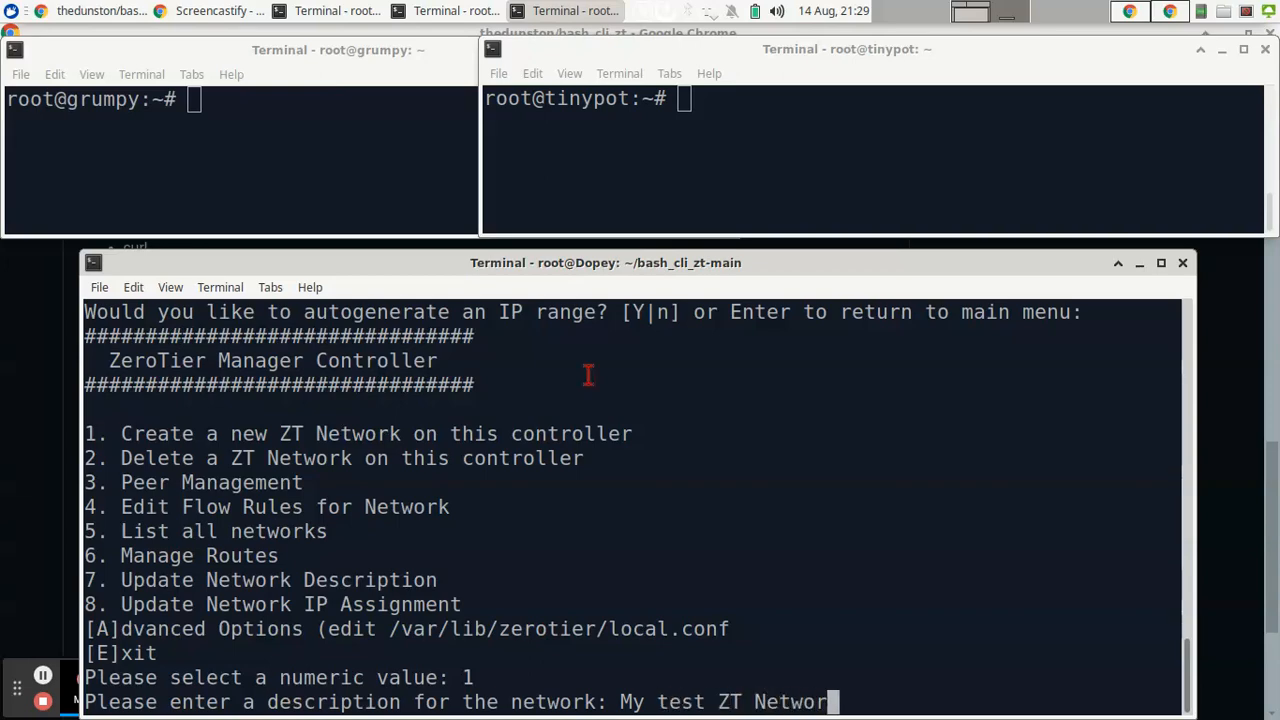
{"action": "type", "text": "Y"}
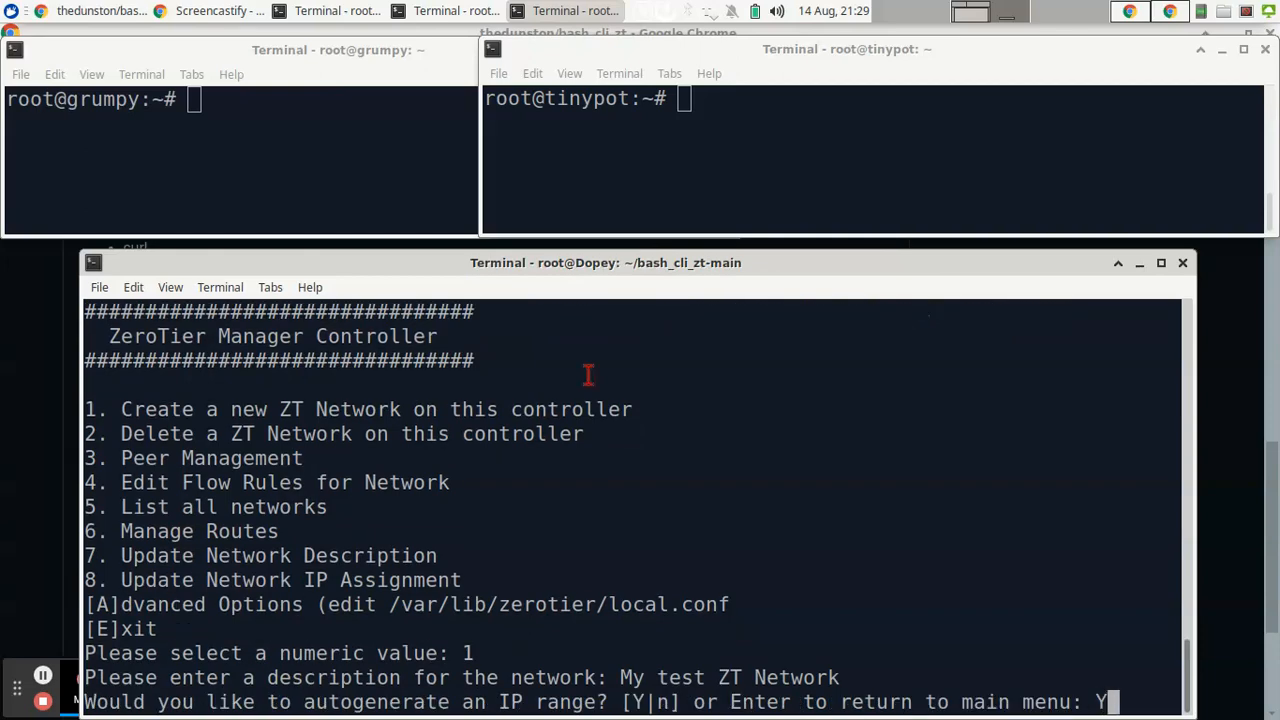
{"action": "key", "text": "Return"}
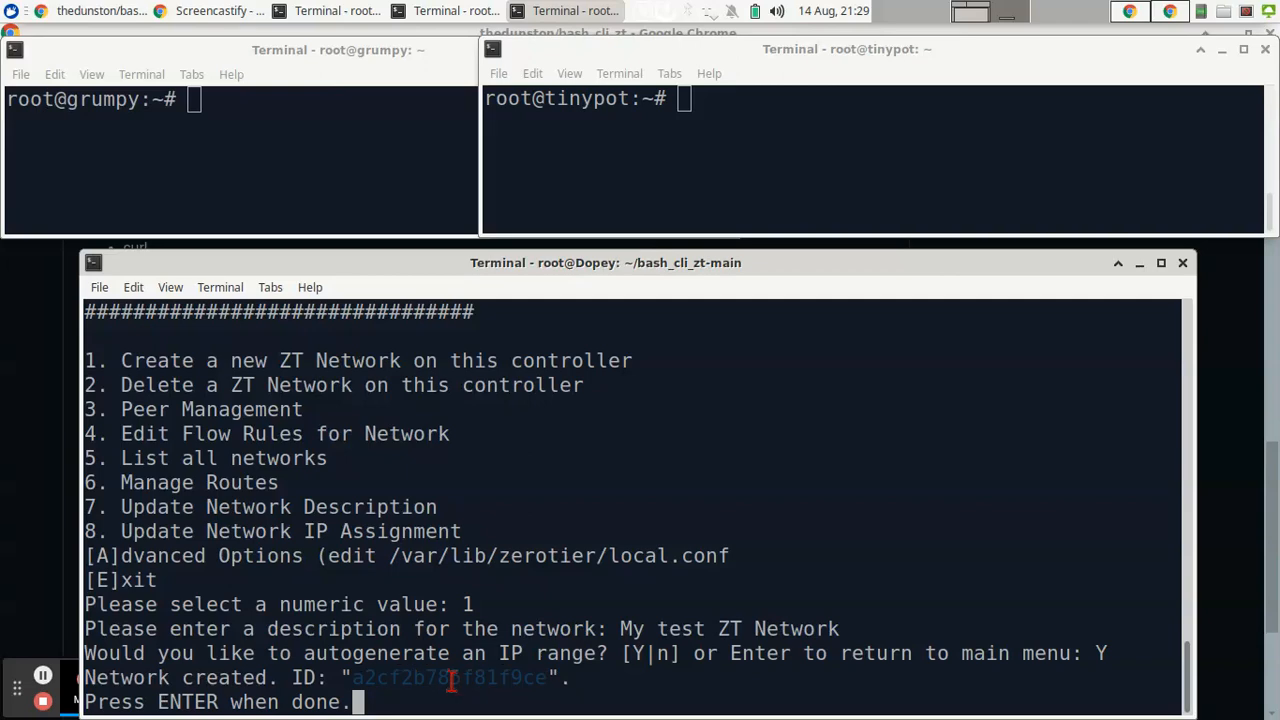
Step: Accept the proposed 192.168.214.0/24 range with Y and finish enabling the network
{"action": "left_click", "coordinate": [340, 160]}
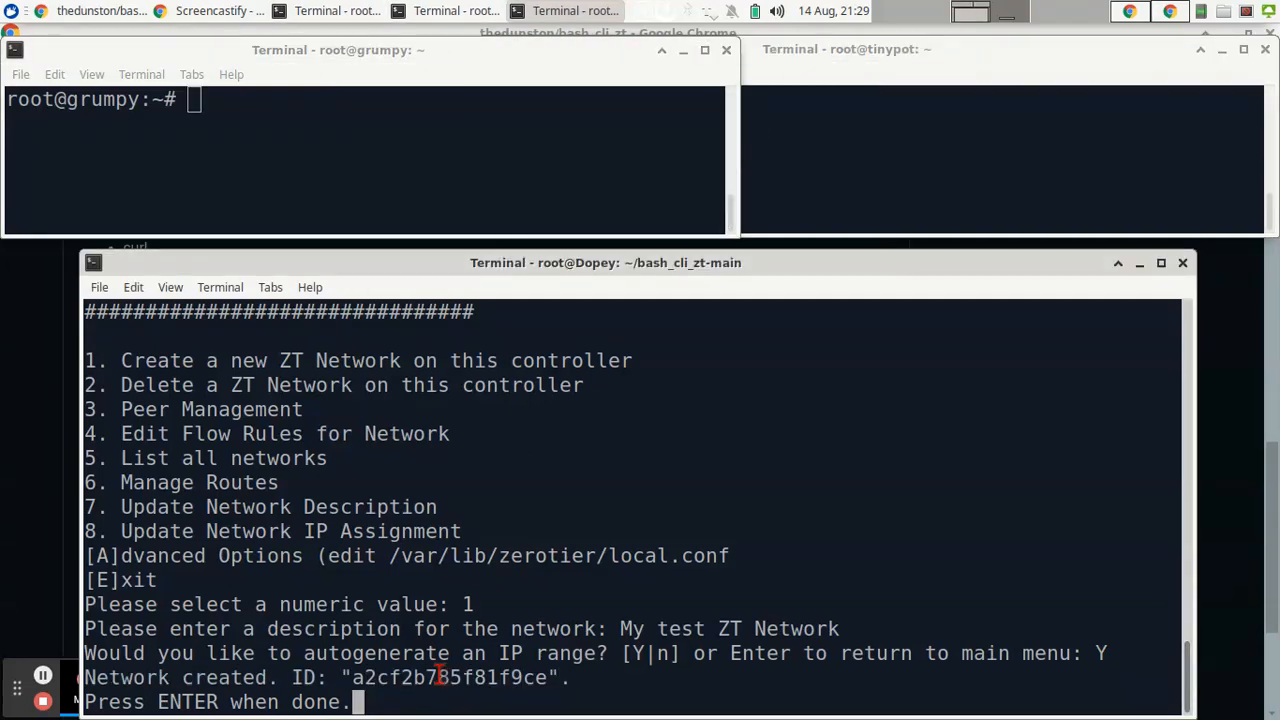
{"action": "mouse_move", "coordinate": [423, 600]}
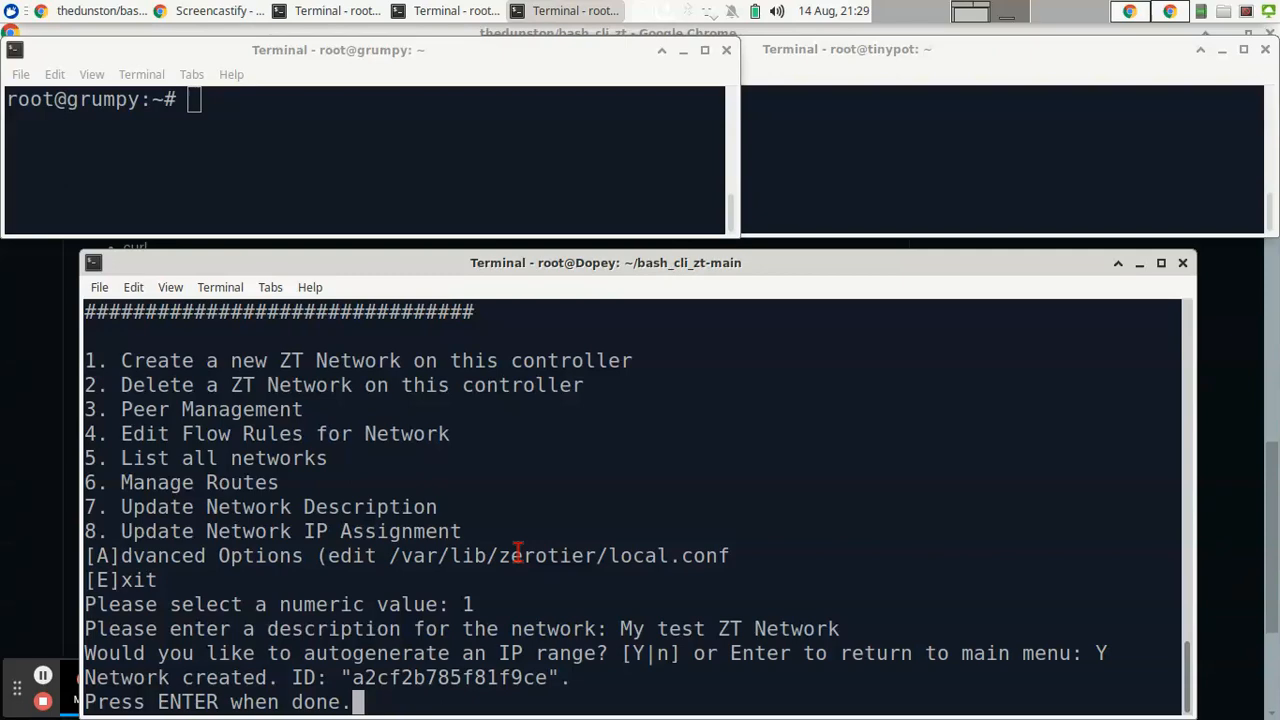
{"action": "key", "text": "Return"}
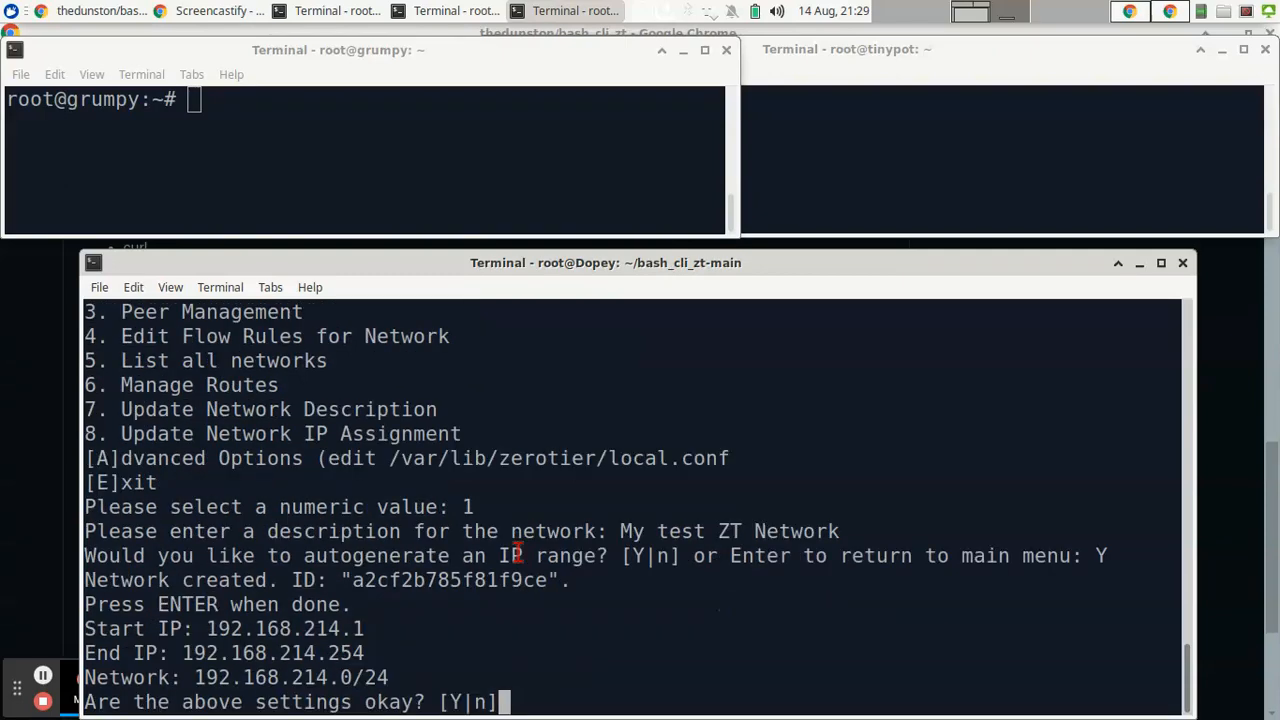
{"action": "mouse_move", "coordinate": [360, 531]}
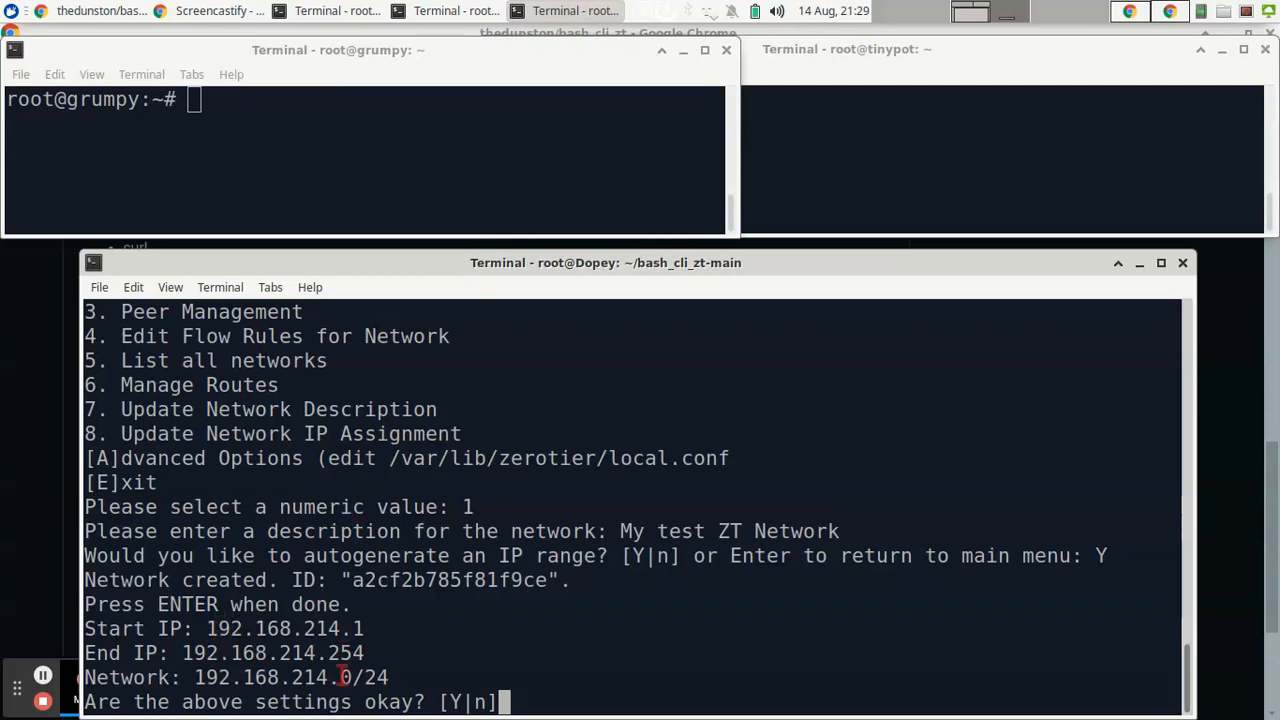
{"action": "type", "text": "Y"}
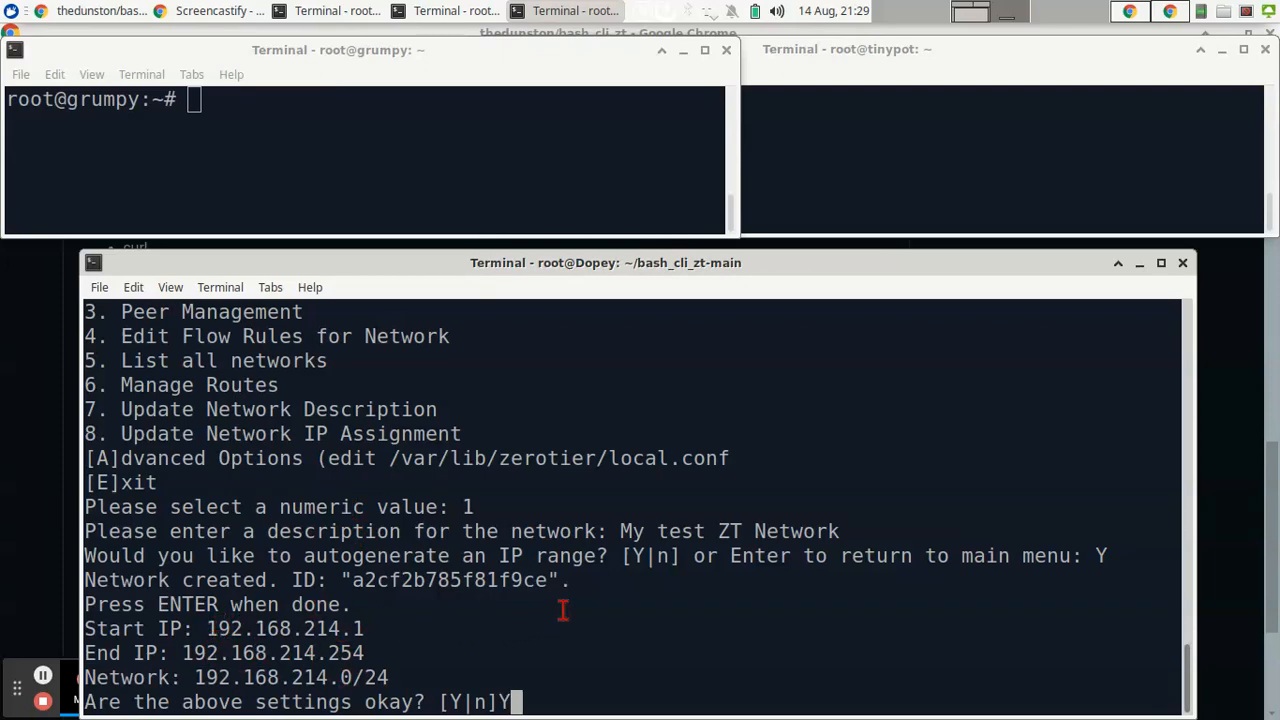
{"action": "key", "text": "Return"}
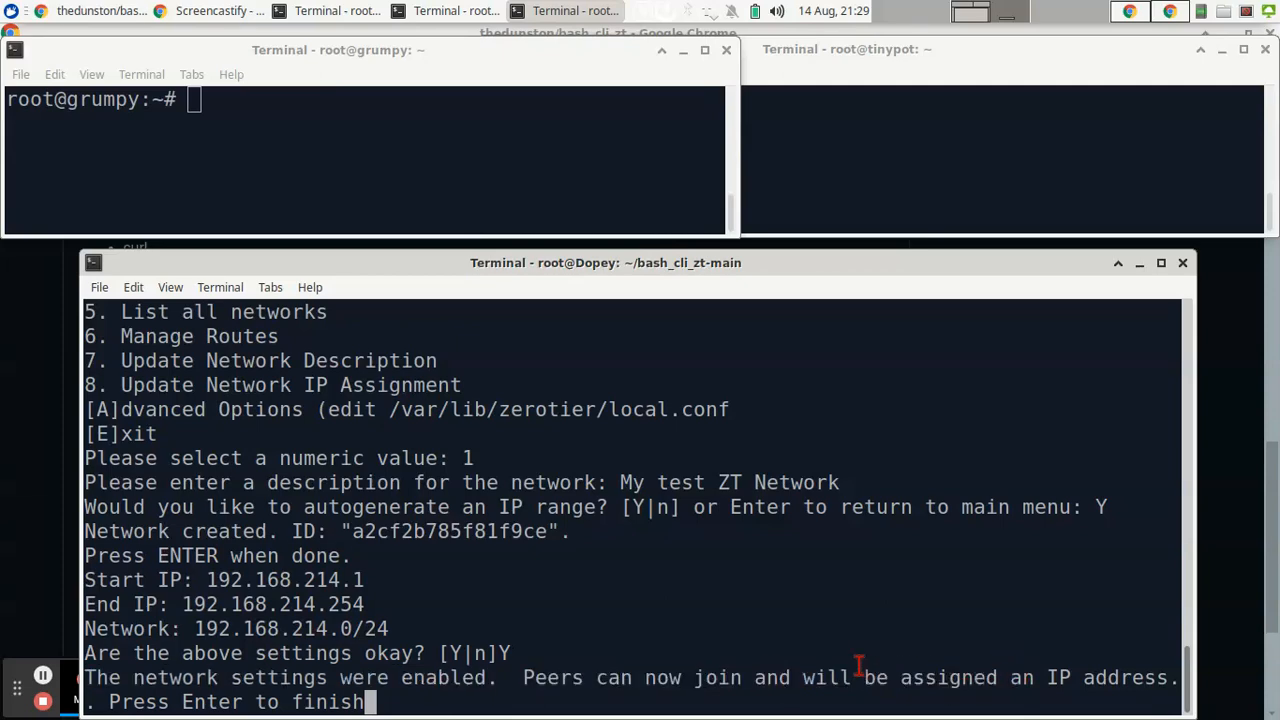
{"action": "mouse_move", "coordinate": [651, 576]}
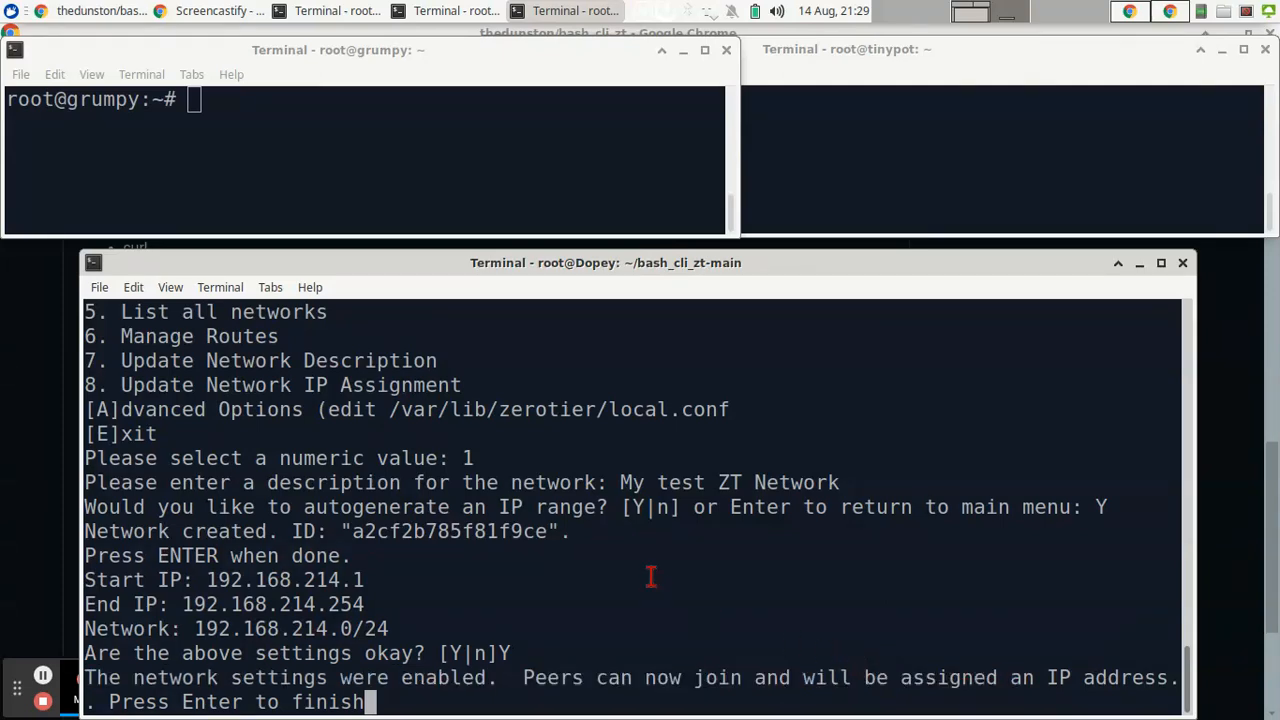
{"action": "key", "text": "Return"}
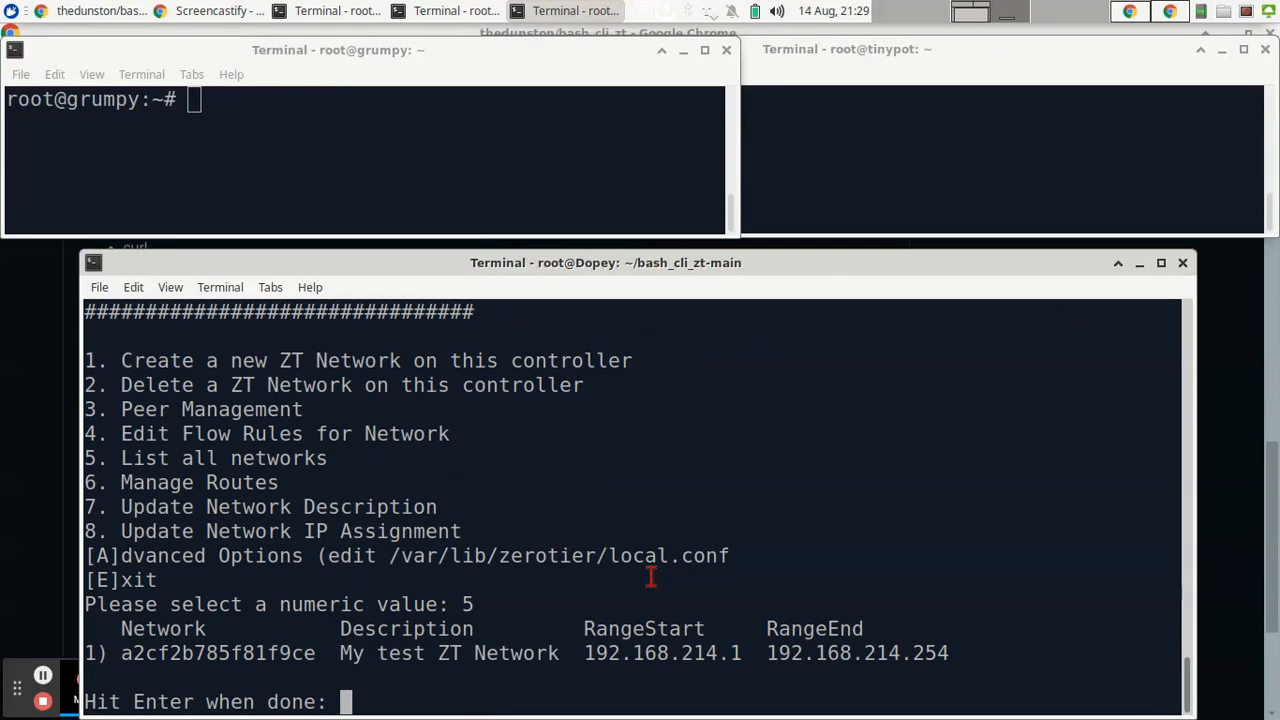
{"action": "mouse_move", "coordinate": [630, 653]}
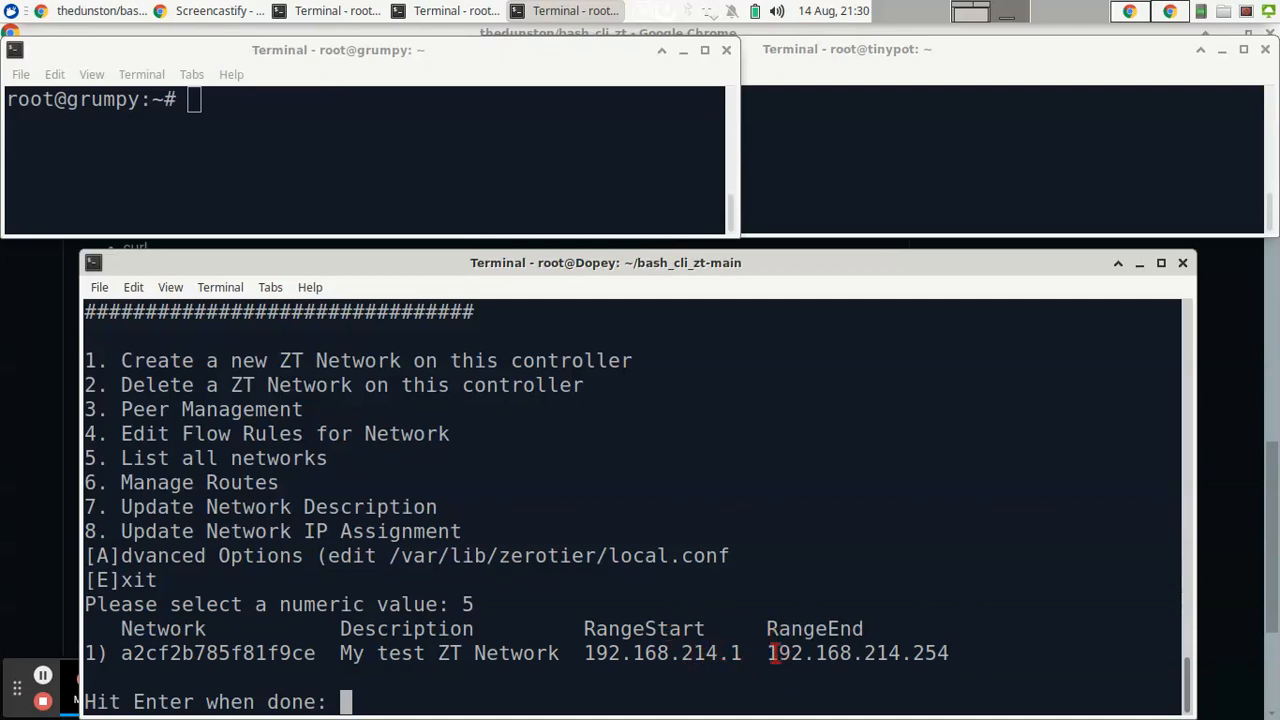
{"action": "mouse_move", "coordinate": [825, 540]}
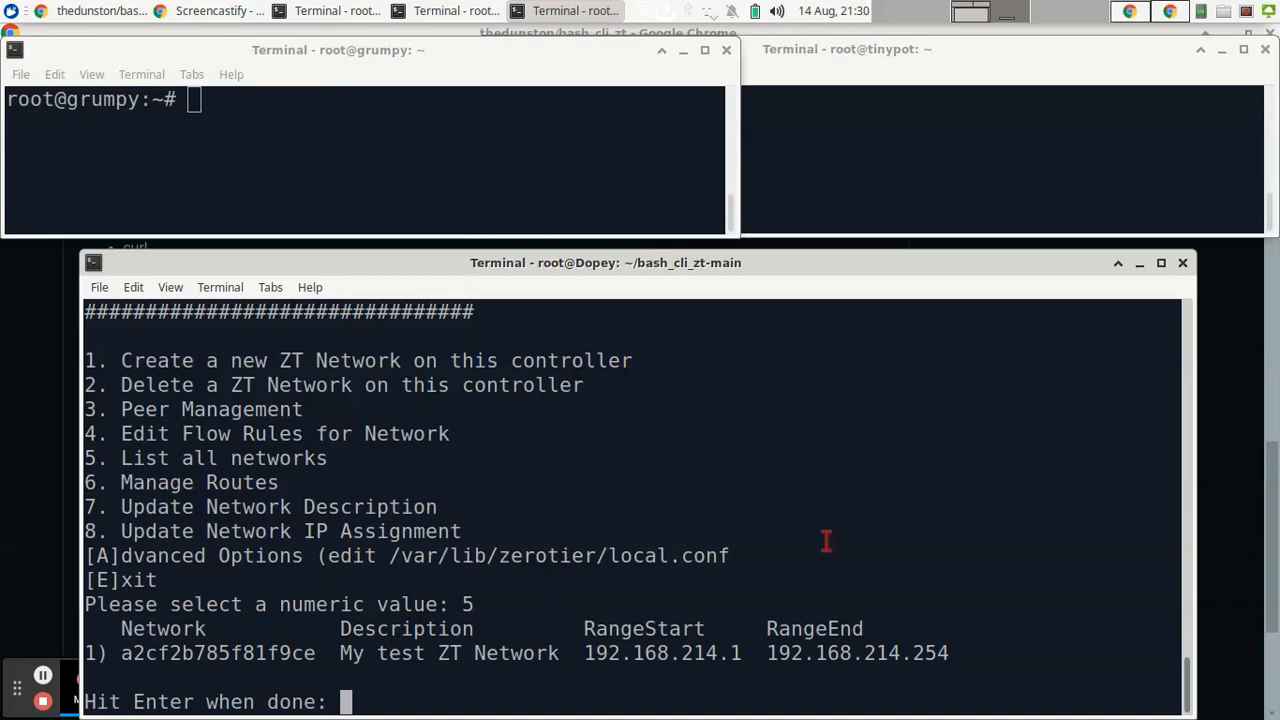
Step: Leave the network list showing My test ZT Network
{"action": "key", "text": "Return"}
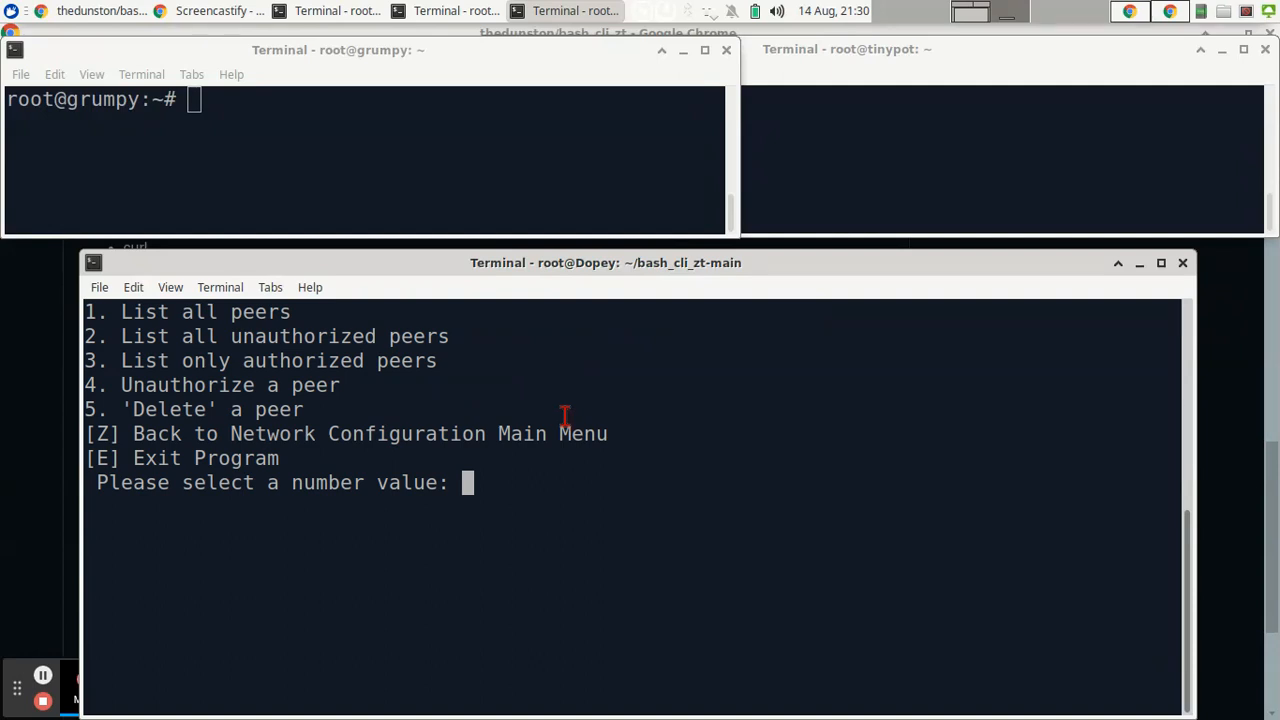
Step: Open peer management for network 1 and view its empty member, unauthorized and authorized lists
{"action": "type", "text": "Z"}
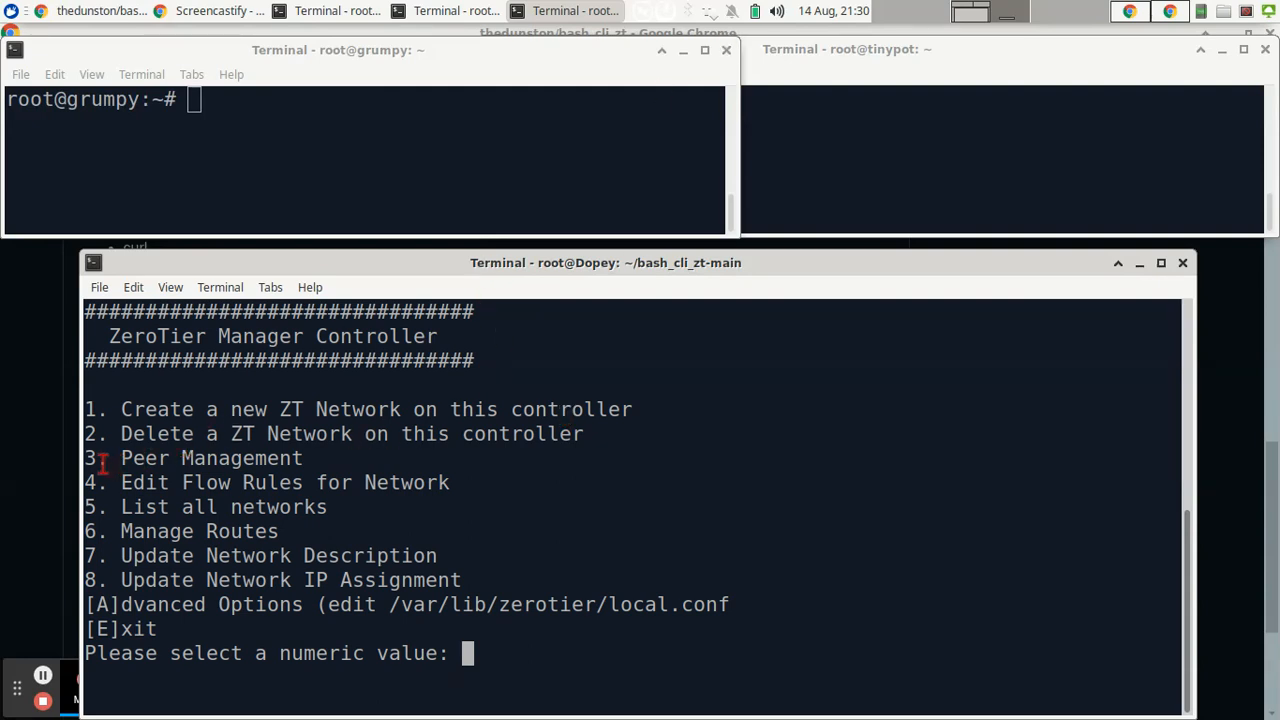
{"action": "type", "text": "3"}
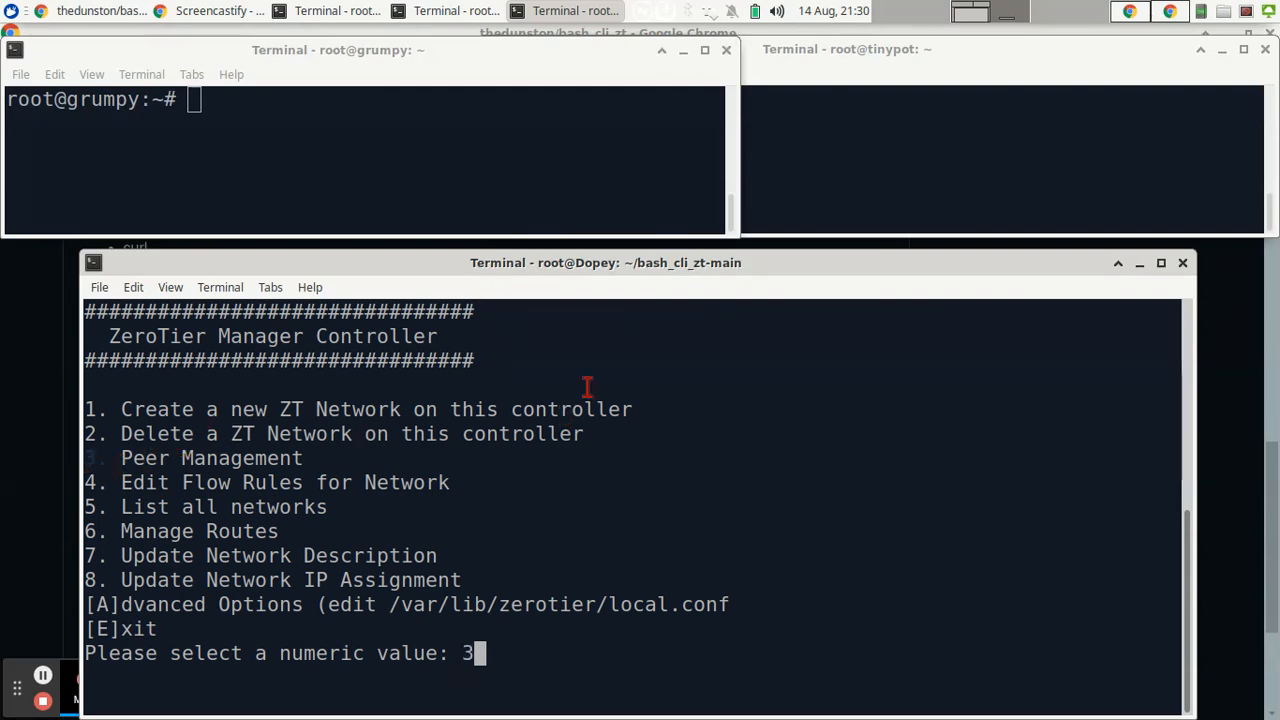
{"action": "key", "text": "Return"}
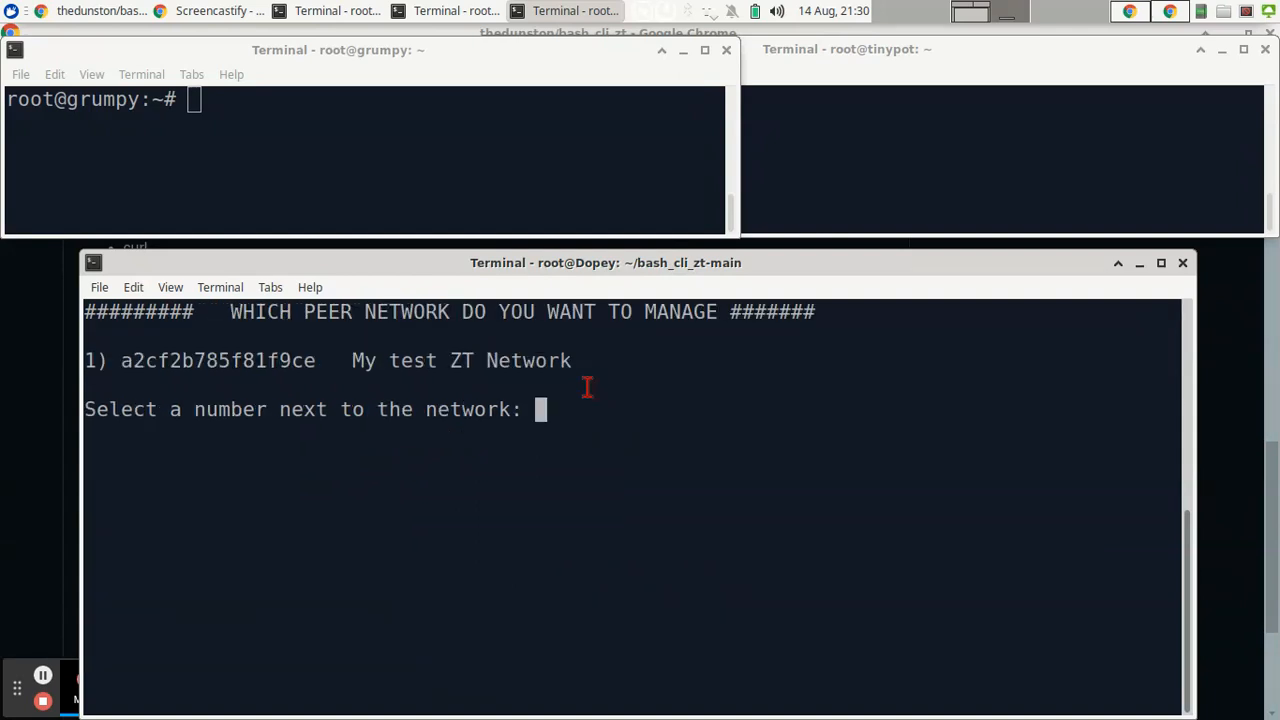
{"action": "type", "text": "1"}
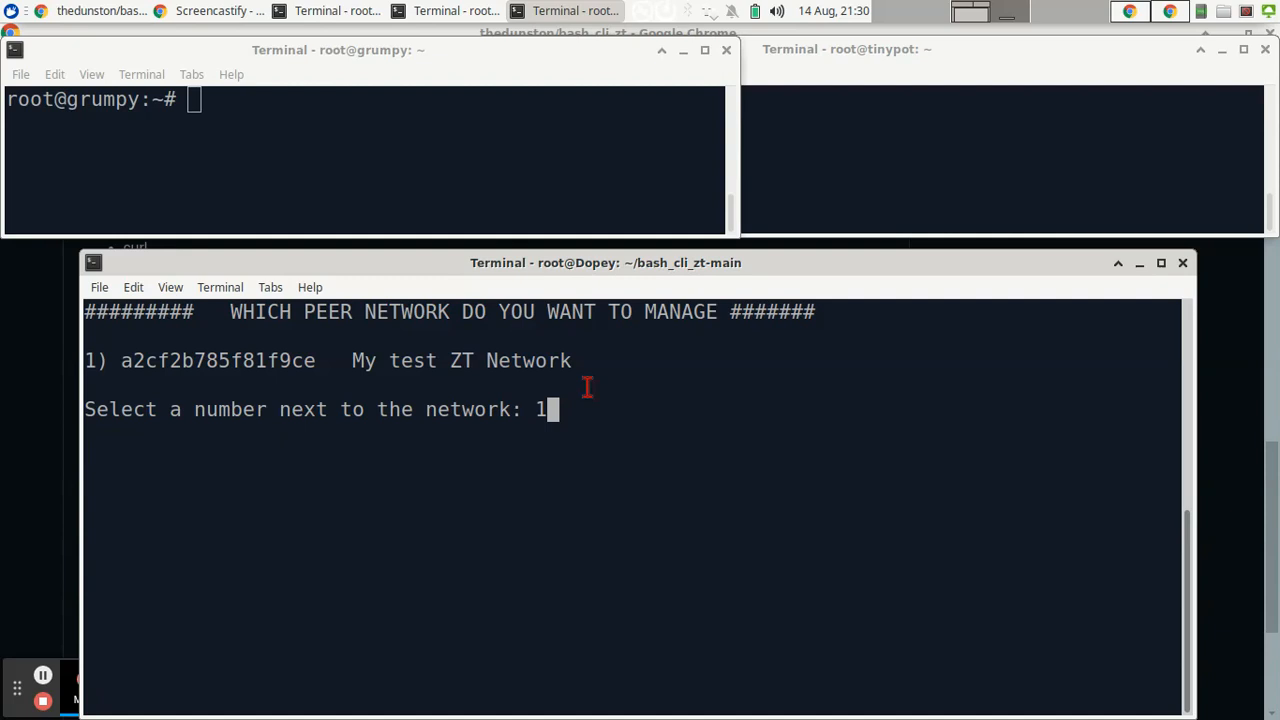
{"action": "key", "text": "Return"}
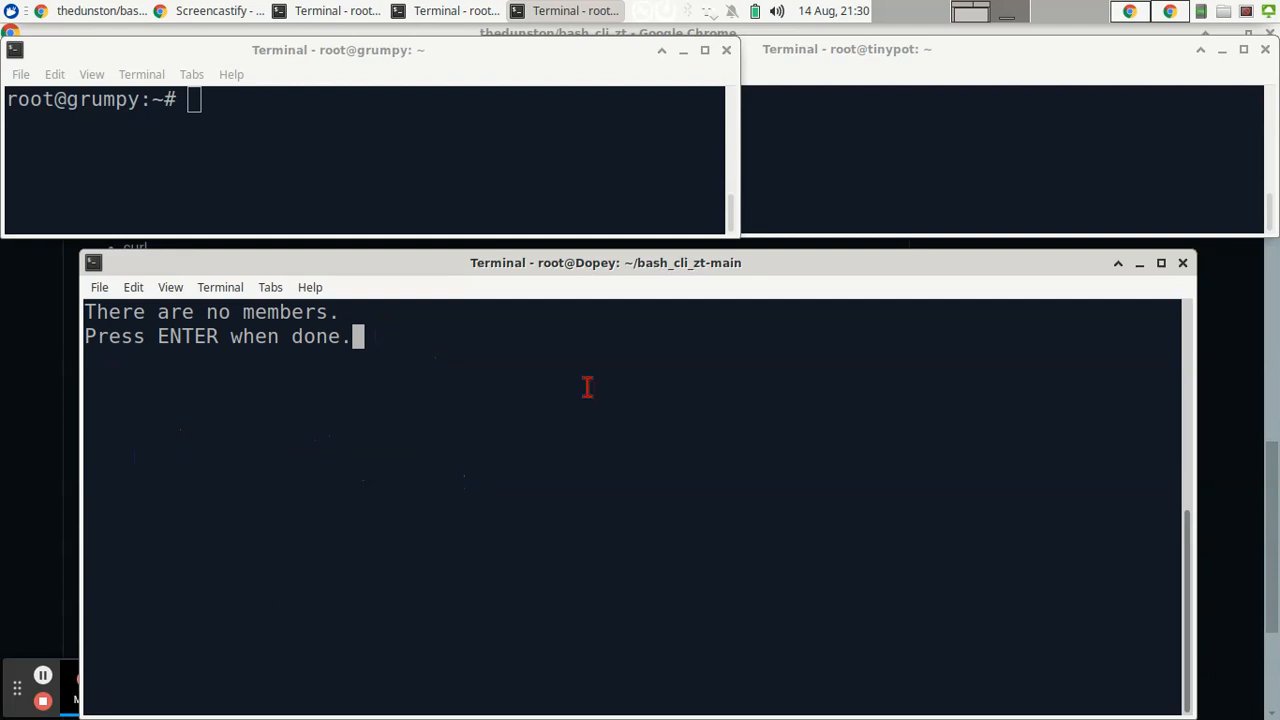
{"action": "key", "text": "Return"}
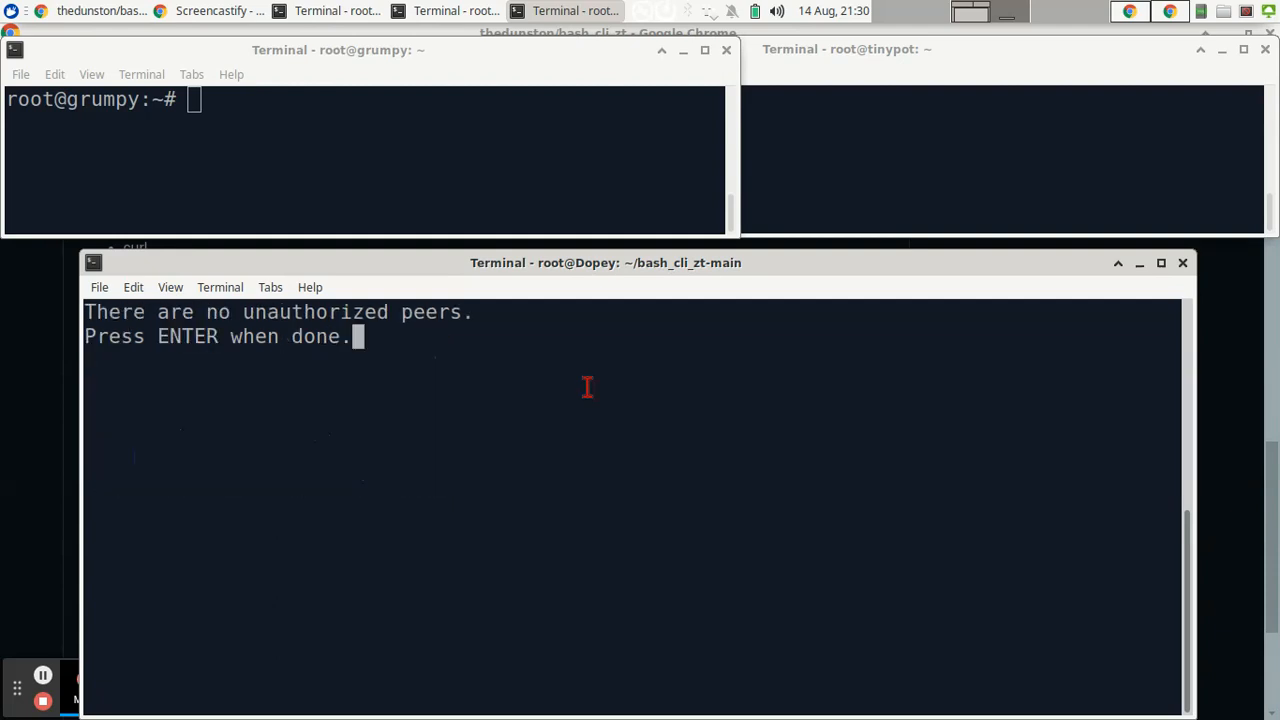
{"action": "key", "text": "Return"}
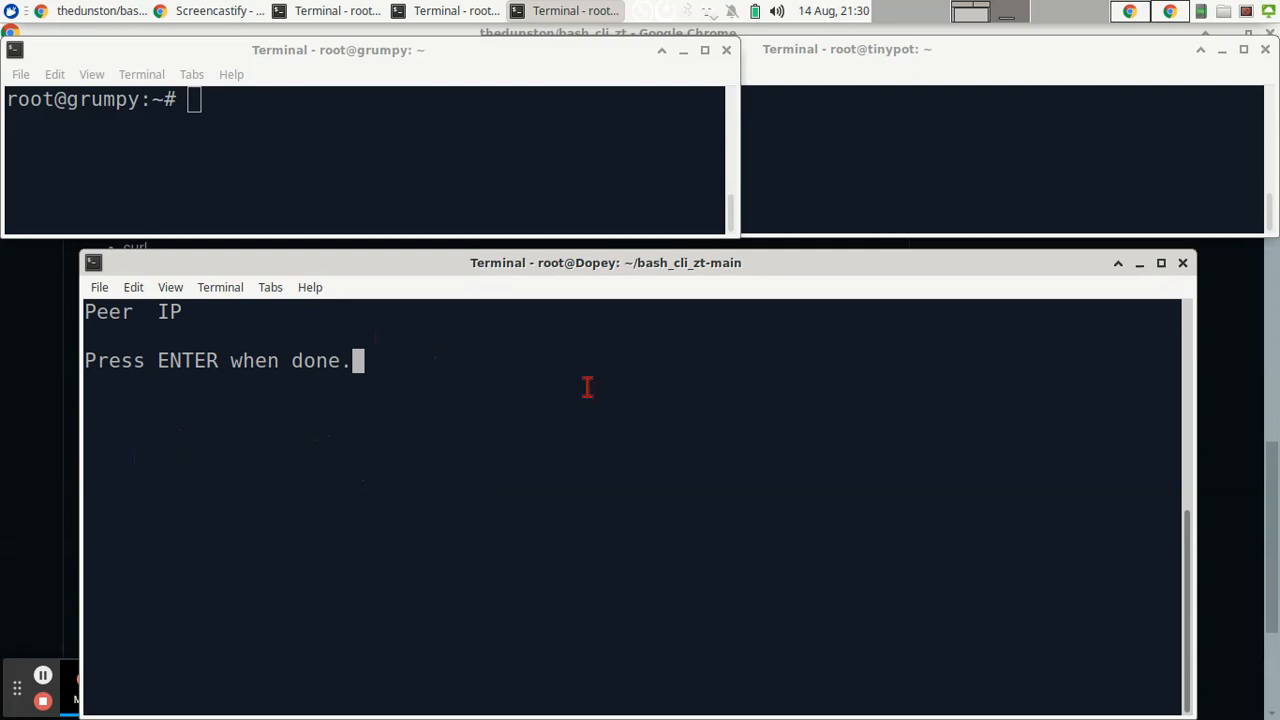
{"action": "key", "text": "Return"}
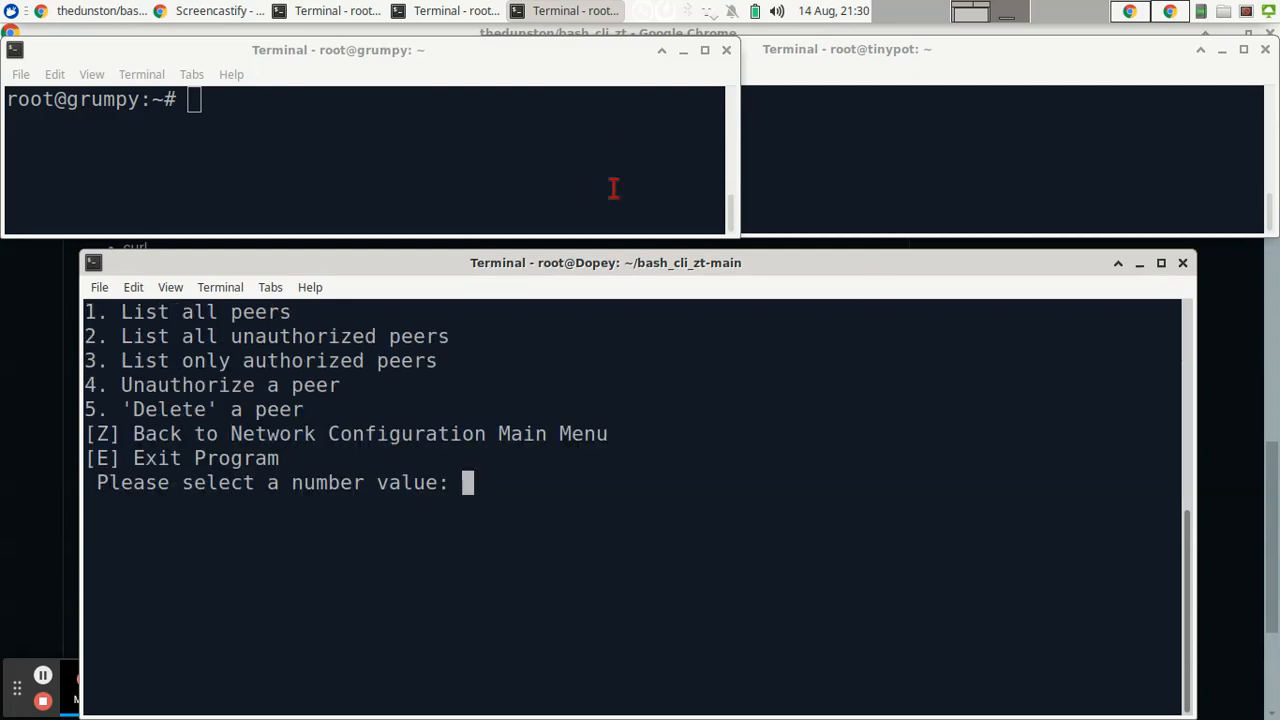
{"action": "mouse_move", "coordinate": [384, 348]}
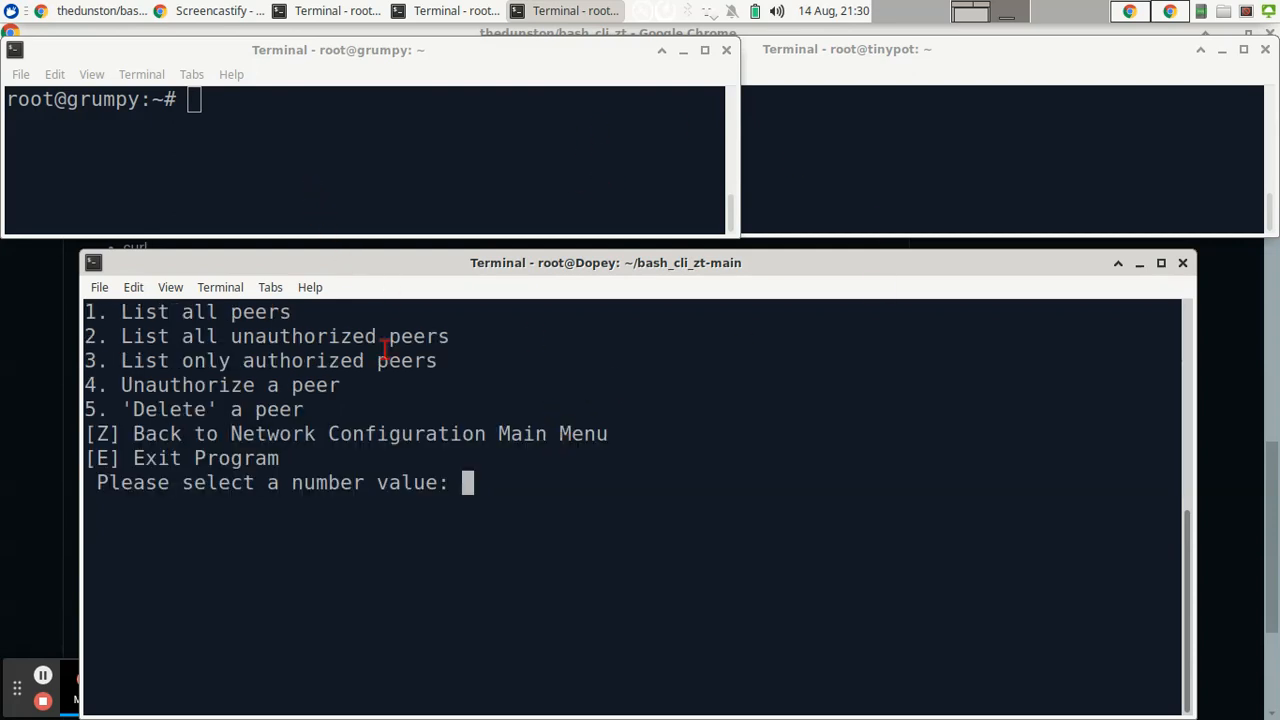
{"action": "mouse_move", "coordinate": [432, 448]}
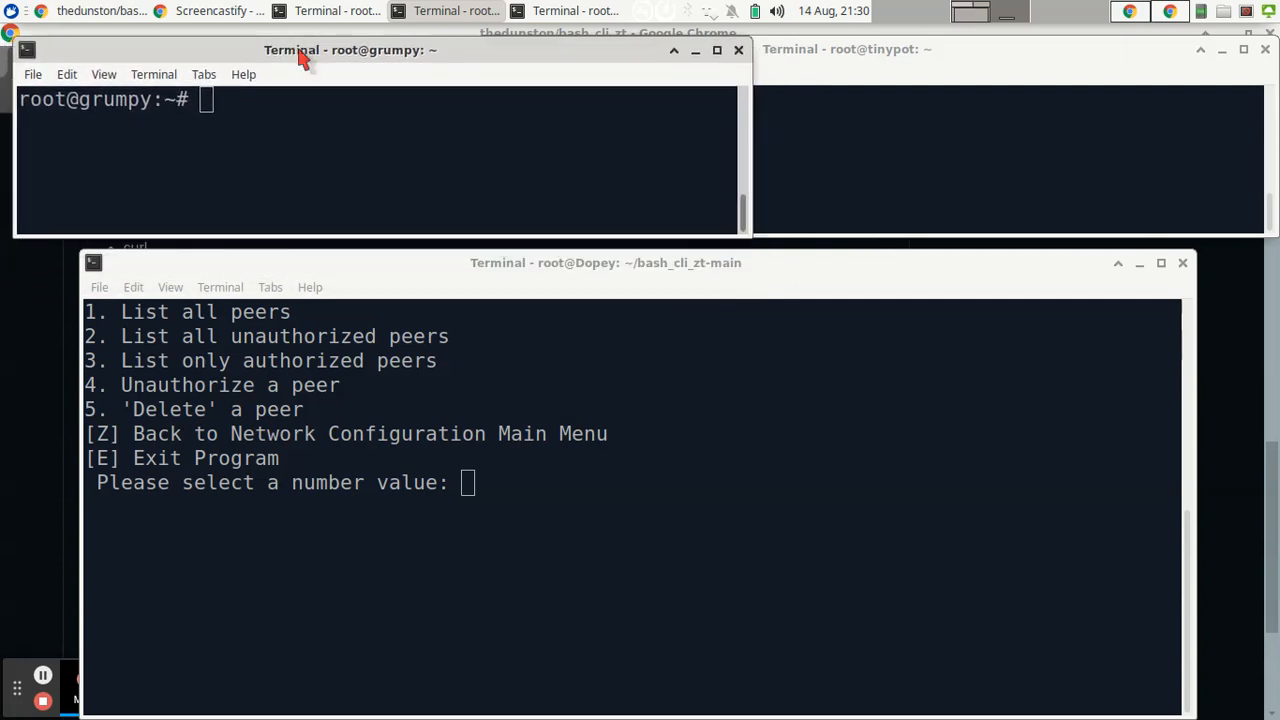
Step: Run ip a on grumpy, showing eth0 at 10.84.14.3/24
{"action": "left_click", "coordinate": [847, 48]}
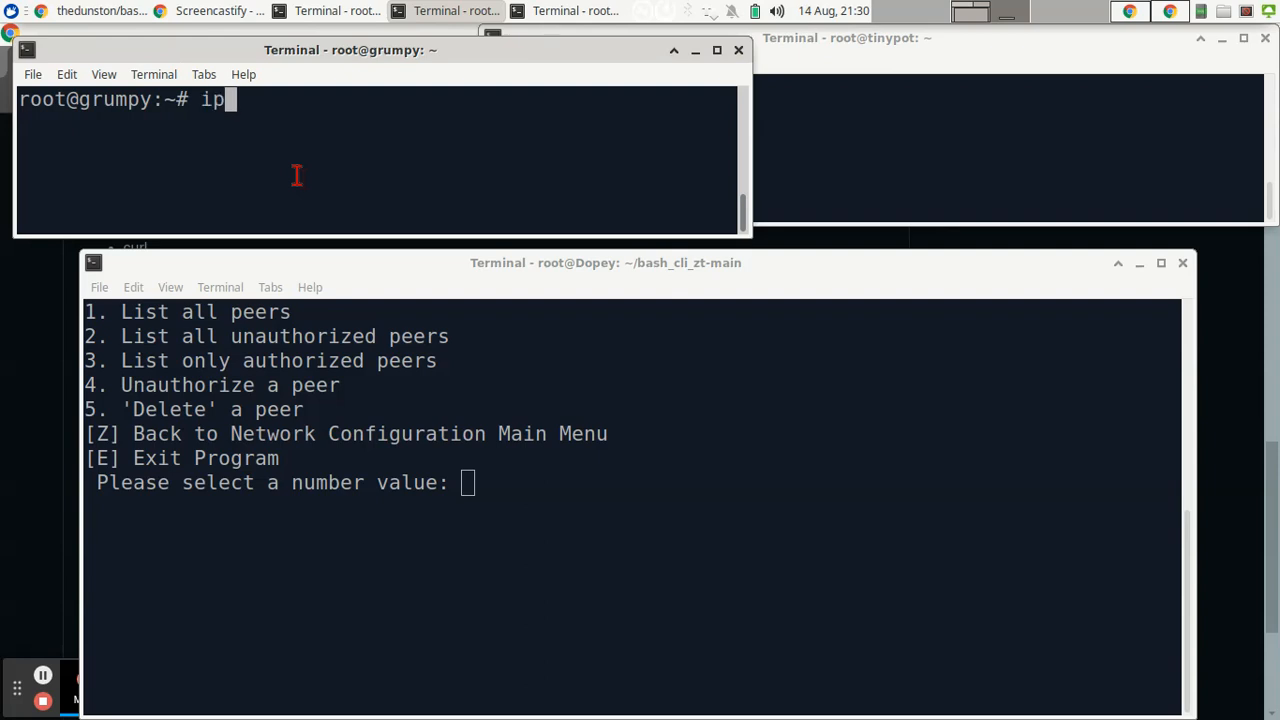
{"action": "key", "text": "Return"}
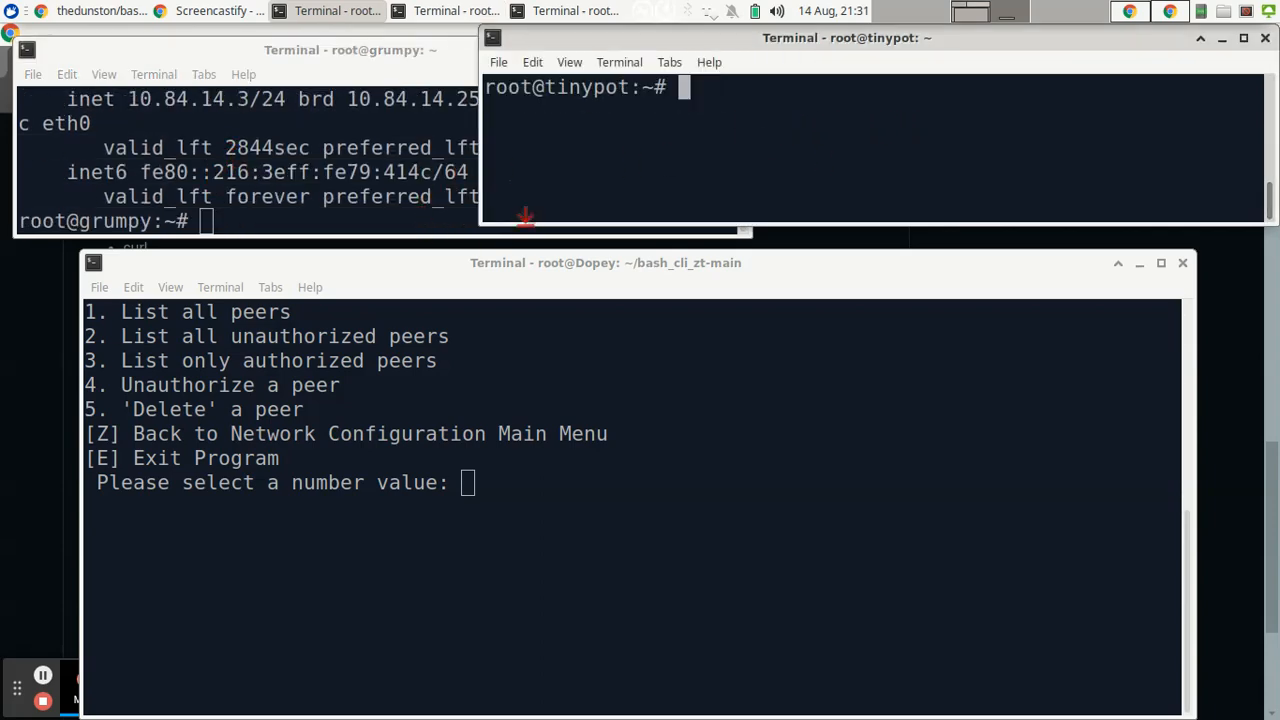
{"action": "mouse_move", "coordinate": [582, 171]}
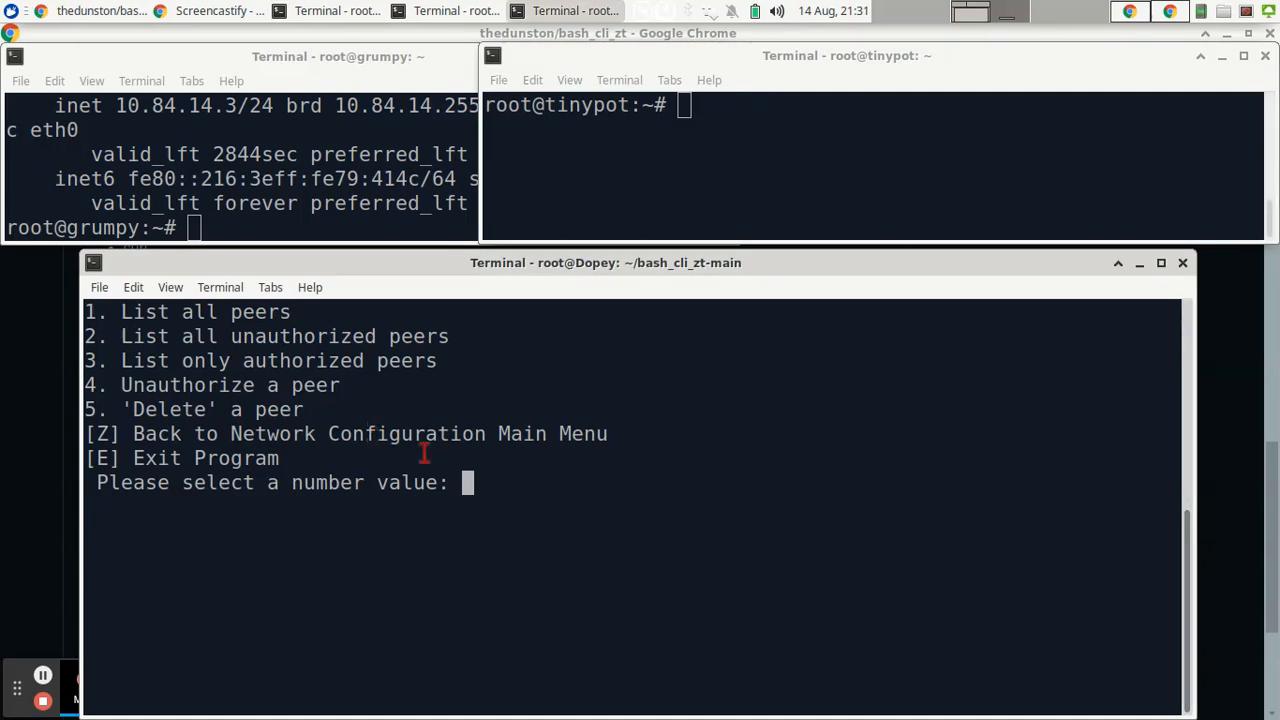
{"action": "mouse_move", "coordinate": [680, 486]}
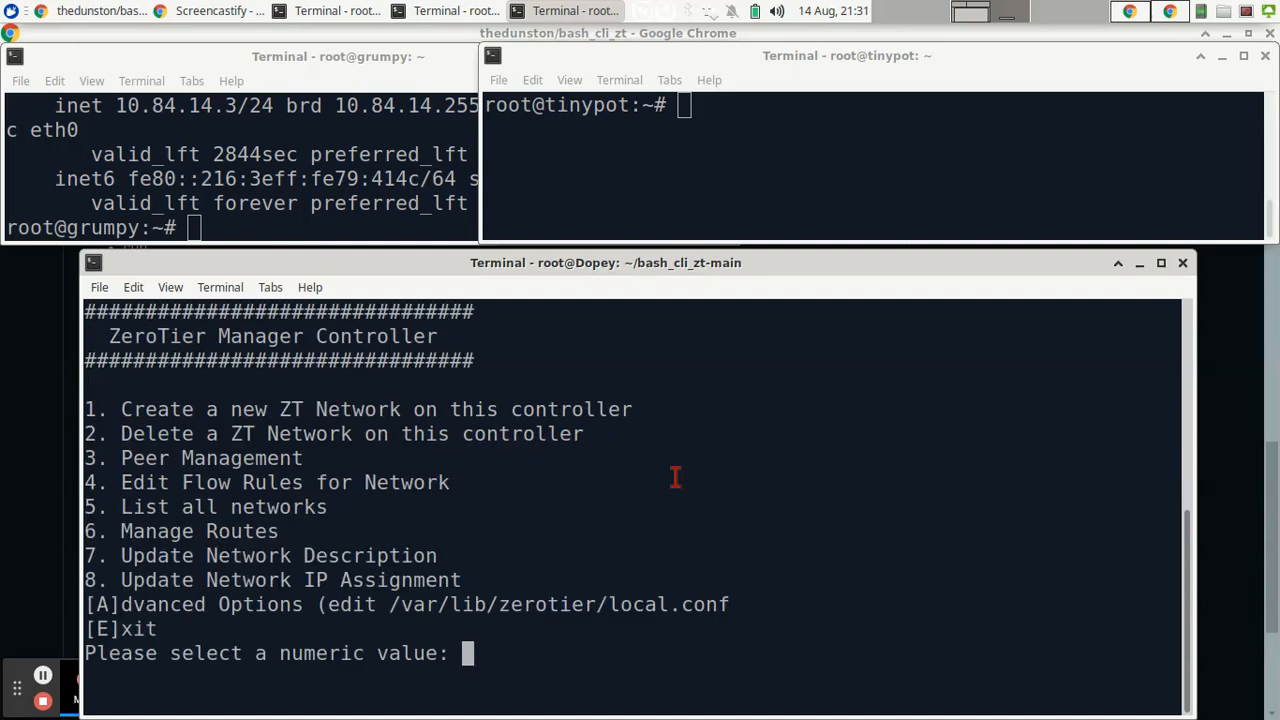
Step: On grumpy, build zerotier-cli join and paste the network ID a2cf2b785f81f9ce
{"action": "type", "text": "3"}
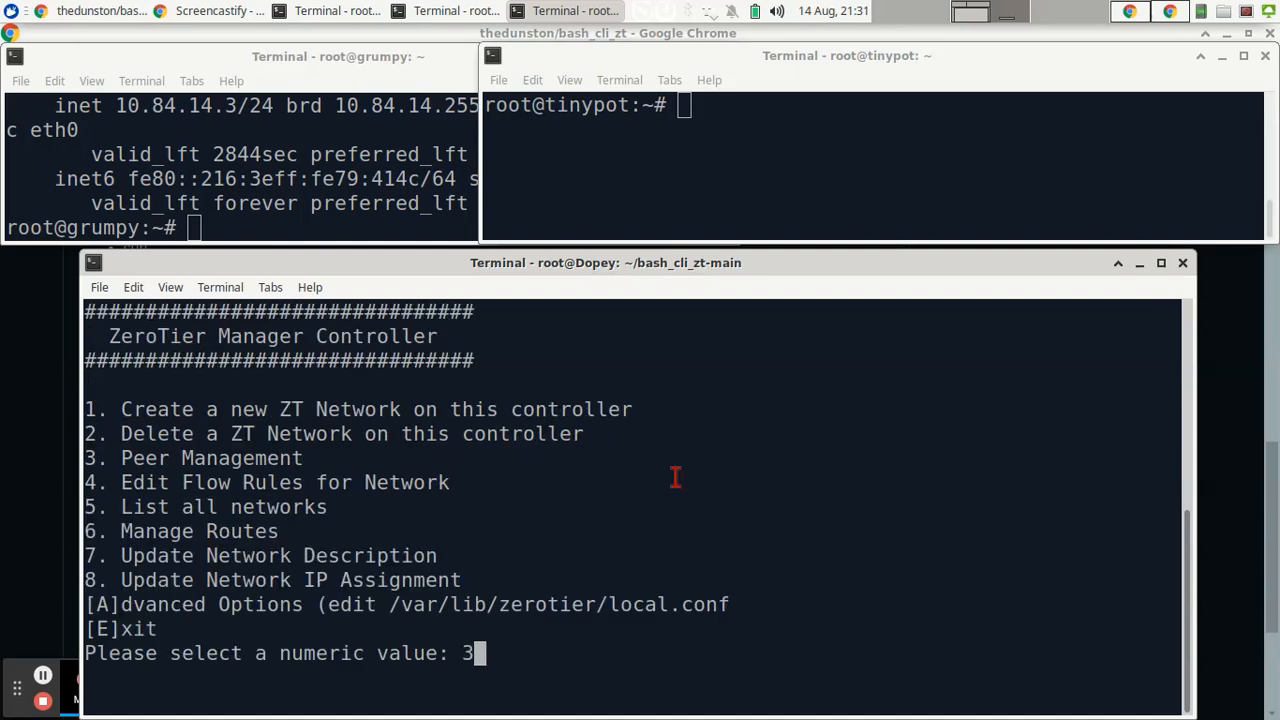
{"action": "key", "text": "Return"}
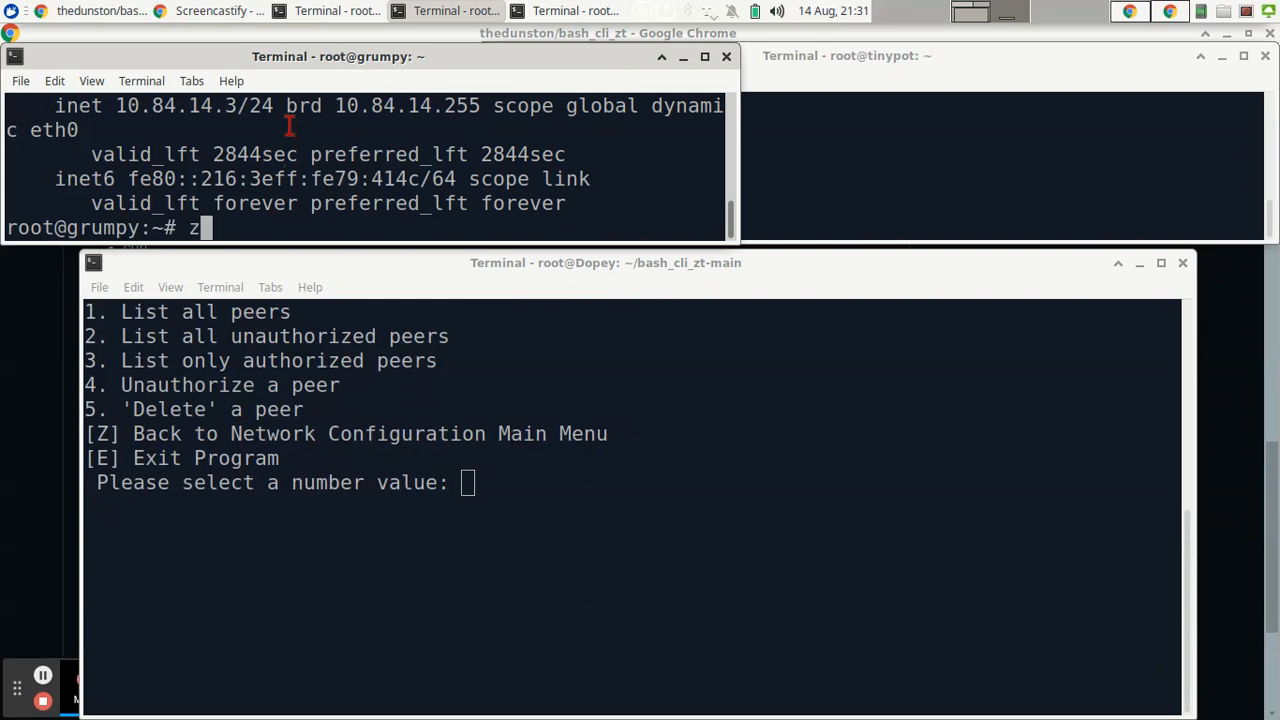
{"action": "type", "text": "erotier-c"}
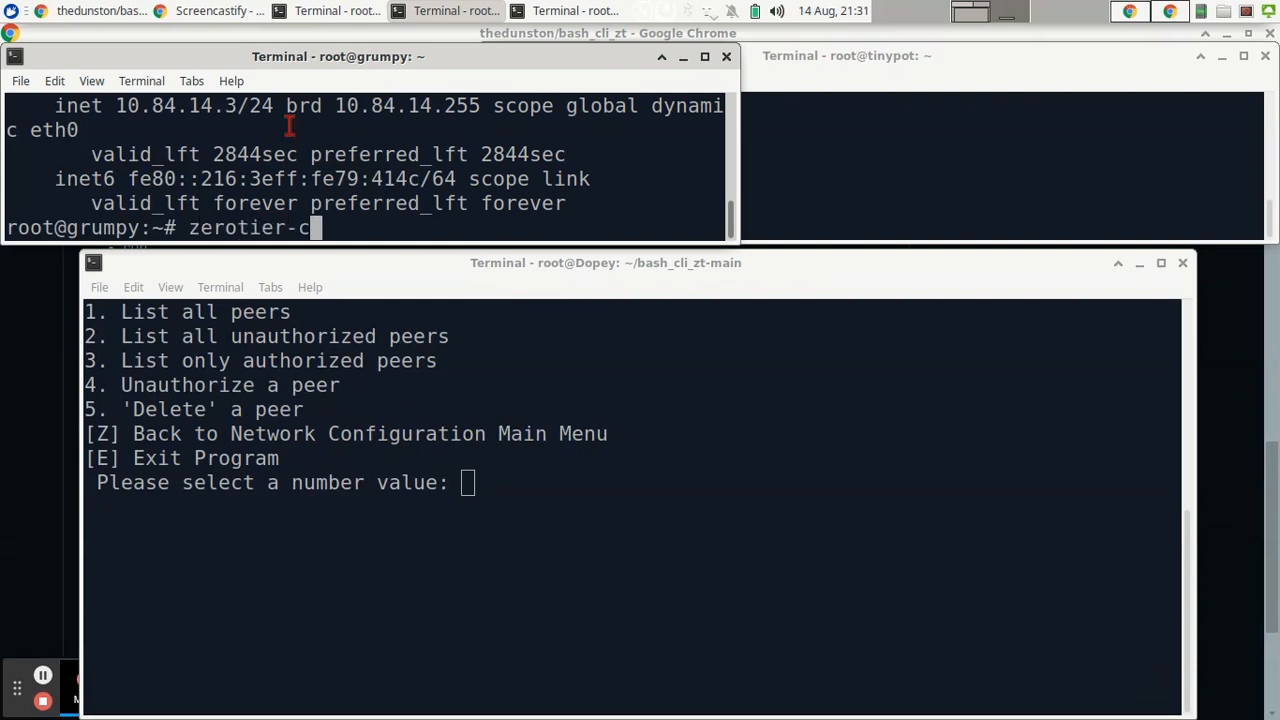
{"action": "right_click", "coordinate": [460, 178]}
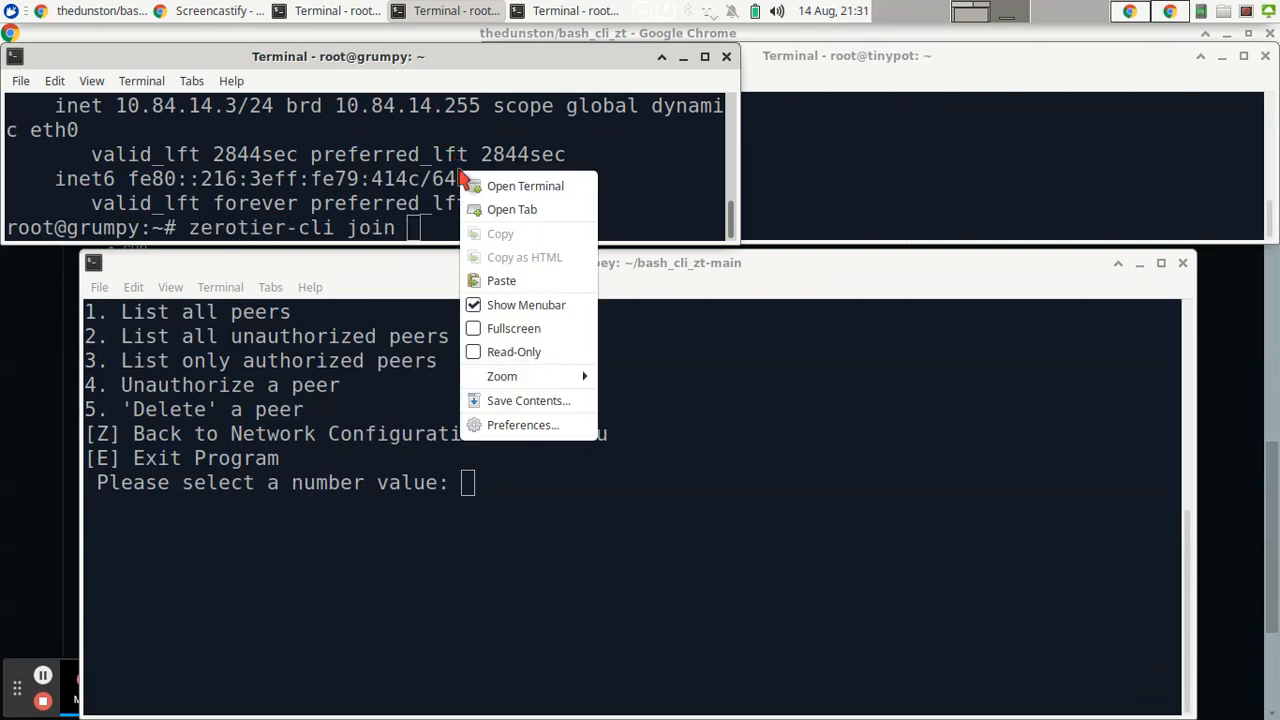
{"action": "left_click", "coordinate": [501, 281]}
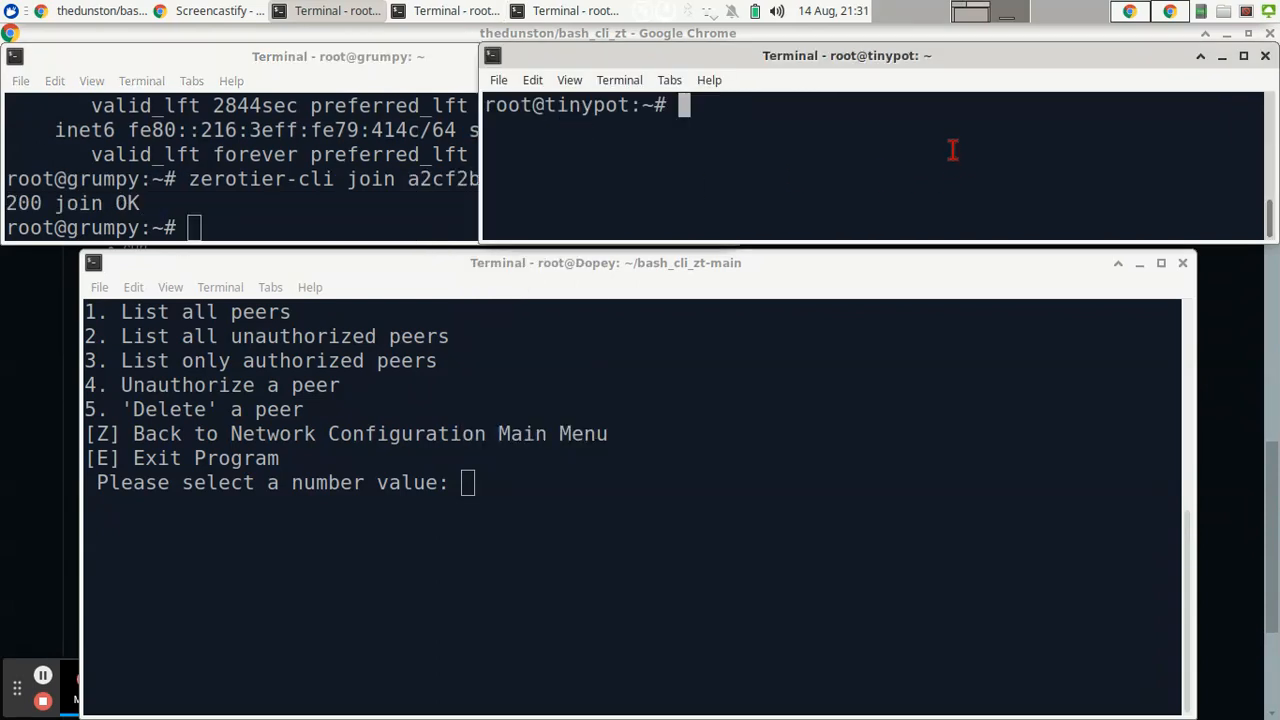
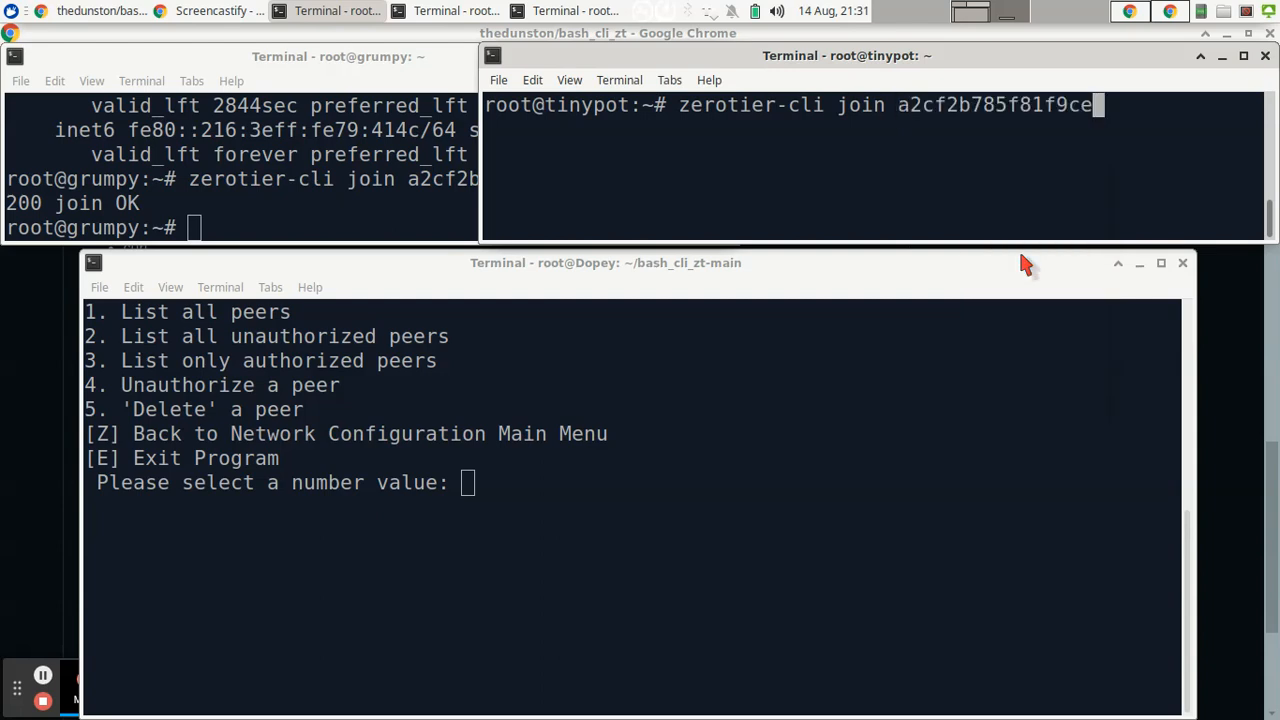
{"action": "key", "text": "Return"}
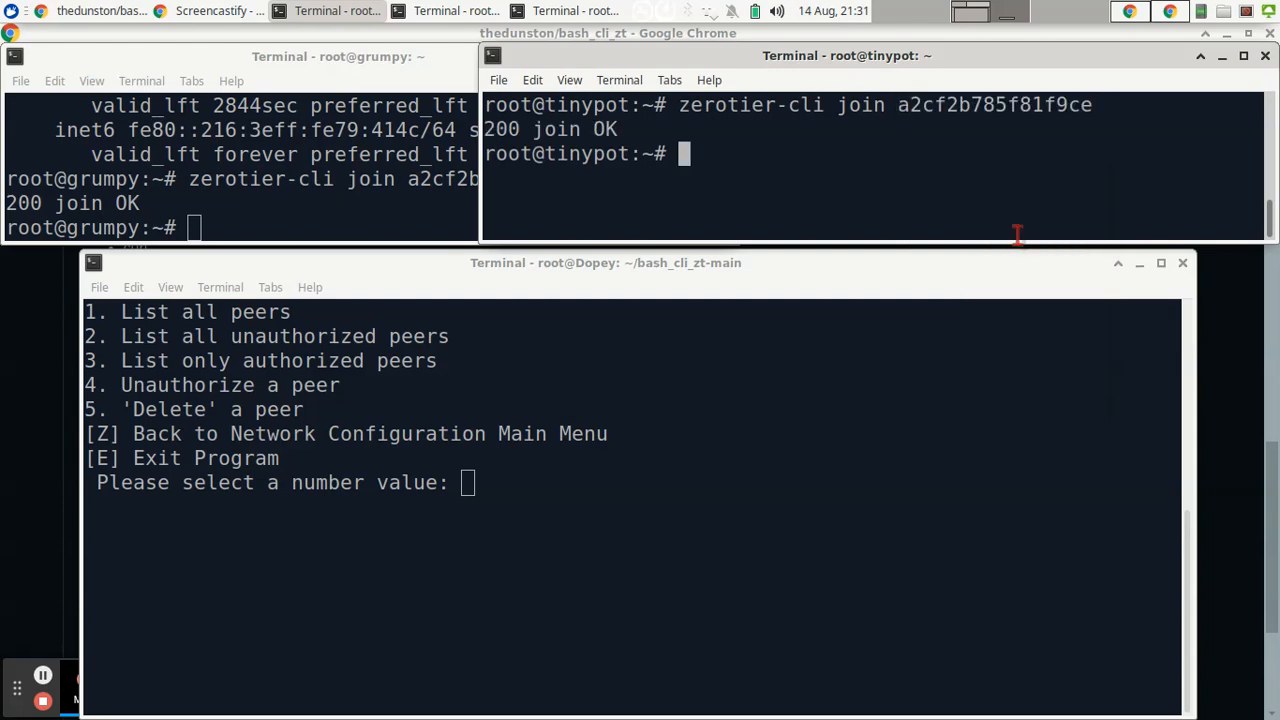
{"action": "mouse_move", "coordinate": [949, 113]}
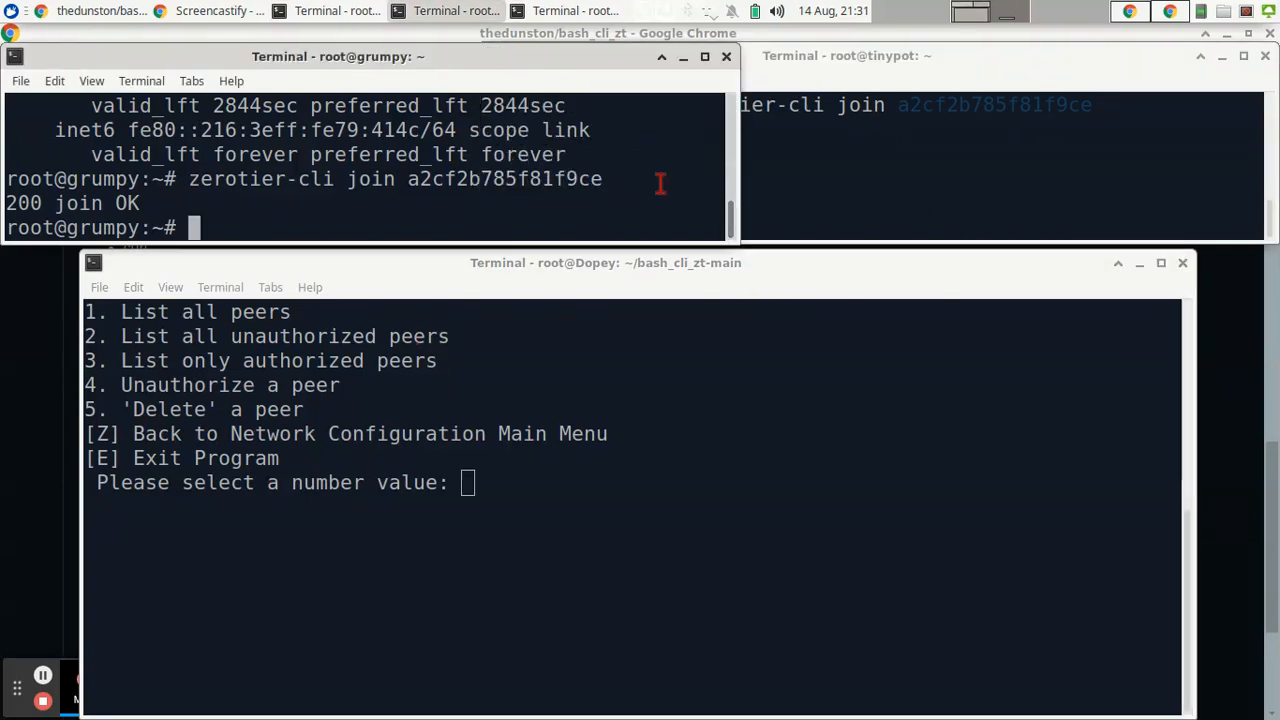
Step: List the unauthorized peers in the script, showing 9b0b38706e and 862278a60e
{"action": "left_click", "coordinate": [850, 55]}
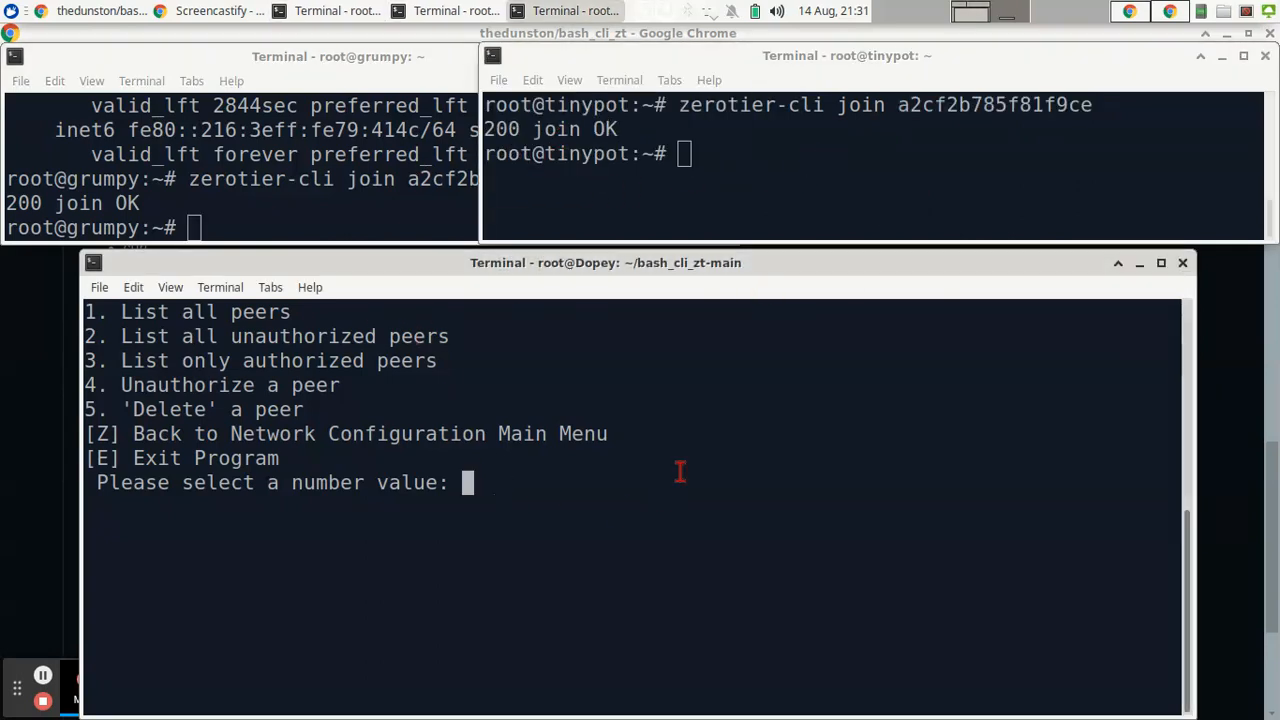
{"action": "type", "text": "2"}
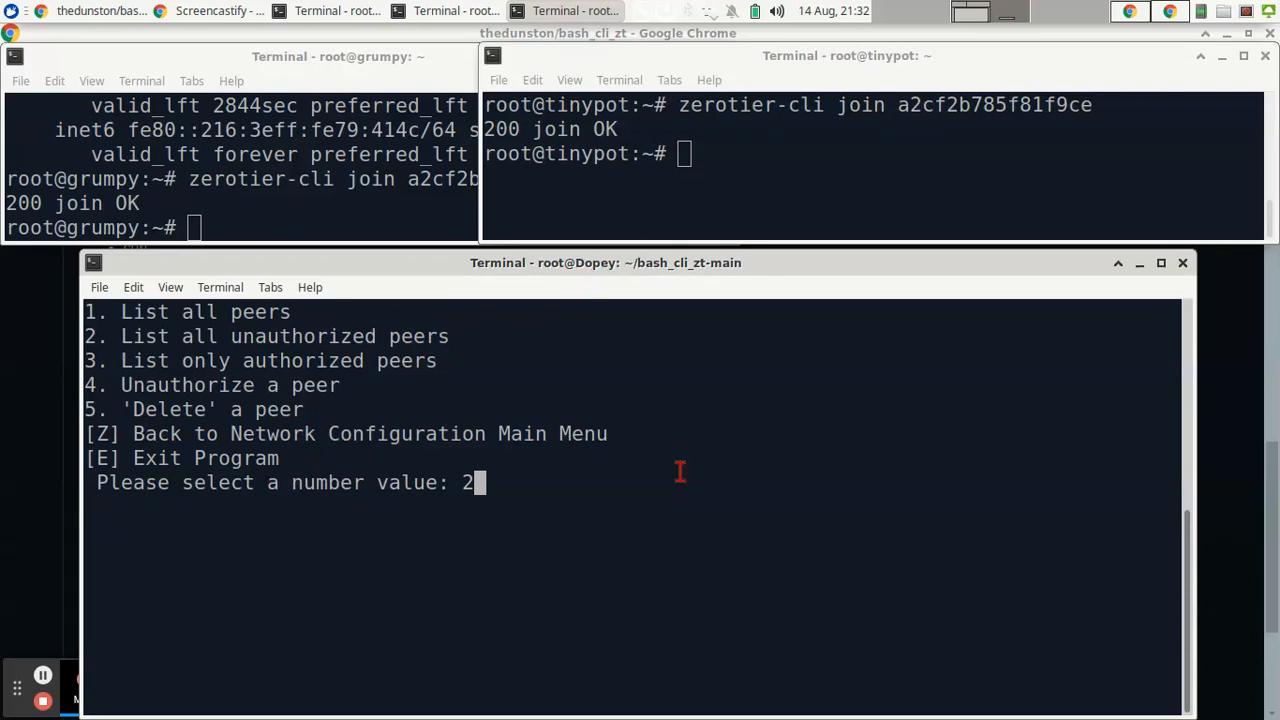
{"action": "key", "text": "Return"}
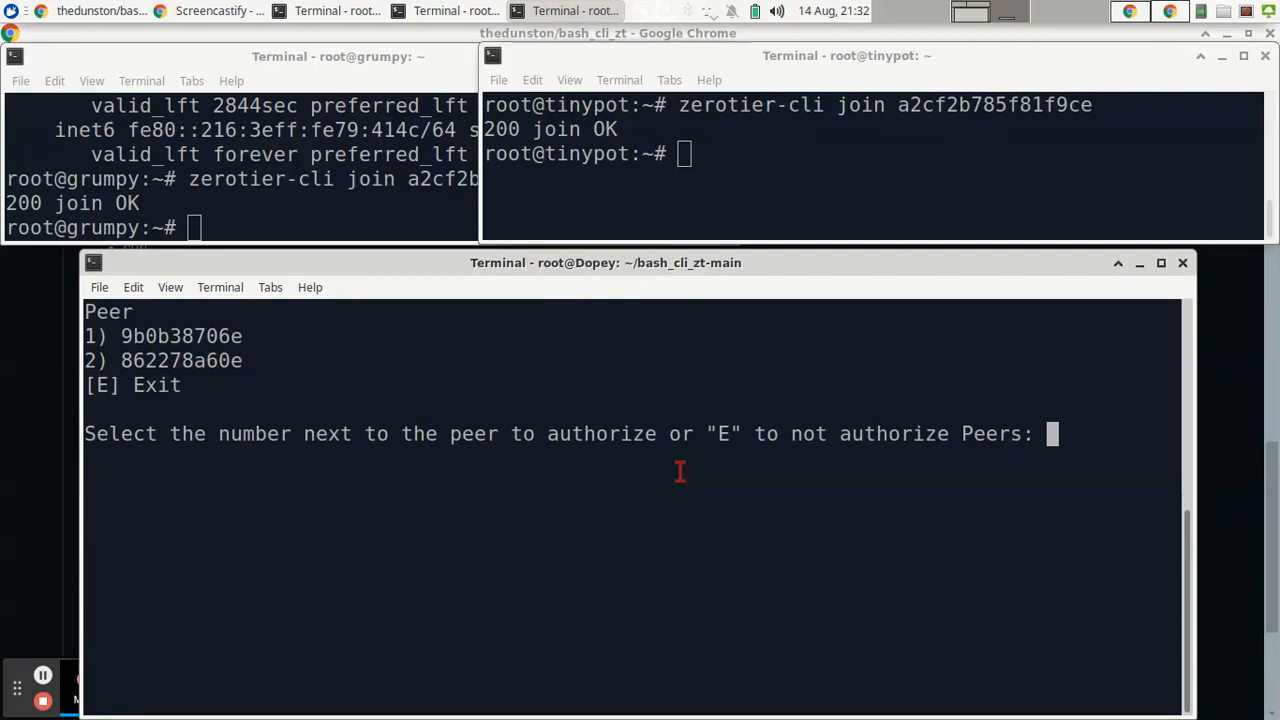
Step: Run zerotier-cli status on tinypot and grumpy to check their node IDs
{"action": "left_click", "coordinate": [730, 155]}
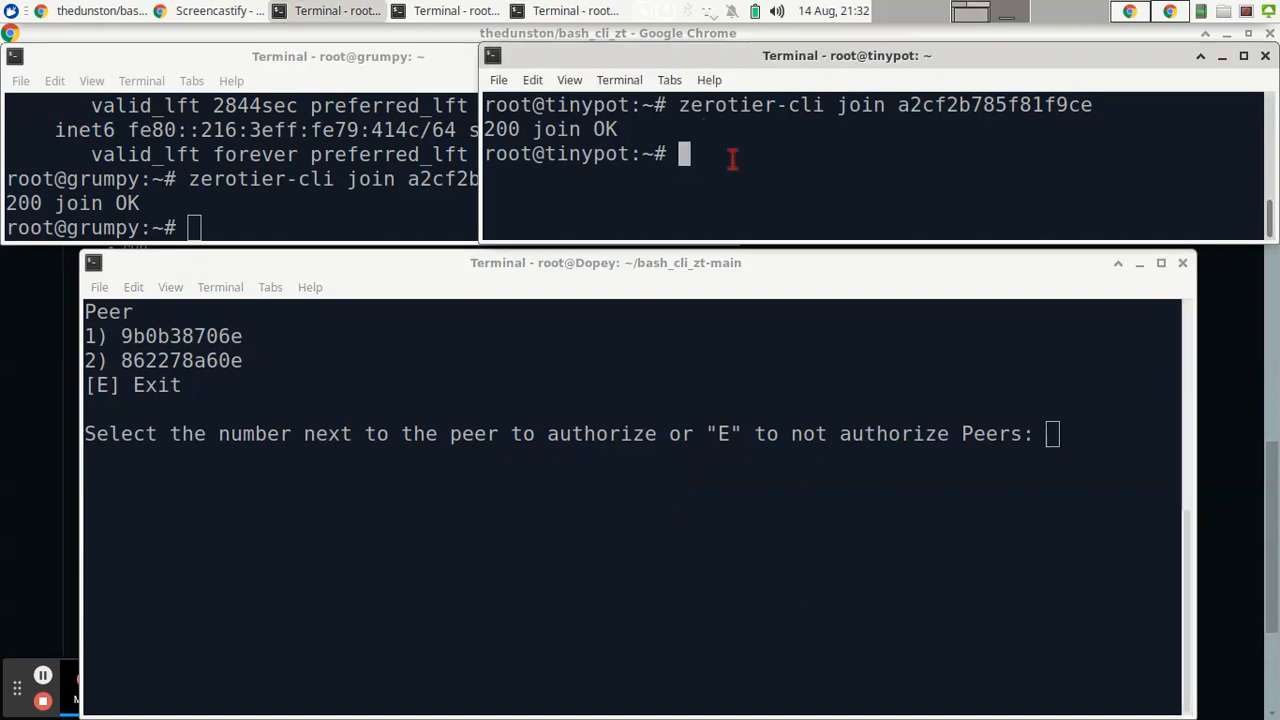
{"action": "type", "text": "zerot"}
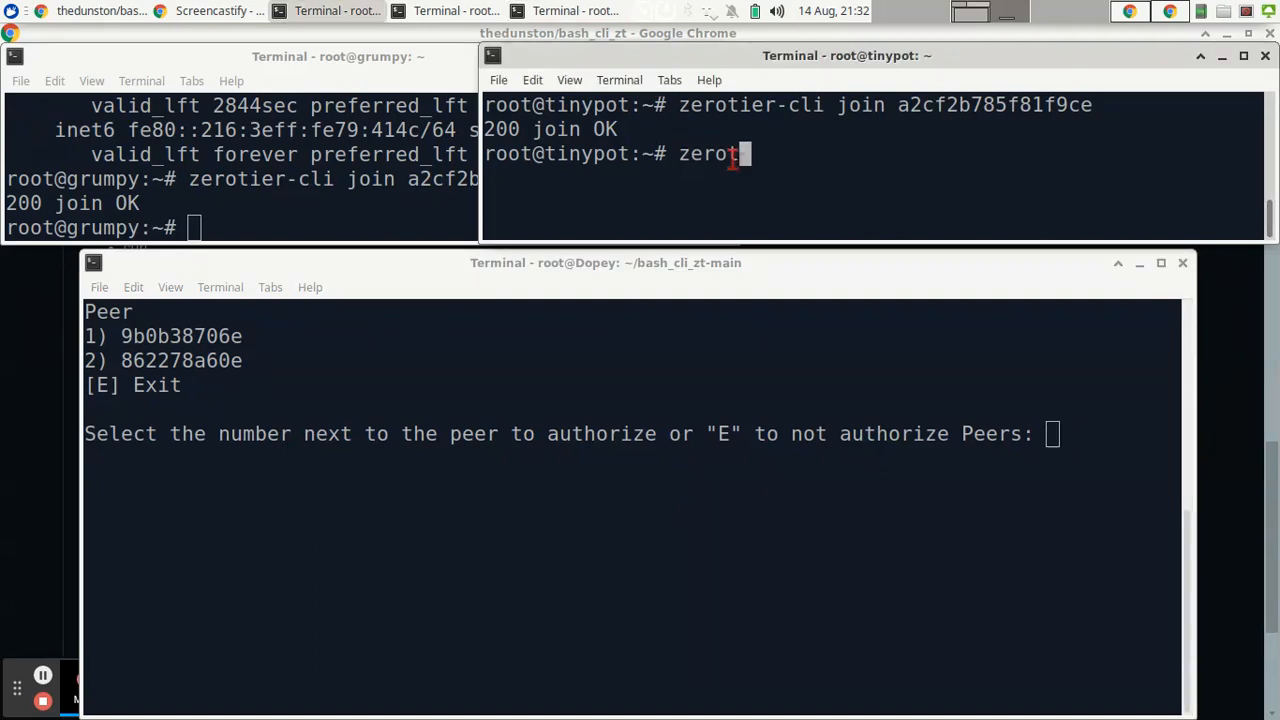
{"action": "type", "text": "ier-cli status"}
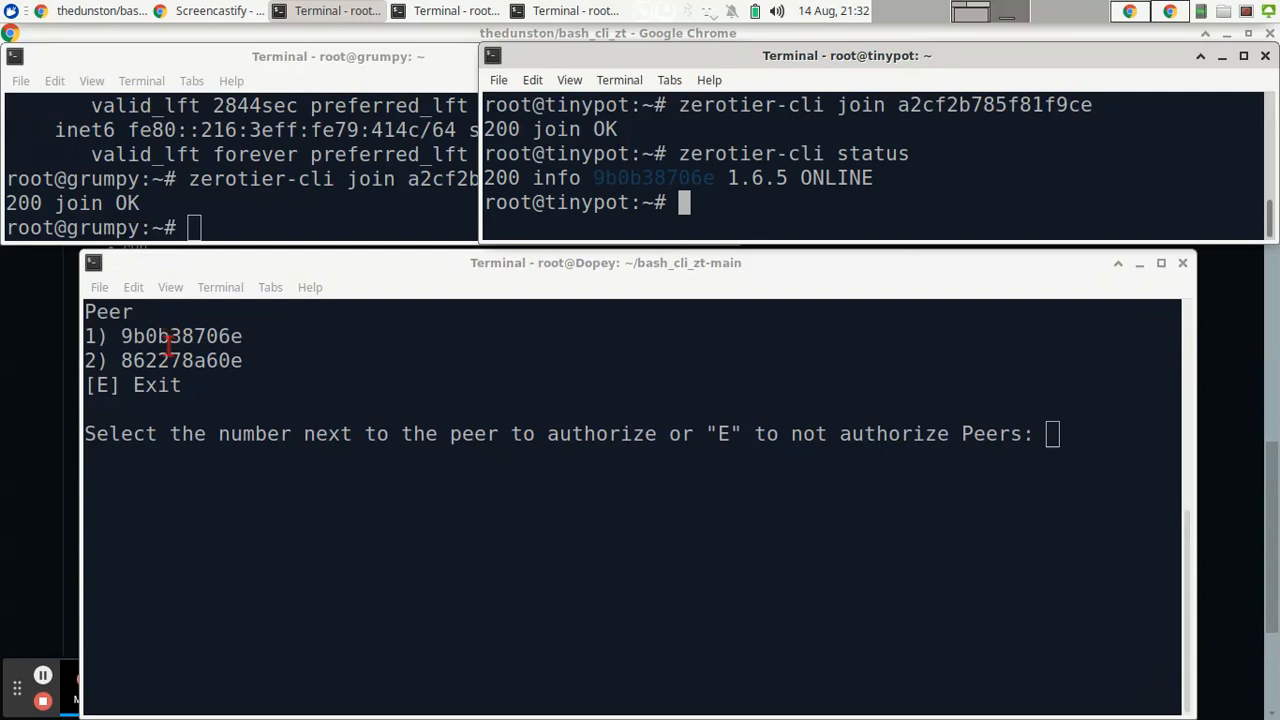
{"action": "left_click", "coordinate": [300, 195]}
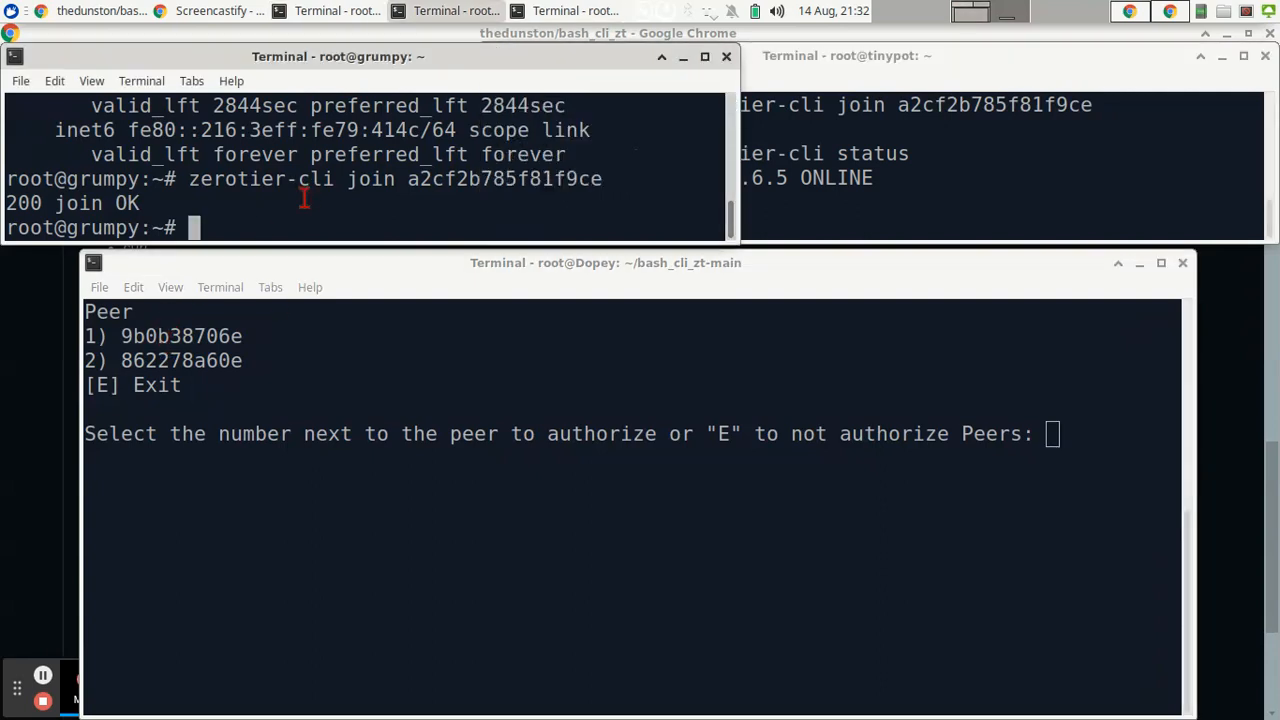
{"action": "type", "text": "zerotier-cli status"}
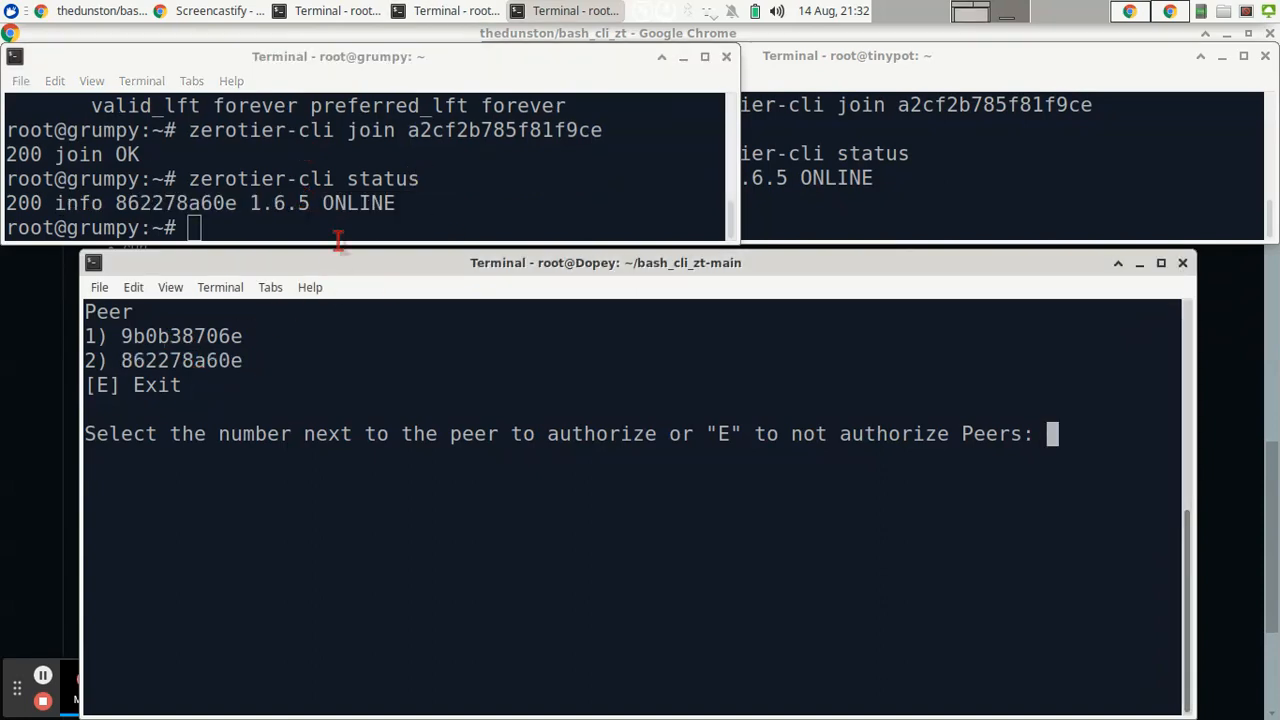
{"action": "mouse_move", "coordinate": [773, 393]}
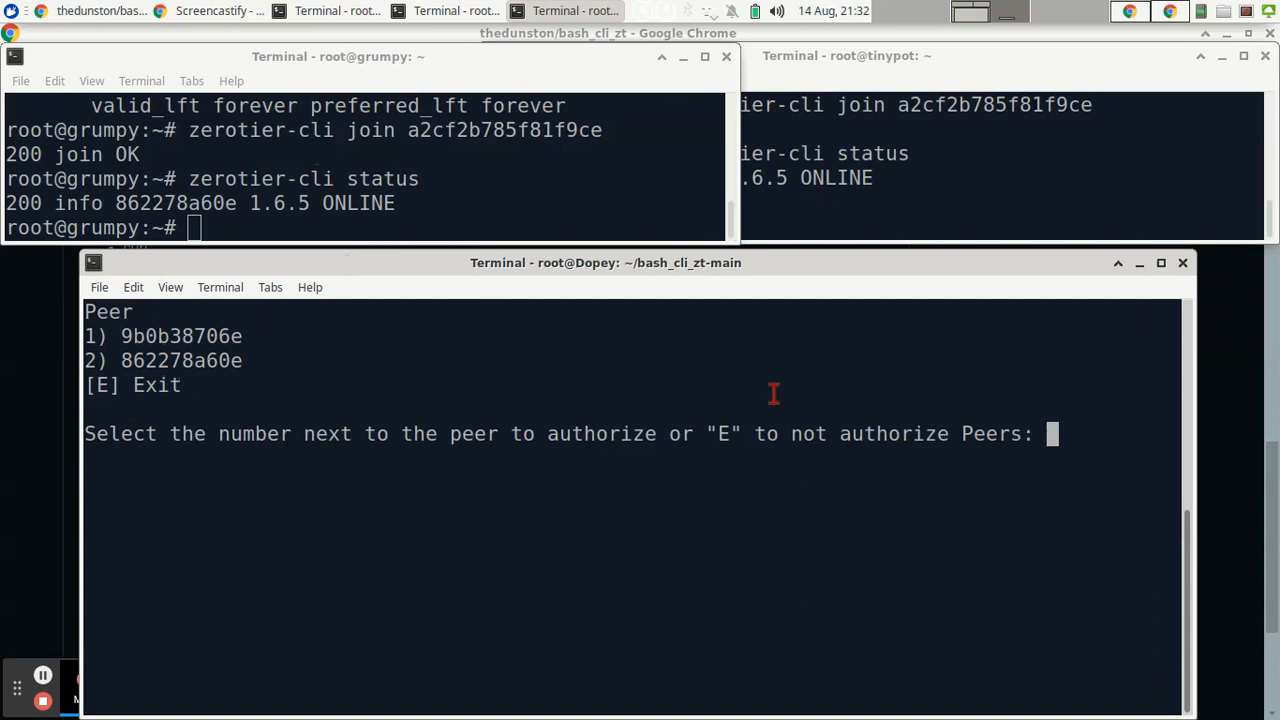
Step: Authorize peer 9b0b38706e and list authorized peers, confirming address 192.168.214.236
{"action": "type", "text": "1"}
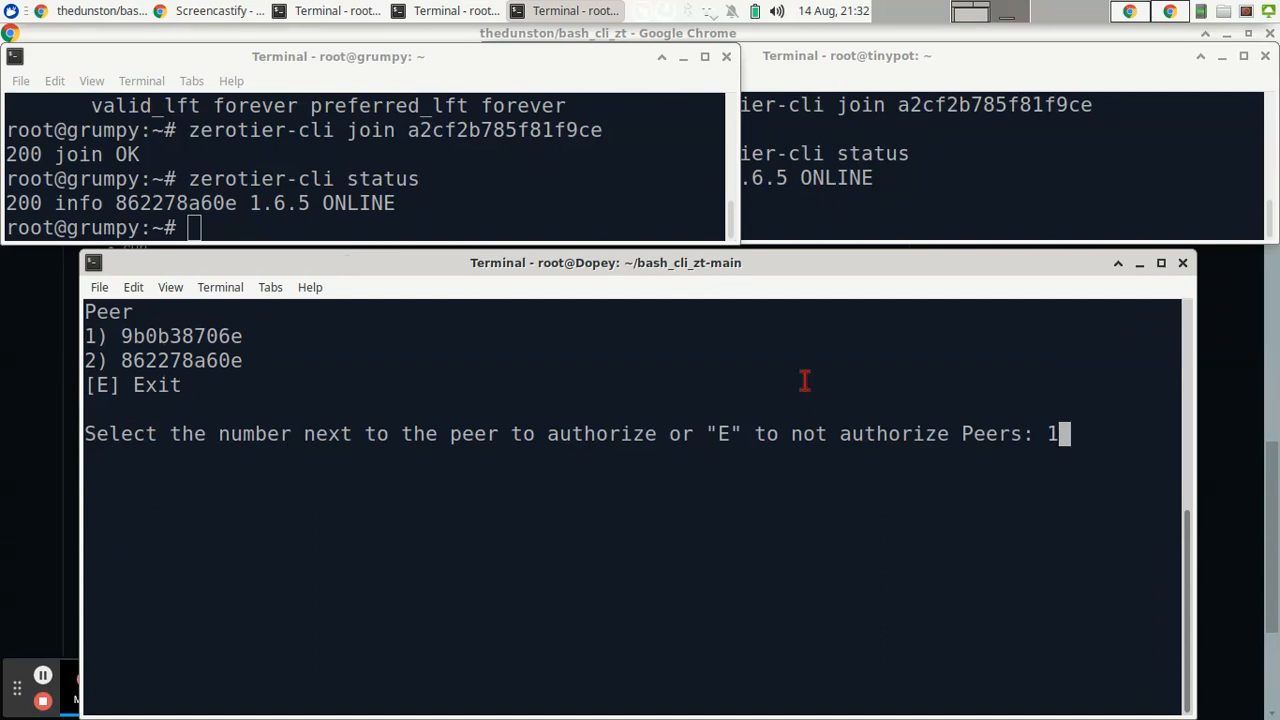
{"action": "key", "text": "Return"}
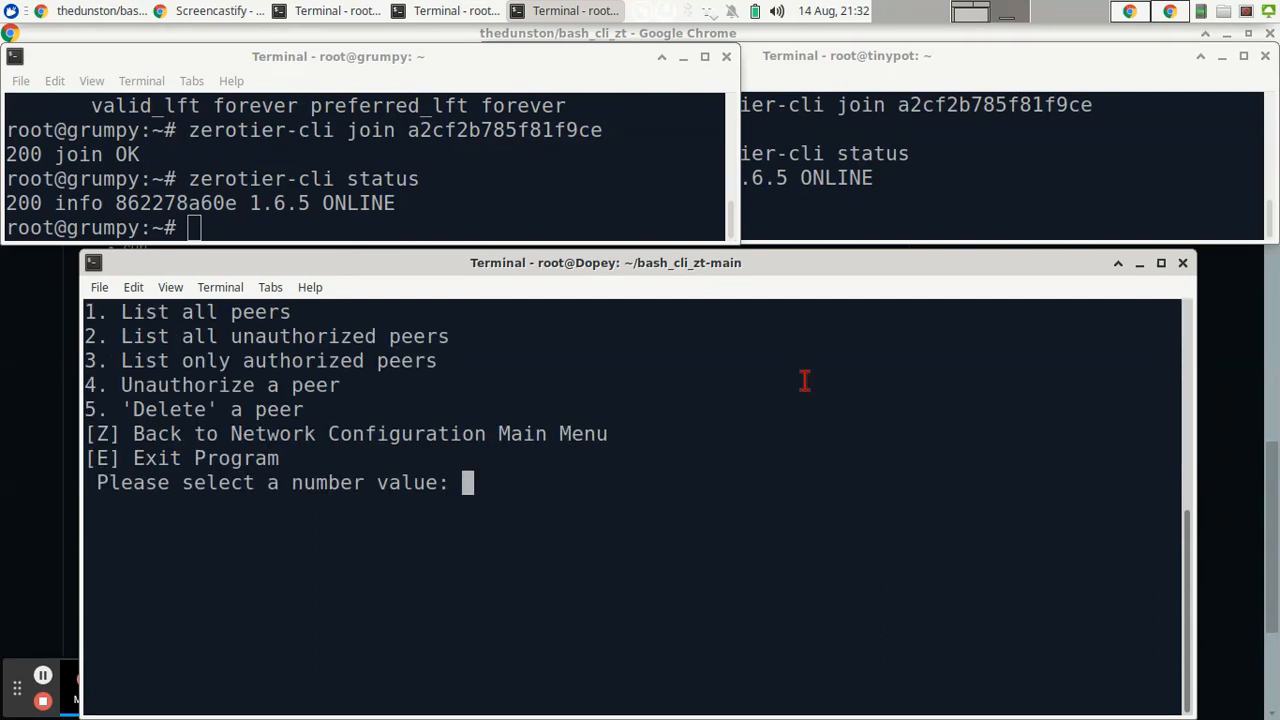
{"action": "type", "text": "2"}
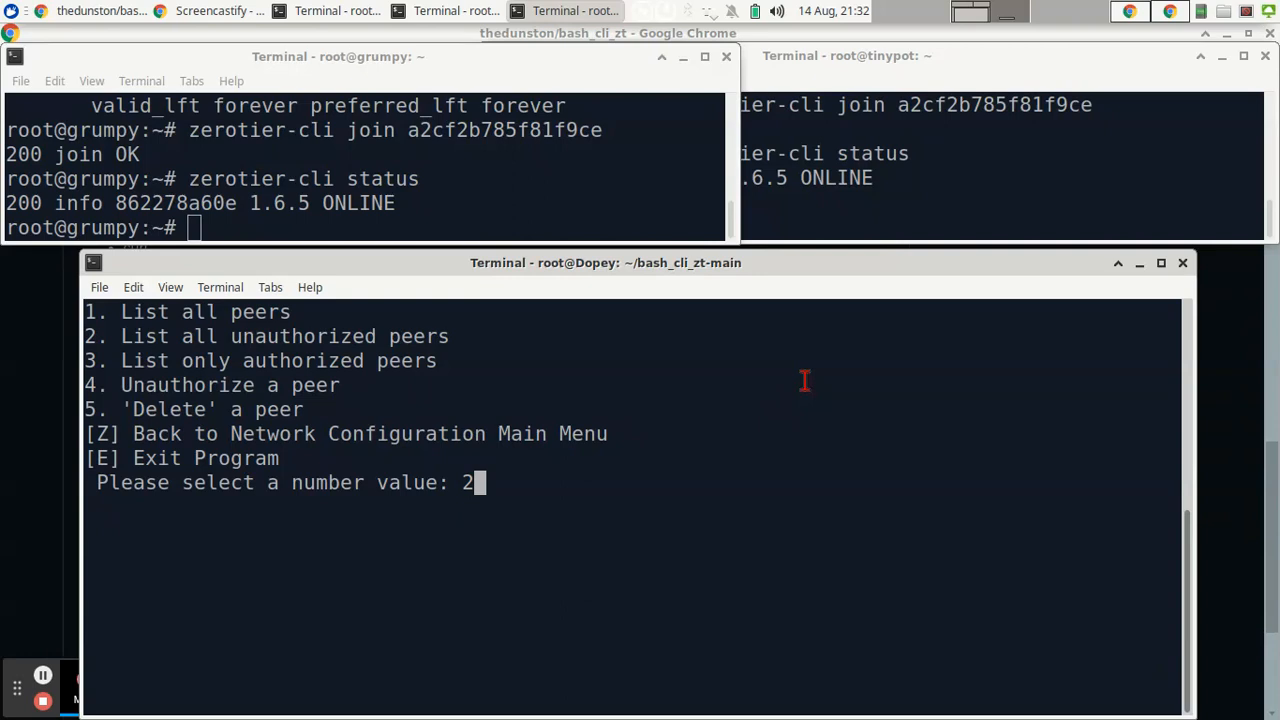
{"action": "type", "text": "3"}
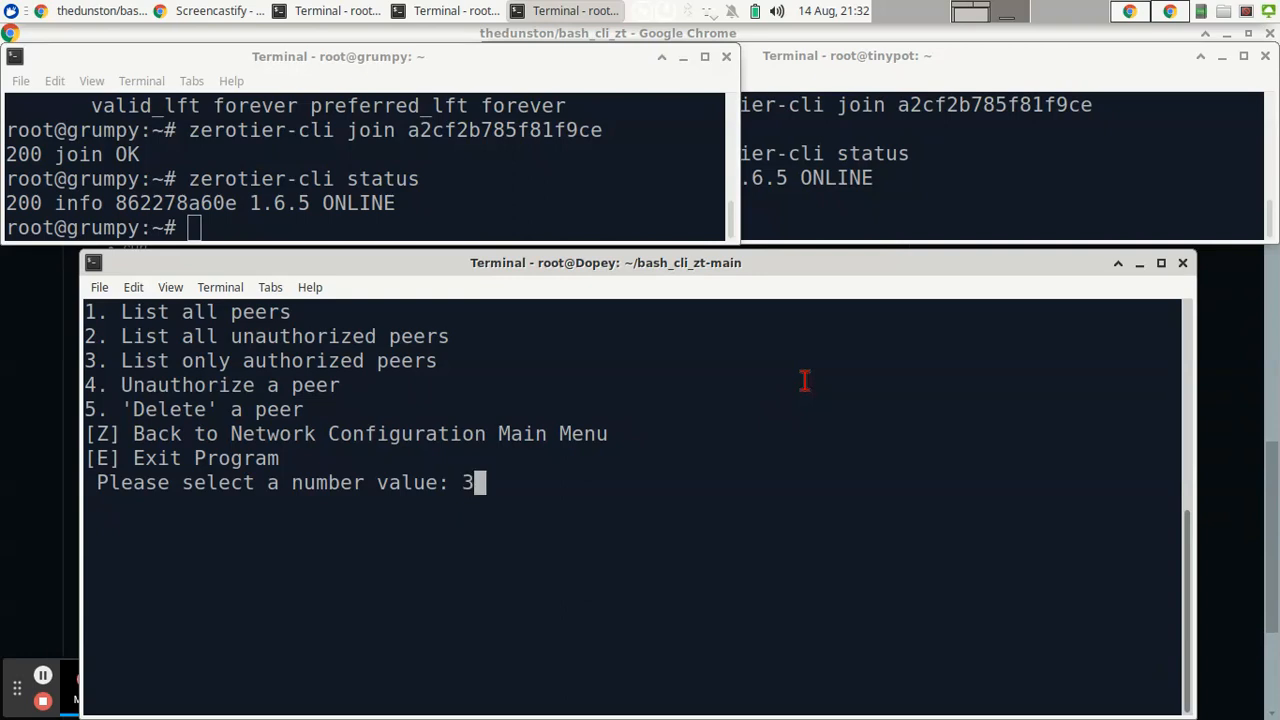
{"action": "key", "text": "Return"}
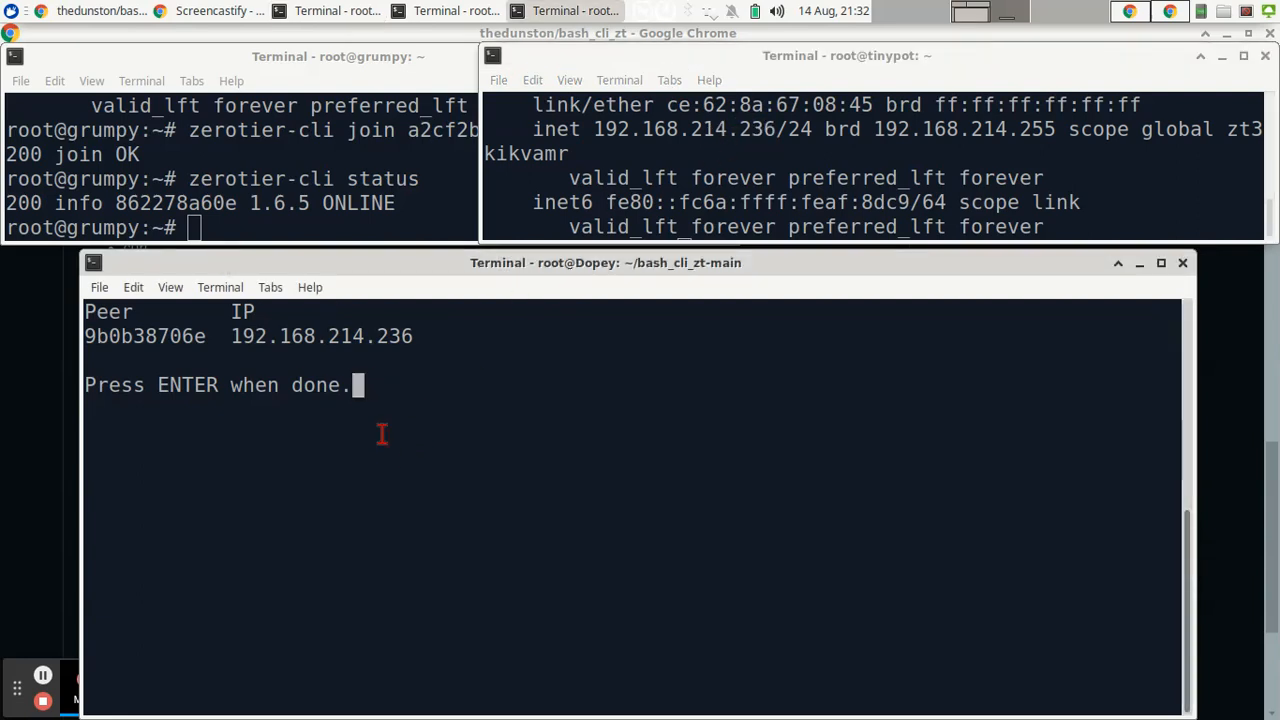
{"action": "key", "text": "Return"}
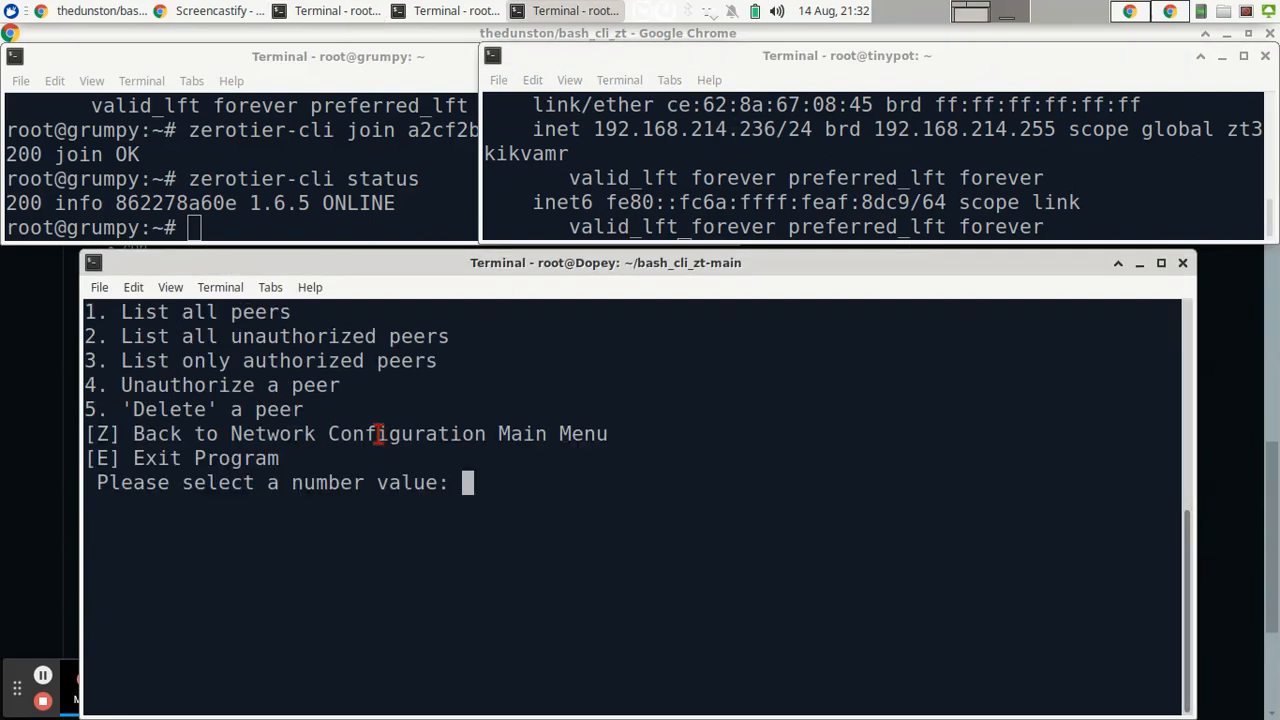
Step: List the remaining unauthorized peers and authorize grumpy's peer 862278a60e
{"action": "type", "text": "2"}
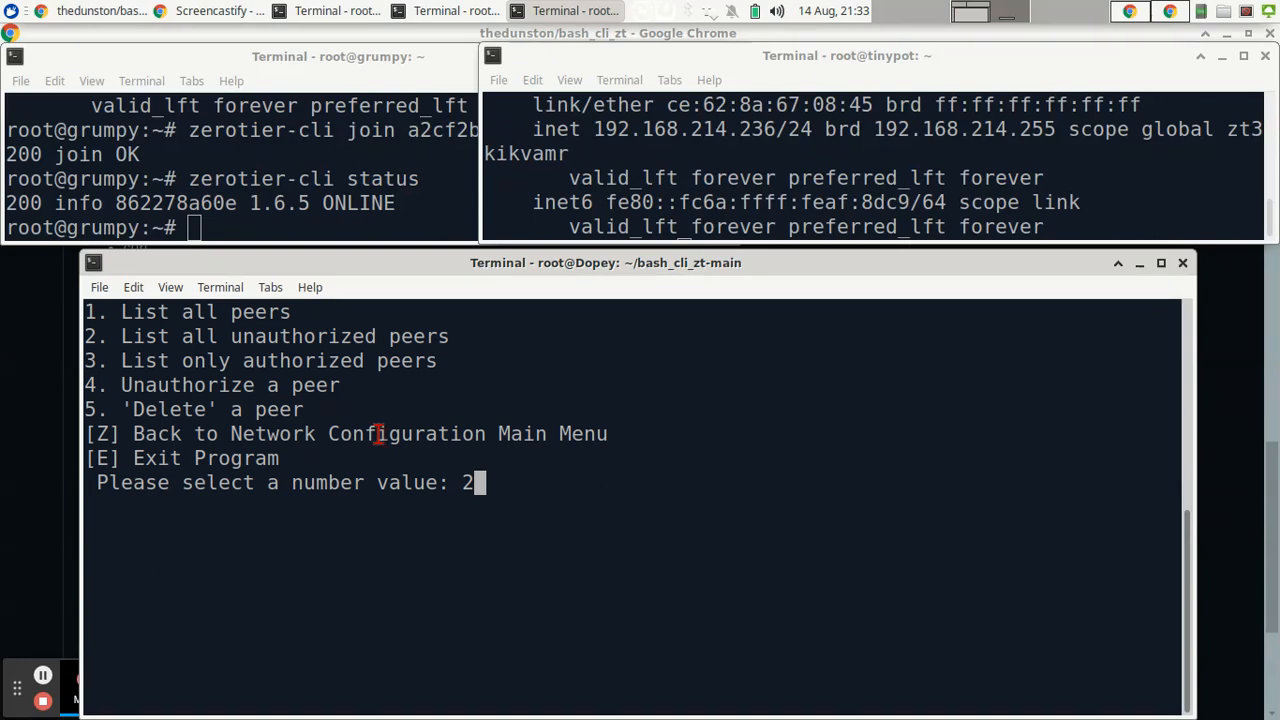
{"action": "key", "text": "Return"}
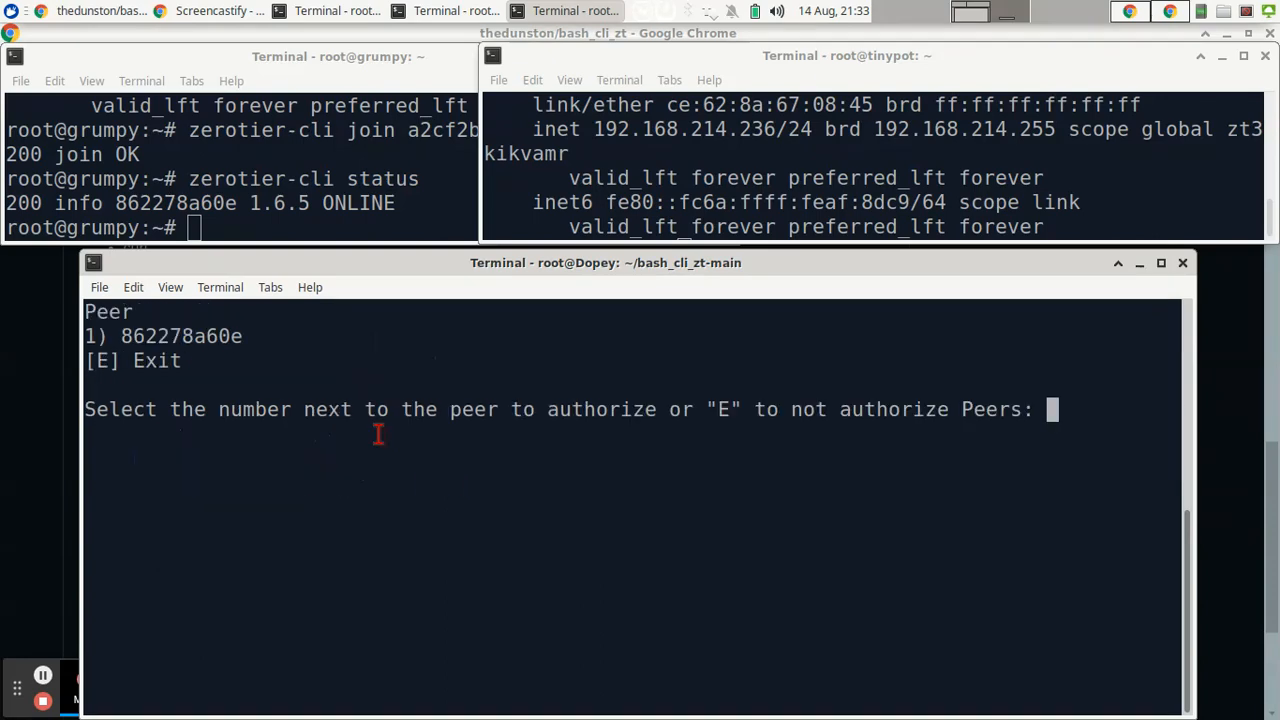
{"action": "type", "text": "1"}
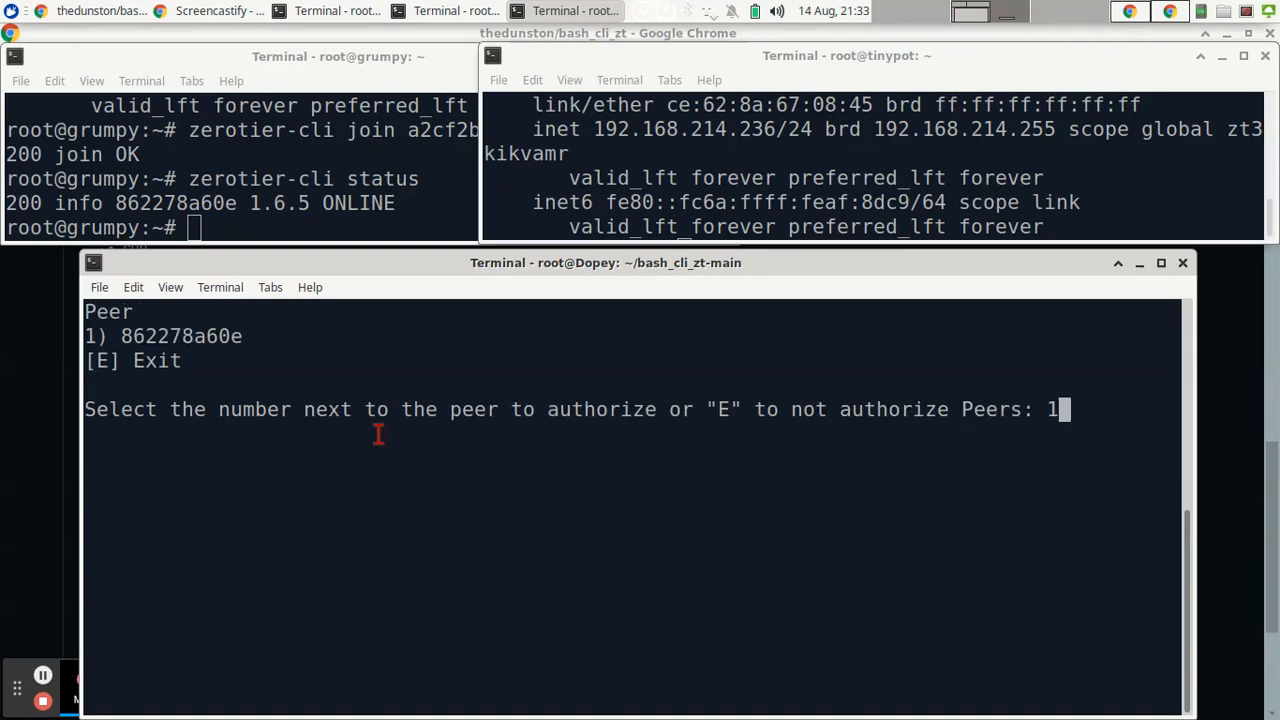
{"action": "key", "text": "Return"}
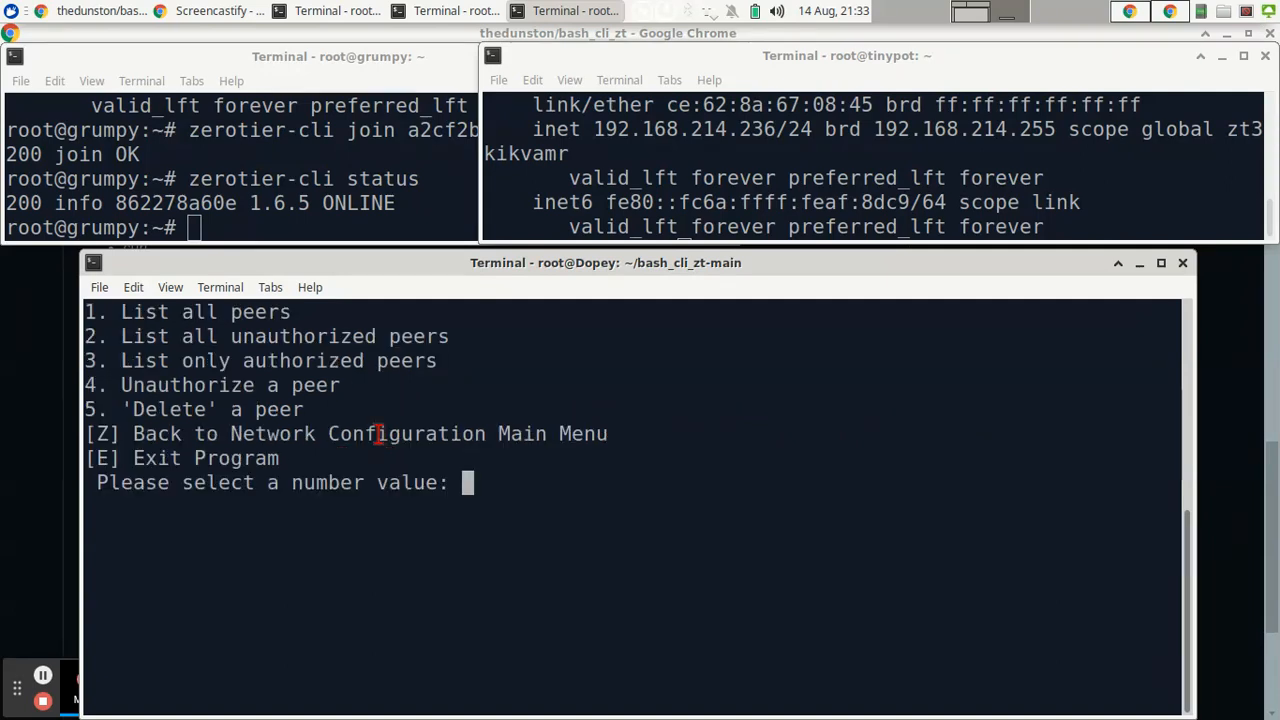
Step: List authorized peers, showing 862278a60e at 192.168.214.234 beside 9b0b38706e
{"action": "type", "text": "3"}
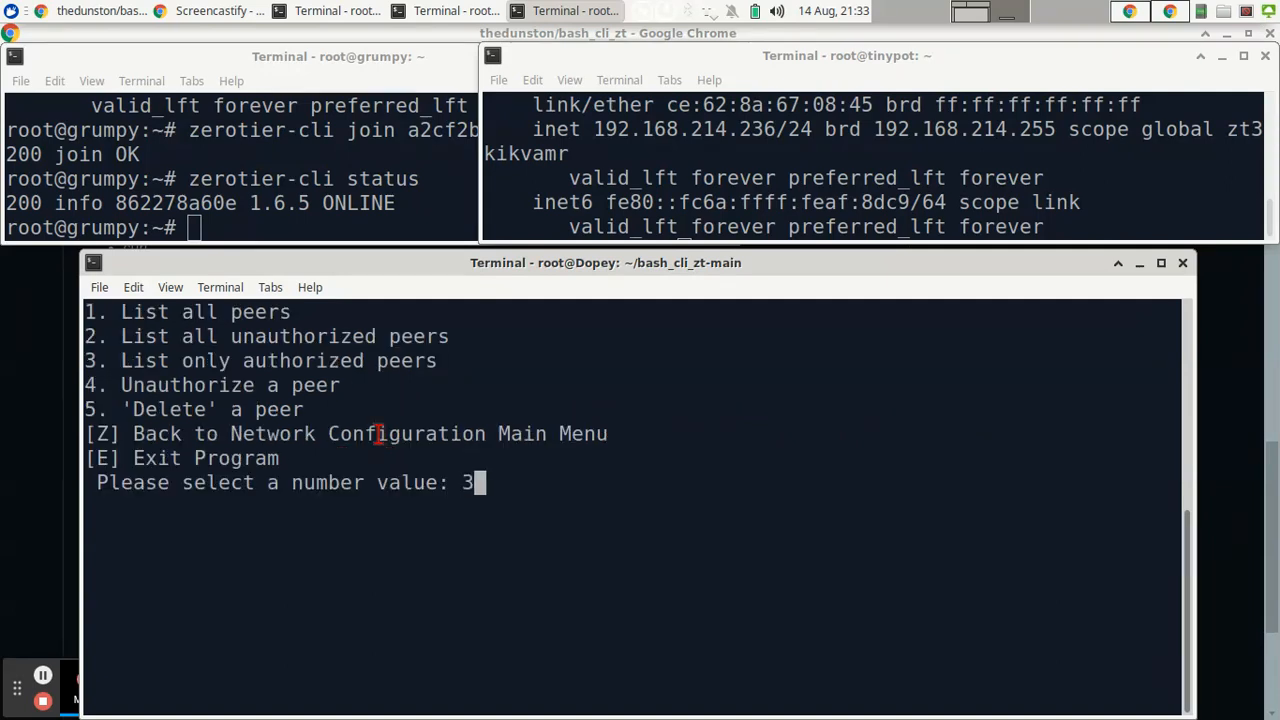
{"action": "key", "text": "Return"}
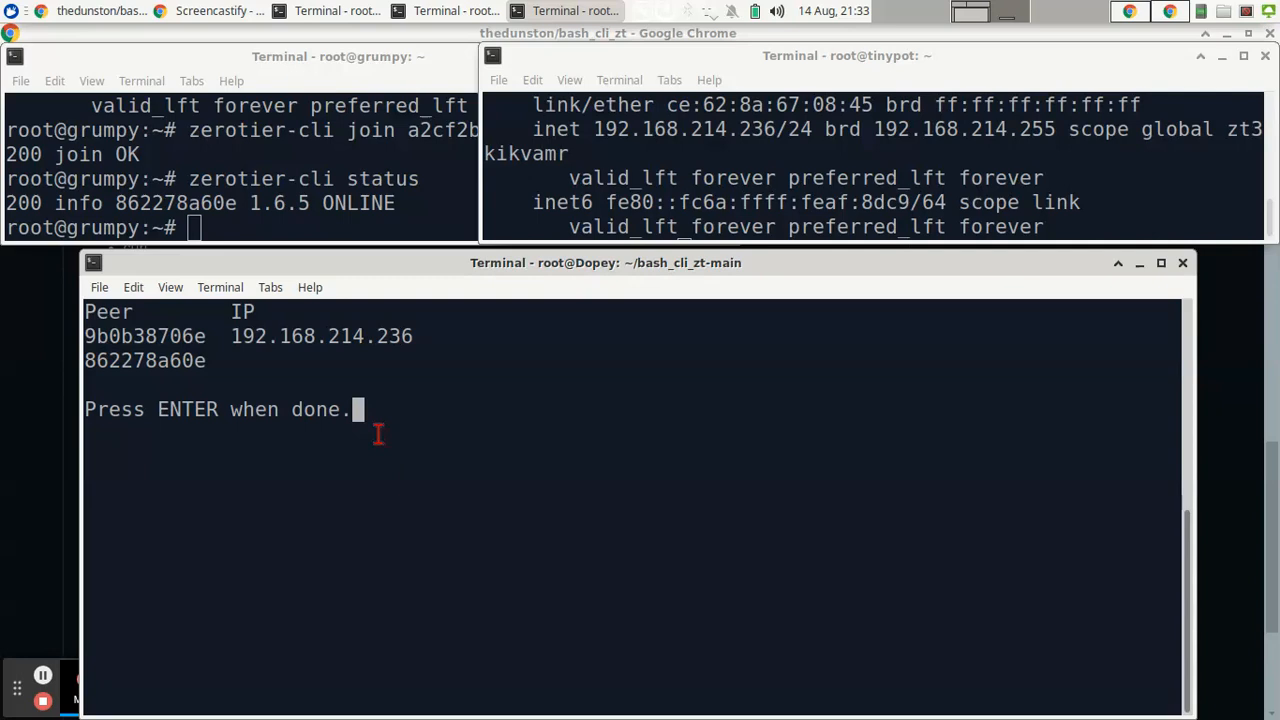
{"action": "key", "text": "Return"}
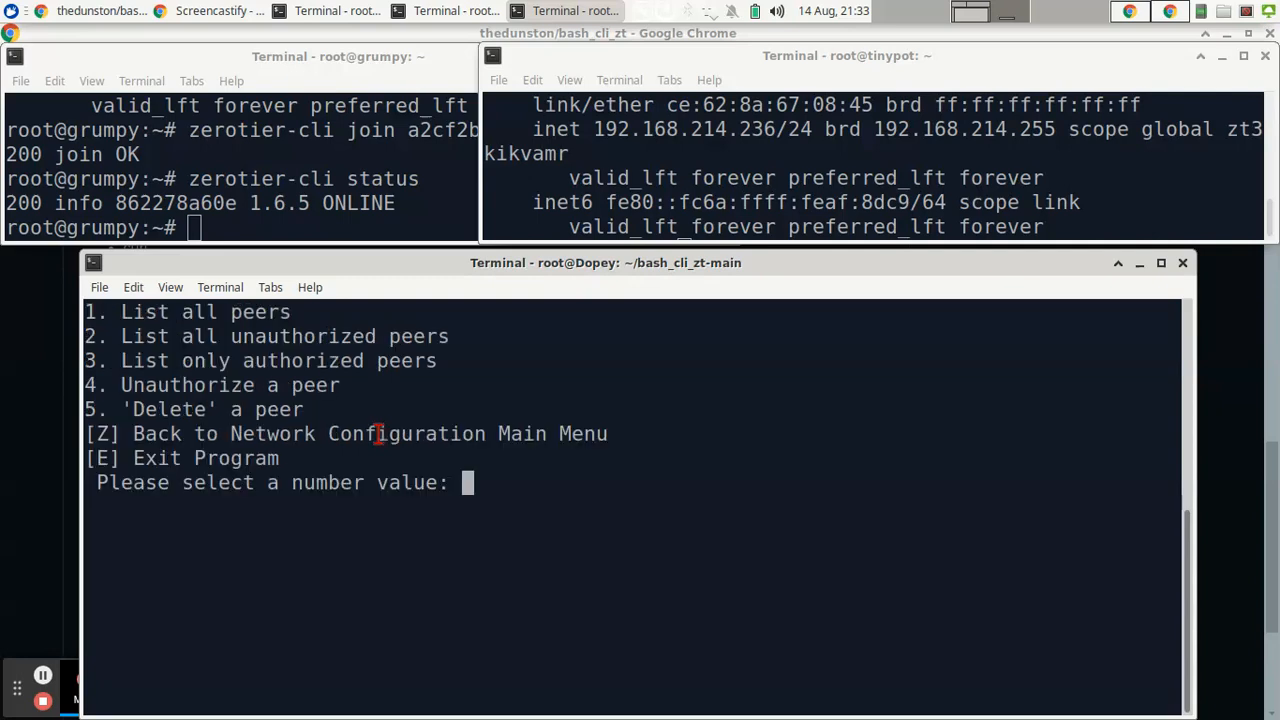
{"action": "type", "text": "3"}
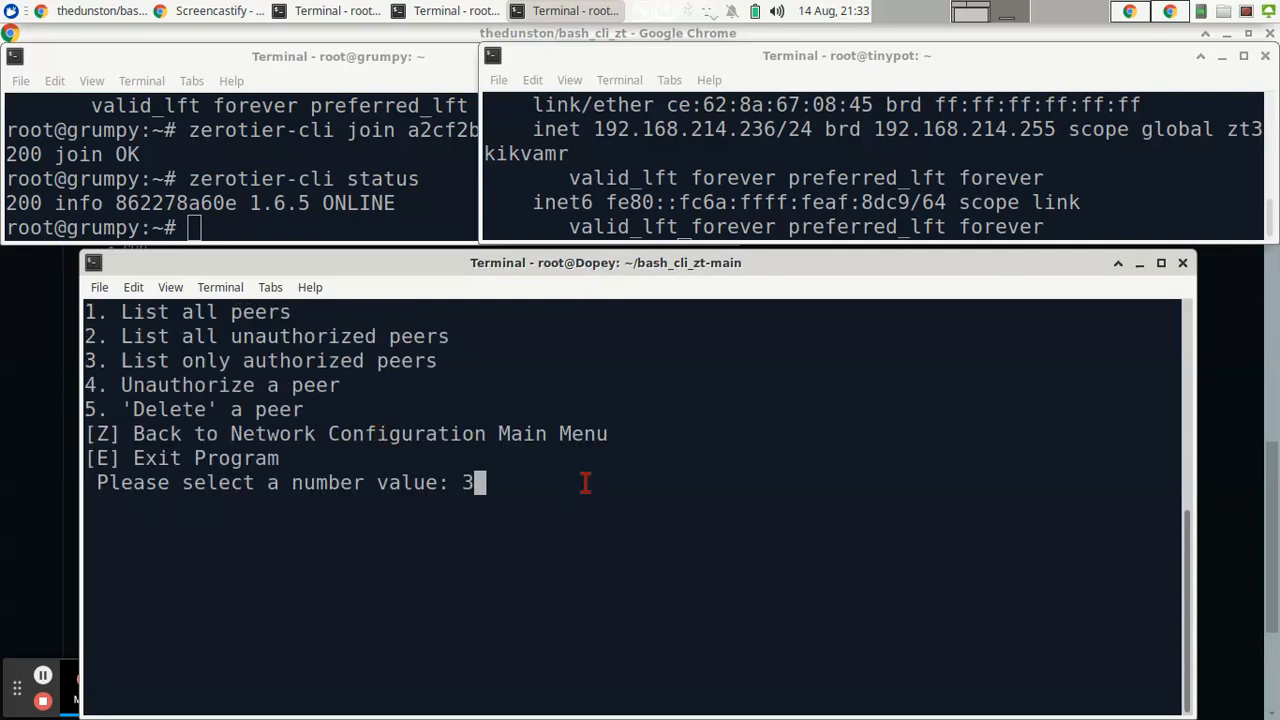
{"action": "key", "text": "Return"}
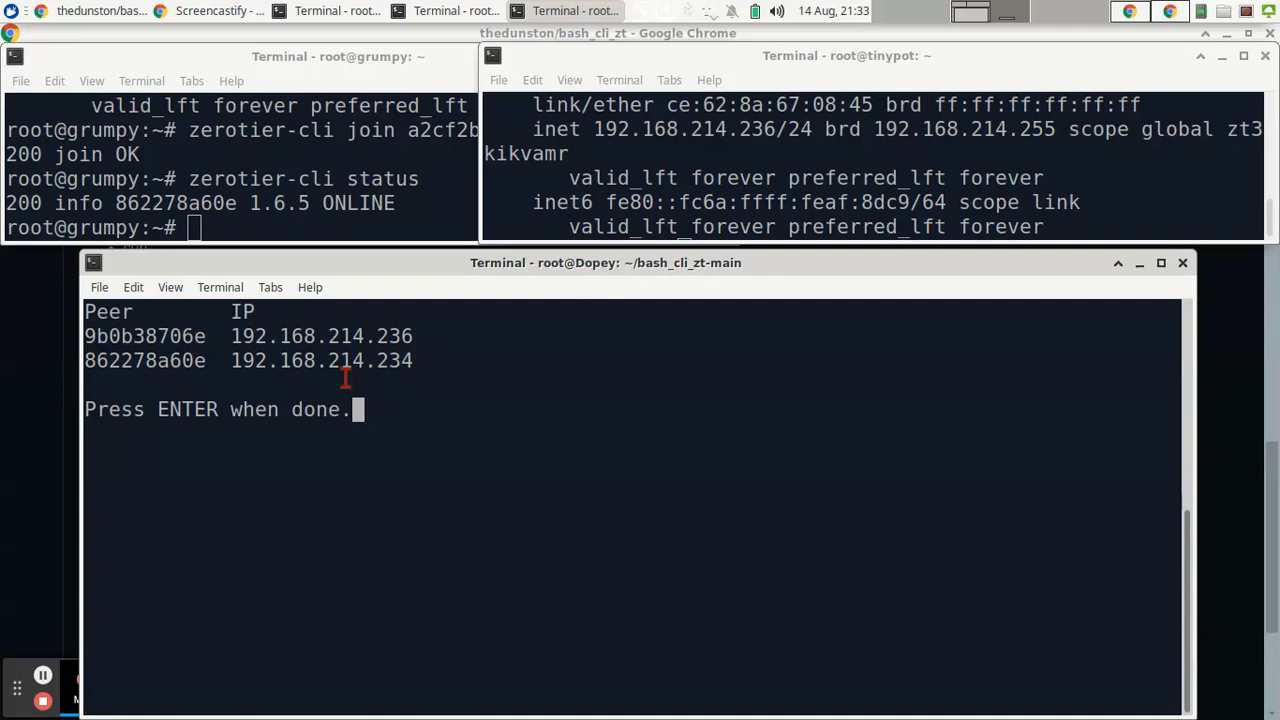
{"action": "key", "text": "Return"}
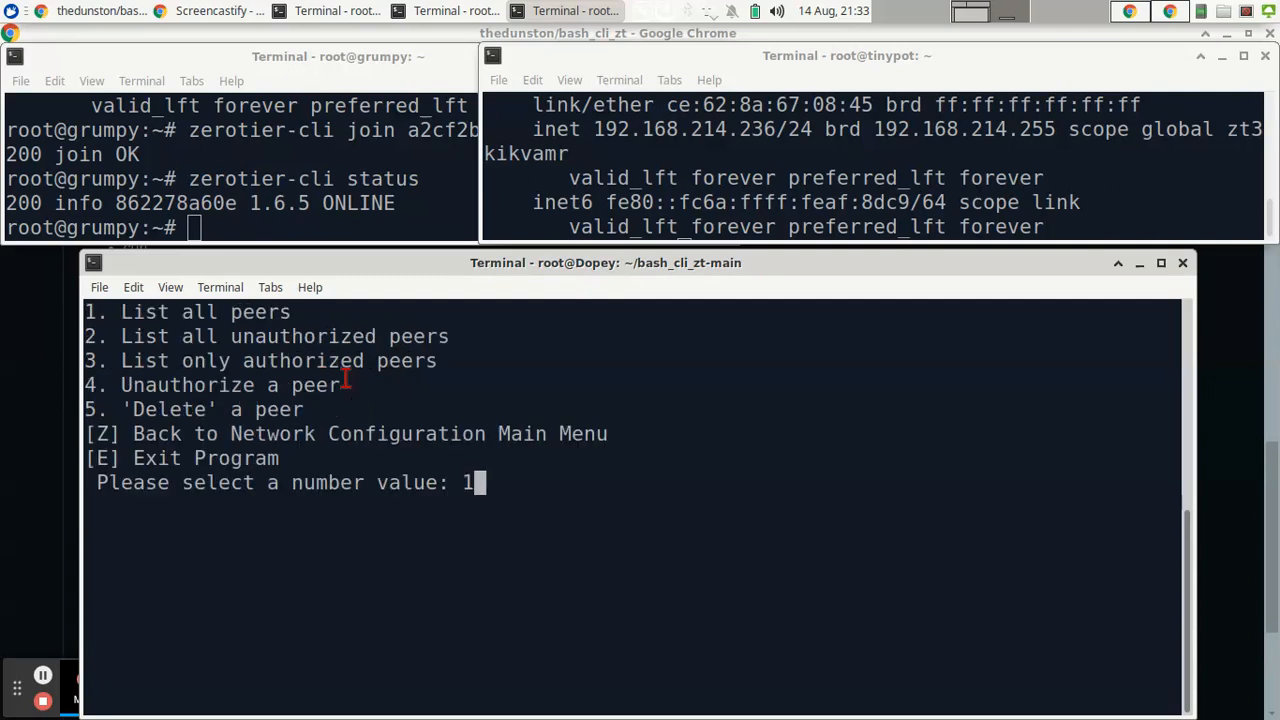
Step: View all peers, then unauthorize tinypot's peer 9b0b38706e with option 4
{"action": "key", "text": "Return"}
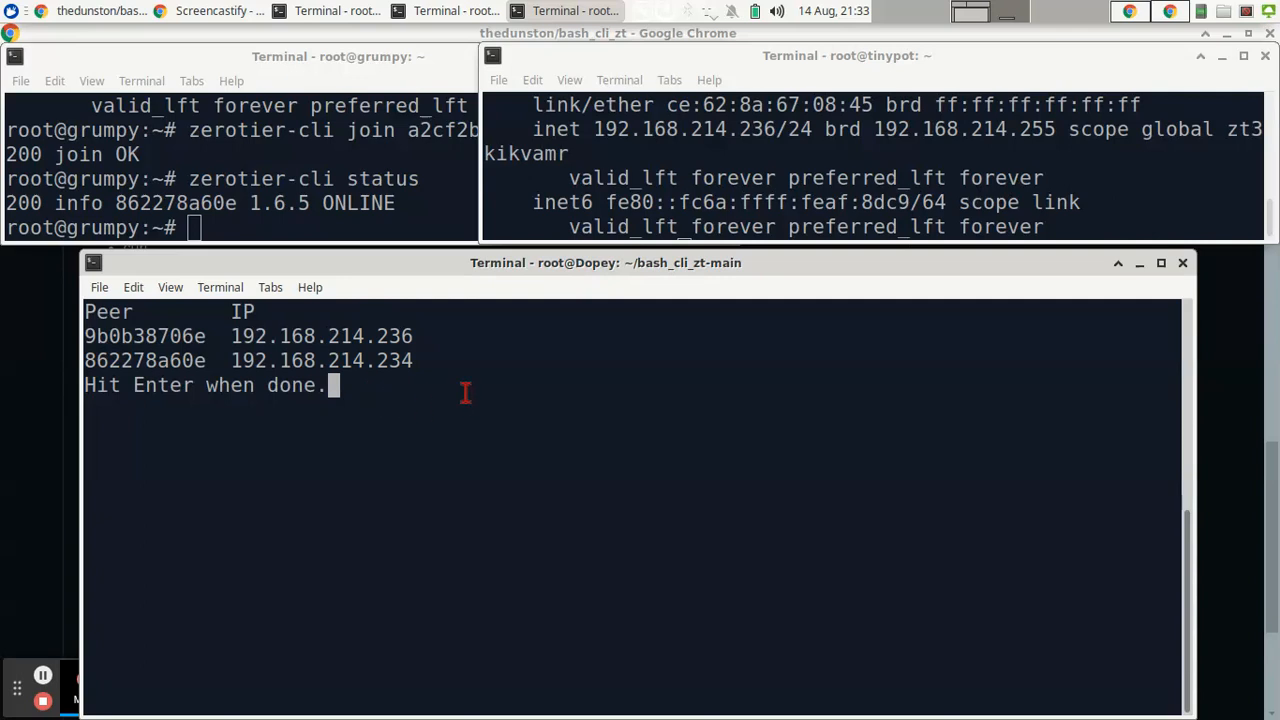
{"action": "key", "text": "Return"}
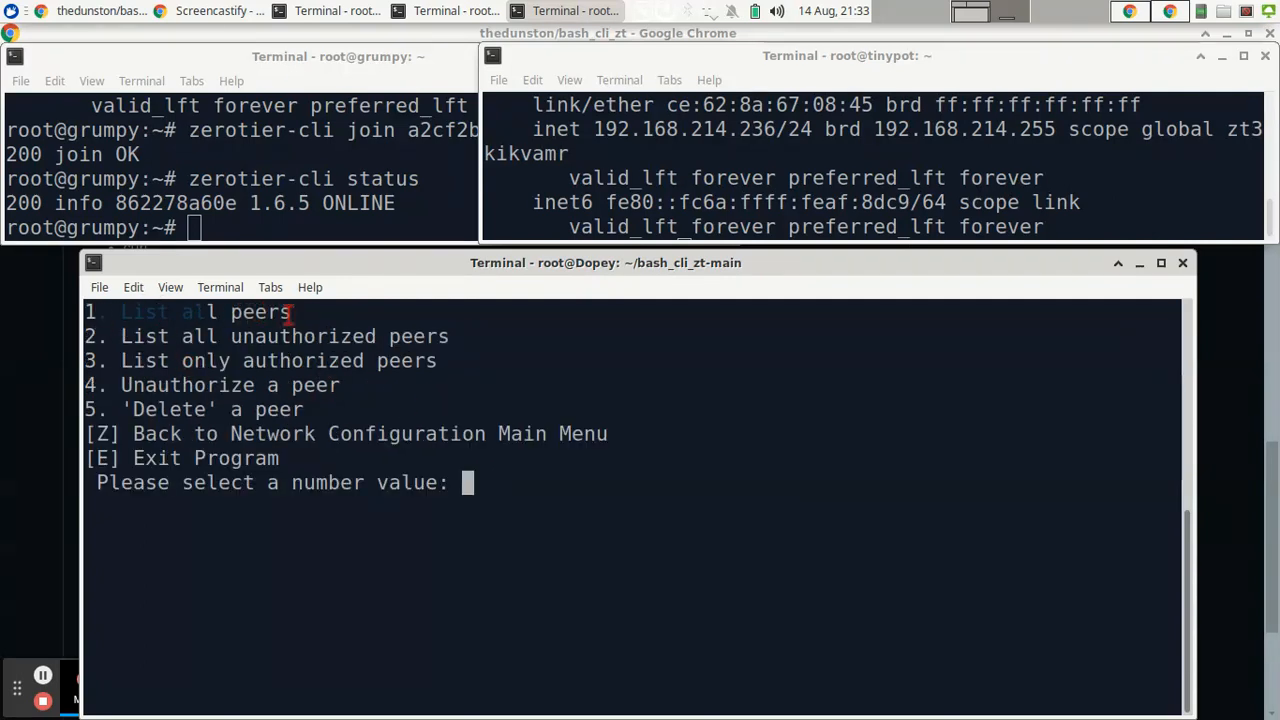
{"action": "mouse_move", "coordinate": [523, 503]}
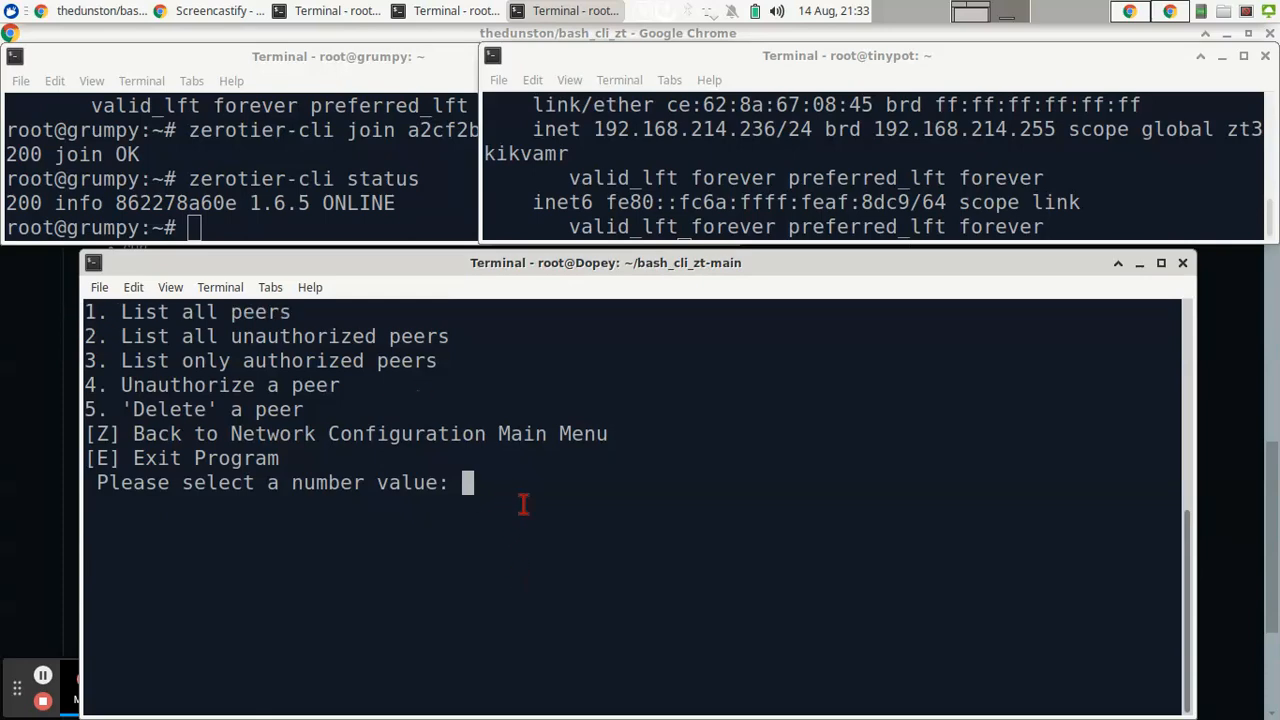
{"action": "mouse_move", "coordinate": [540, 504]}
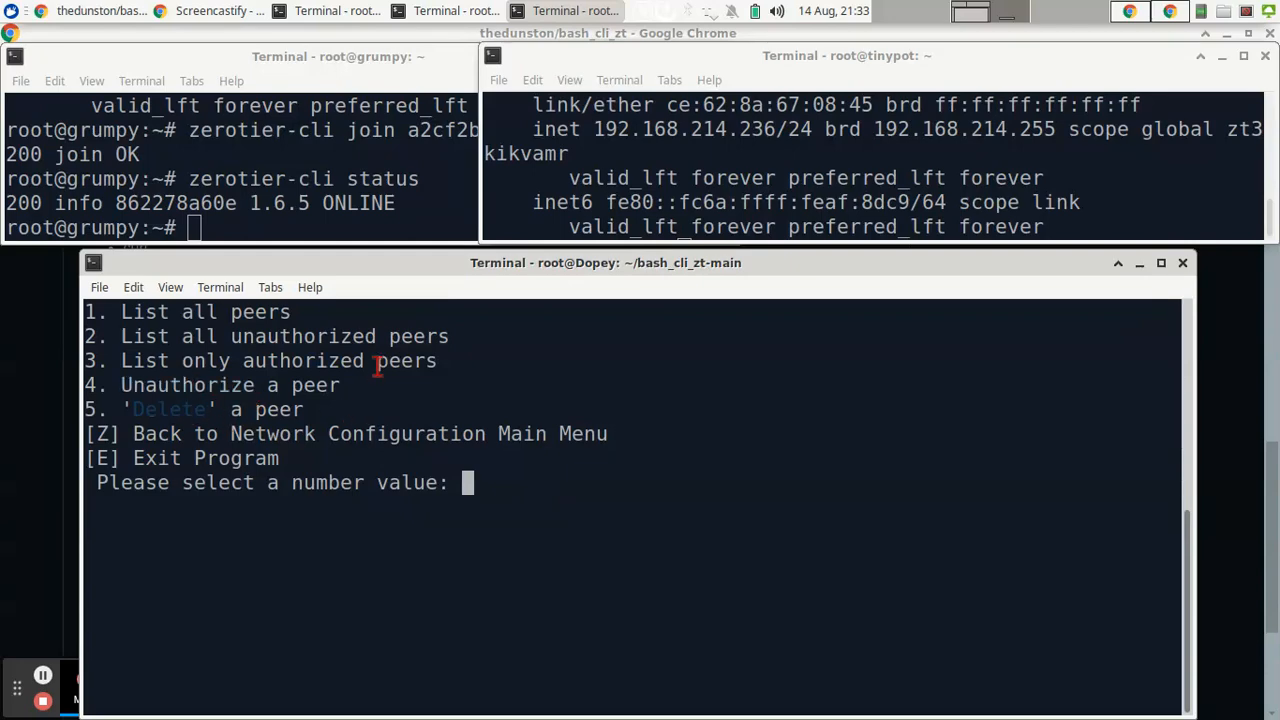
{"action": "mouse_move", "coordinate": [318, 409]}
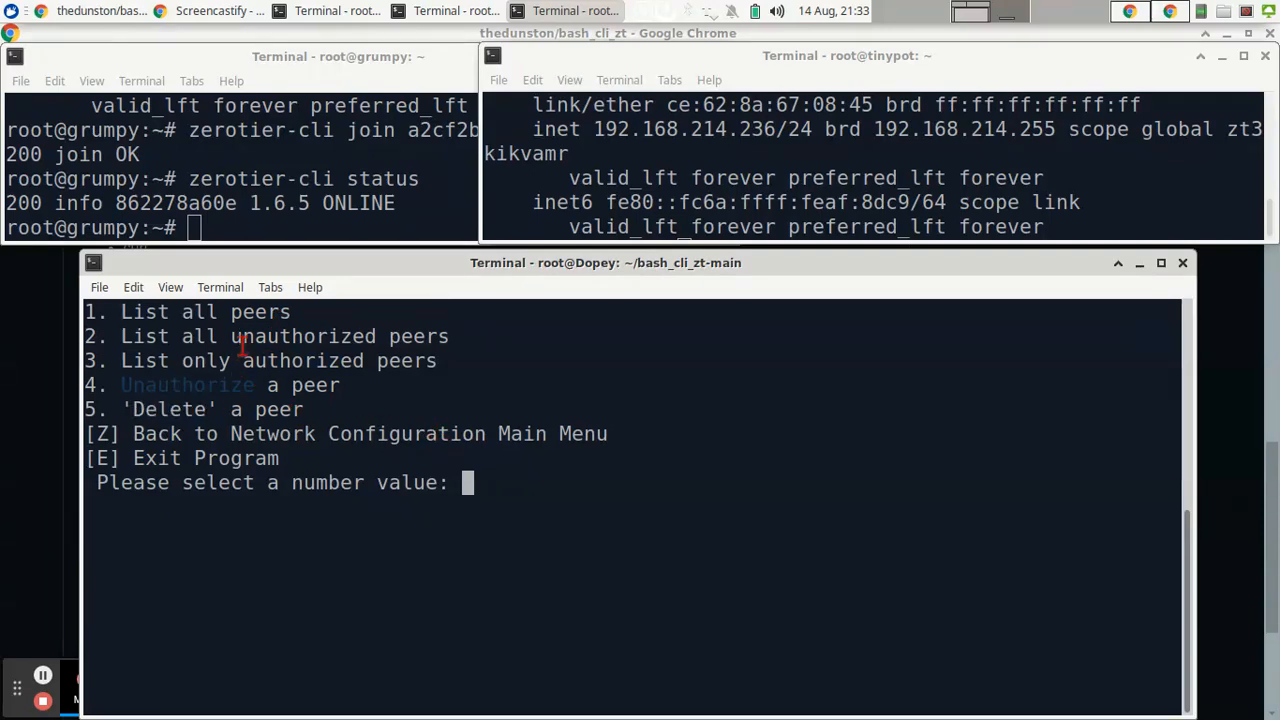
{"action": "mouse_move", "coordinate": [653, 456]}
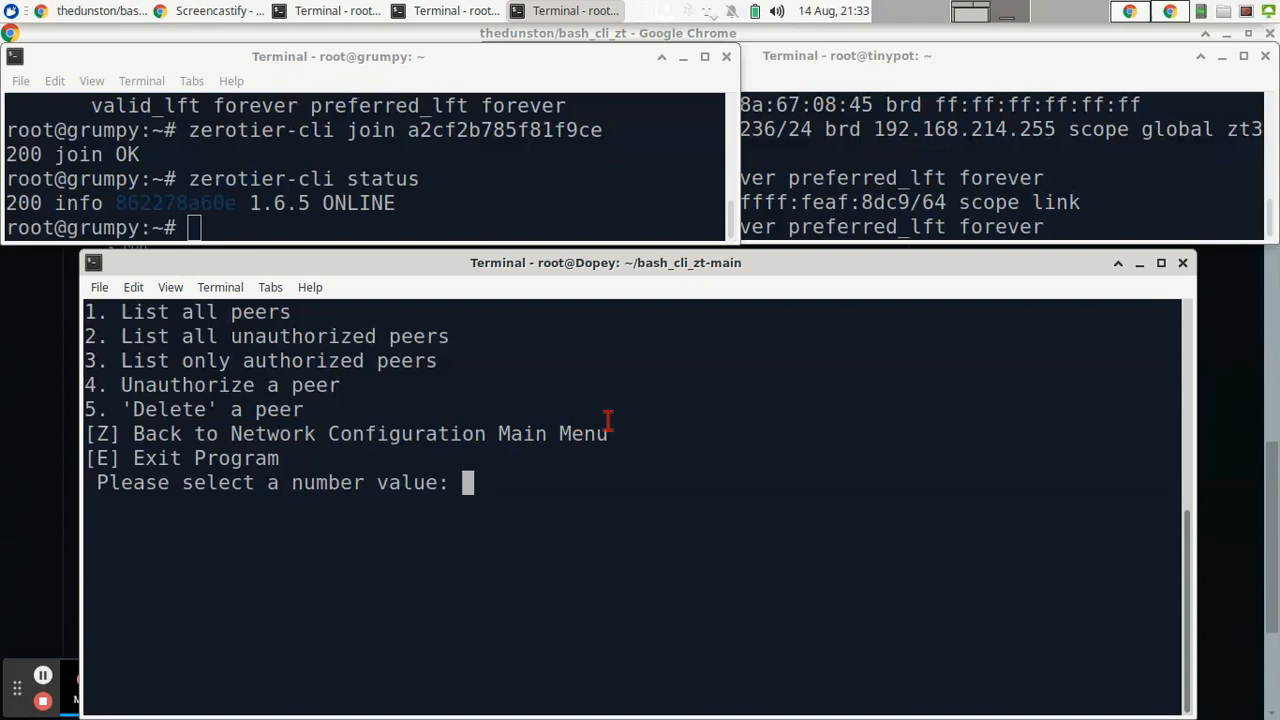
{"action": "type", "text": "4"}
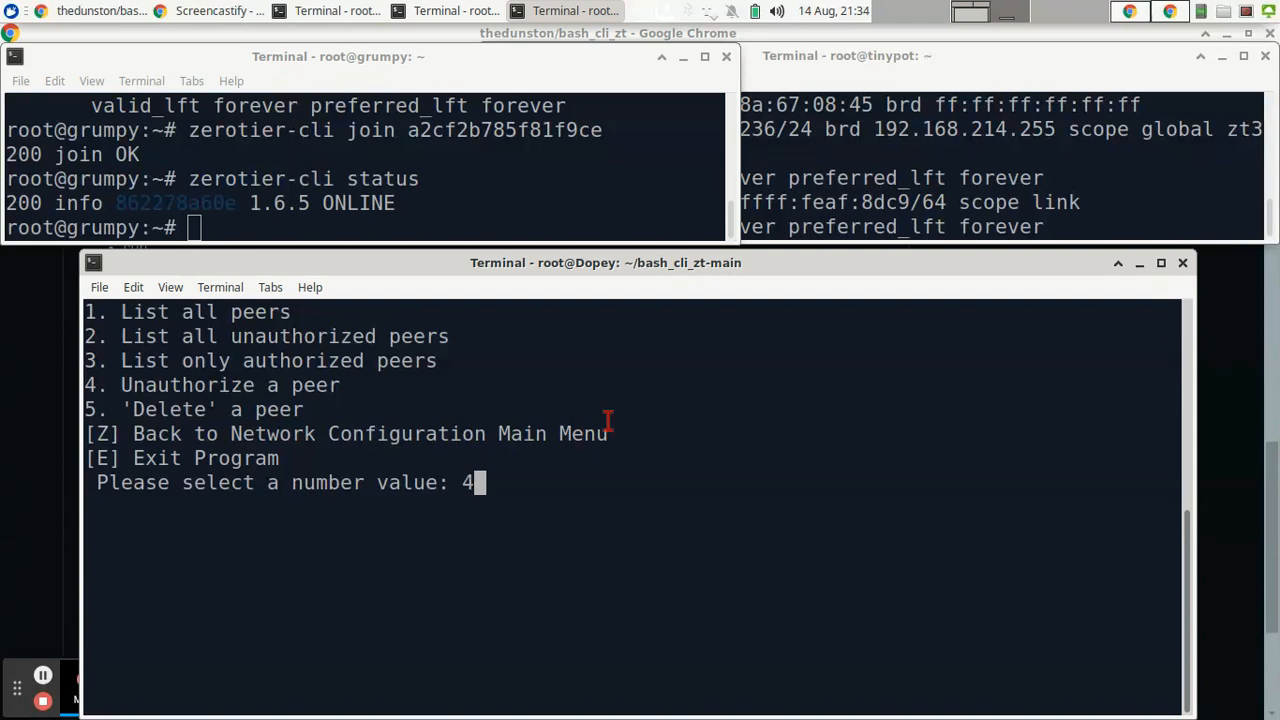
{"action": "key", "text": "Return"}
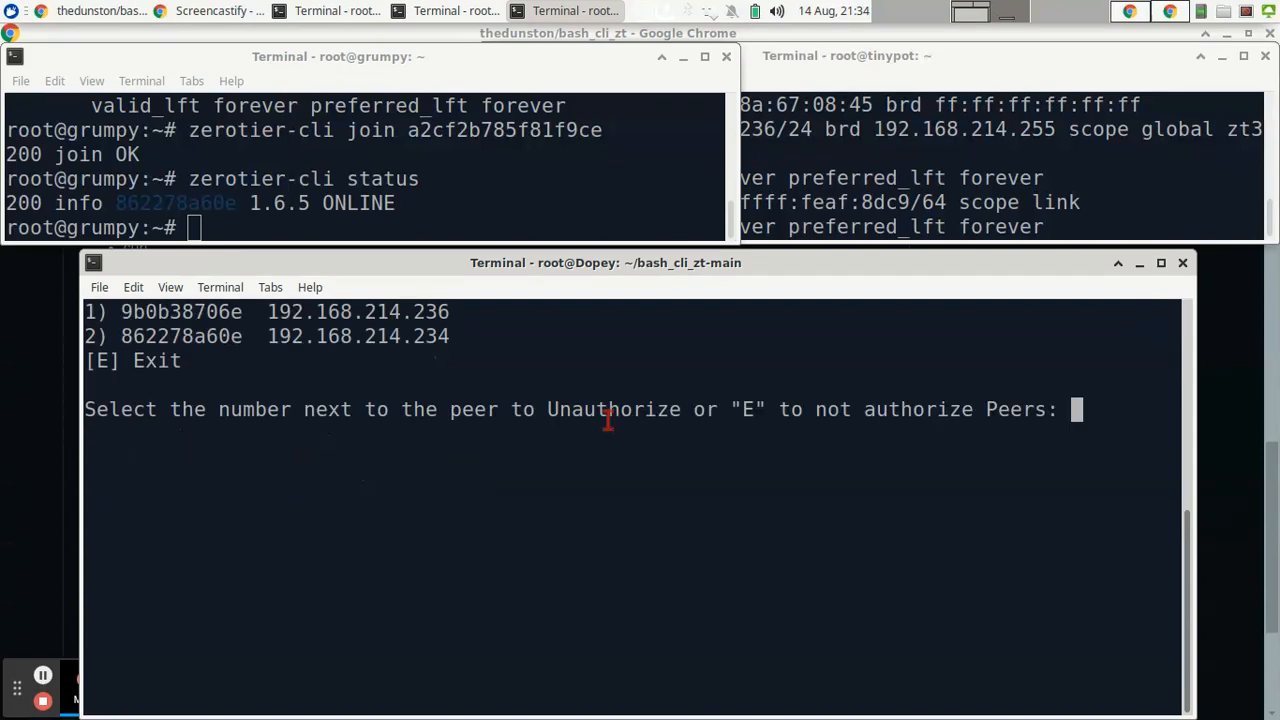
{"action": "type", "text": "1"}
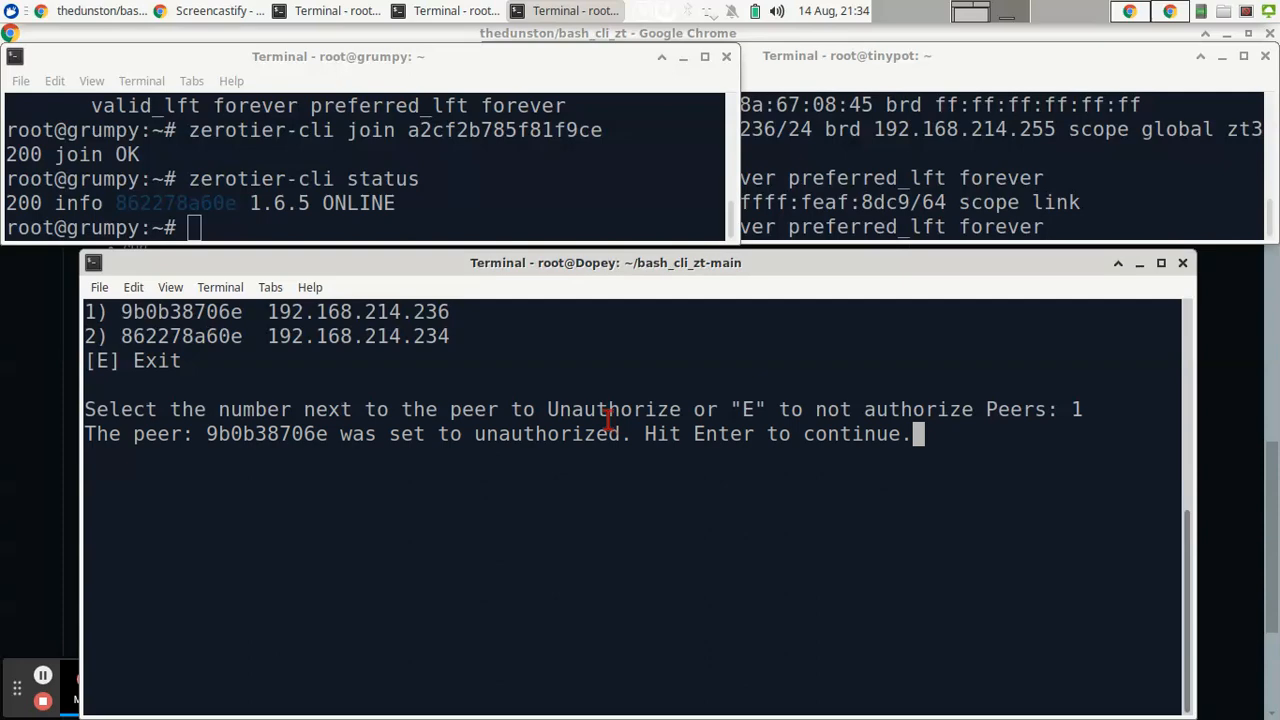
Step: List authorized peers again, now showing only 862278a60e at 192.168.214.234
{"action": "key", "text": "Return"}
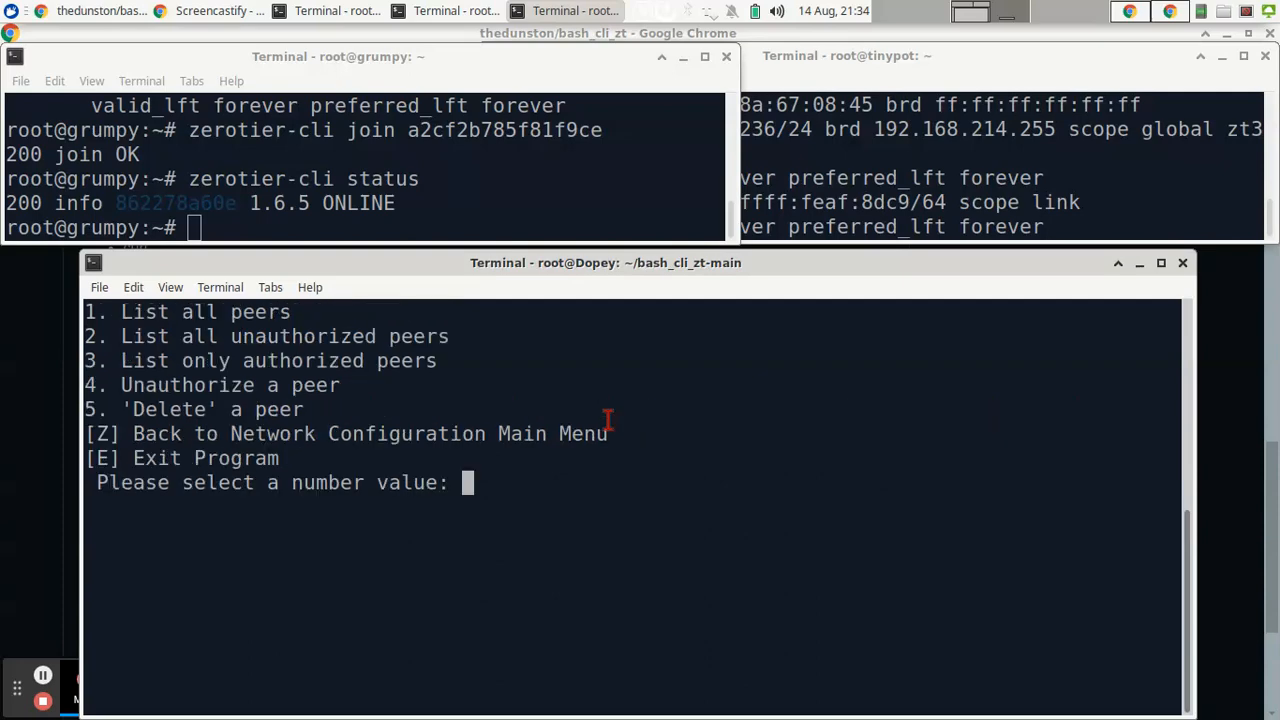
{"action": "type", "text": "3"}
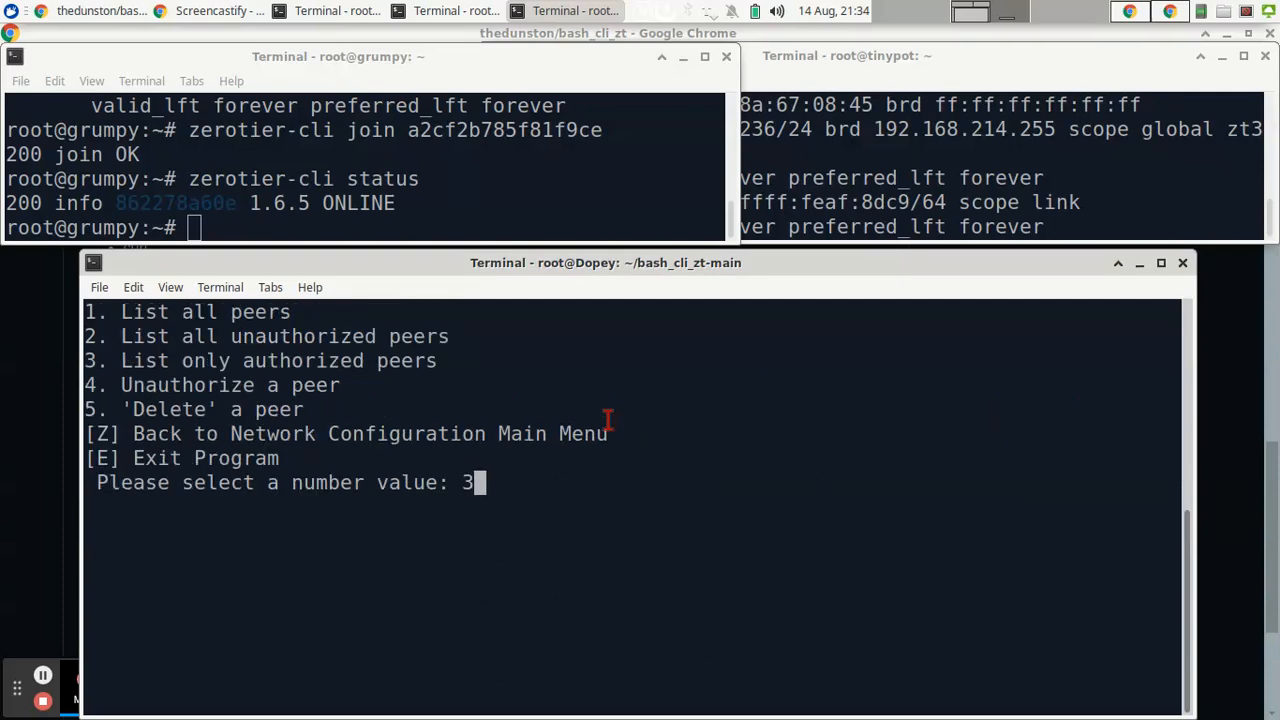
{"action": "key", "text": "Return"}
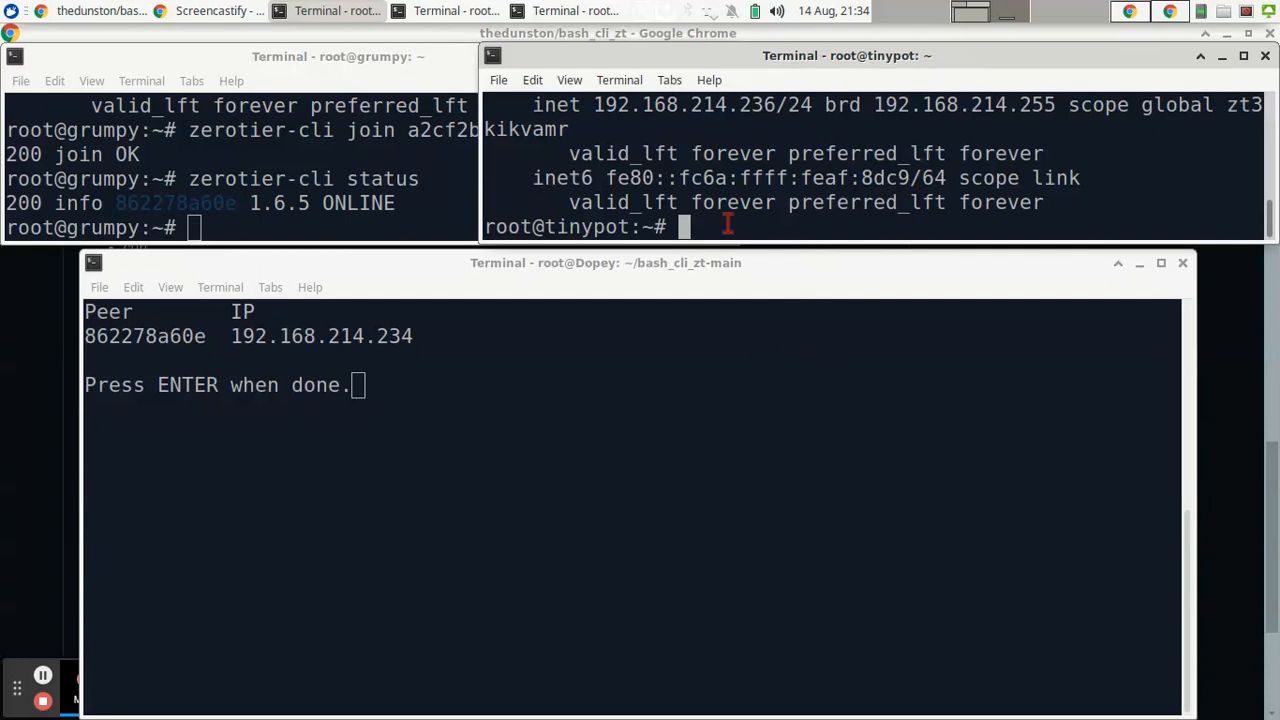
{"action": "mouse_move", "coordinate": [648, 177]}
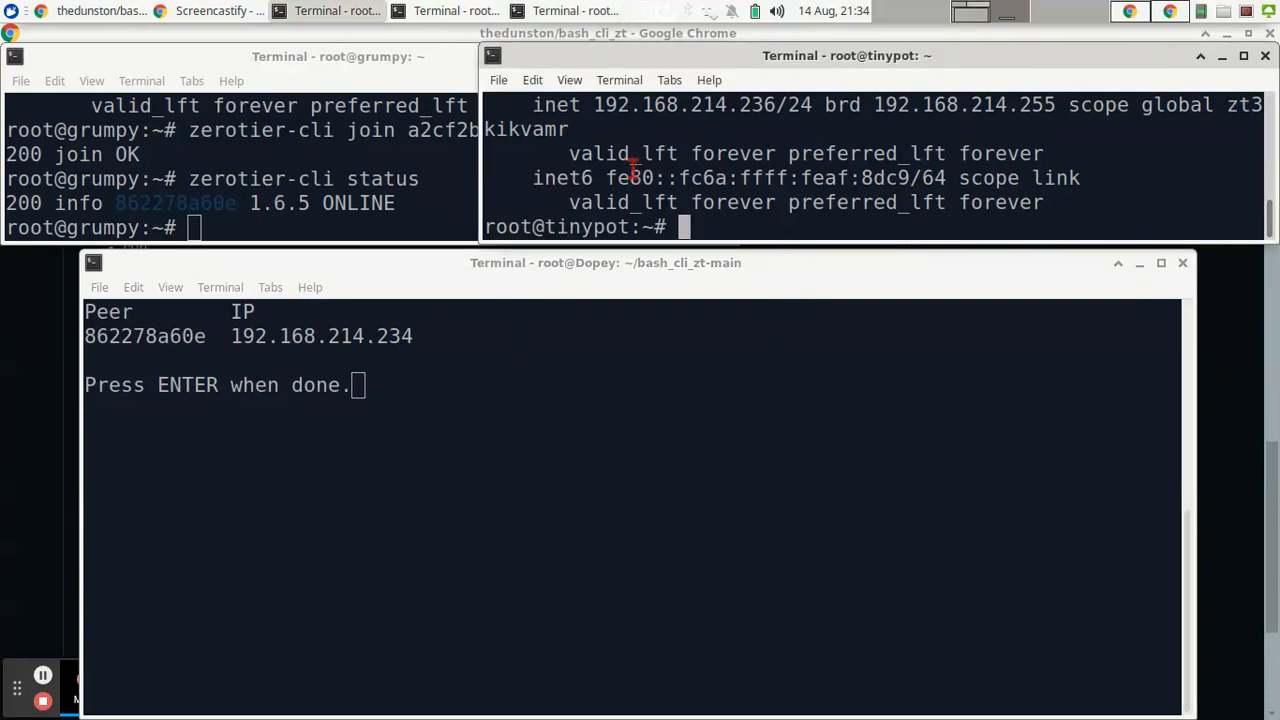
Step: Ping 192.168.214.236 from grumpy, getting Destination Host Unreachable replies
{"action": "type", "text": "pi"}
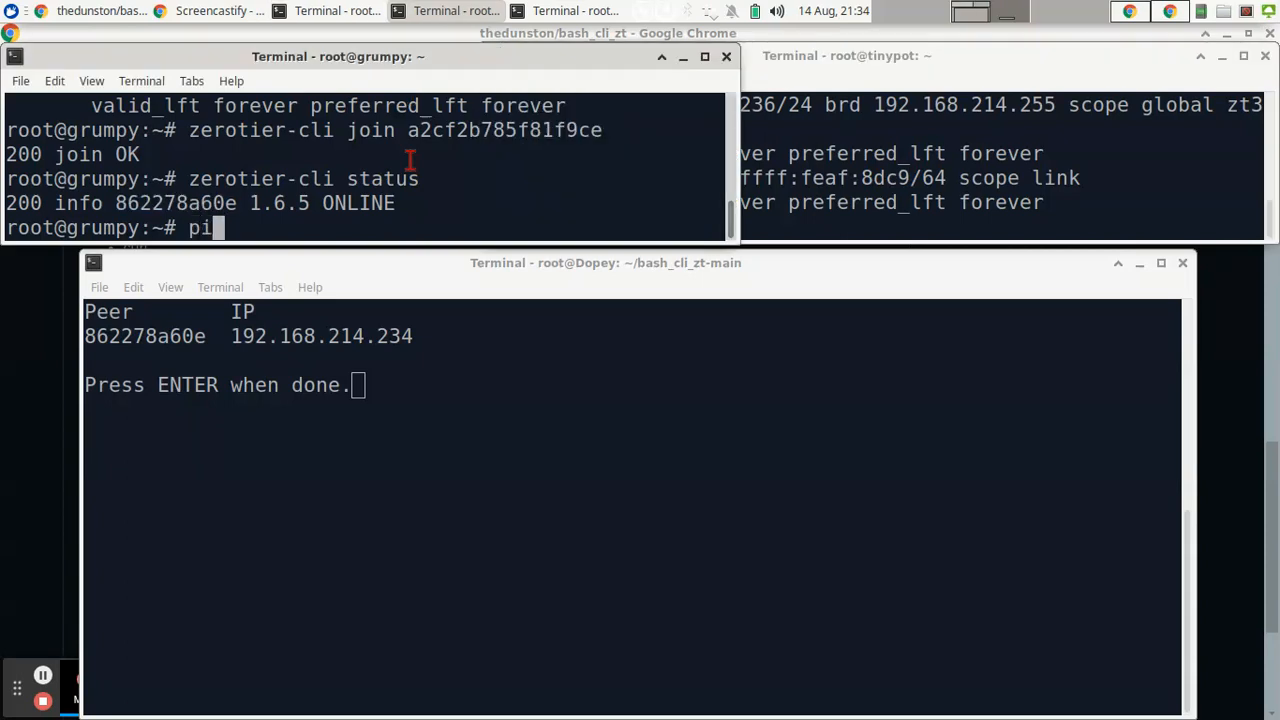
{"action": "type", "text": "ng 192.168."}
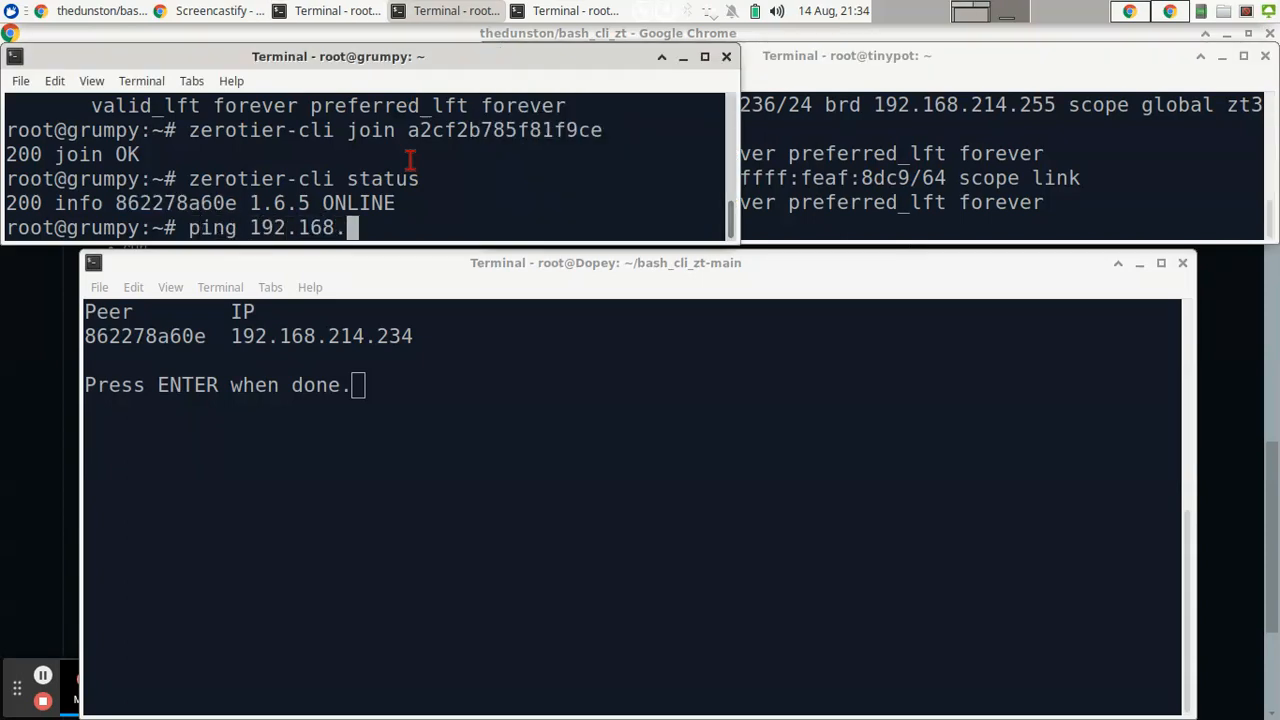
{"action": "type", "text": "214.234"}
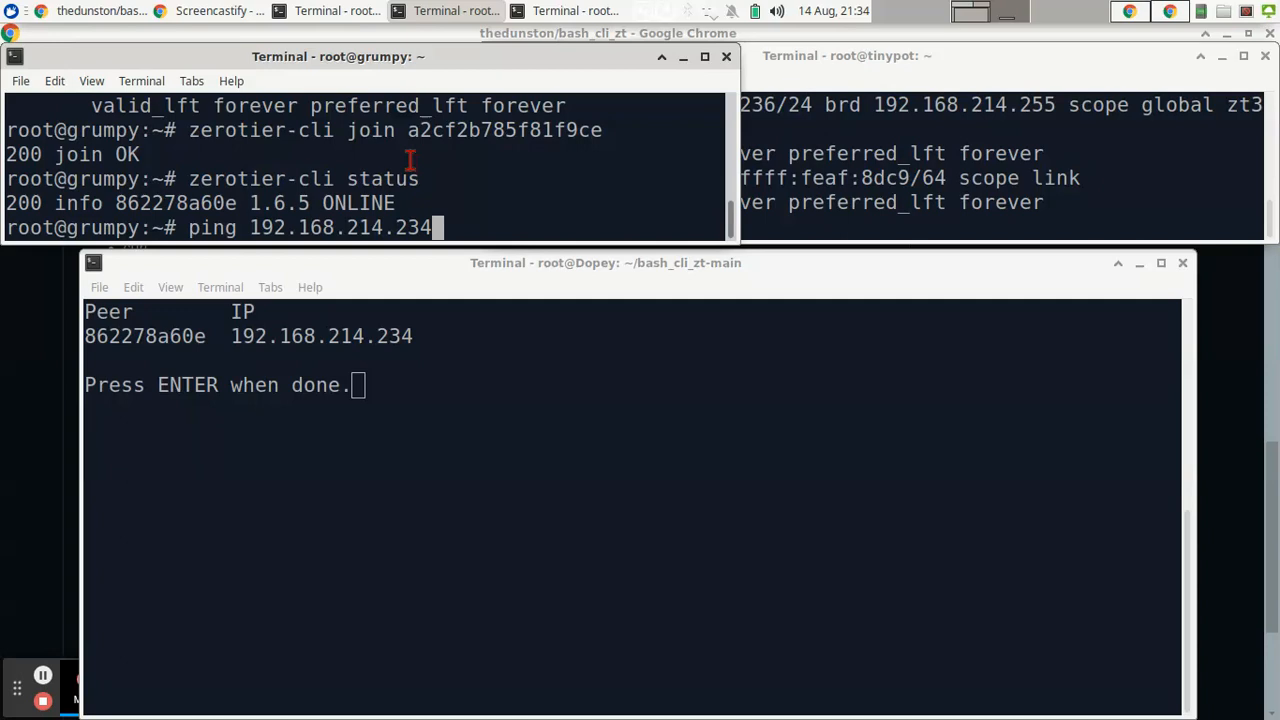
{"action": "key", "text": "BackSpace"}
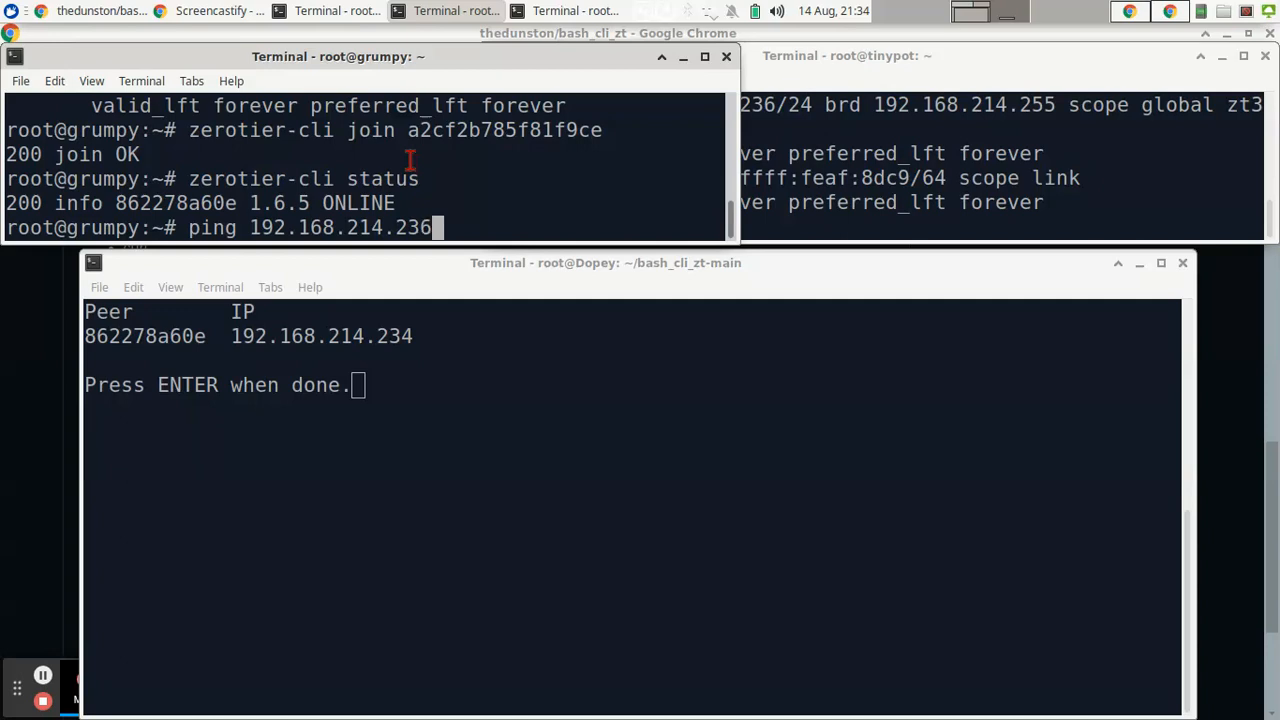
{"action": "key", "text": "Return"}
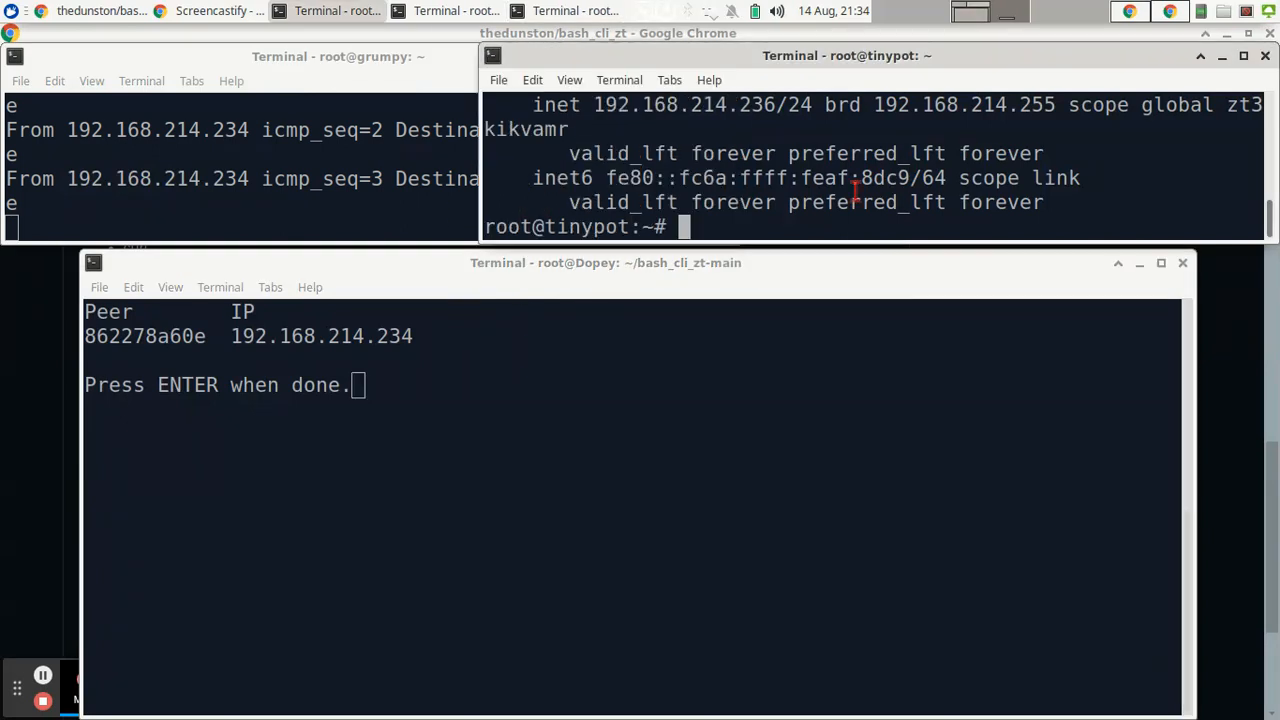
{"action": "key", "text": "Return"}
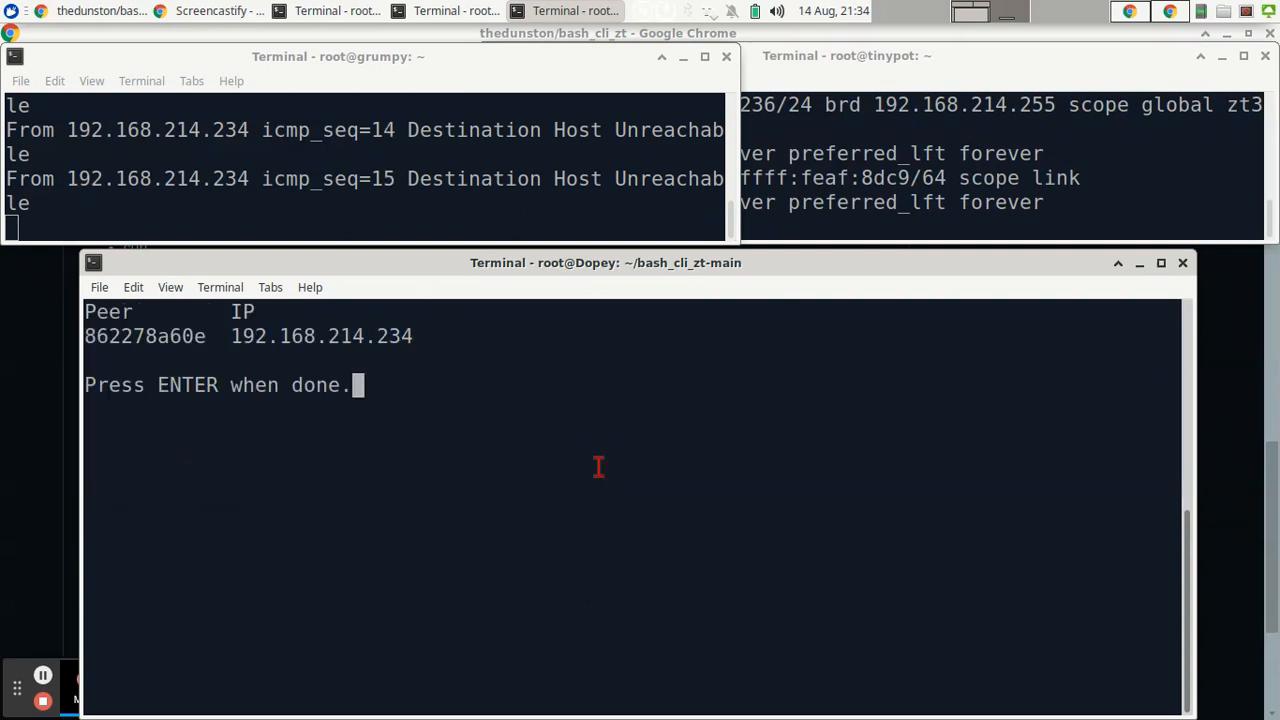
Step: List unauthorized peers and authorize 9b0b38706e again so grumpy's ping gets replies
{"action": "key", "text": "Return"}
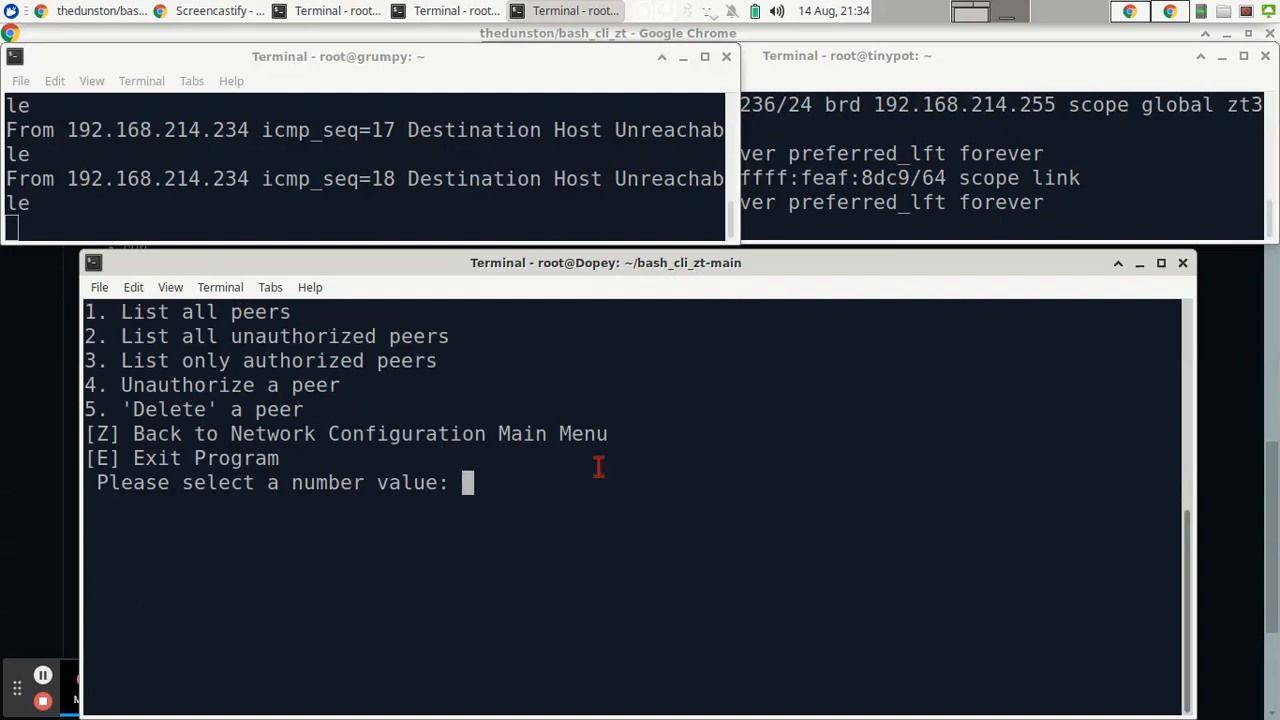
{"action": "type", "text": "2"}
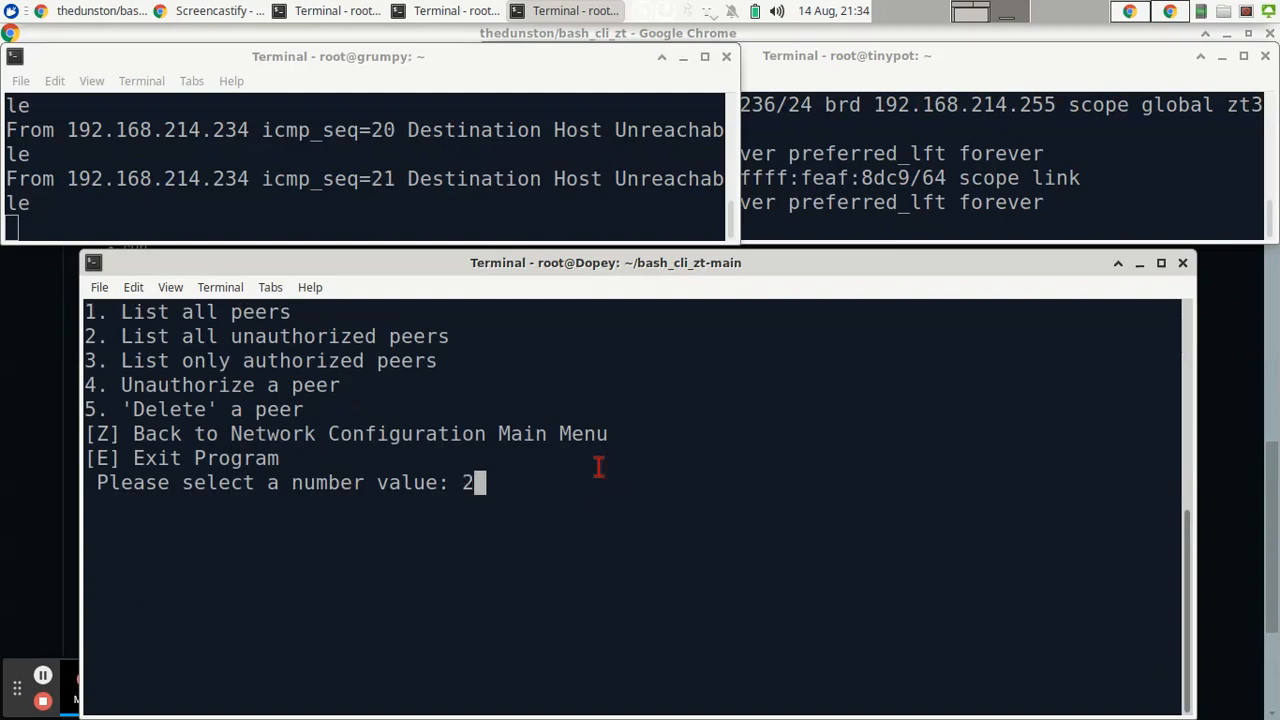
{"action": "key", "text": "Return"}
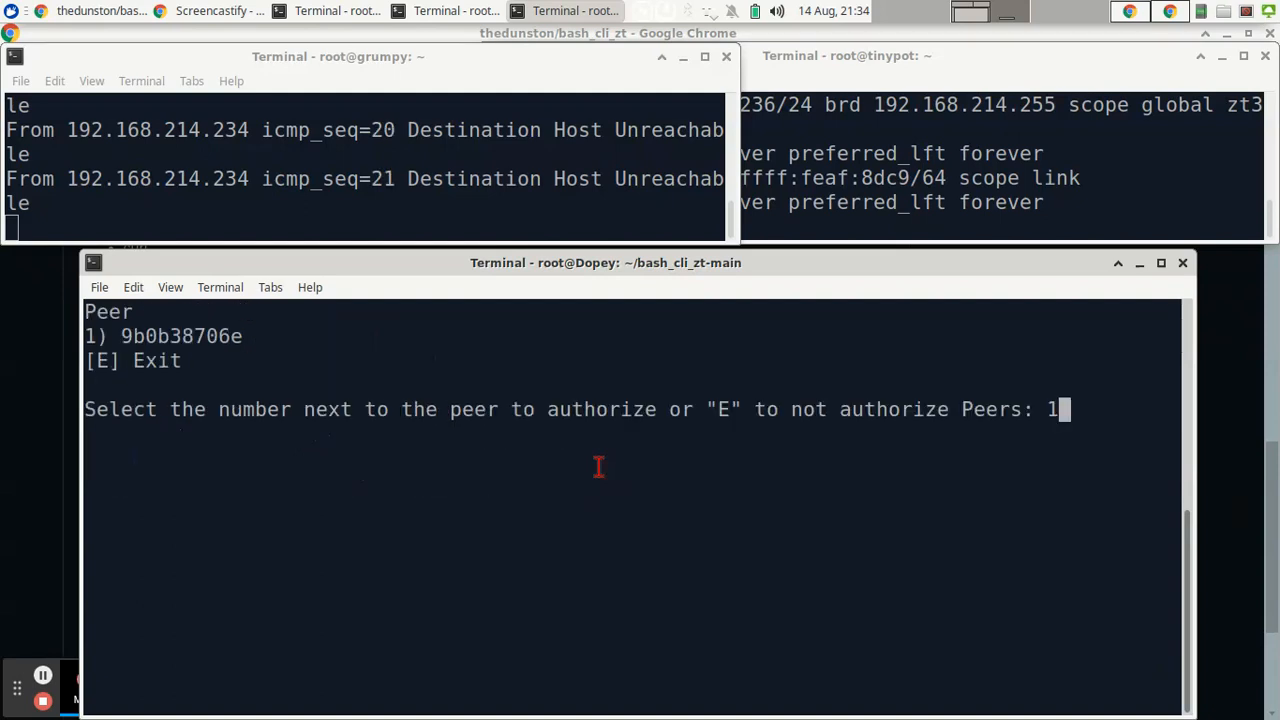
{"action": "key", "text": "Return"}
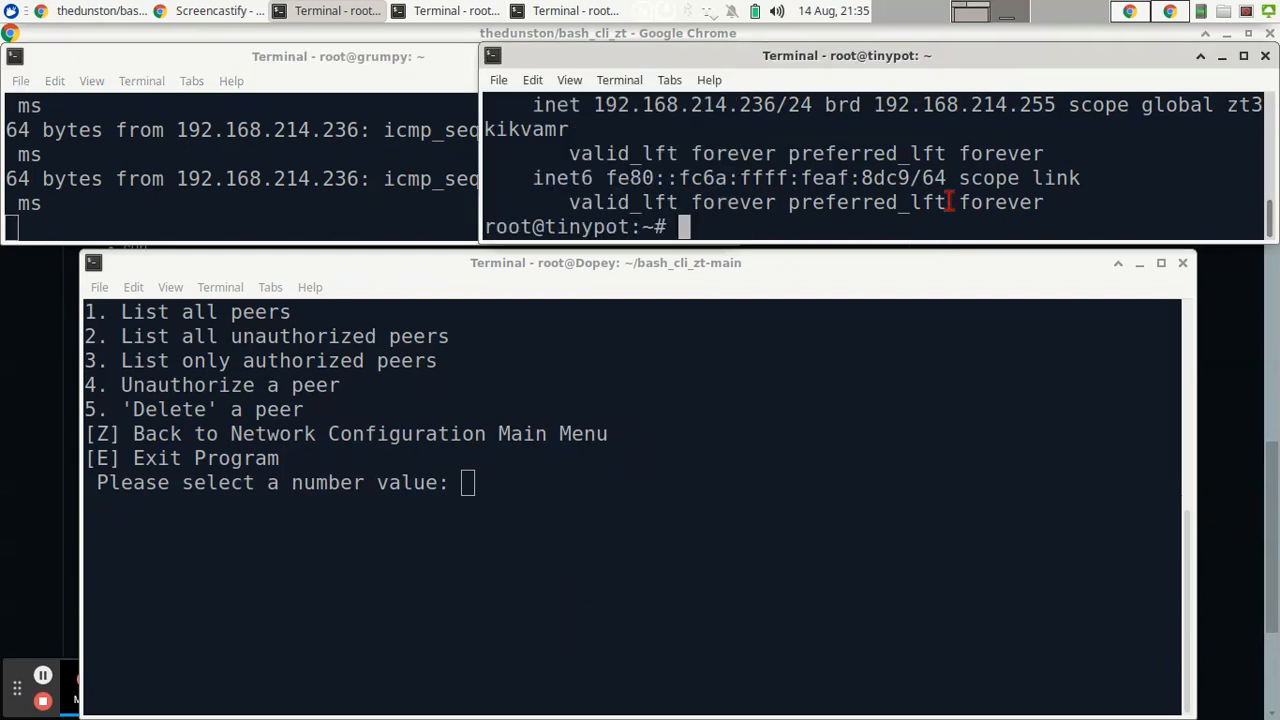
Step: Ping 192.168.214.234 from tinypot with 0% loss, then bring the grumpy terminal forward
{"action": "type", "text": "ping 192.168"}
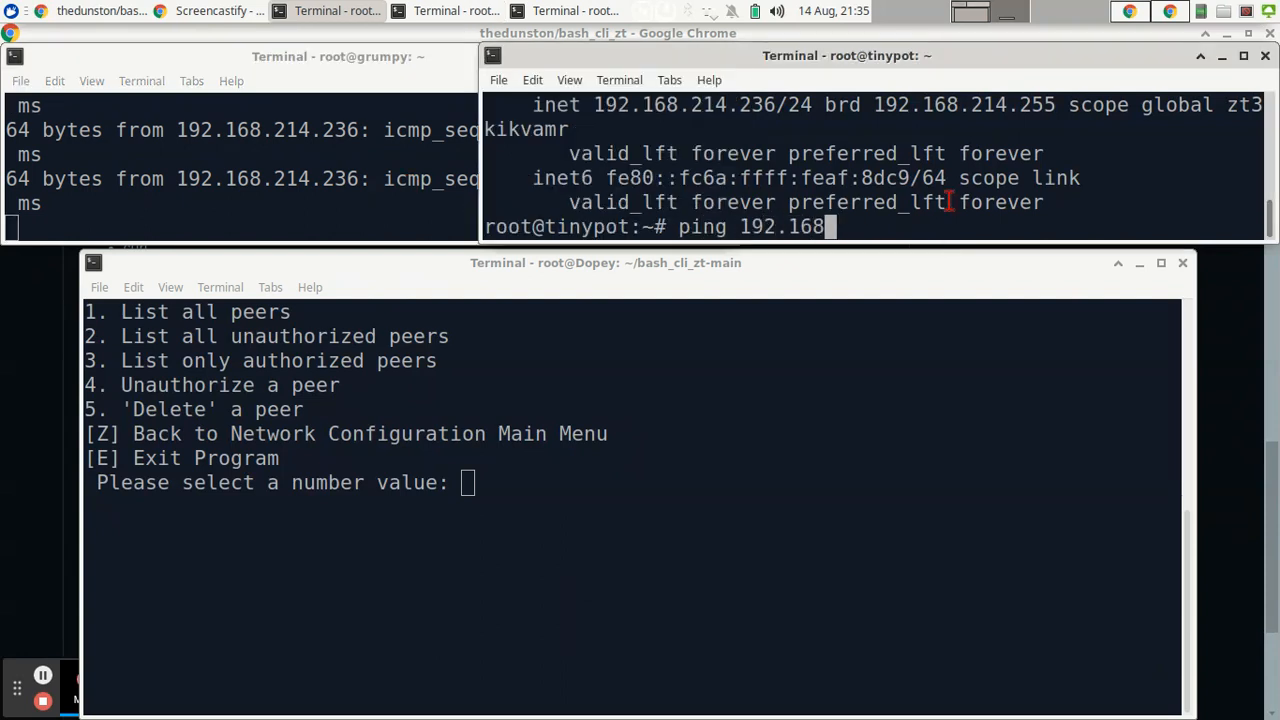
{"action": "type", "text": ".2"}
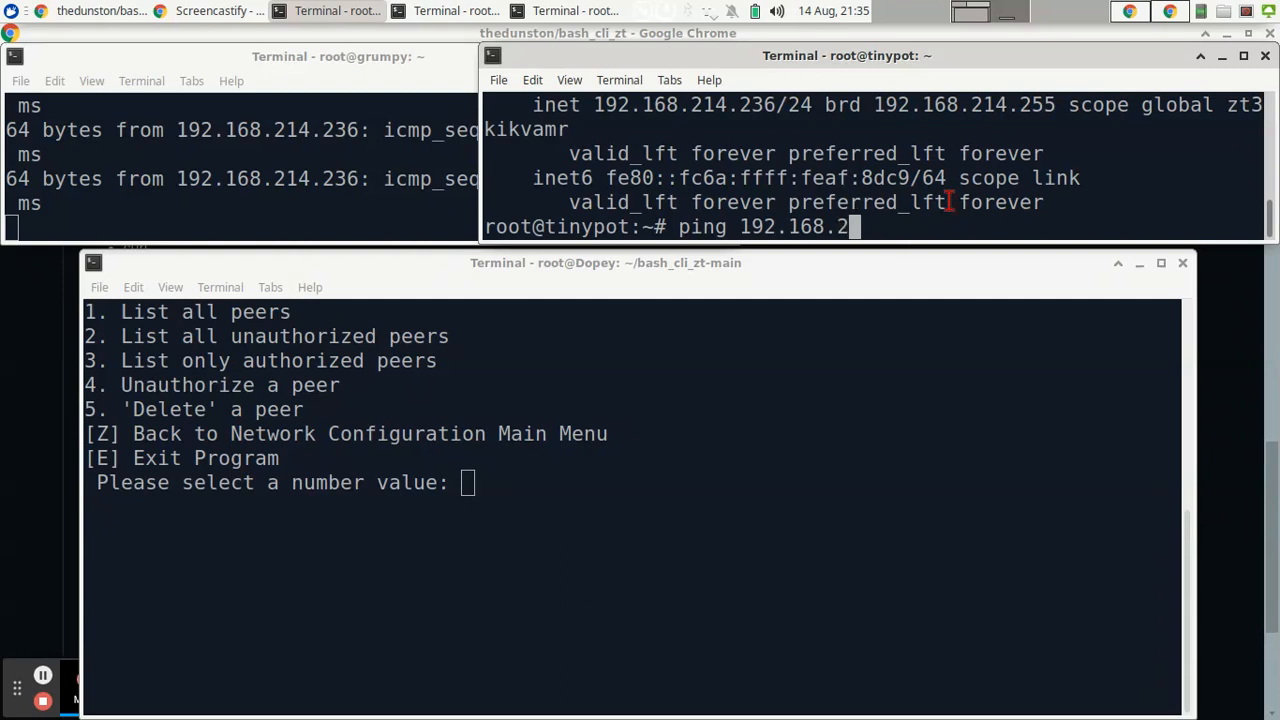
{"action": "type", "text": "14."}
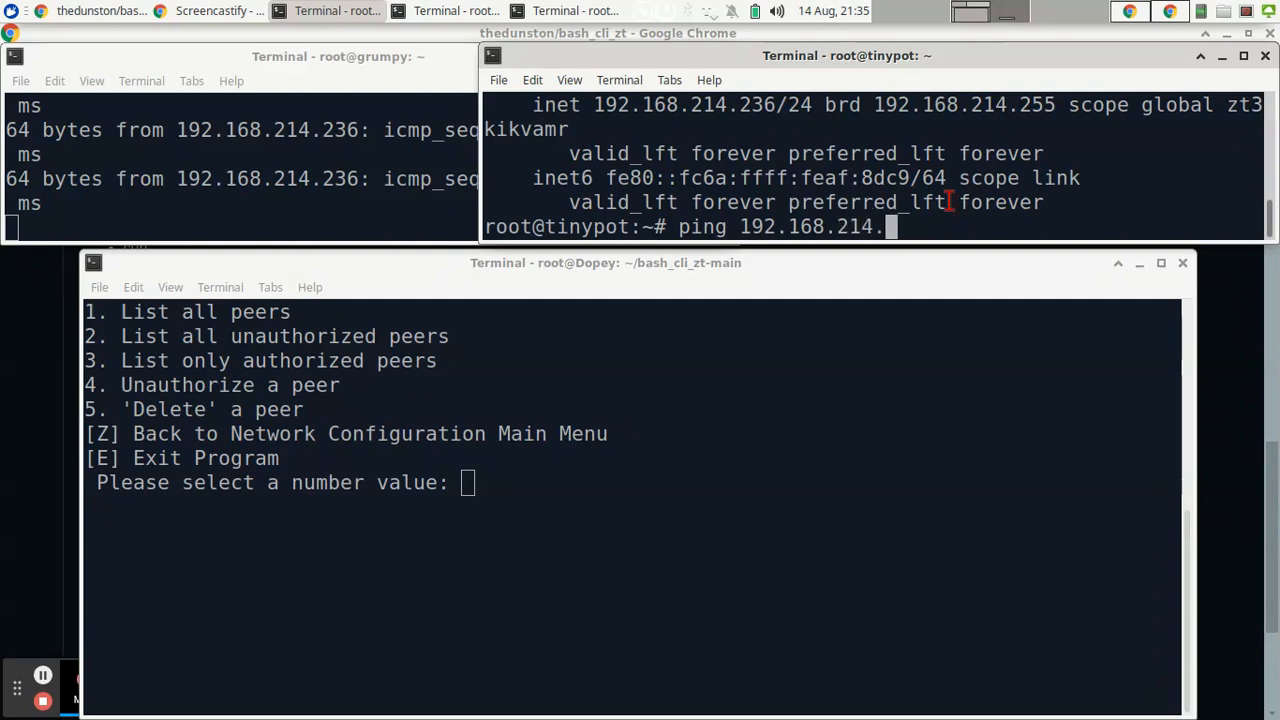
{"action": "type", "text": "234"}
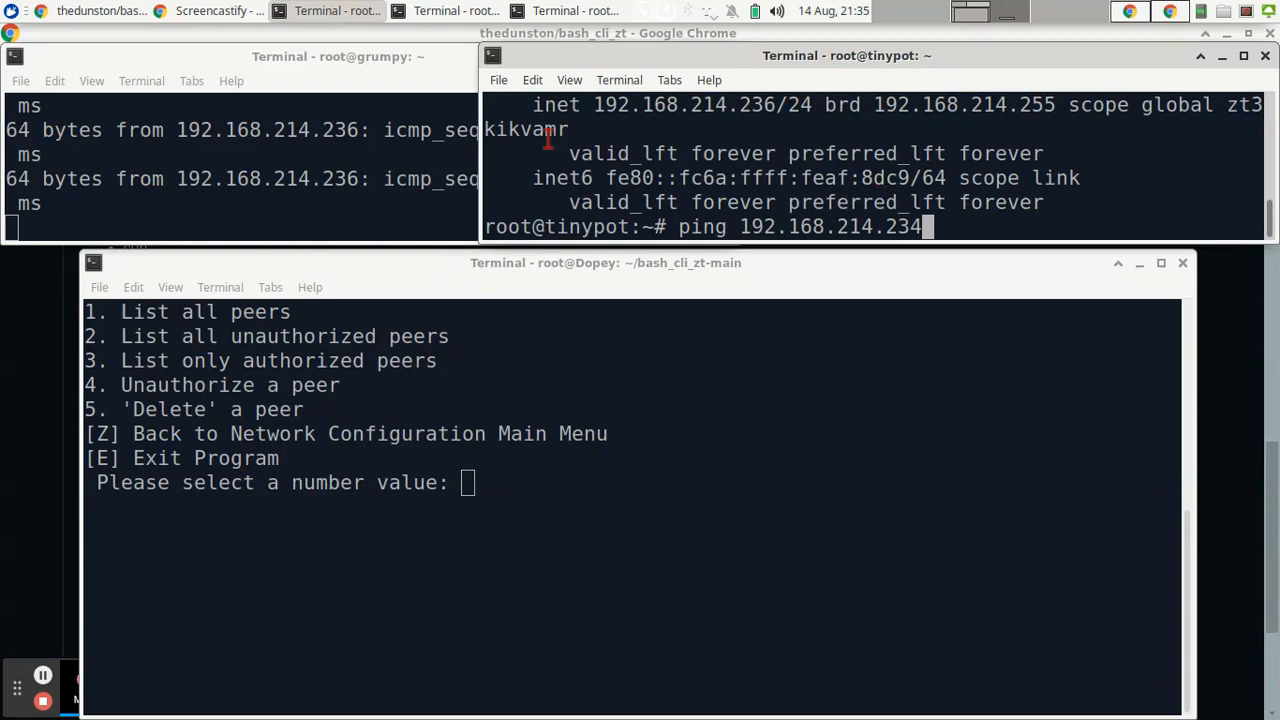
{"action": "key", "text": "Return"}
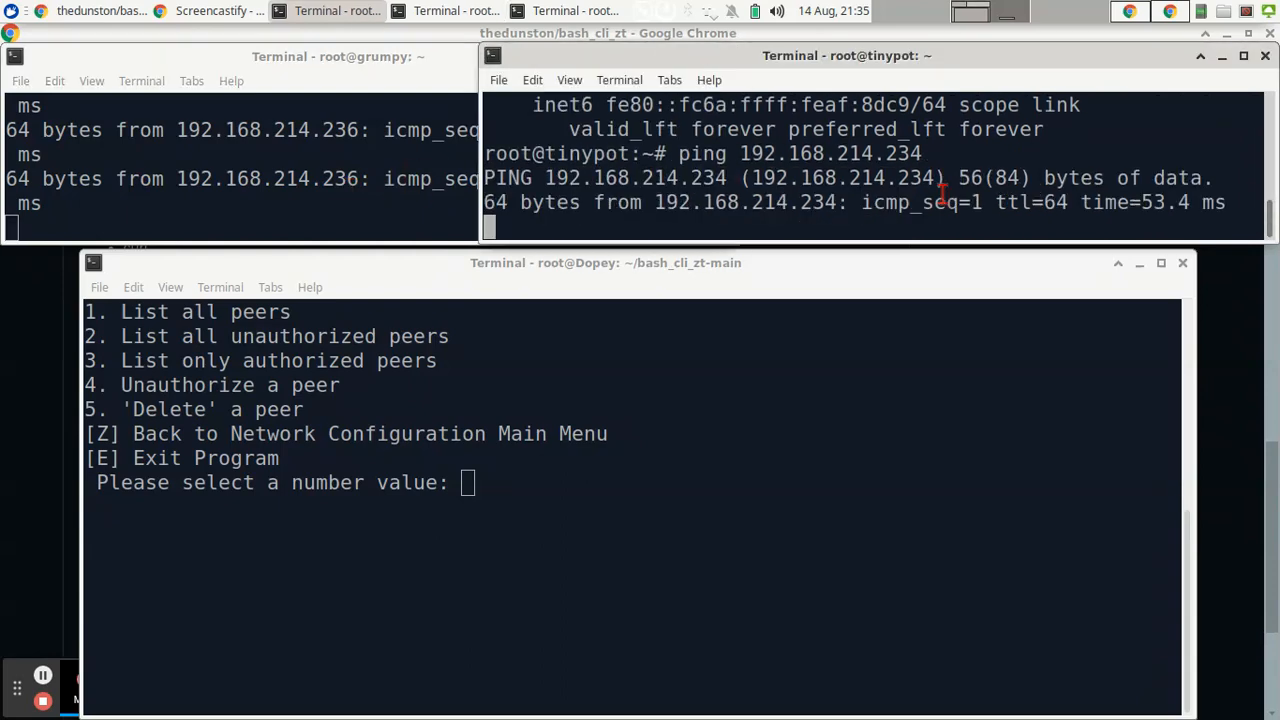
{"action": "key", "text": "ctrl+c"}
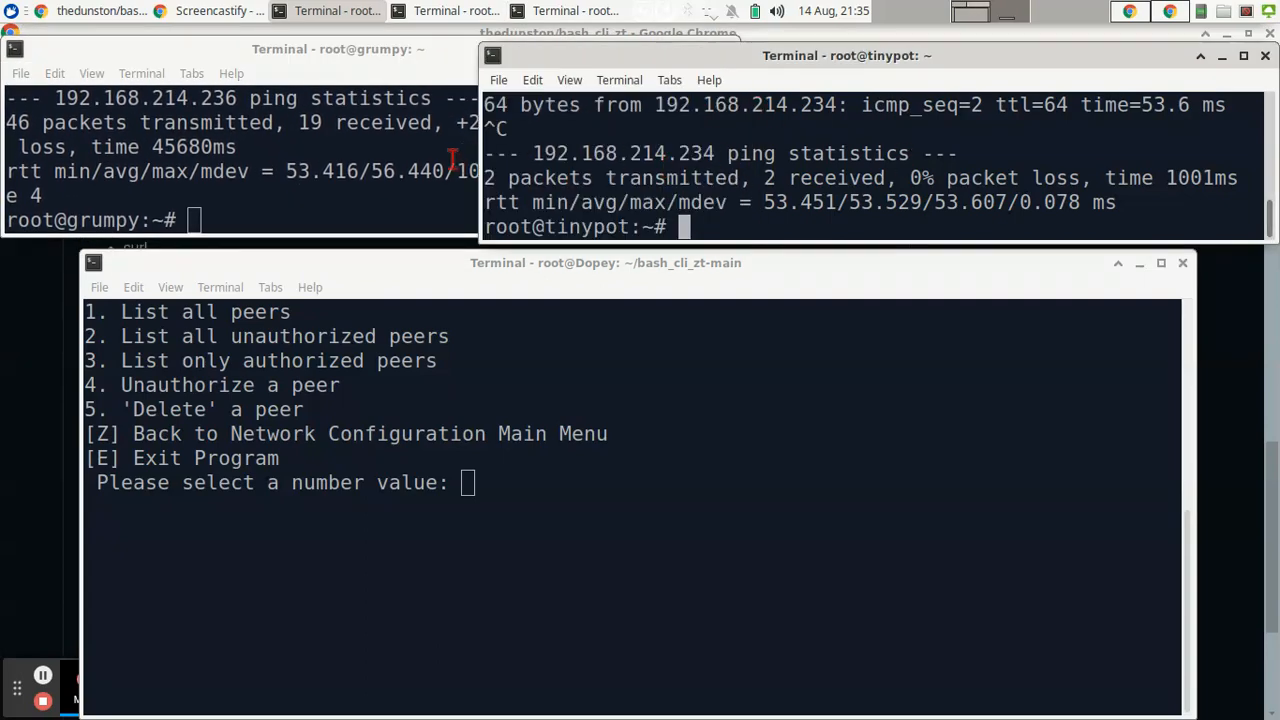
{"action": "mouse_move", "coordinate": [880, 65]}
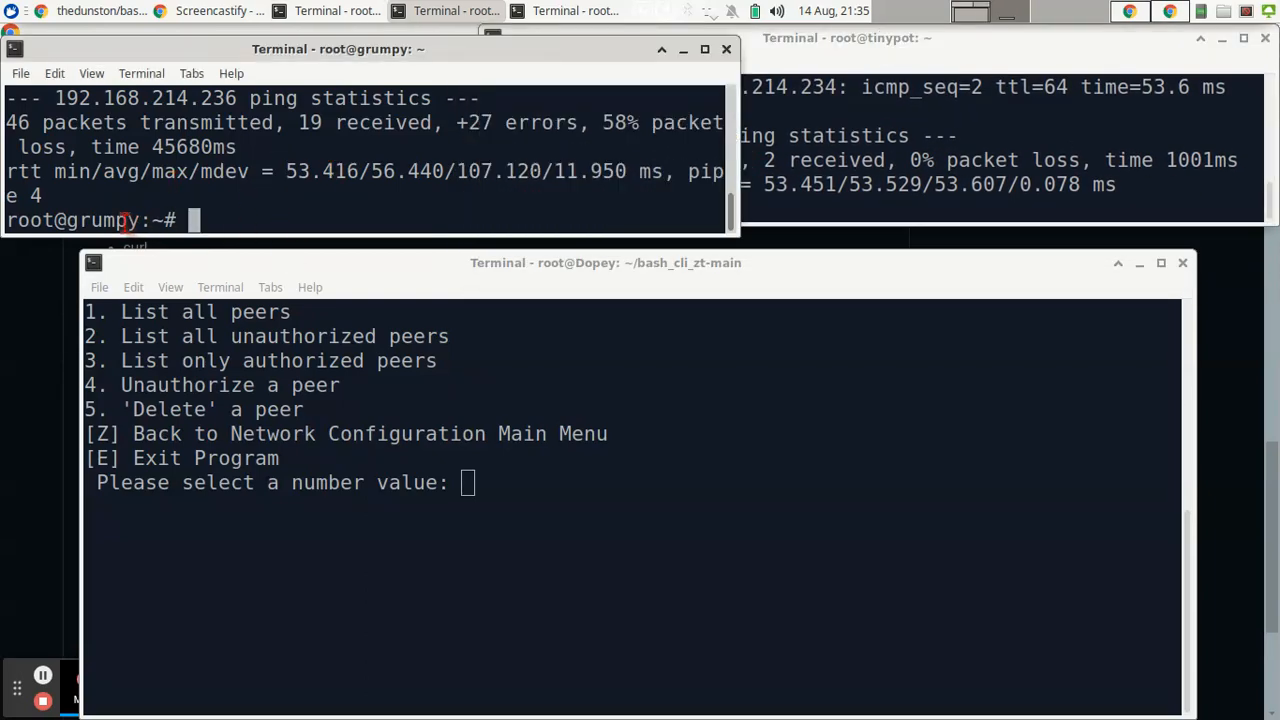
{"action": "mouse_move", "coordinate": [805, 125]}
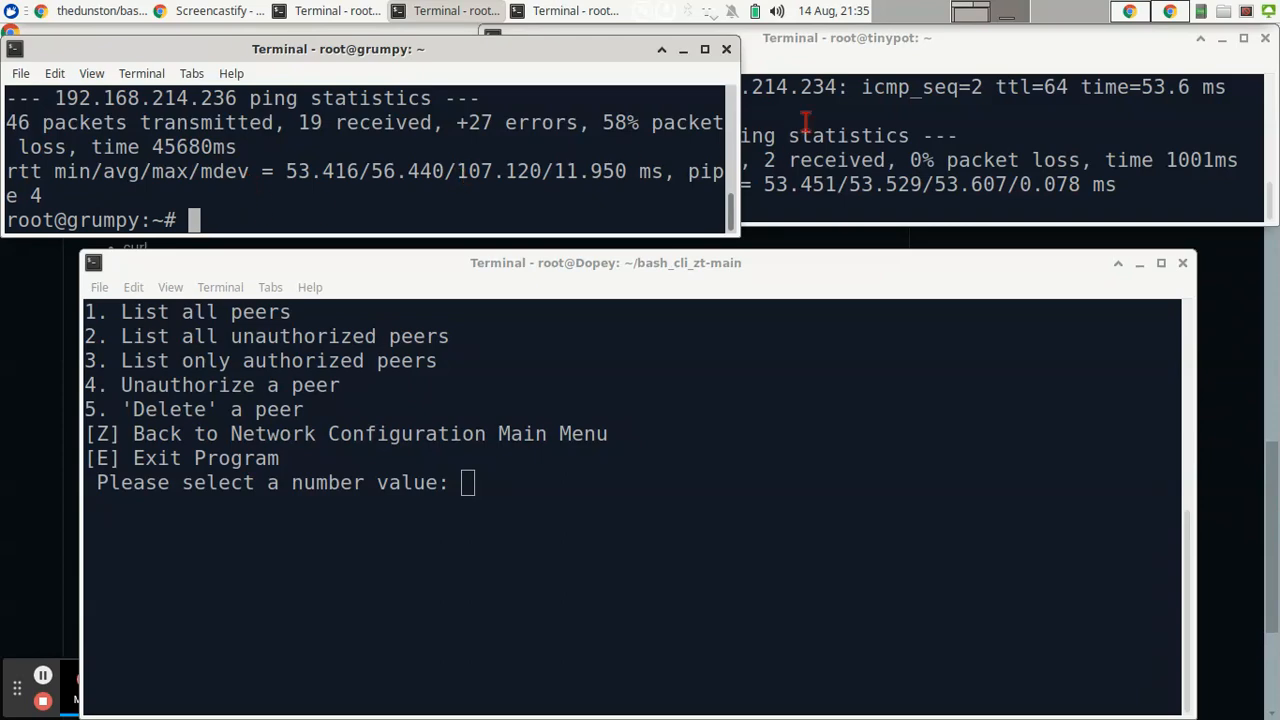
{"action": "left_click", "coordinate": [845, 51]}
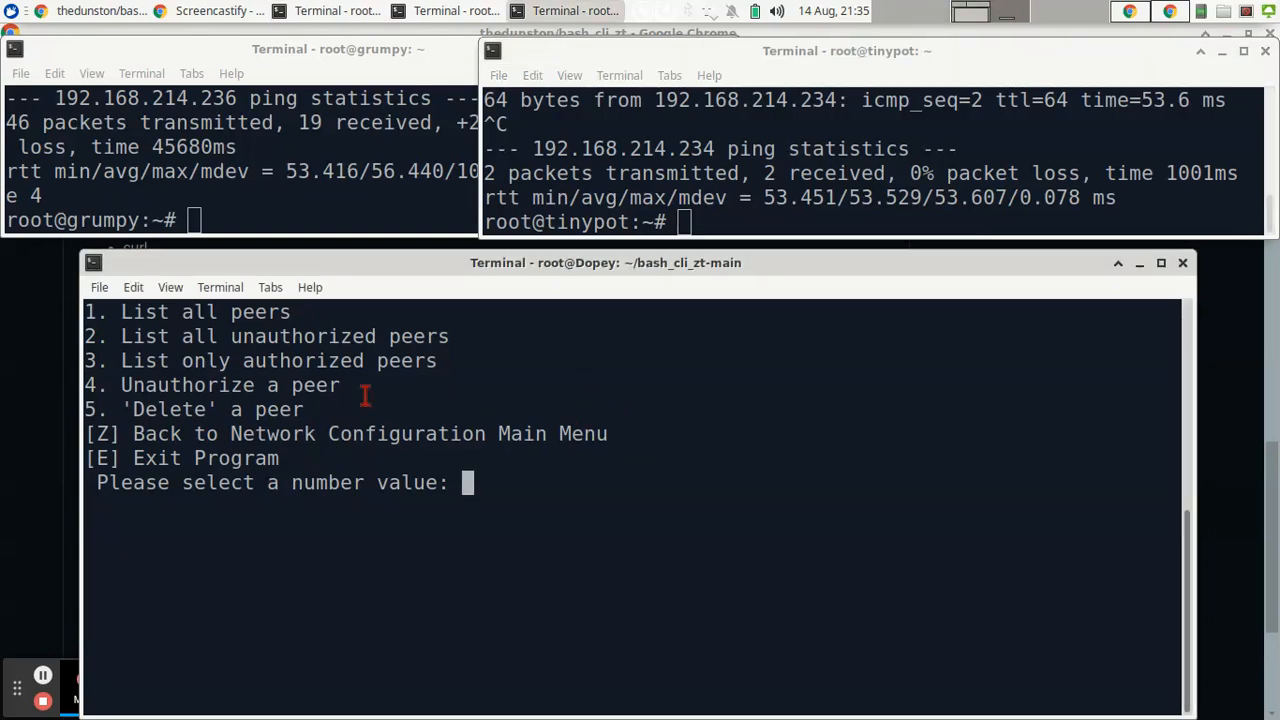
{"action": "mouse_move", "coordinate": [323, 570]}
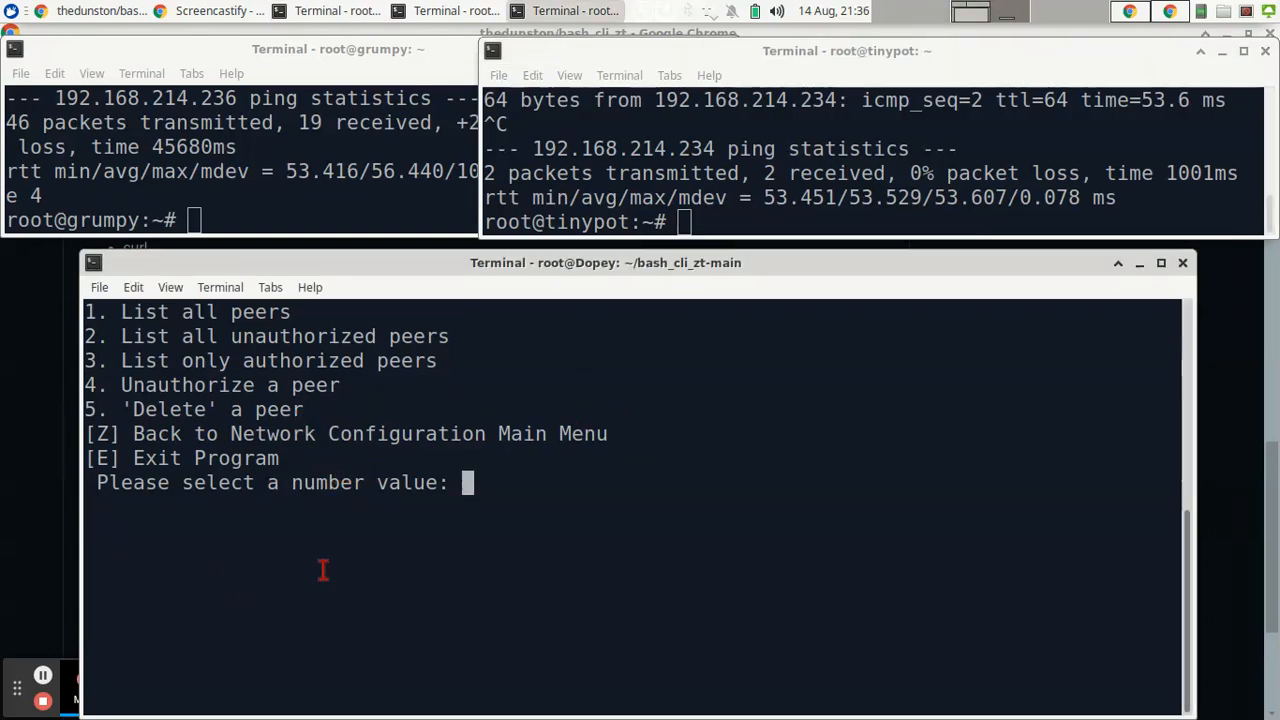
{"action": "mouse_move", "coordinate": [338, 567]}
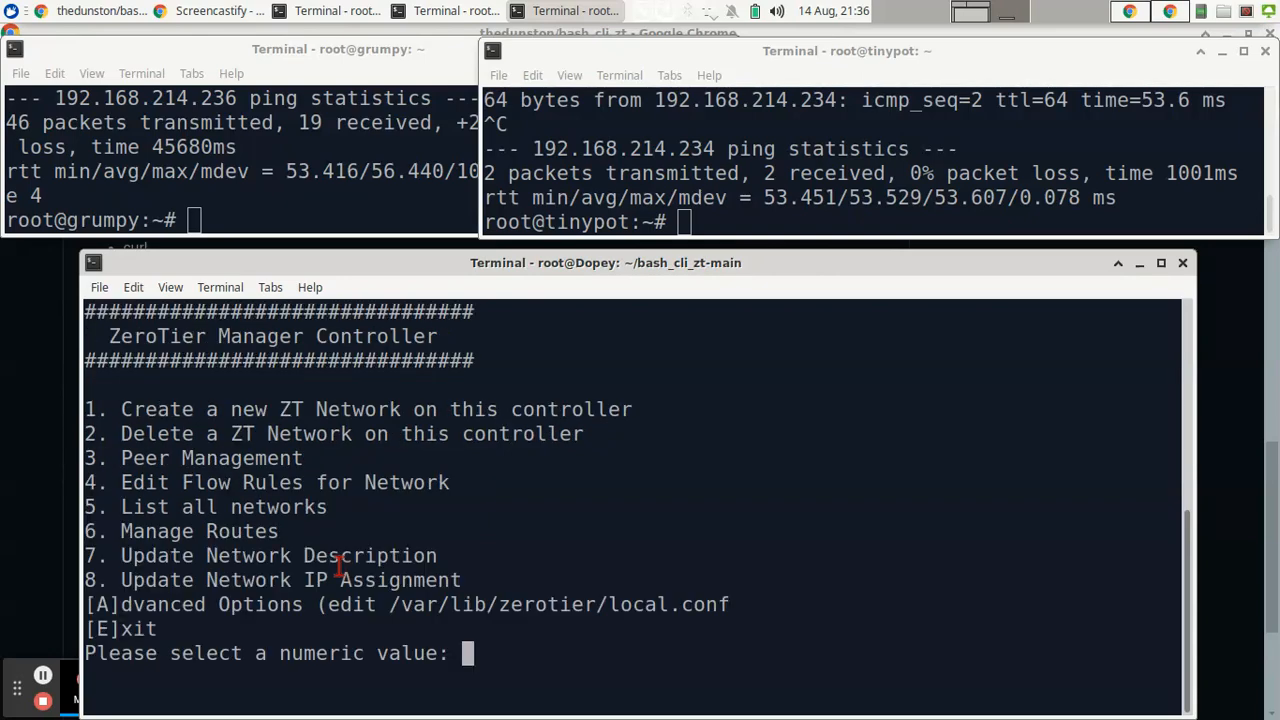
{"action": "mouse_move", "coordinate": [298, 513]}
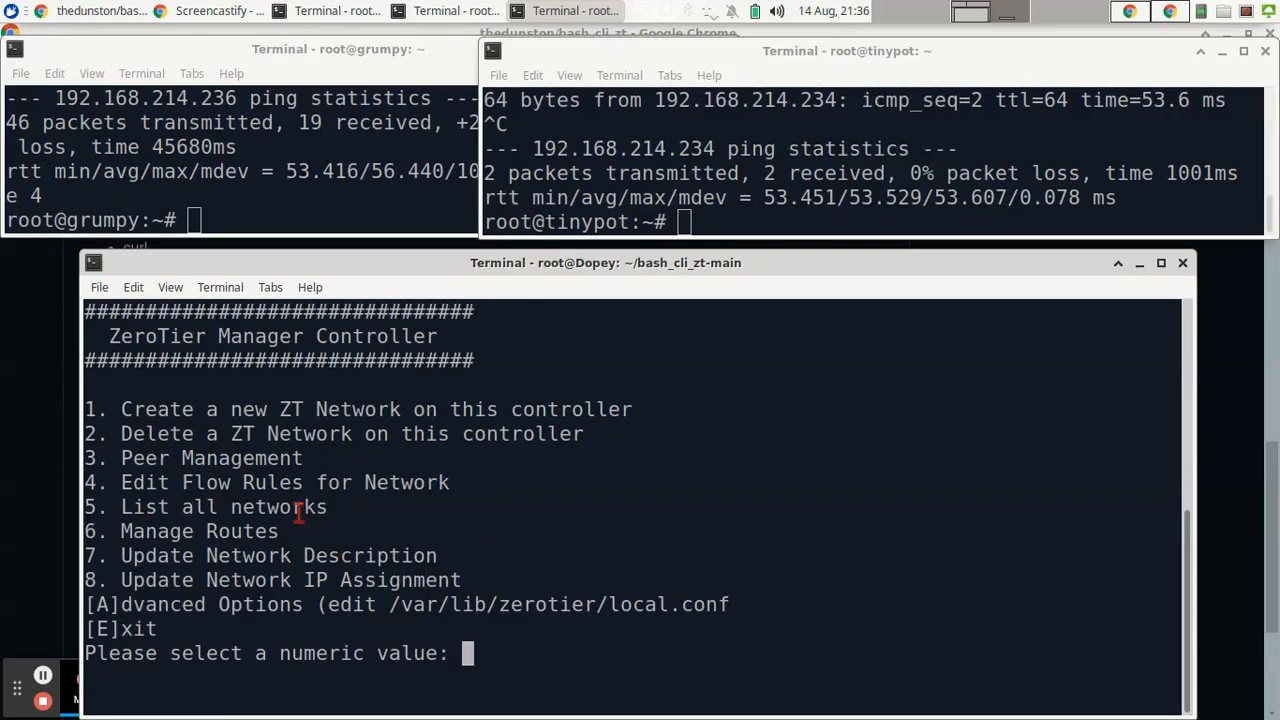
{"action": "mouse_move", "coordinate": [488, 489]}
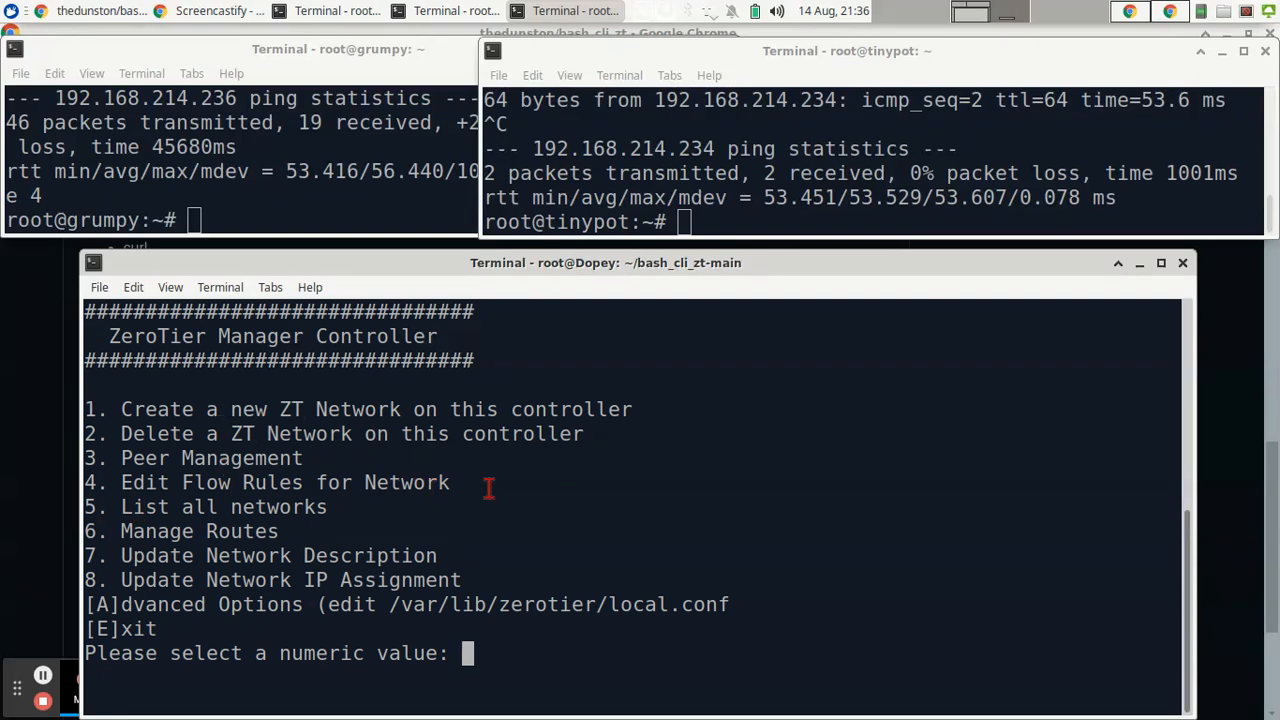
{"action": "mouse_move", "coordinate": [410, 482]}
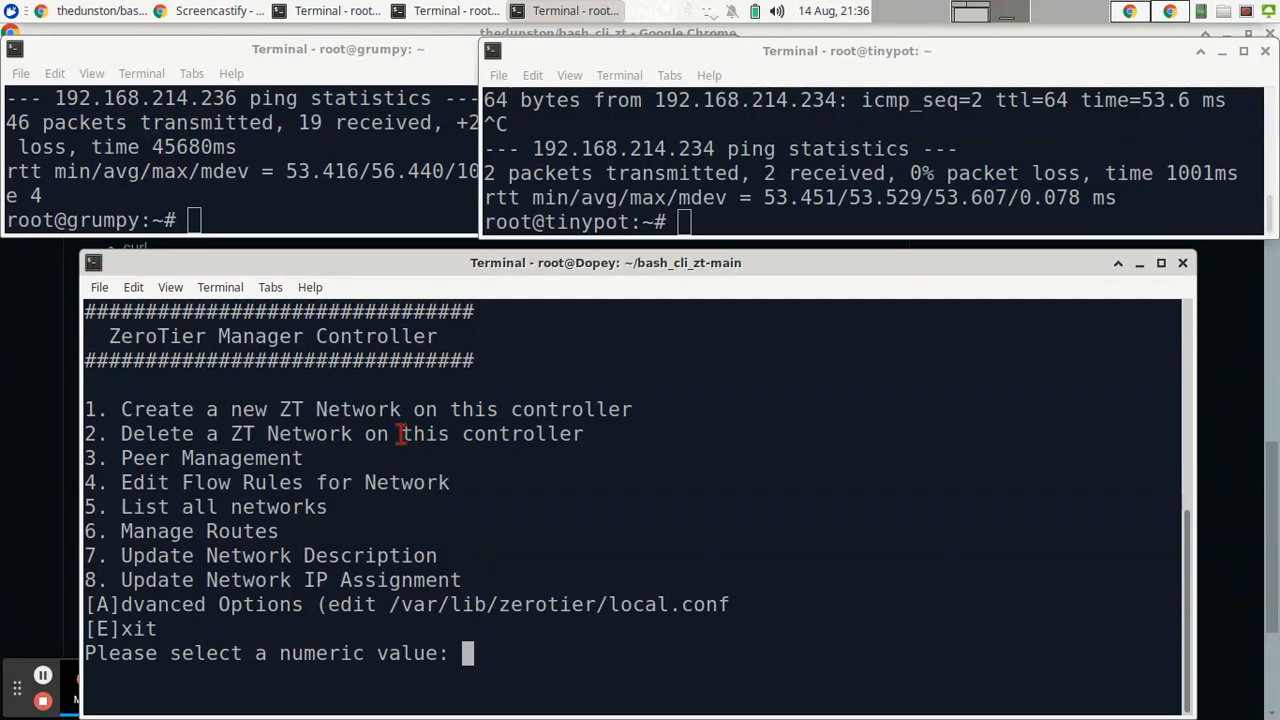
{"action": "mouse_move", "coordinate": [234, 700]}
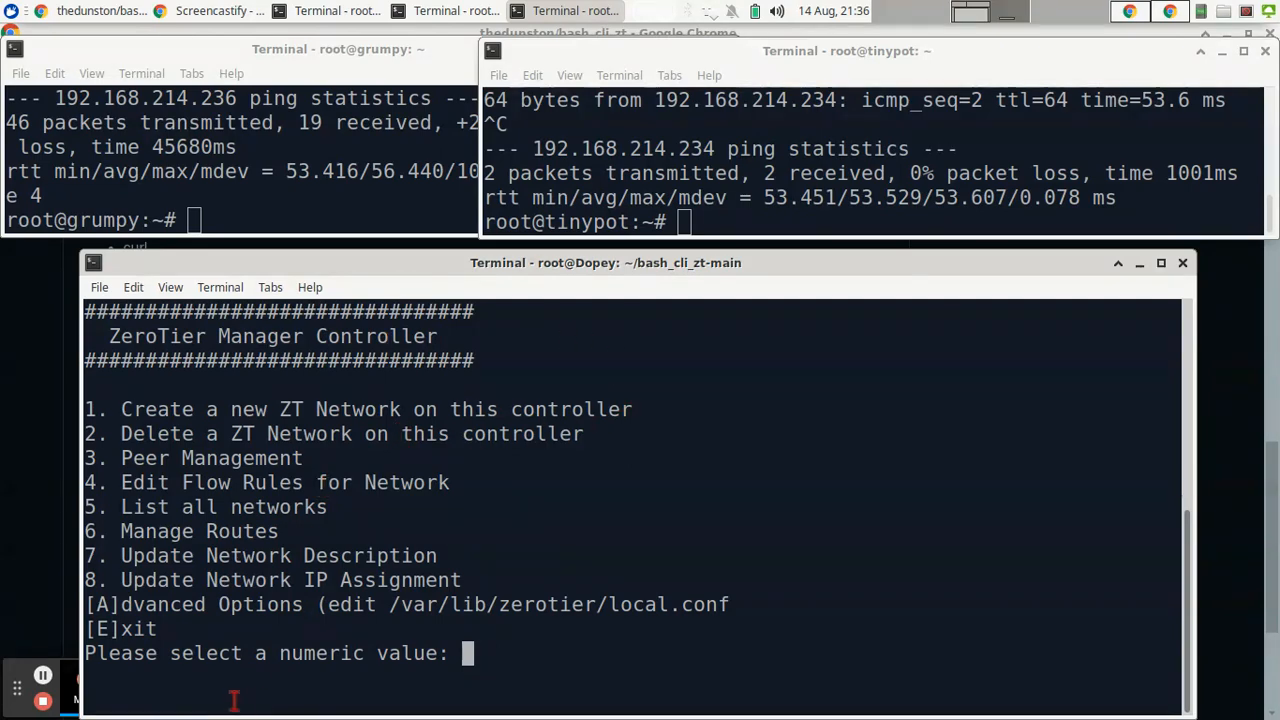
{"action": "mouse_move", "coordinate": [390, 545]}
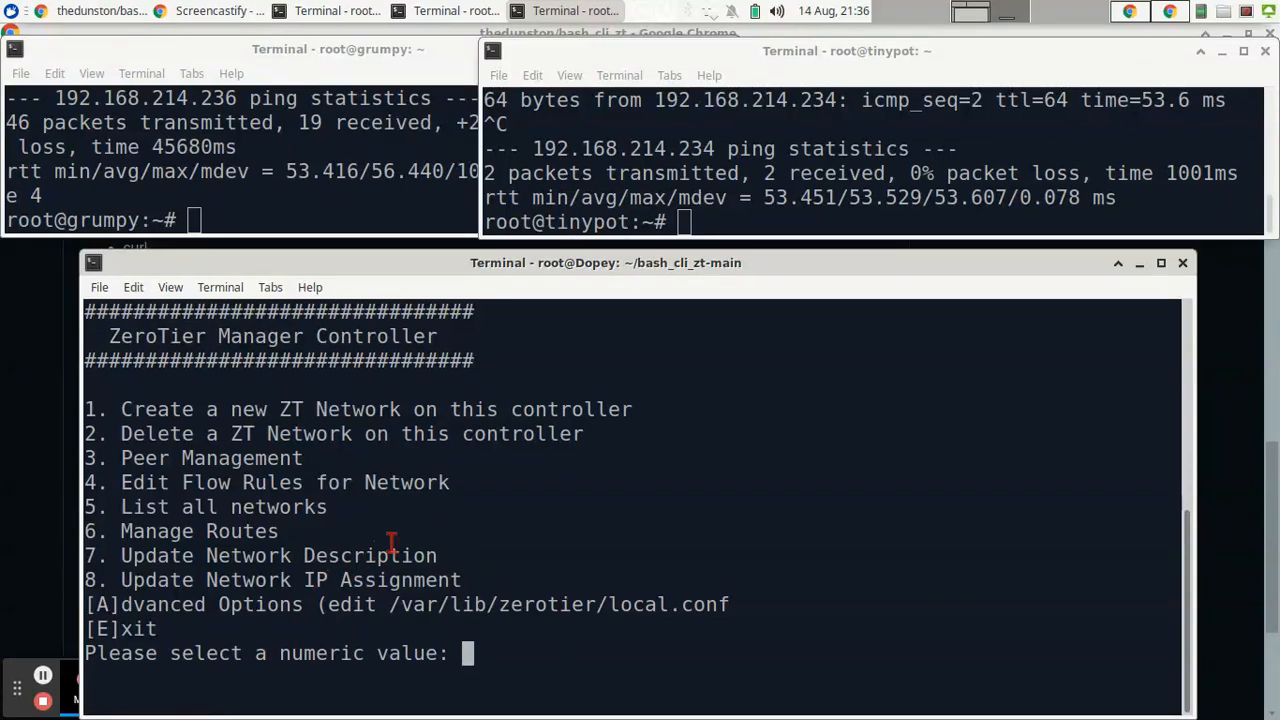
{"action": "mouse_move", "coordinate": [885, 675]}
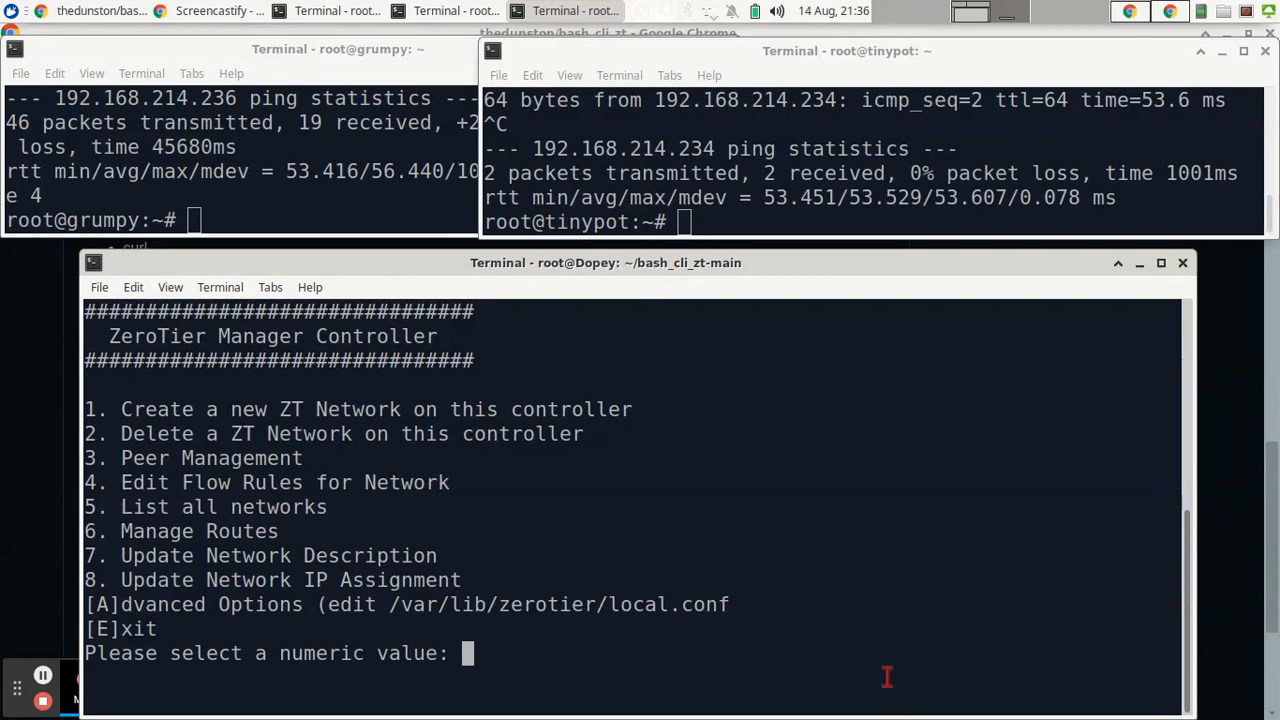
{"action": "mouse_move", "coordinate": [843, 609]}
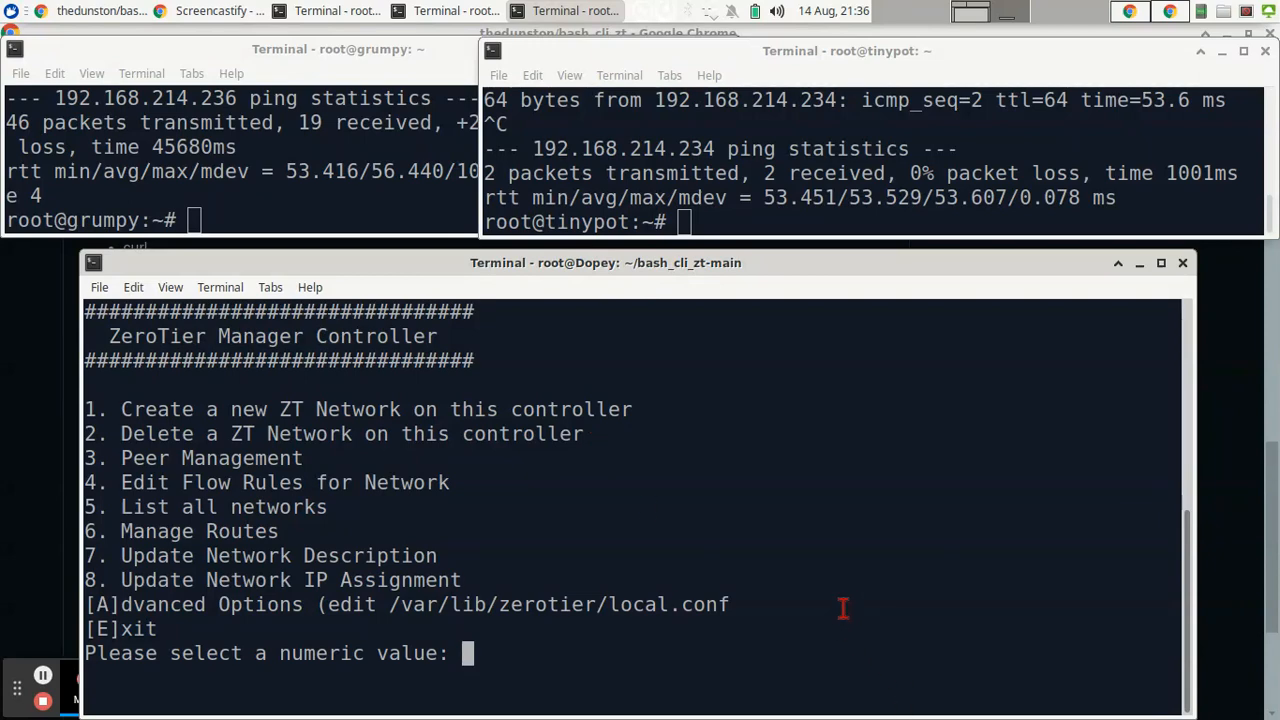
Step: Choose Edit Flow Rules (4) for network 1, opening a2cf2b785f81f9ce.config in nano
{"action": "type", "text": "4"}
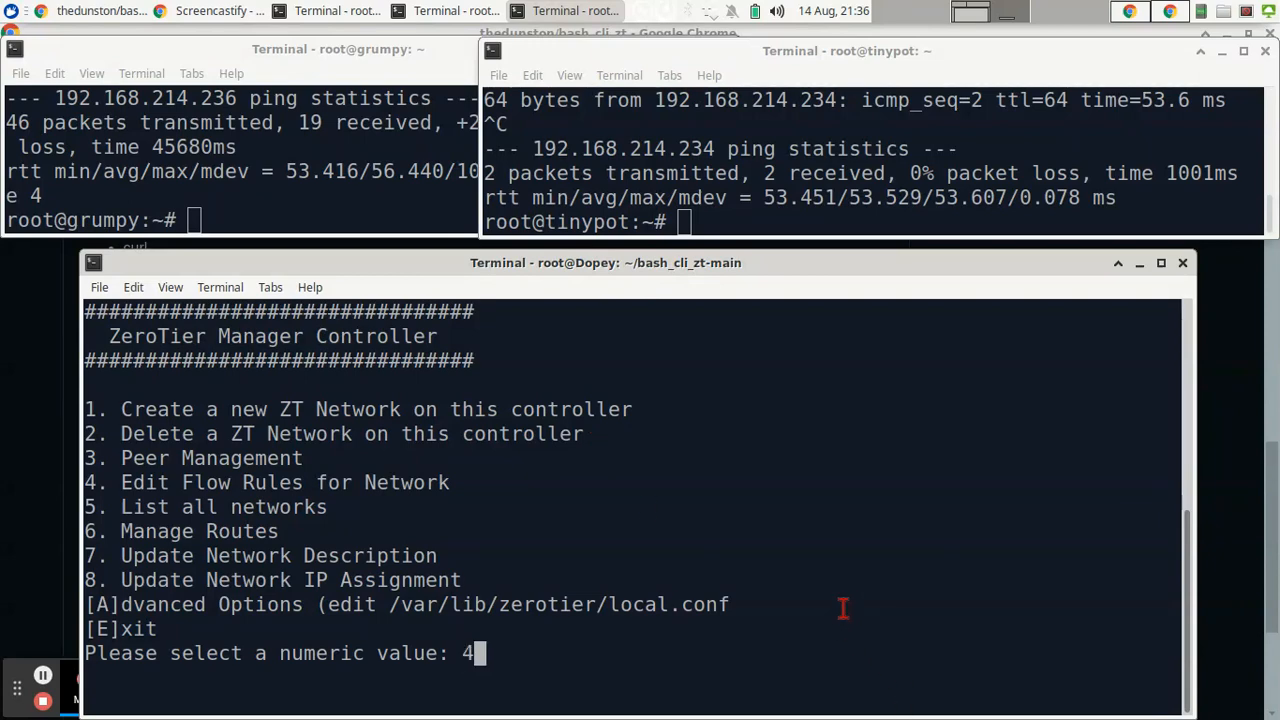
{"action": "mouse_move", "coordinate": [178, 475]}
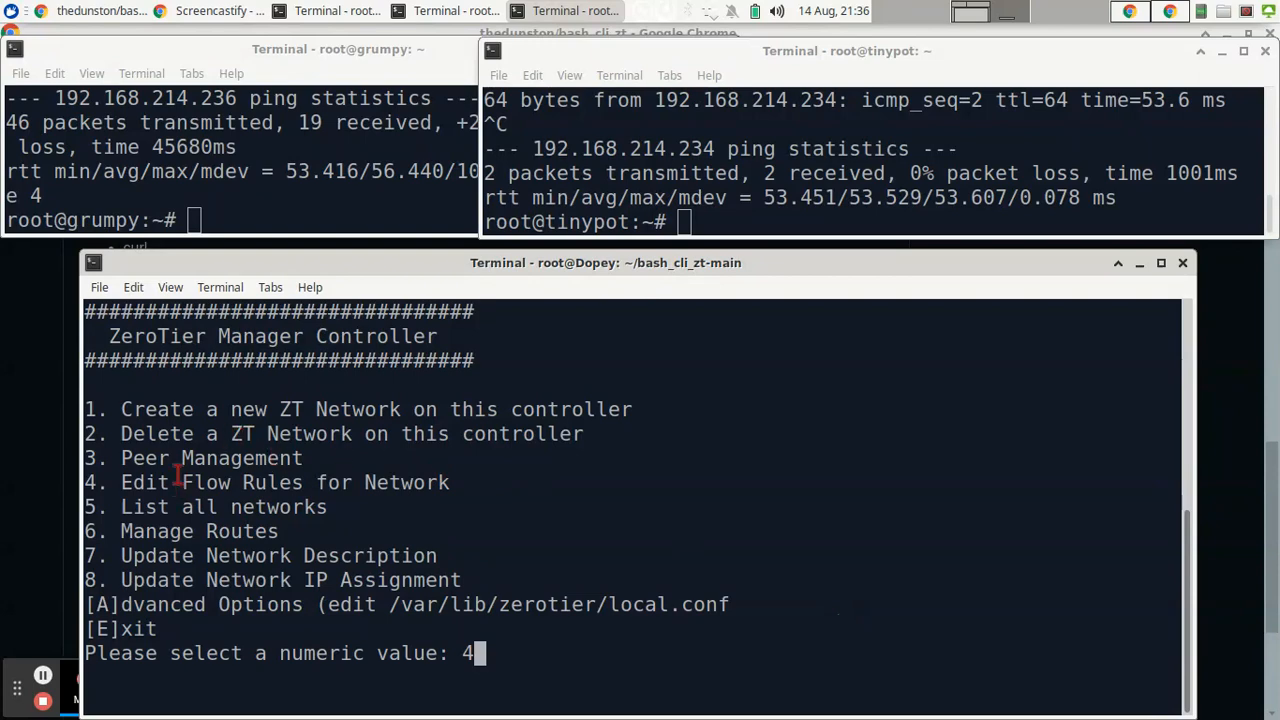
{"action": "key", "text": "Return"}
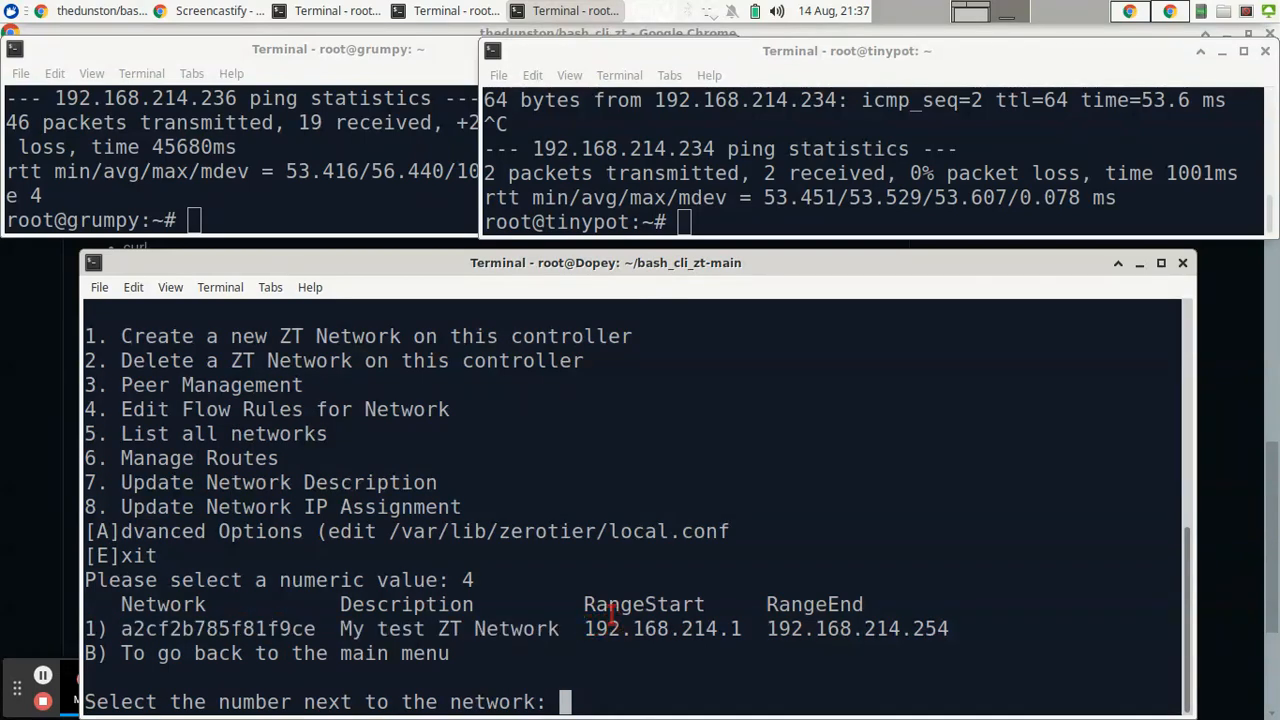
{"action": "type", "text": "1"}
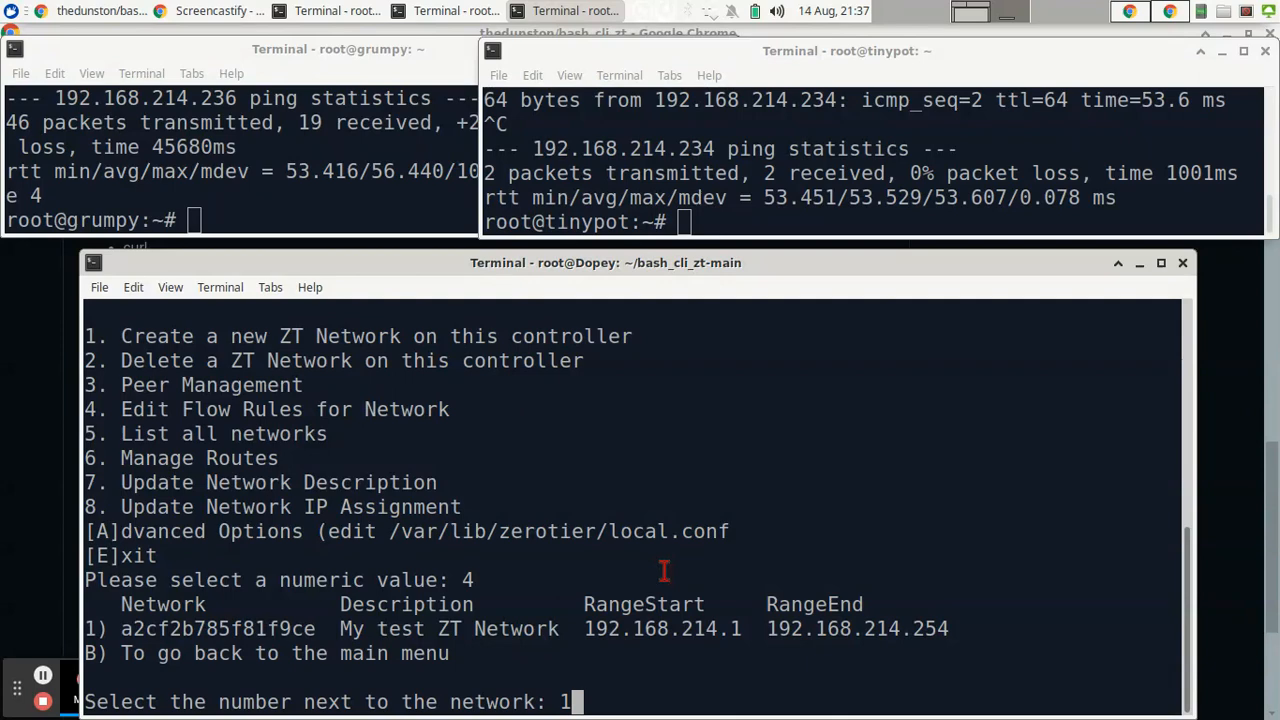
{"action": "key", "text": "Return"}
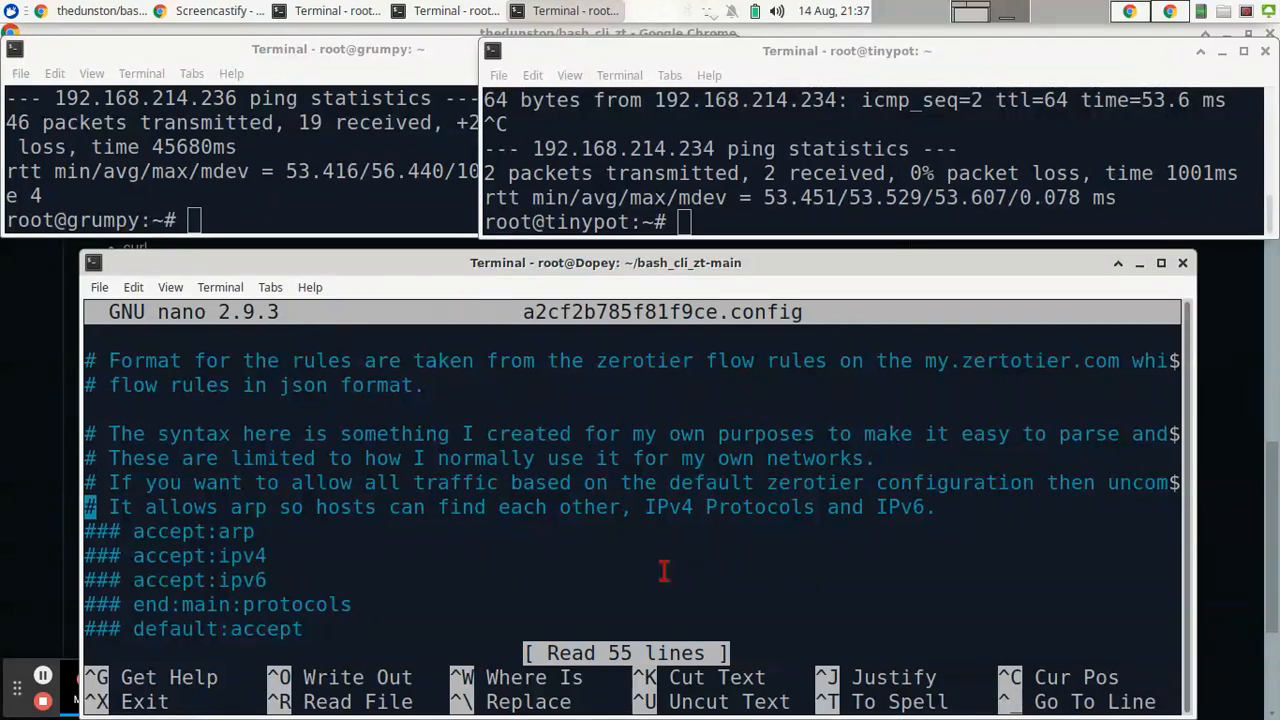
Step: Add # before accept:ipv6 and erase the hash marks on an empty comment line
{"action": "scroll", "scroll_direction": "down", "scroll_amount": 3}
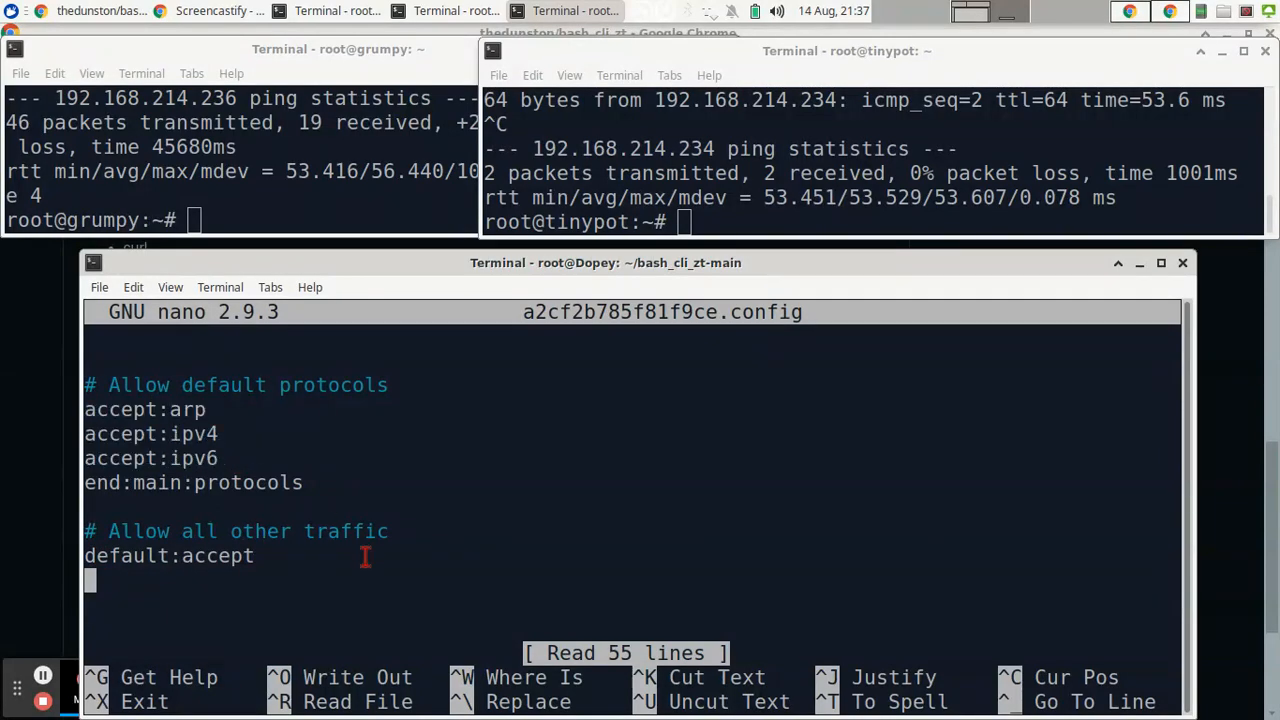
{"action": "mouse_move", "coordinate": [520, 397]}
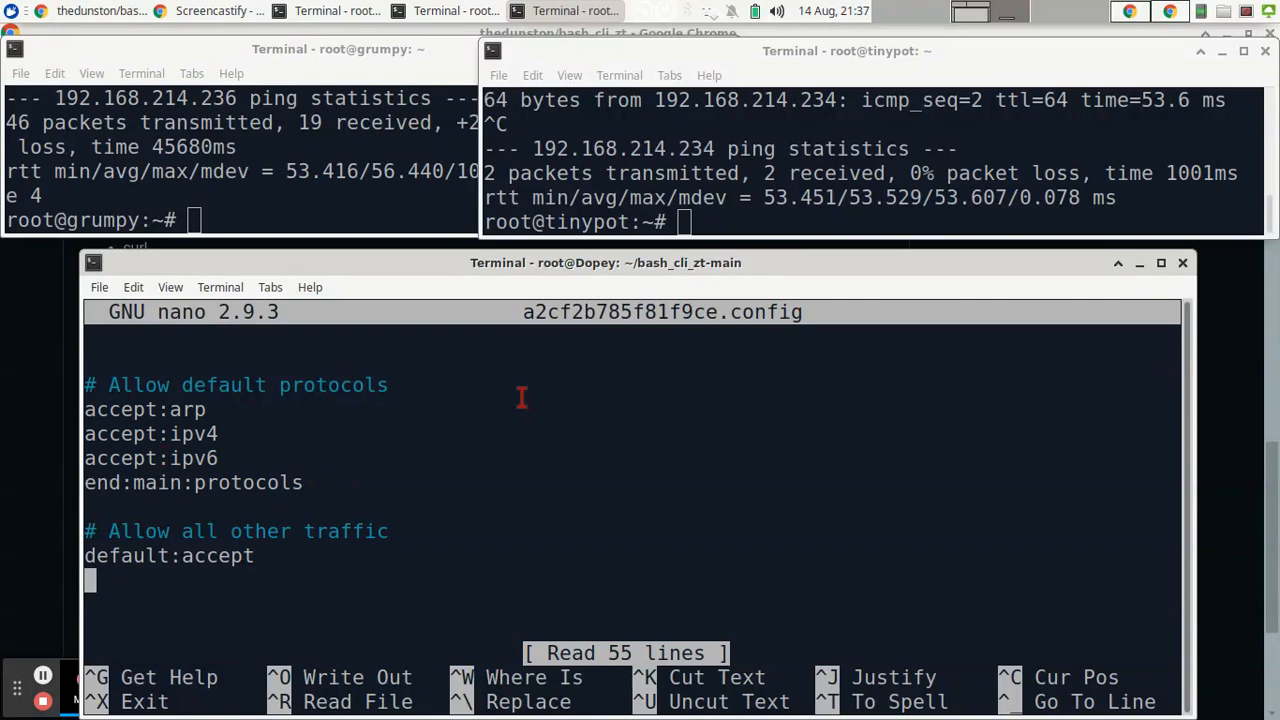
{"action": "type", "text": "#"}
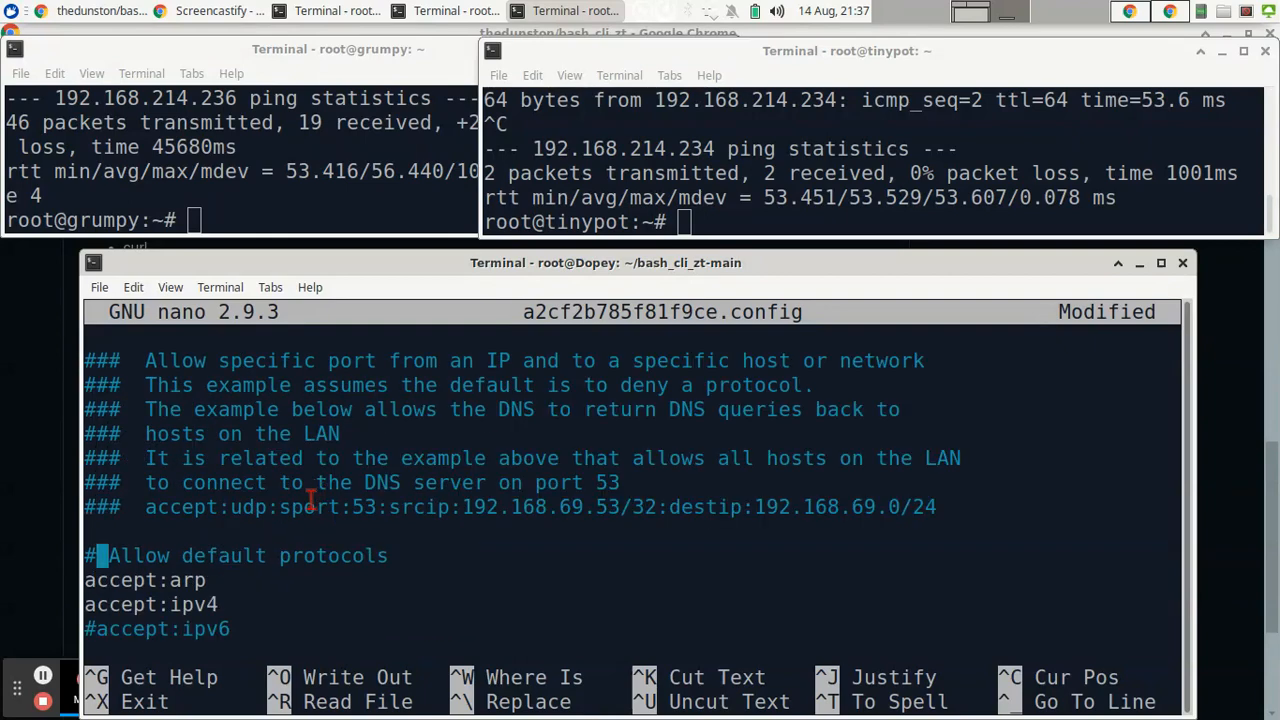
{"action": "scroll", "scroll_direction": "down", "scroll_amount": 3}
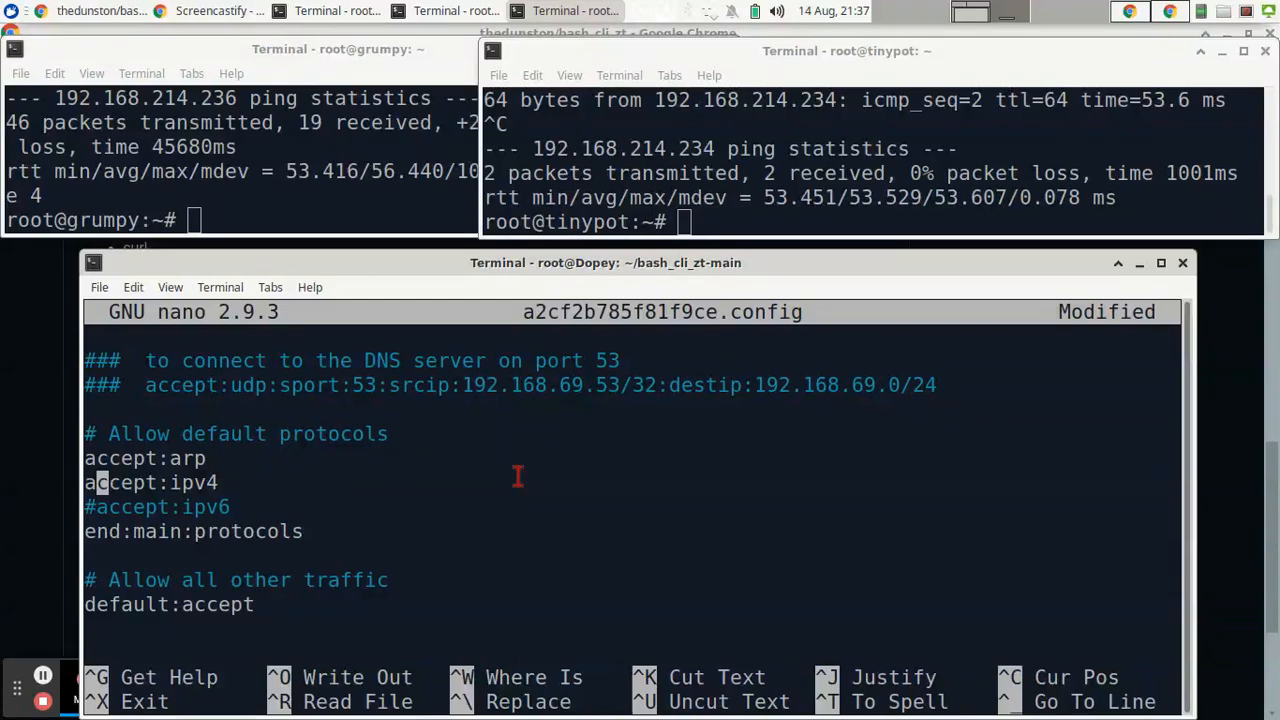
{"action": "scroll", "scroll_direction": "up", "scroll_amount": 3}
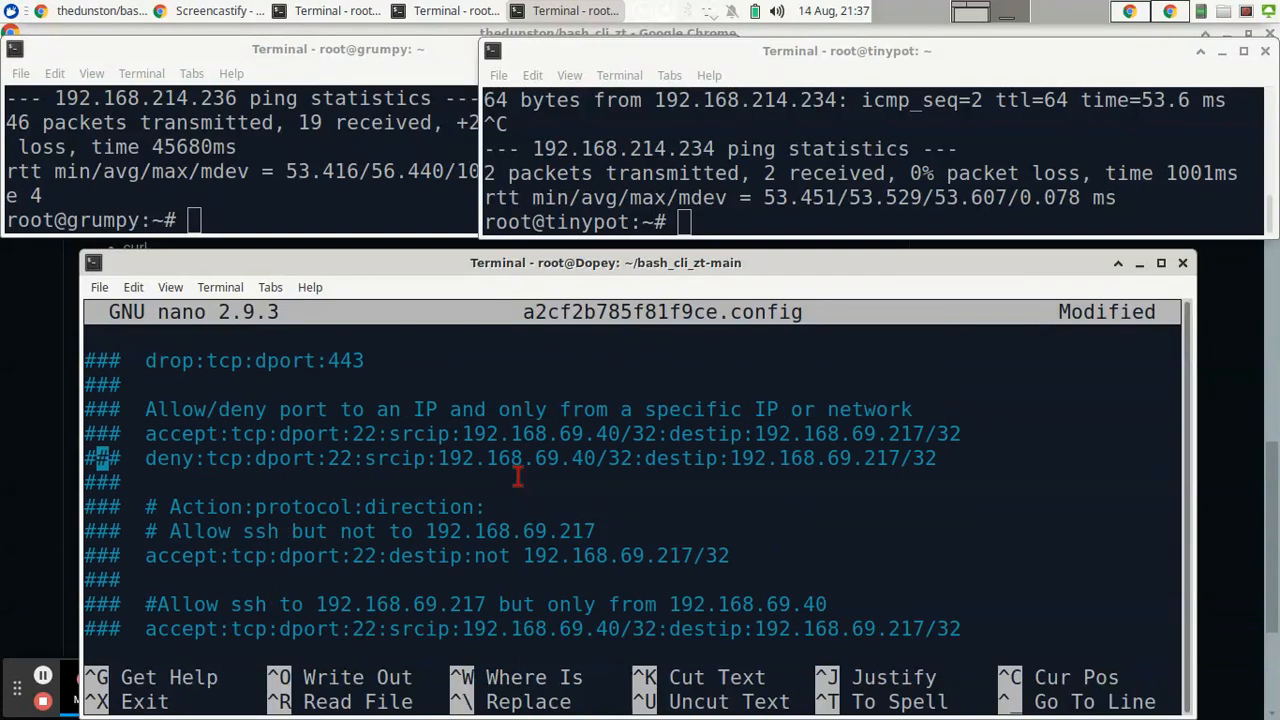
{"action": "scroll", "scroll_direction": "up", "scroll_amount": 3}
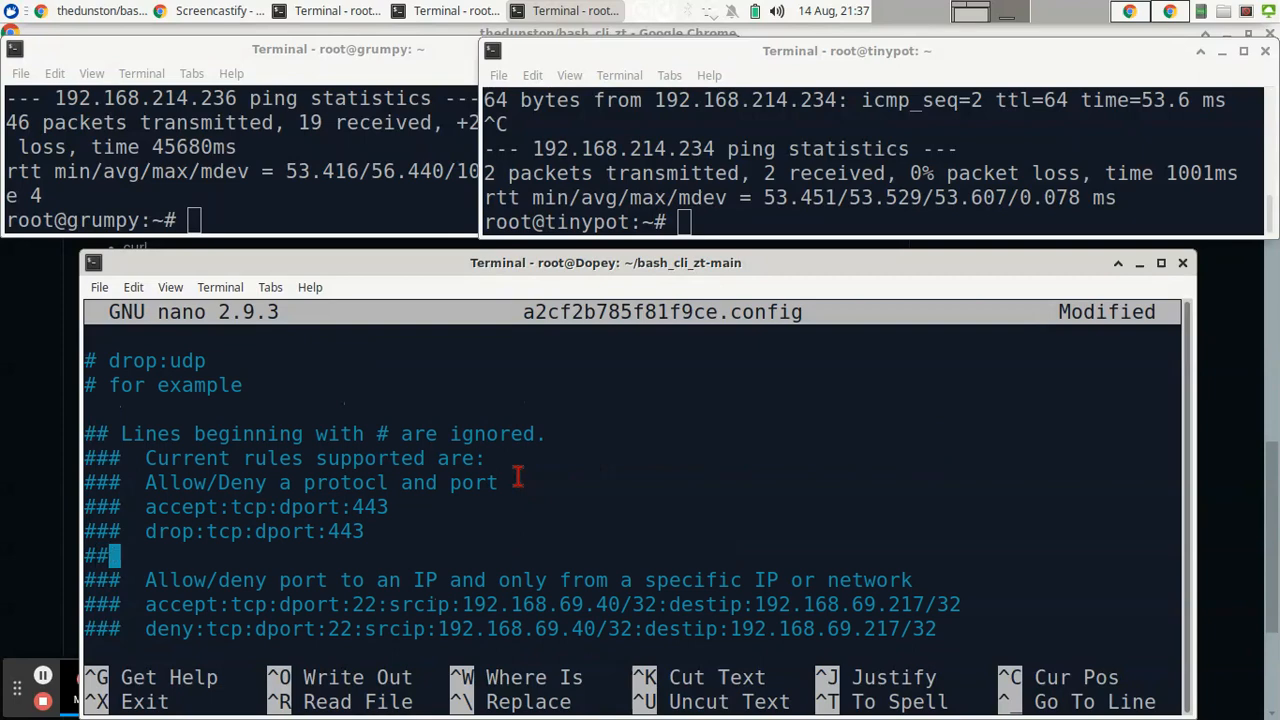
{"action": "key", "text": "BackSpace"}
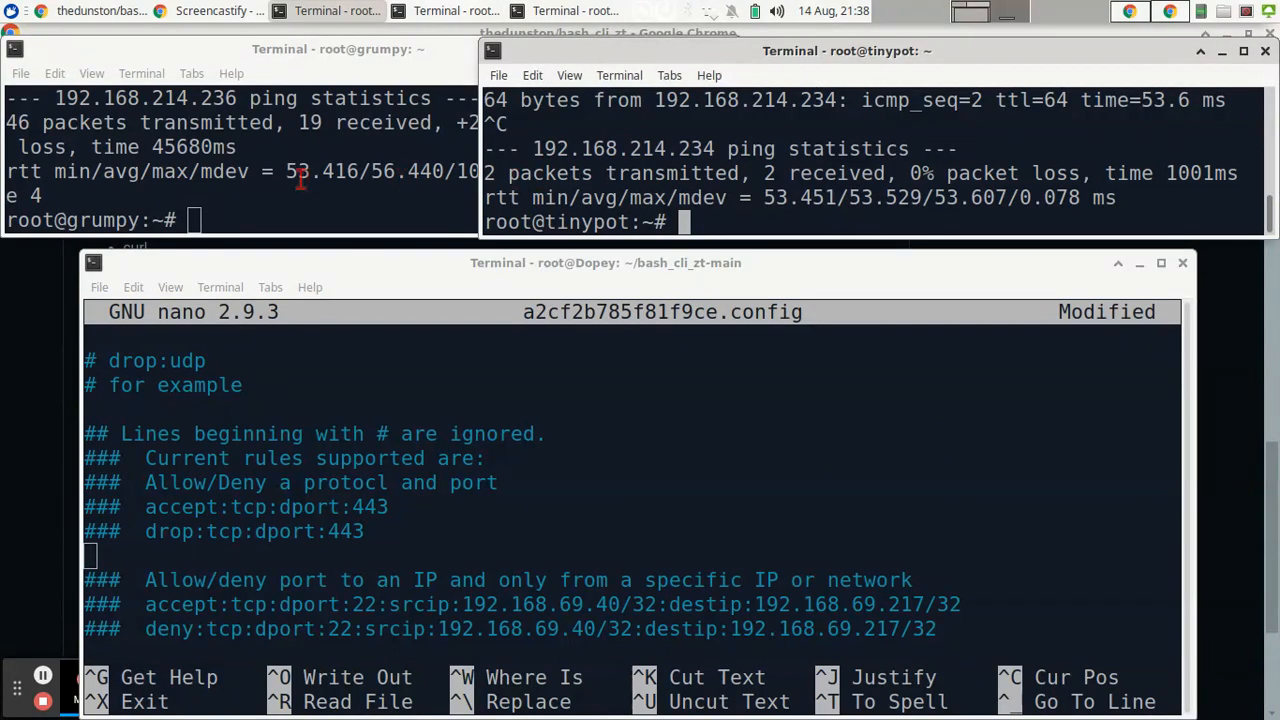
Step: Start typing an apt install command in grumpy, then cancel it
{"action": "type", "text": "a"}
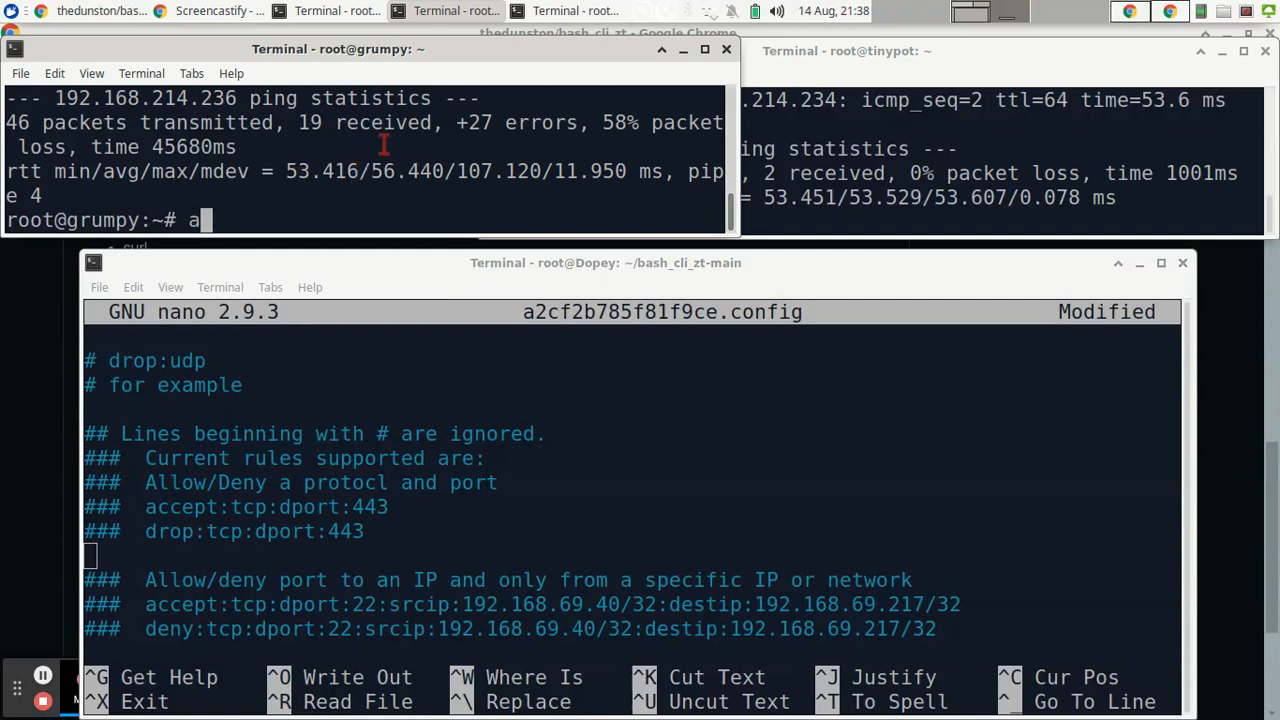
{"action": "type", "text": "pt"}
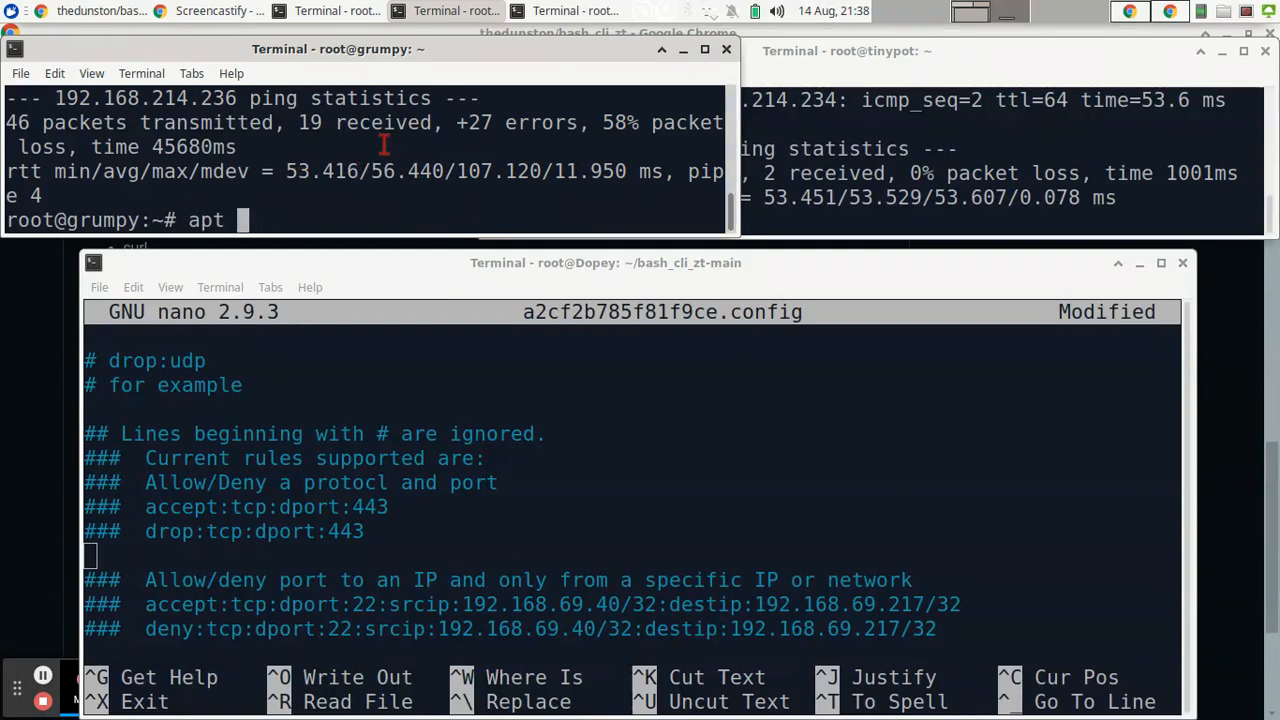
{"action": "type", "text": "install s"}
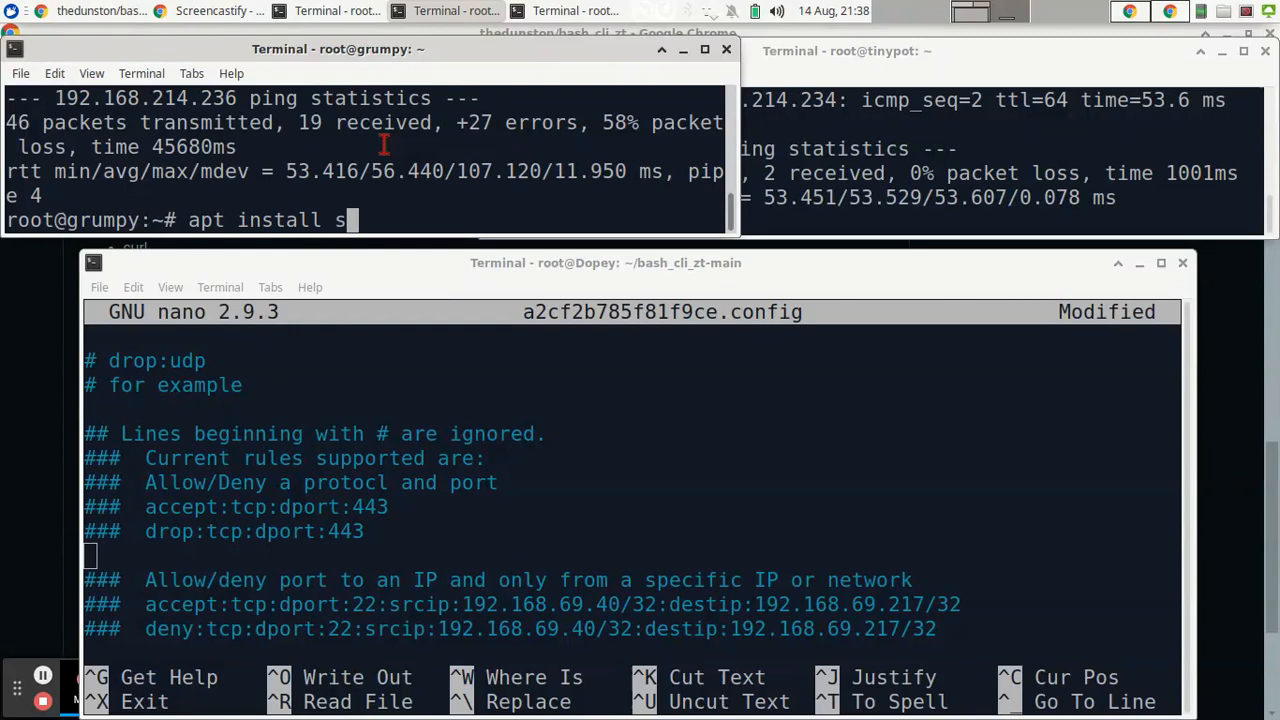
{"action": "key", "text": "ctrl+c"}
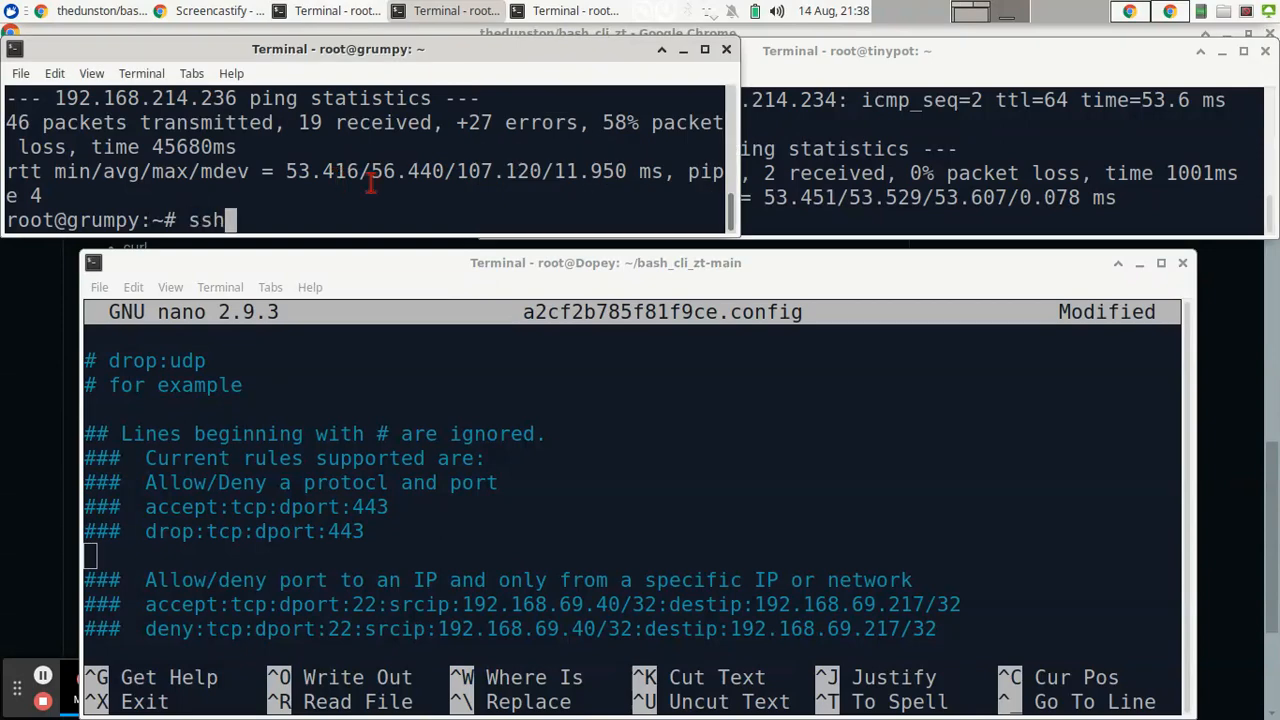
Step: Run ssh -p 1022 to 192.168.214.236 and cancel at the host-key prompt
{"action": "type", "text": "-p 1022"}
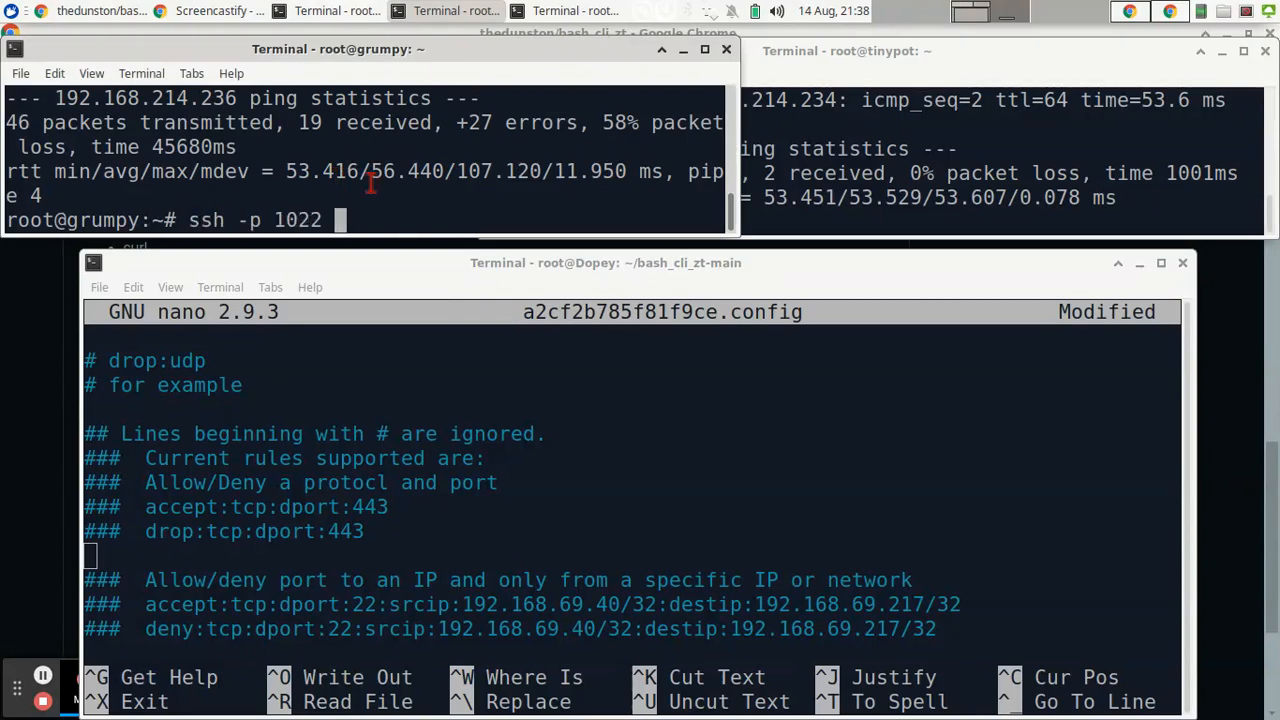
{"action": "type", "text": "192.16"}
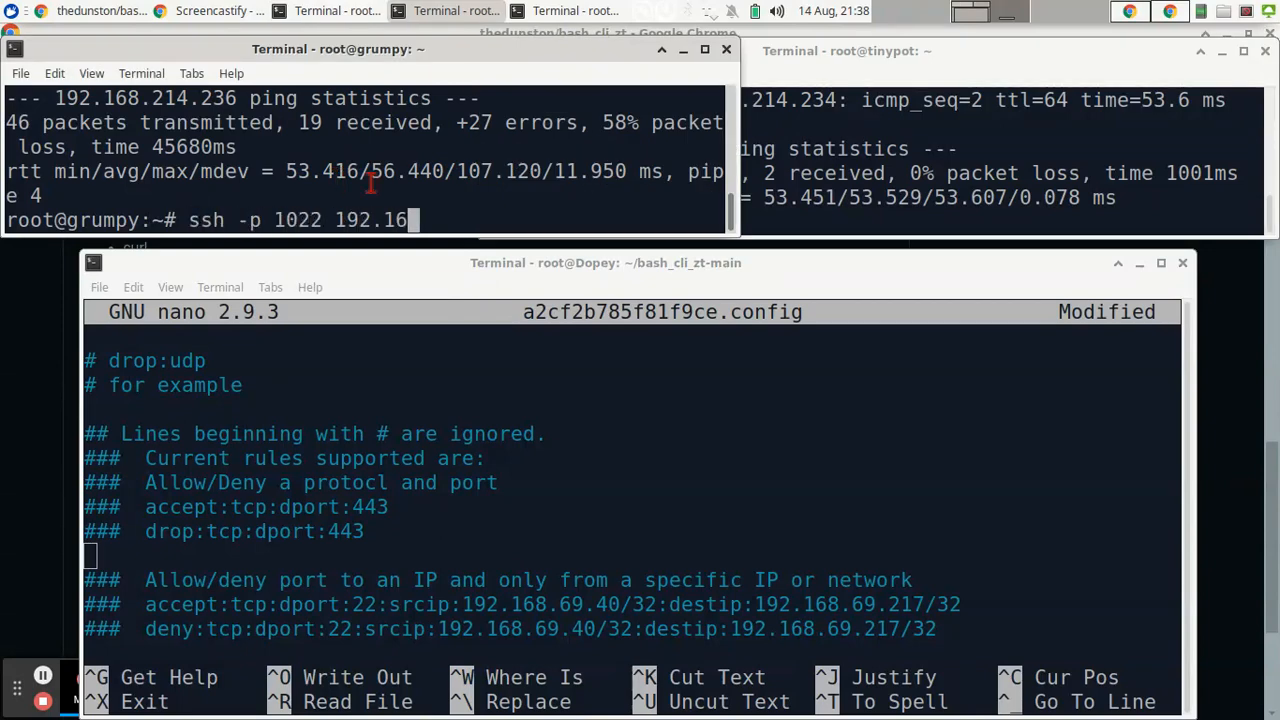
{"action": "type", "text": "8"}
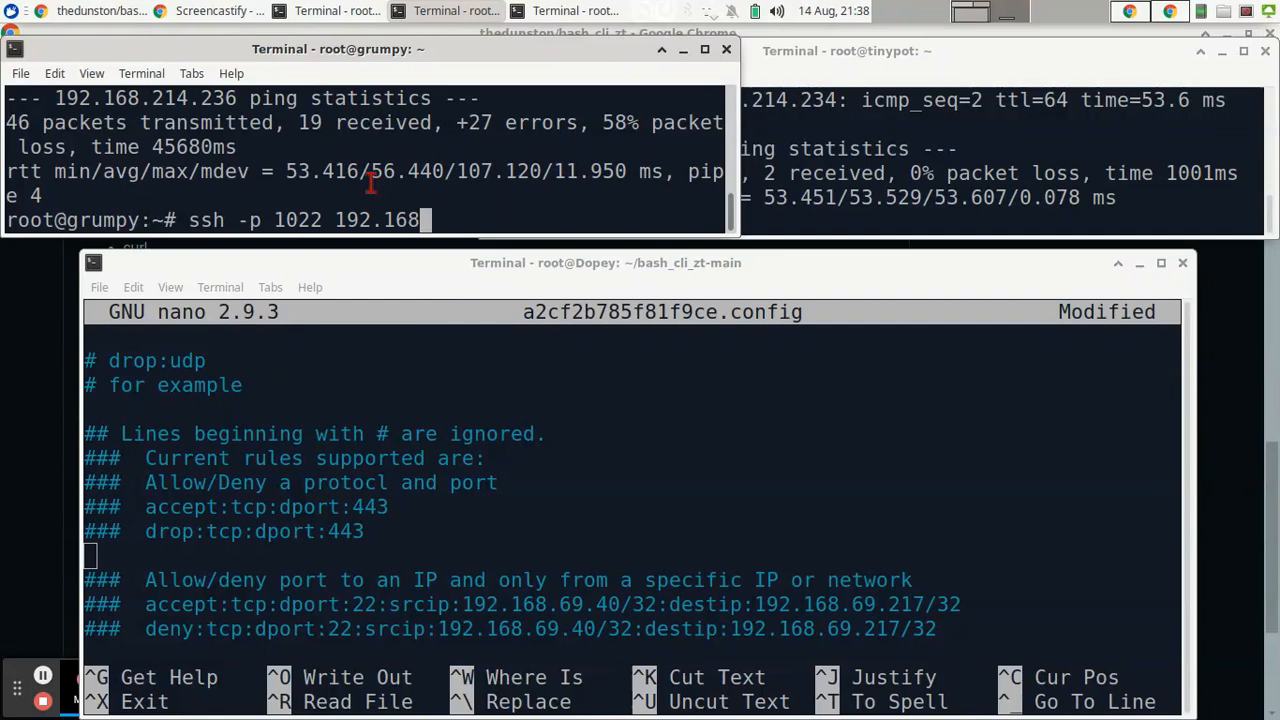
{"action": "type", "text": ".214.236"}
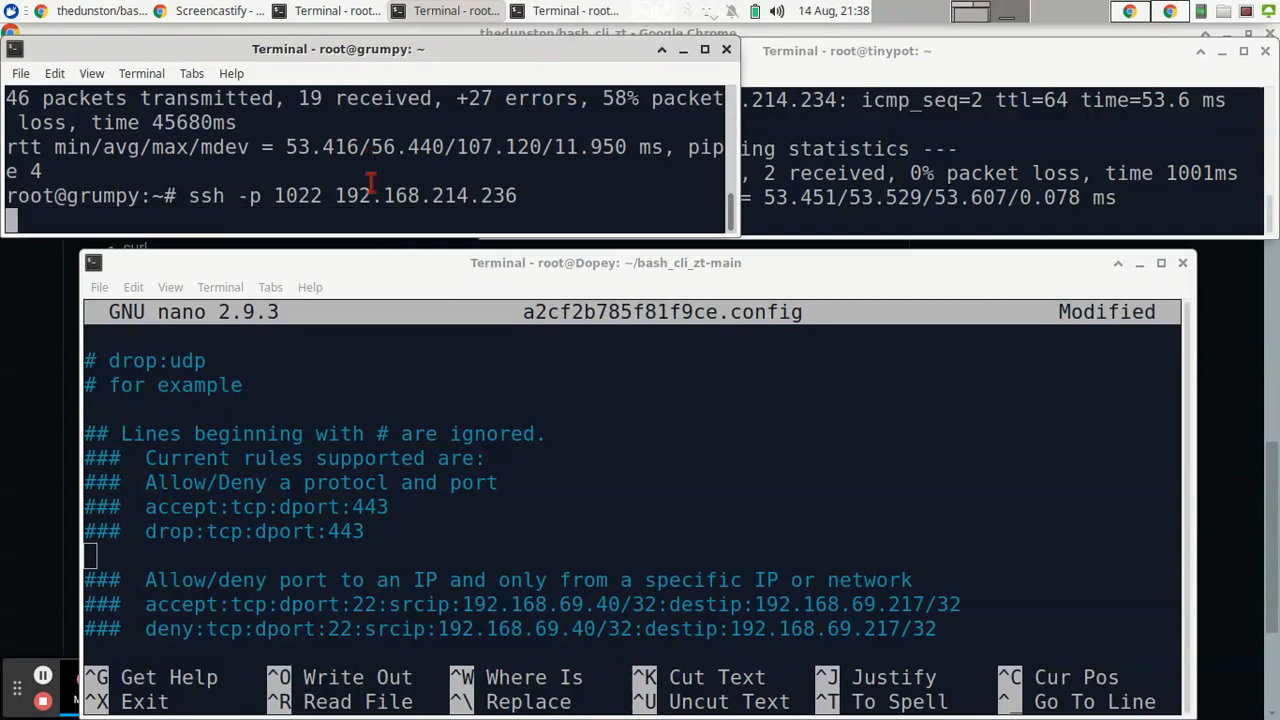
{"action": "key", "text": "Return"}
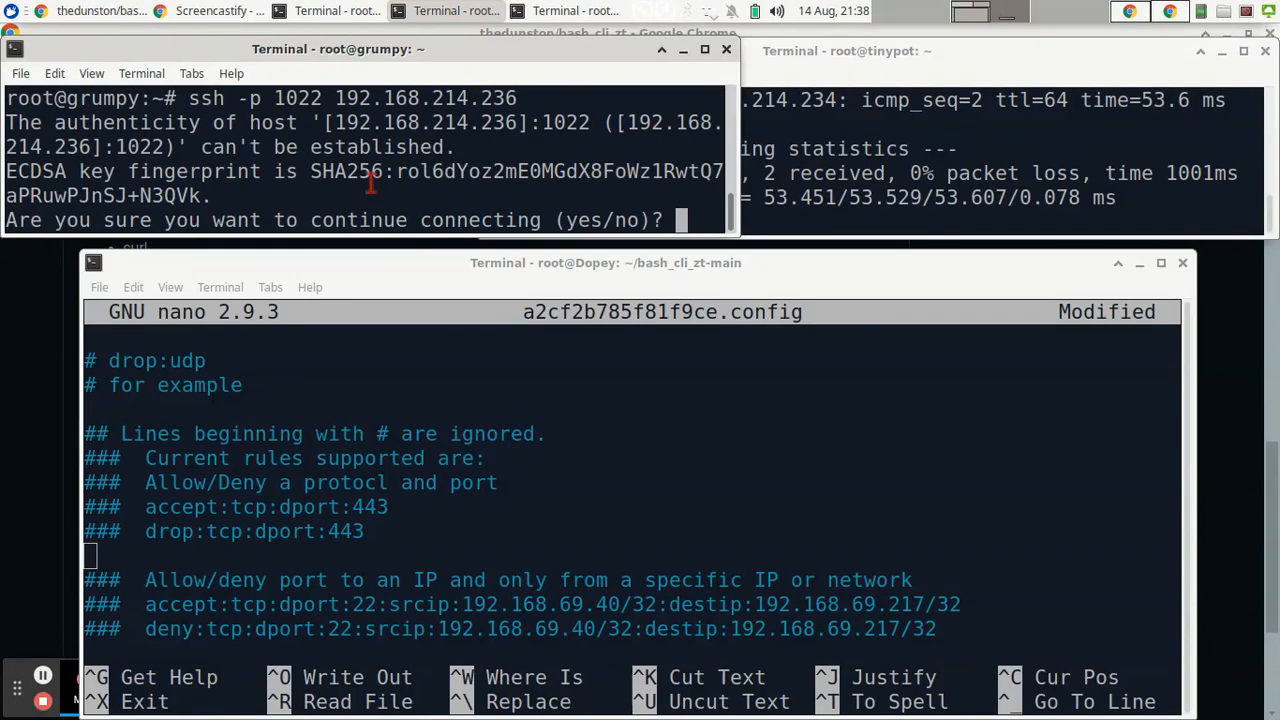
{"action": "key", "text": "ctrl+c"}
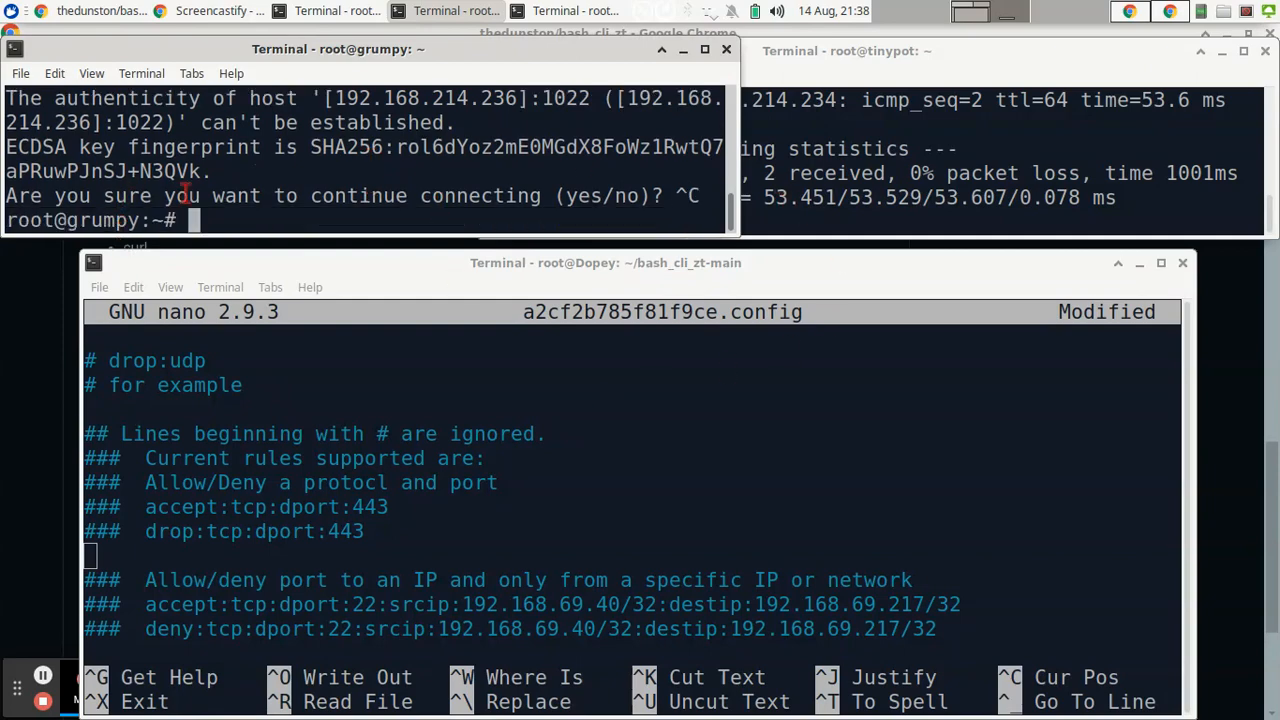
{"action": "mouse_move", "coordinate": [897, 176]}
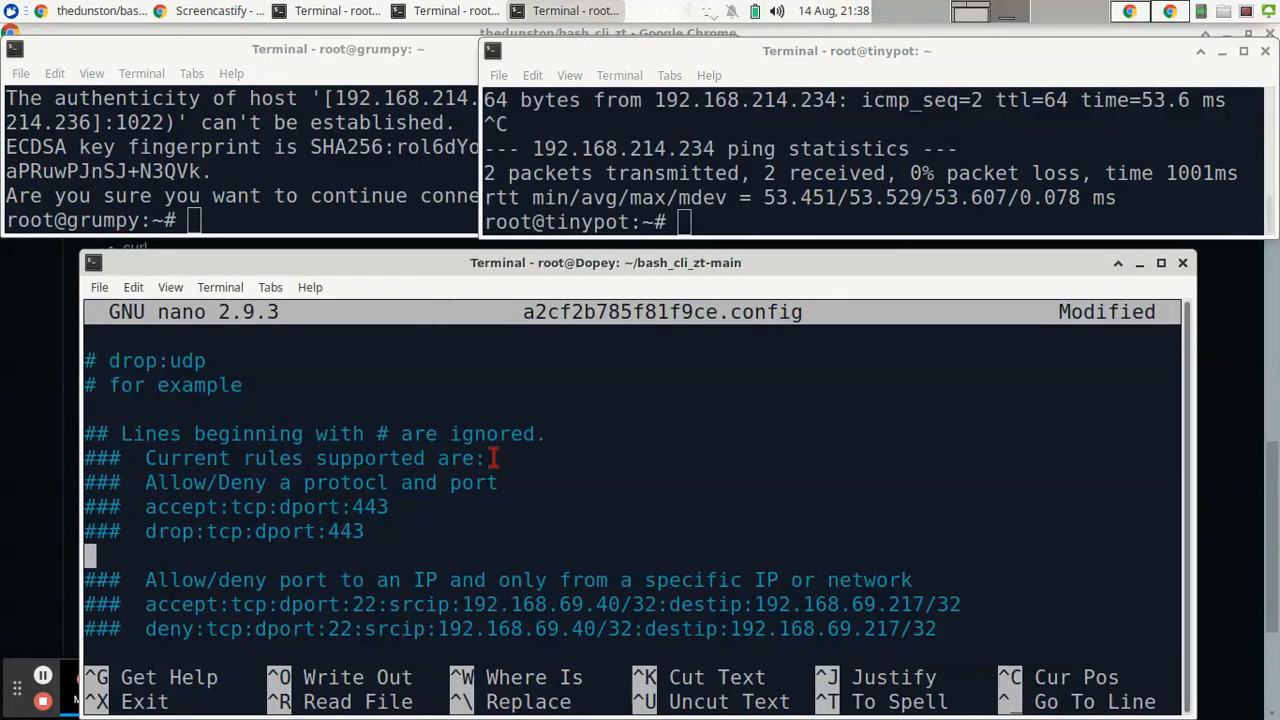
Step: Type a drop:tcp:port22 rule into the flow rules file and exit nano, keeping the buffer
{"action": "type", "text": "drop:"}
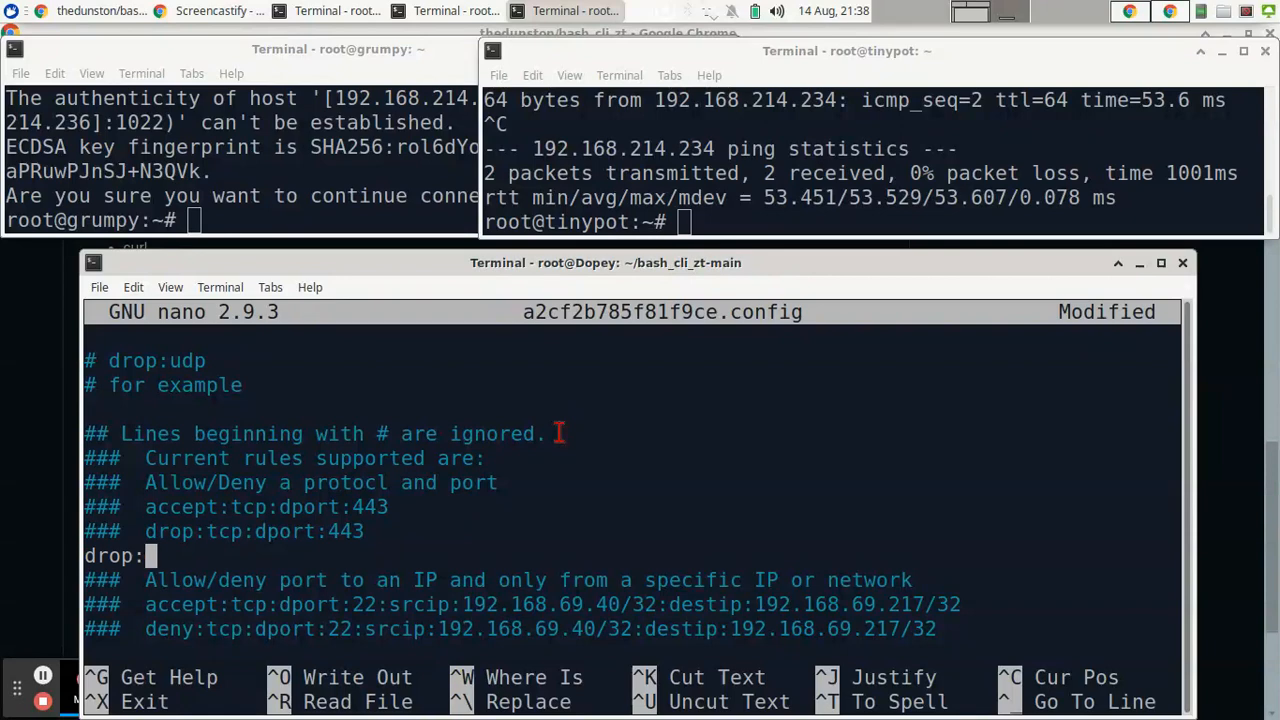
{"action": "type", "text": "tcp:"}
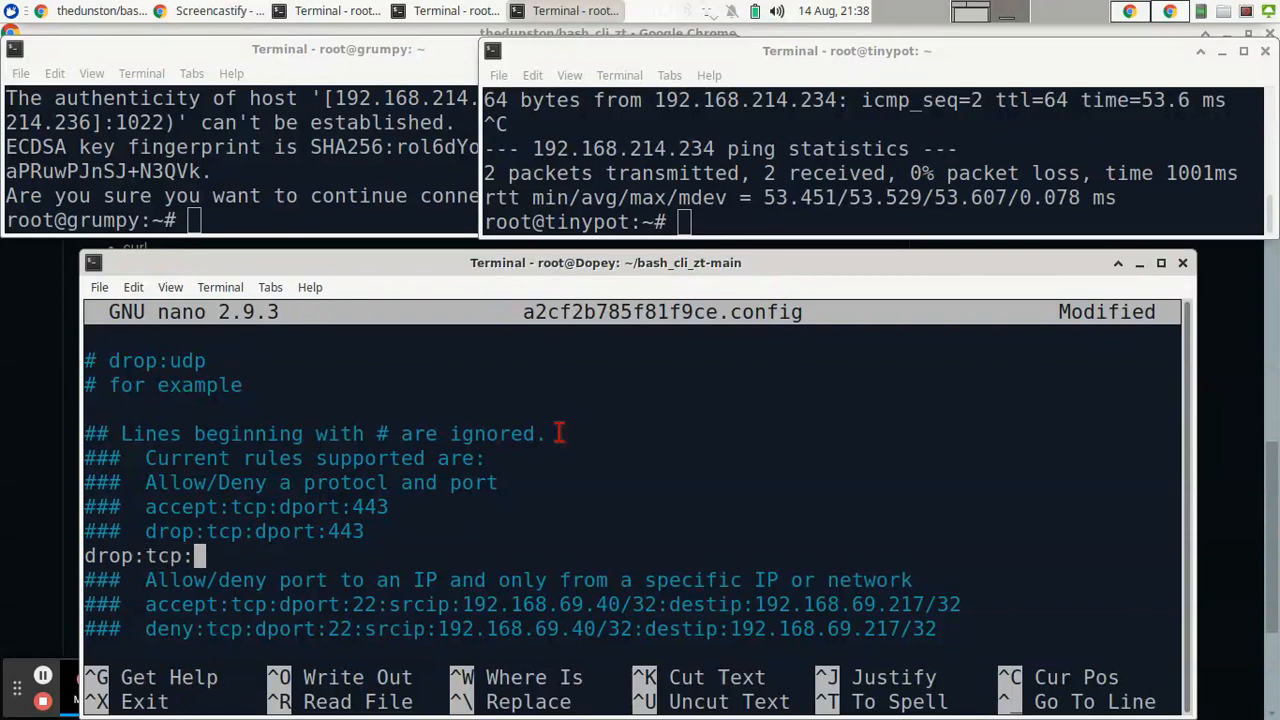
{"action": "type", "text": "port22"}
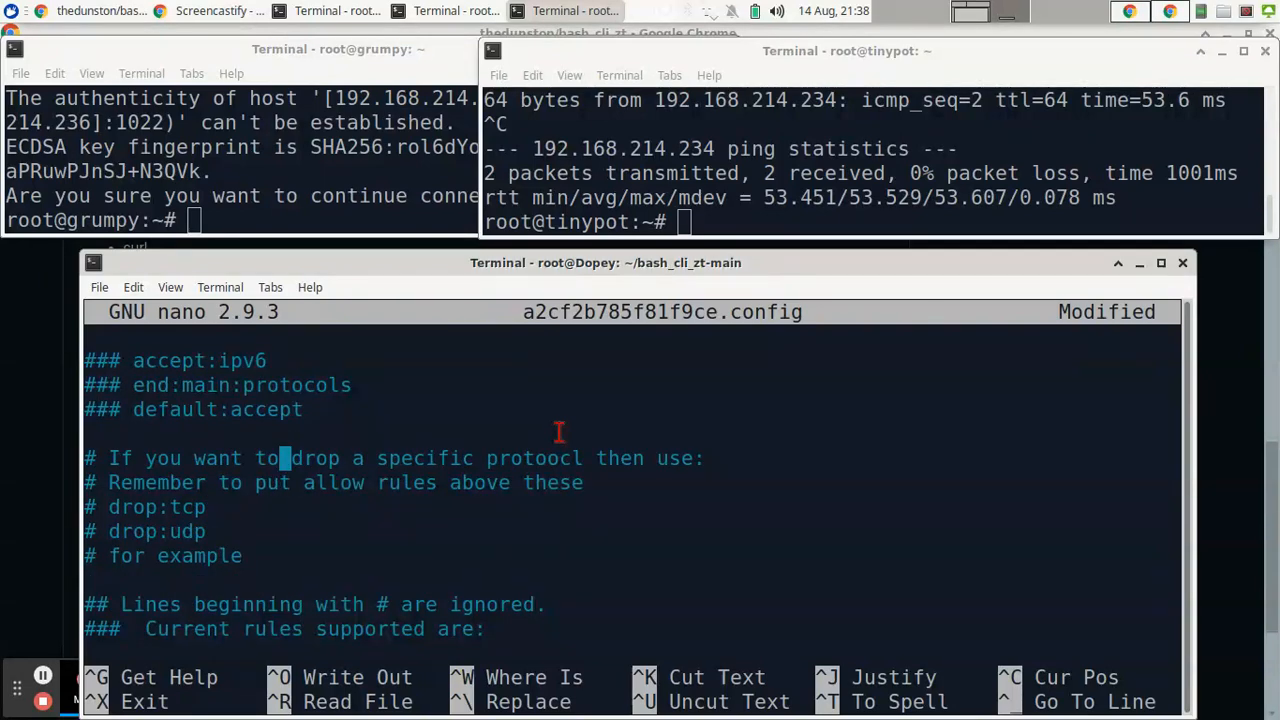
{"action": "scroll", "scroll_direction": "down", "scroll_amount": 3}
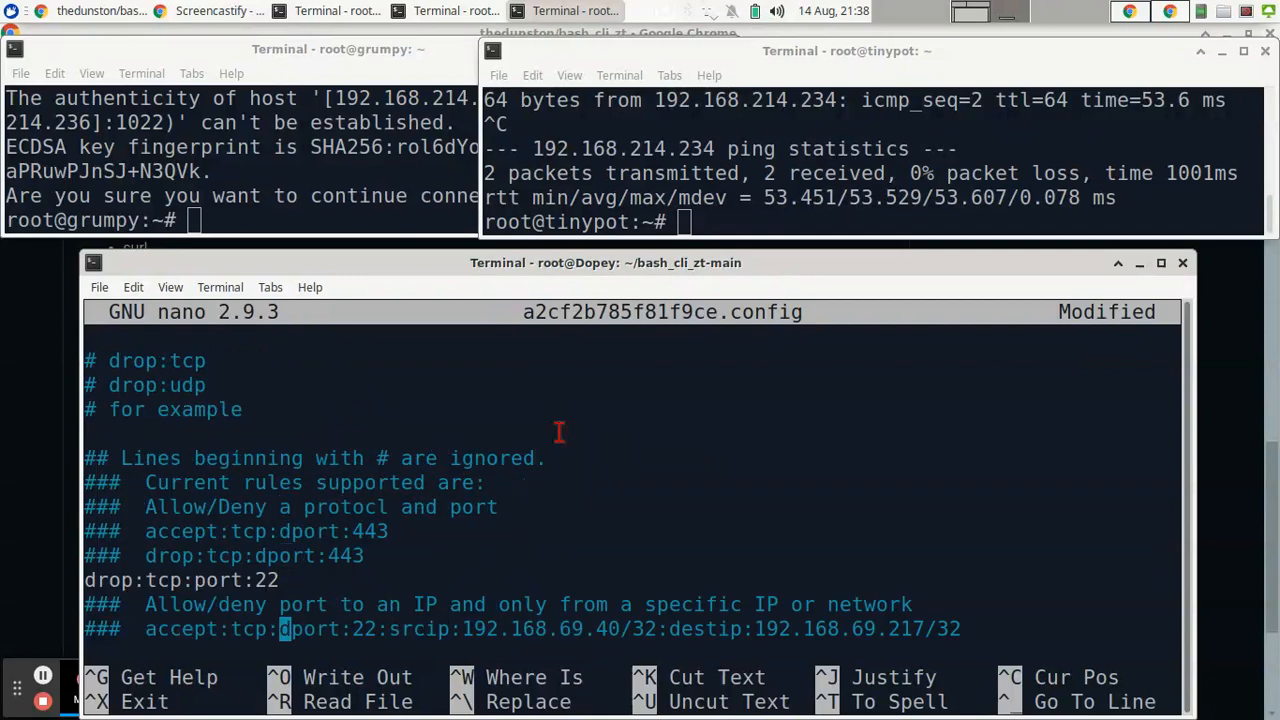
{"action": "scroll", "scroll_direction": "down", "scroll_amount": 3}
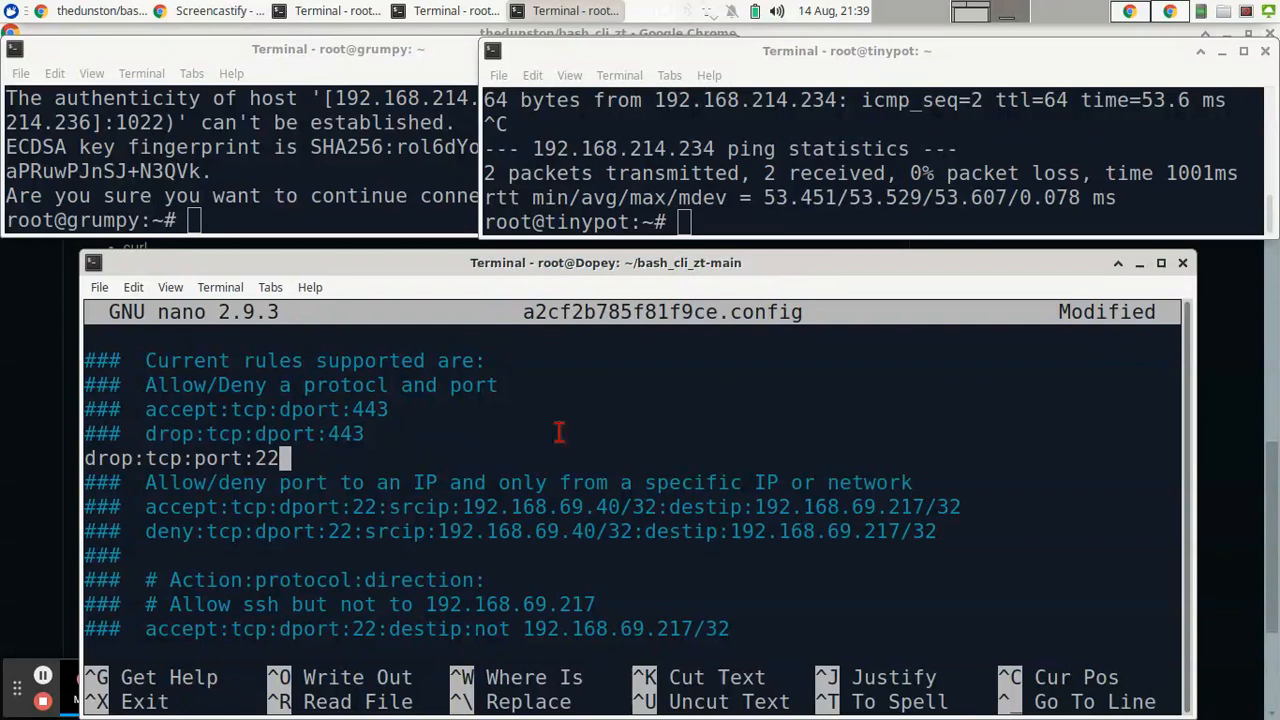
{"action": "key", "text": "ctrl+x"}
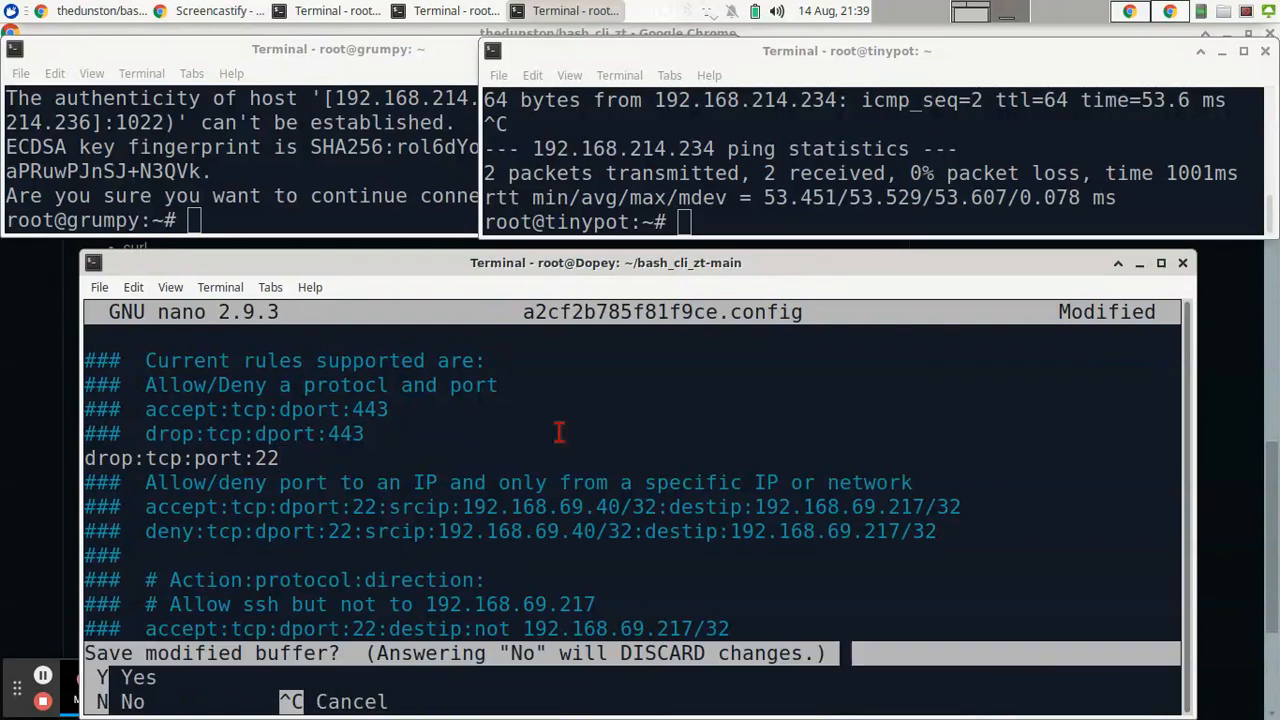
{"action": "key", "text": "y"}
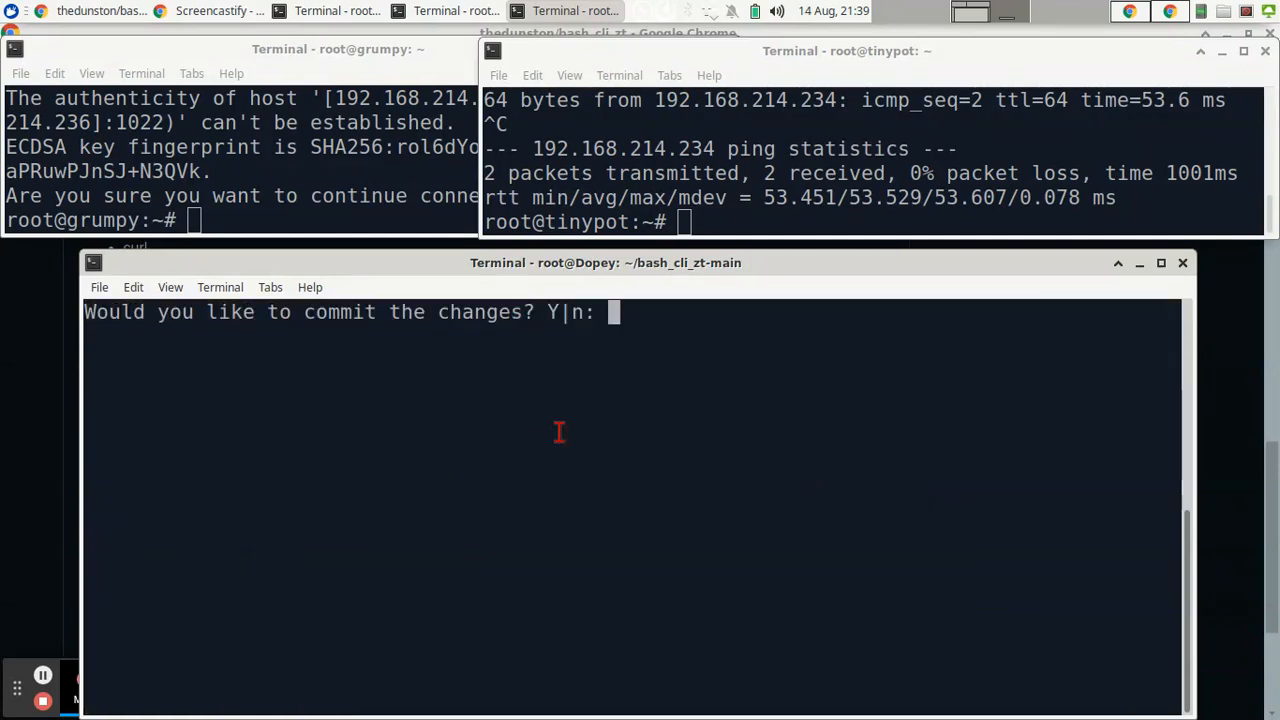
Step: Decline the commit and choose menu option 4 to reopen the flow rules file
{"action": "key", "text": "Return"}
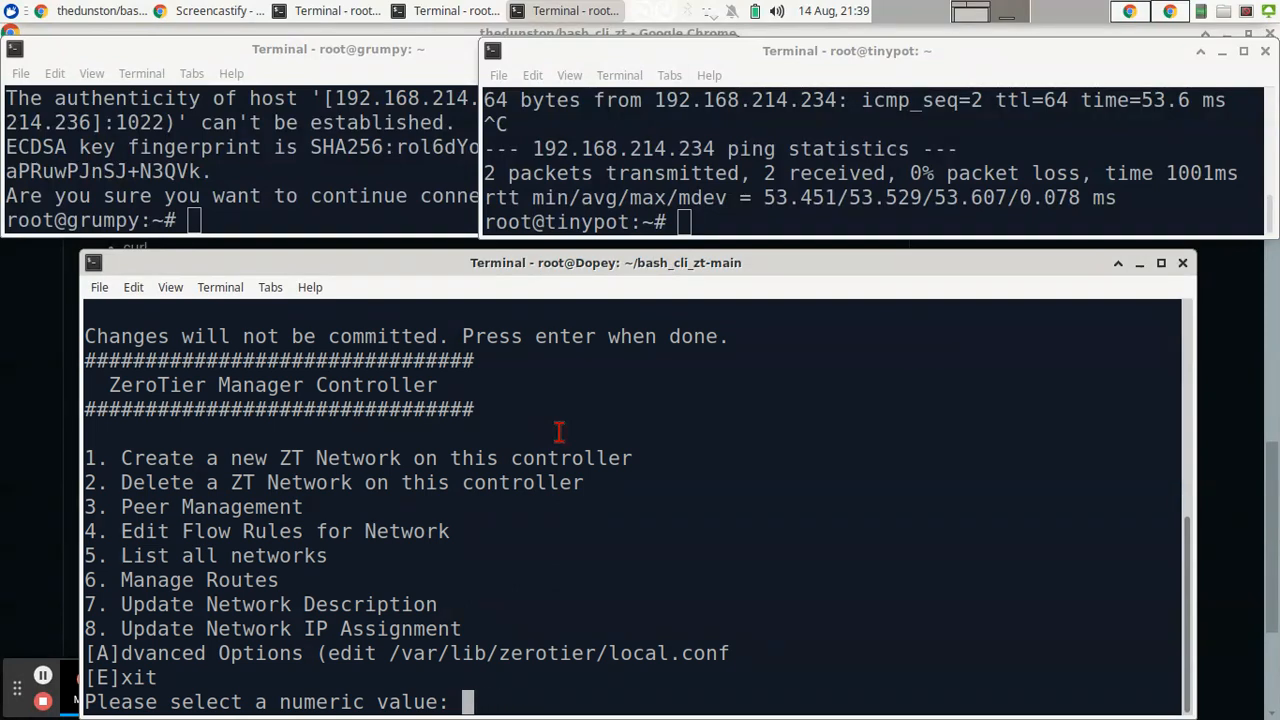
{"action": "type", "text": "4"}
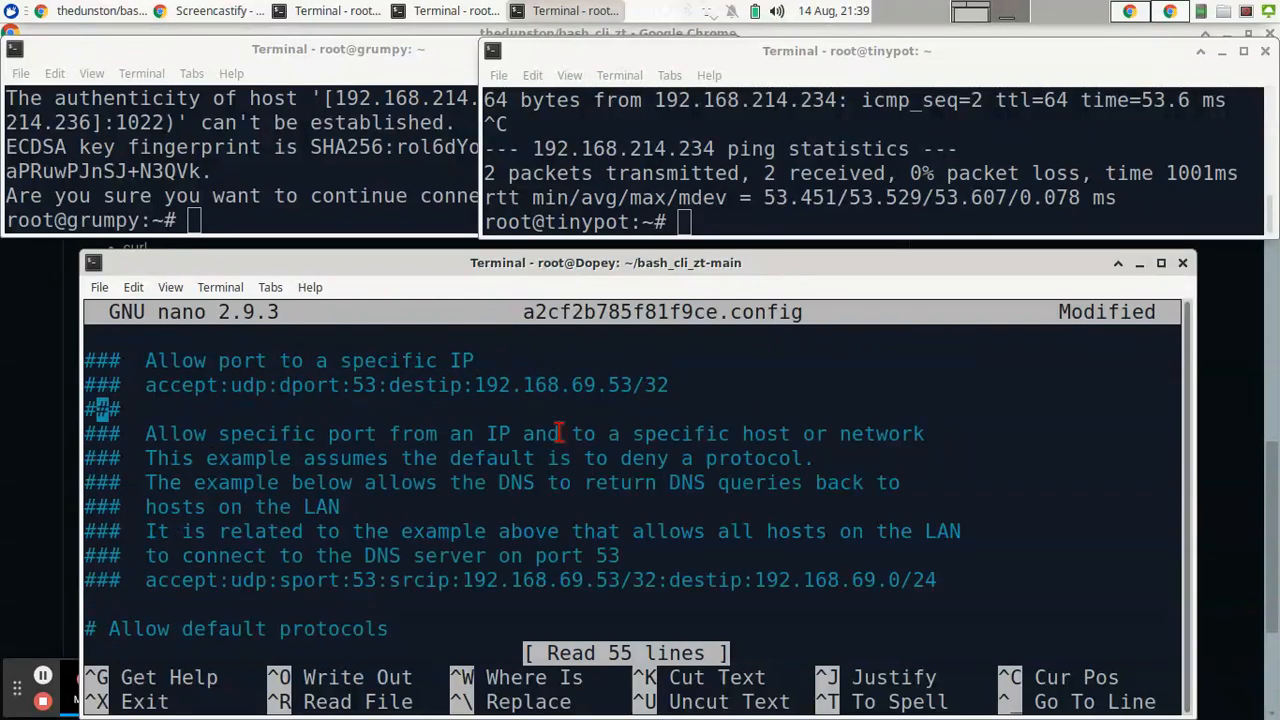
Step: Add drop:tcp:dport:22 to a2cf2b785f81f9ce.config, save it, and commit the rules
{"action": "scroll", "scroll_direction": "down", "scroll_amount": 3}
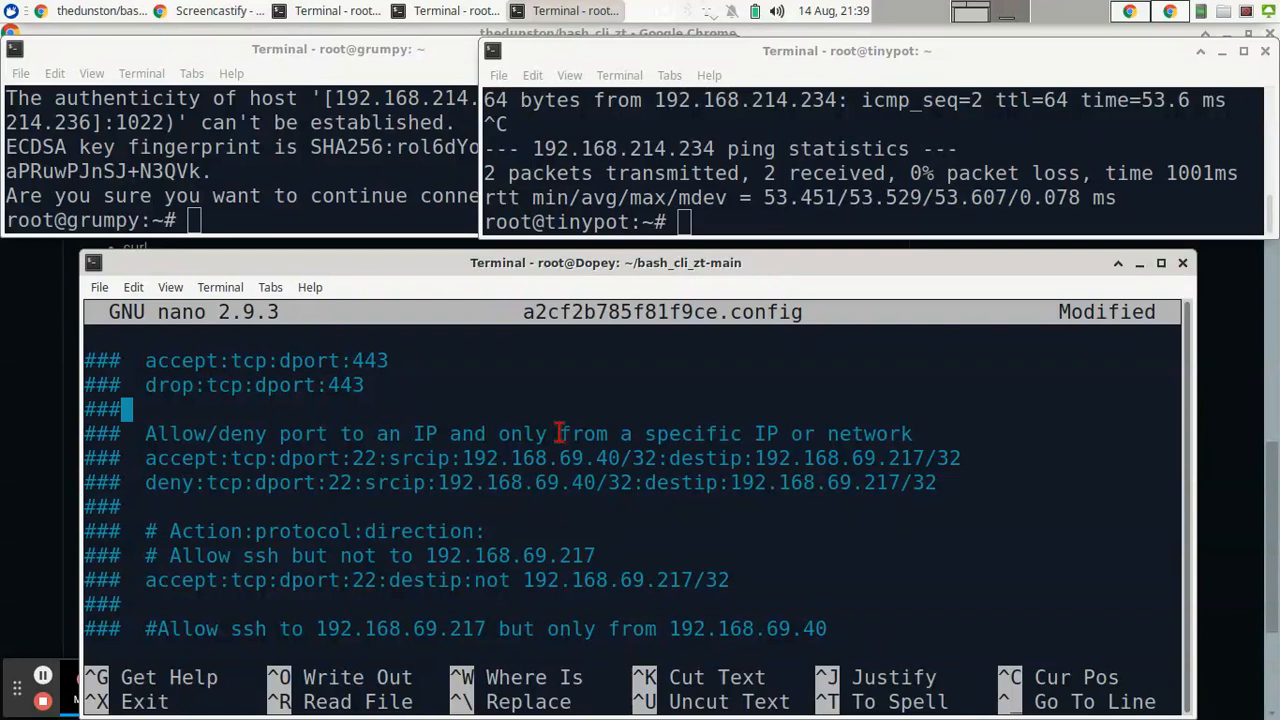
{"action": "type", "text": "drop"}
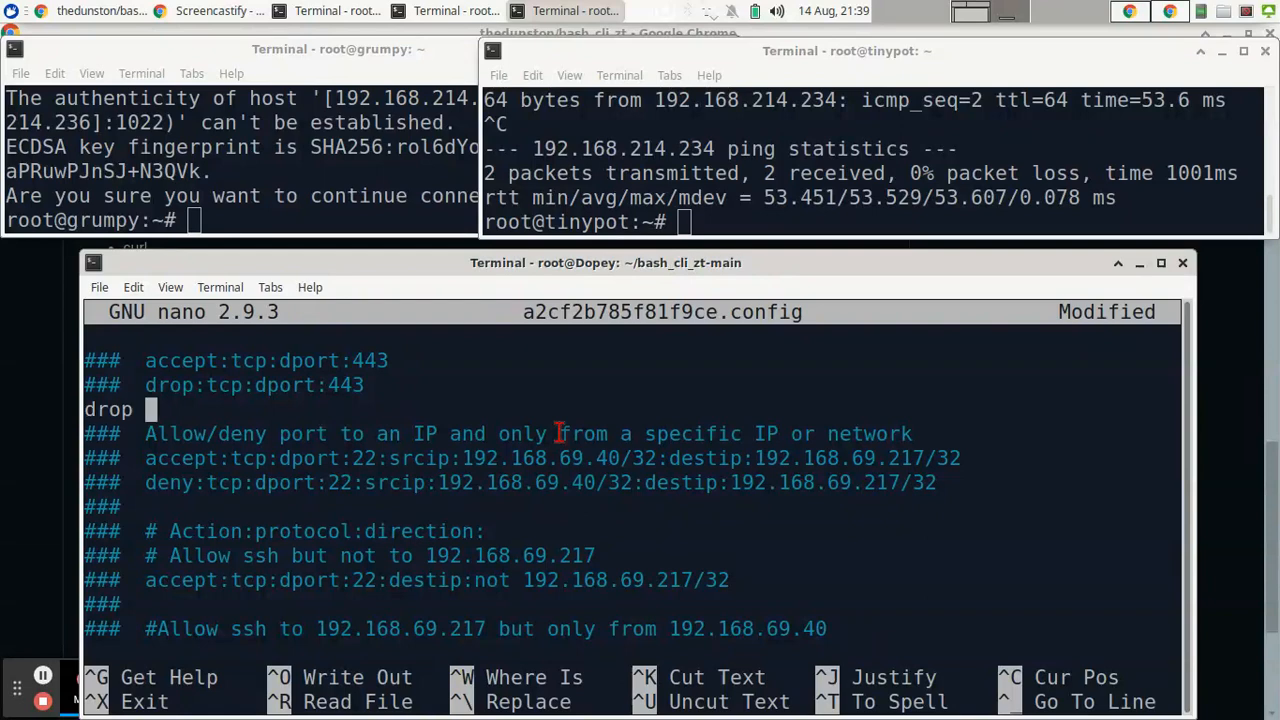
{"action": "type", "text": ":tcp:"}
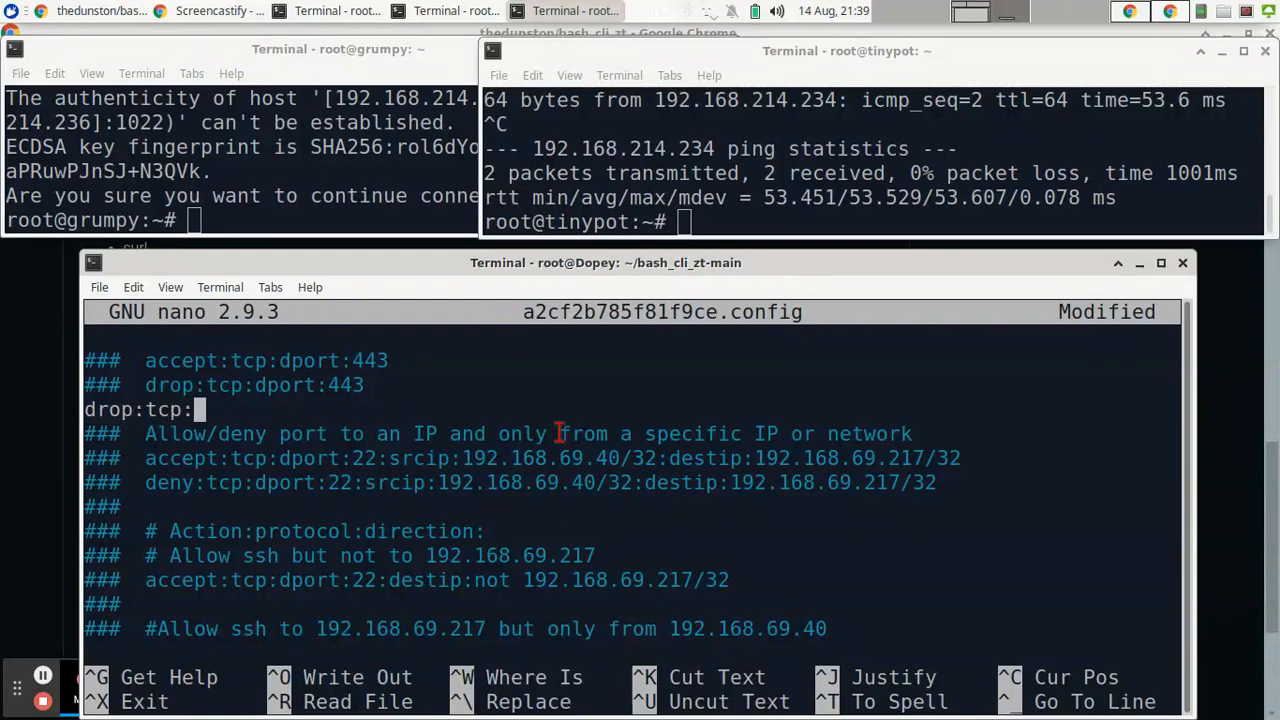
{"action": "type", "text": "dport:22"}
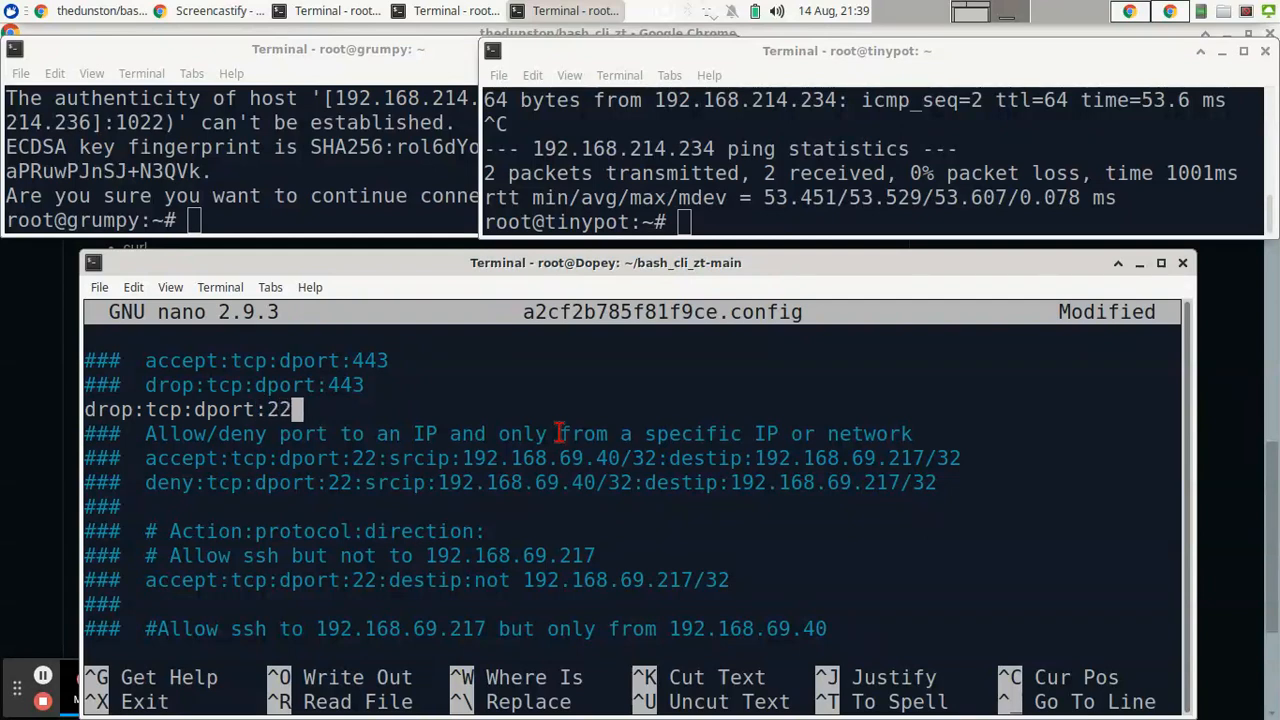
{"action": "key", "text": "ctrl+x"}
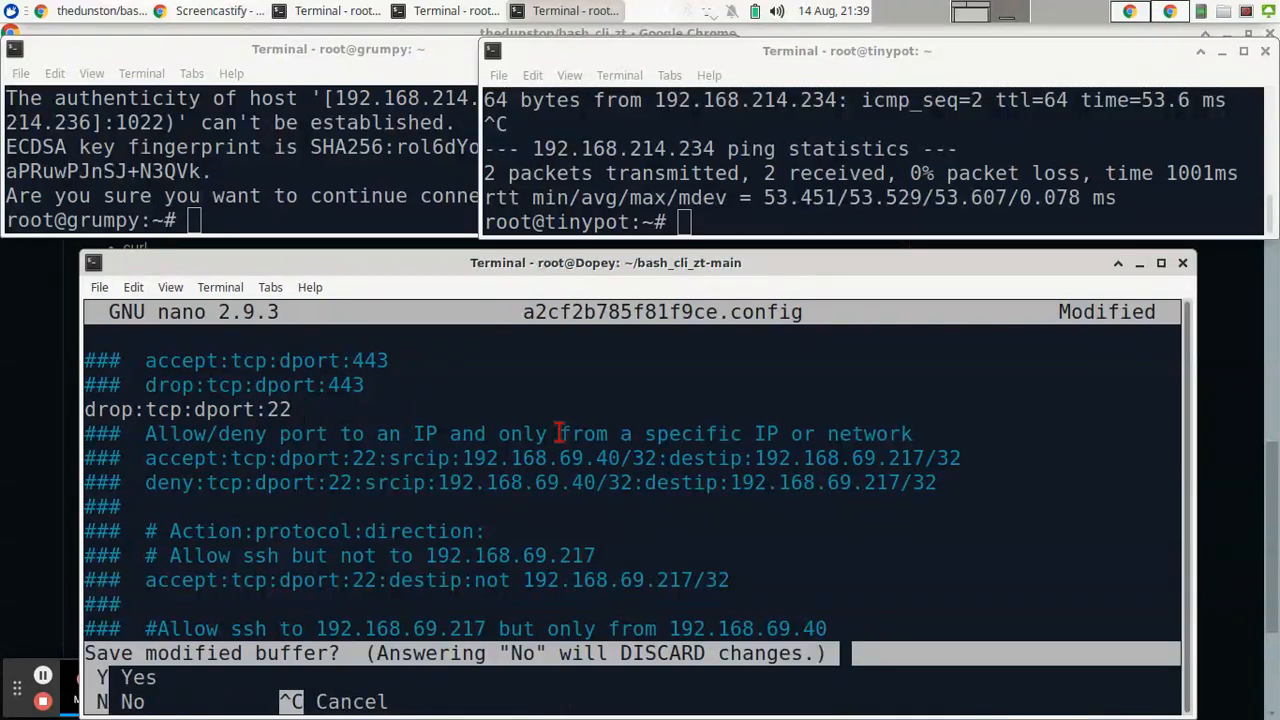
{"action": "key", "text": "y"}
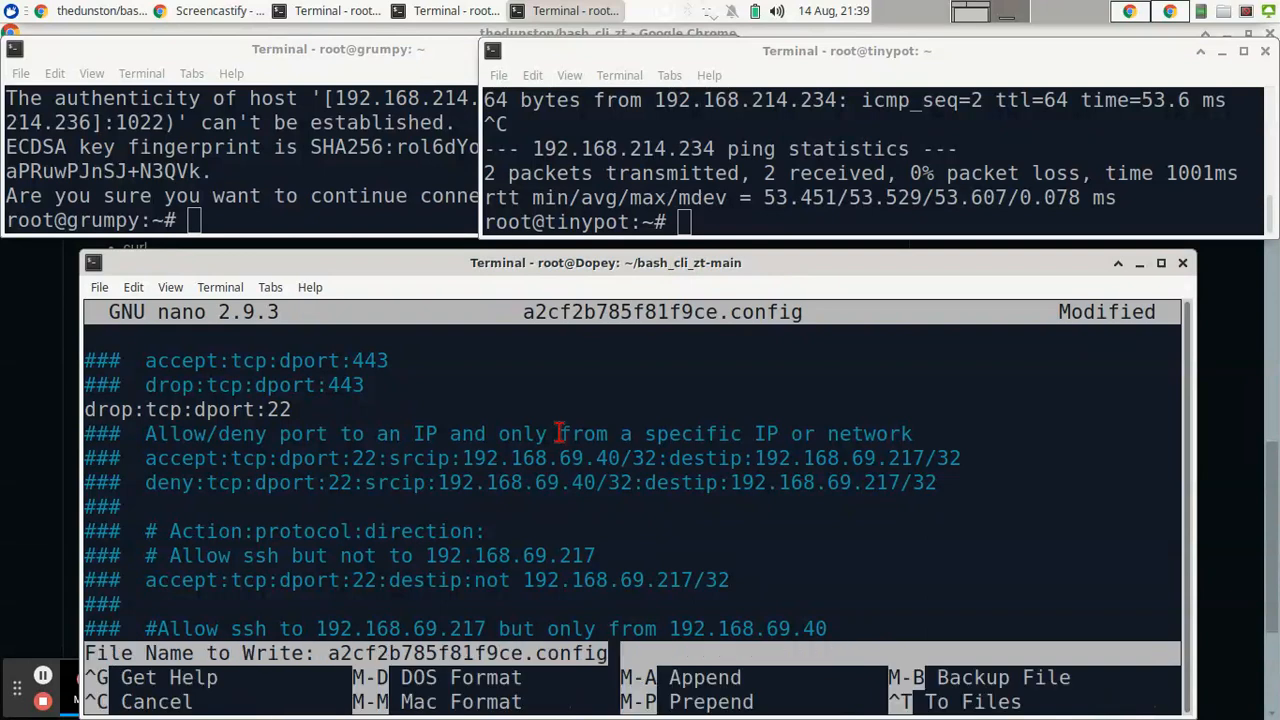
{"action": "key", "text": "Return"}
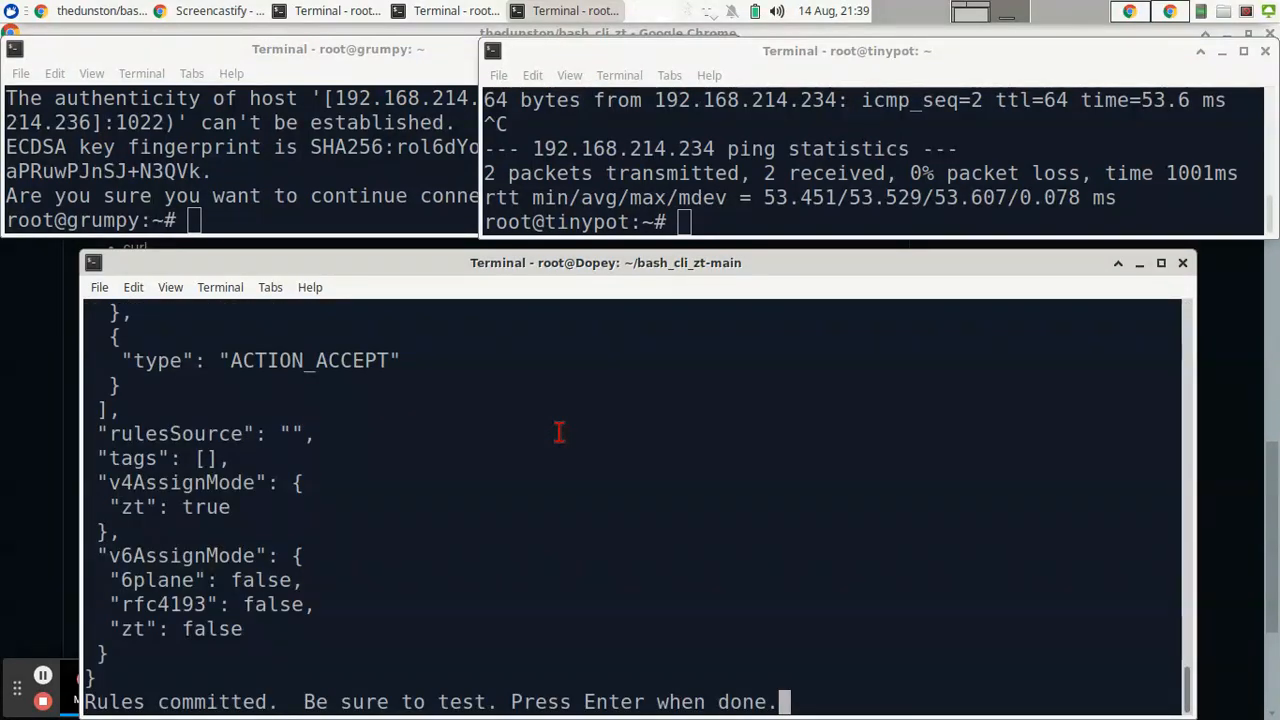
{"action": "mouse_move", "coordinate": [285, 590]}
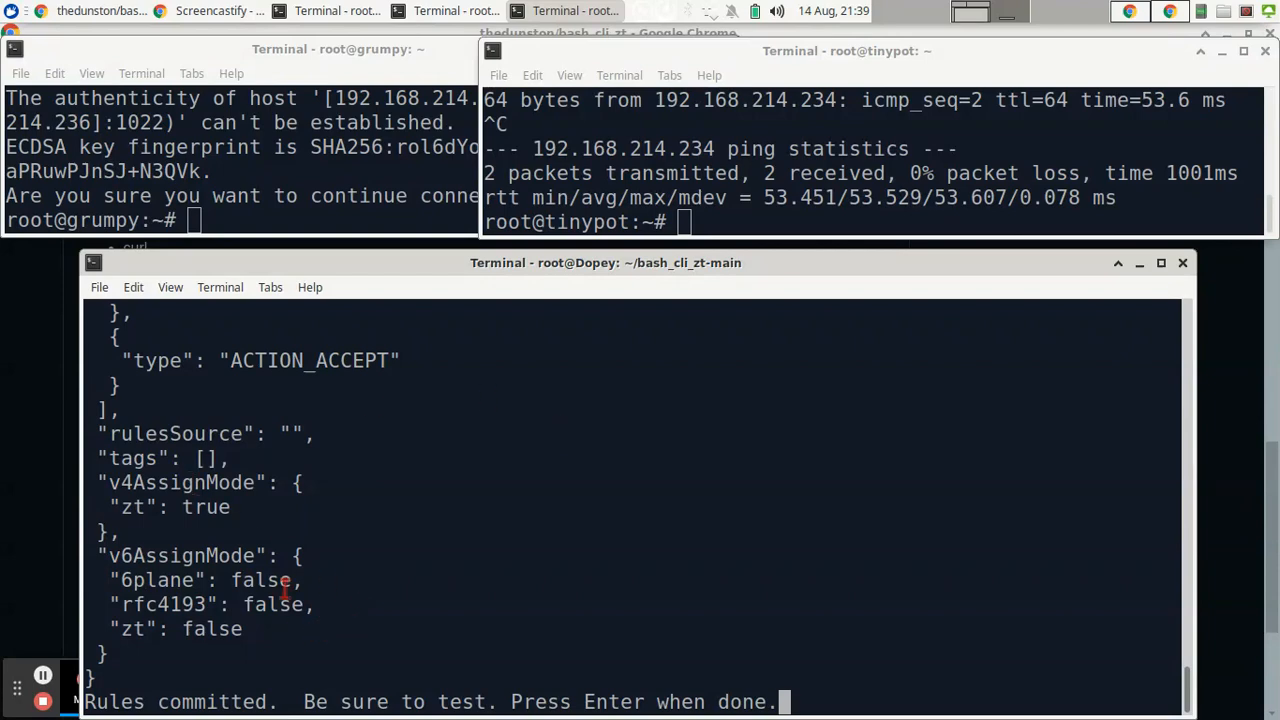
Step: Scroll through the committed port 22 rules JSON, then return to the controller main menu
{"action": "scroll", "scroll_direction": "up", "scroll_amount": 3}
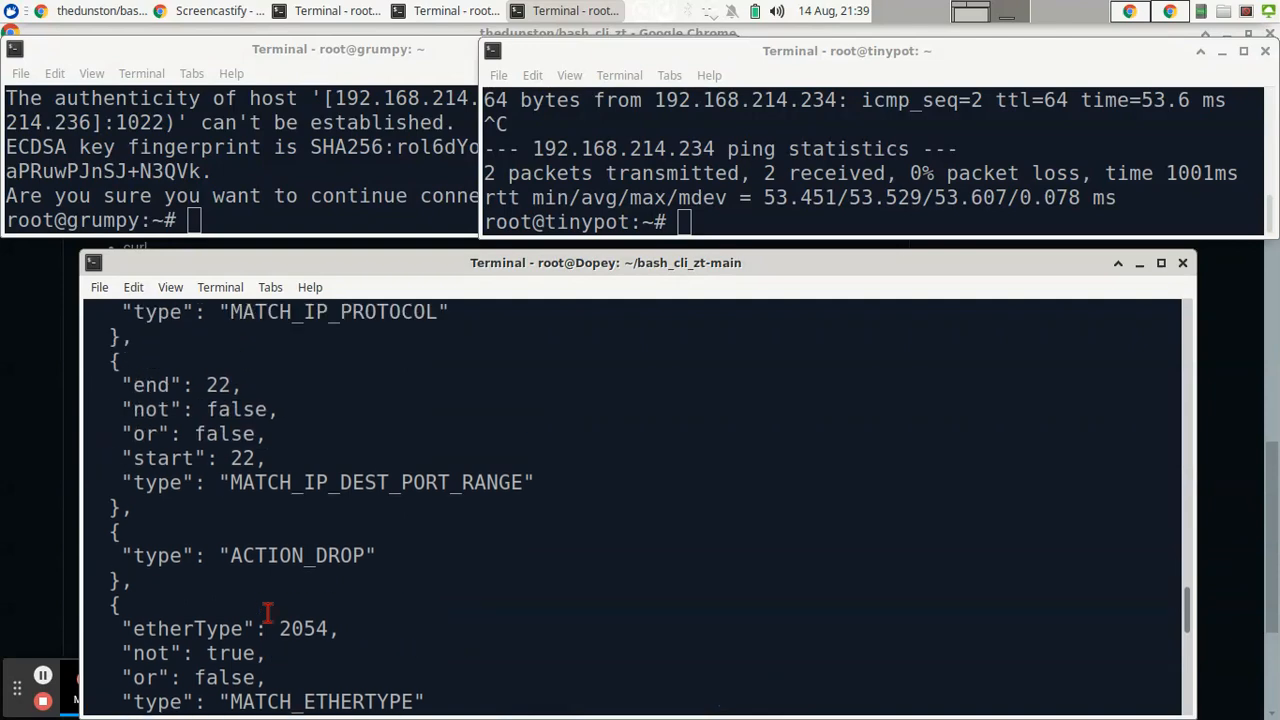
{"action": "scroll", "scroll_direction": "up", "scroll_amount": 3}
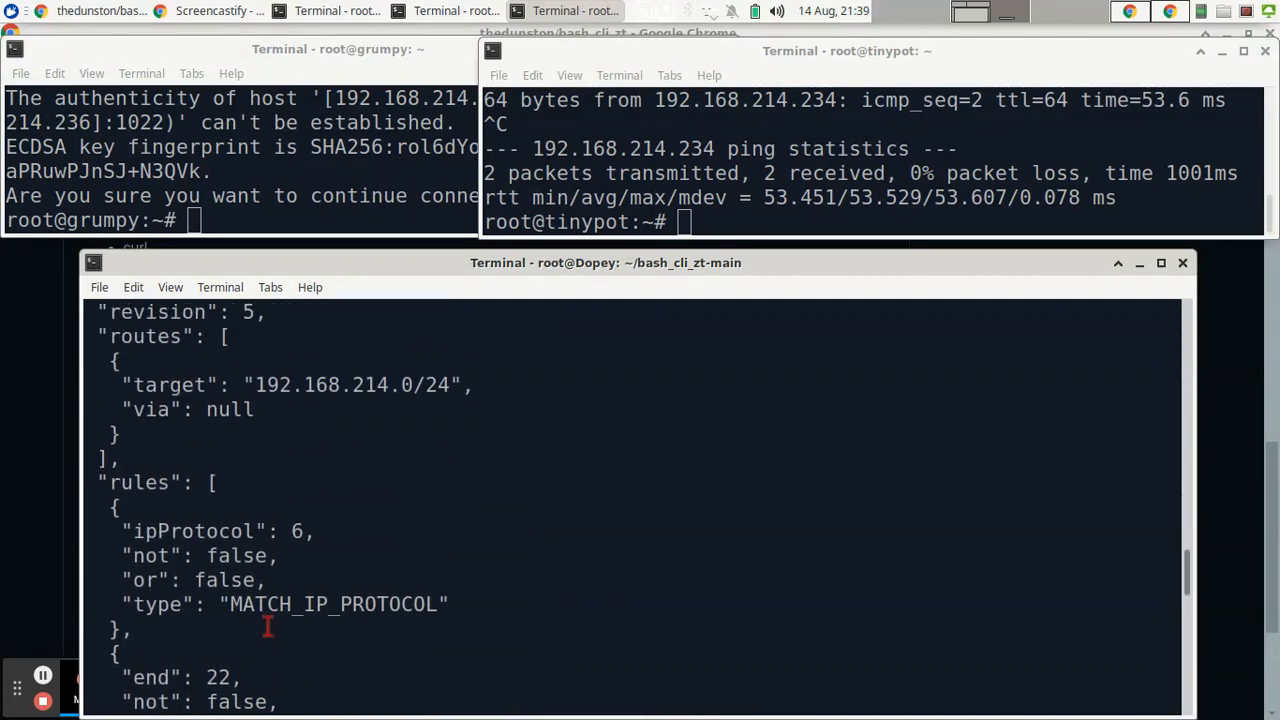
{"action": "scroll", "scroll_direction": "up", "scroll_amount": 3}
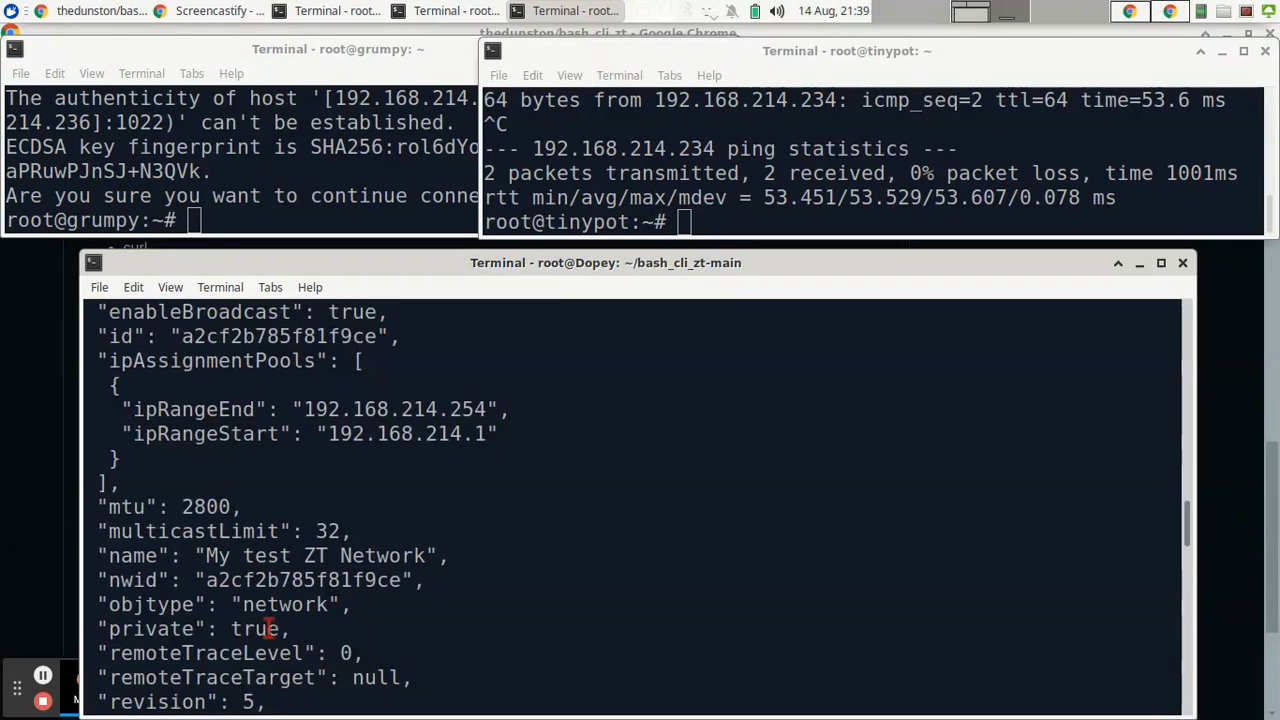
{"action": "scroll", "scroll_direction": "down", "scroll_amount": 3}
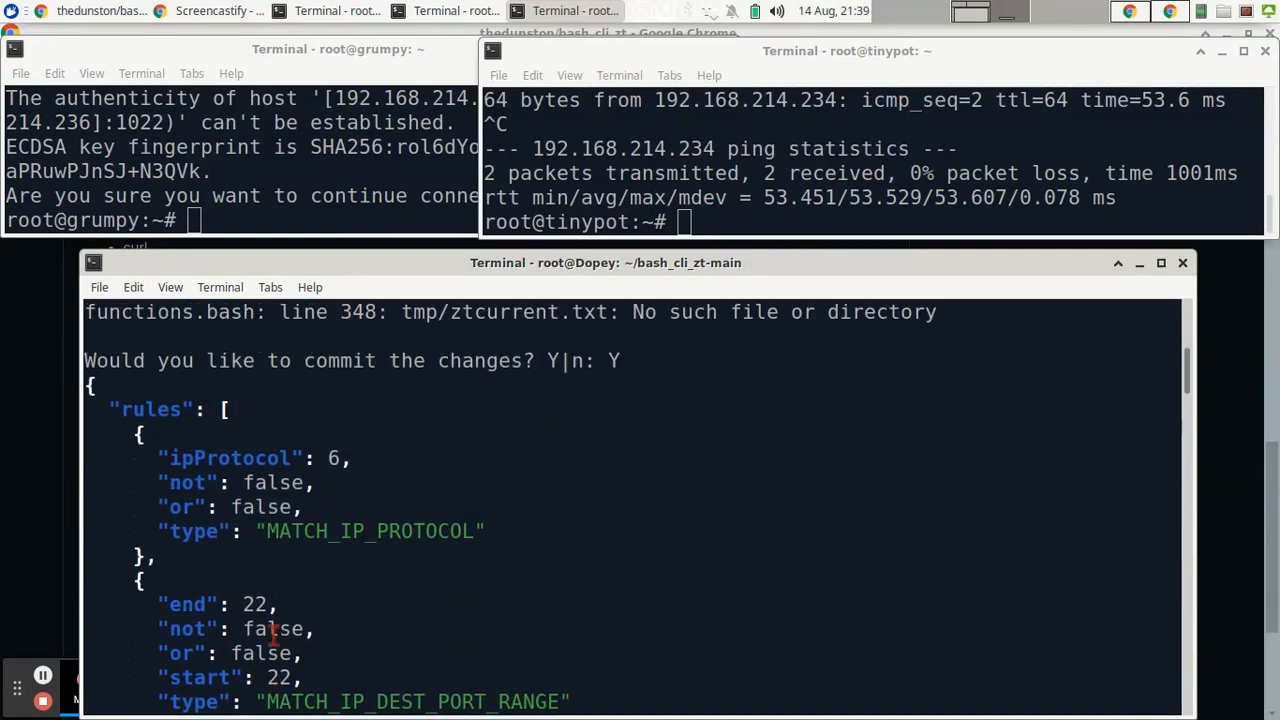
{"action": "scroll", "scroll_direction": "down", "scroll_amount": 3}
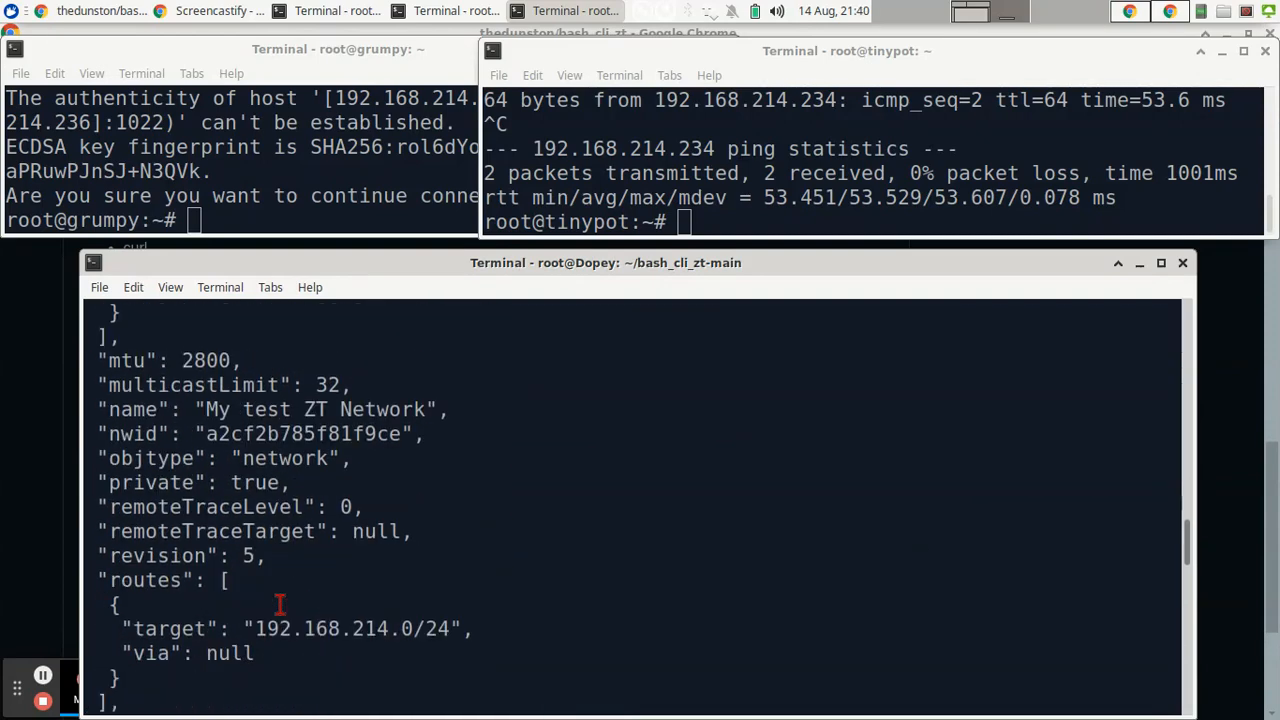
{"action": "scroll", "scroll_direction": "down", "scroll_amount": 3}
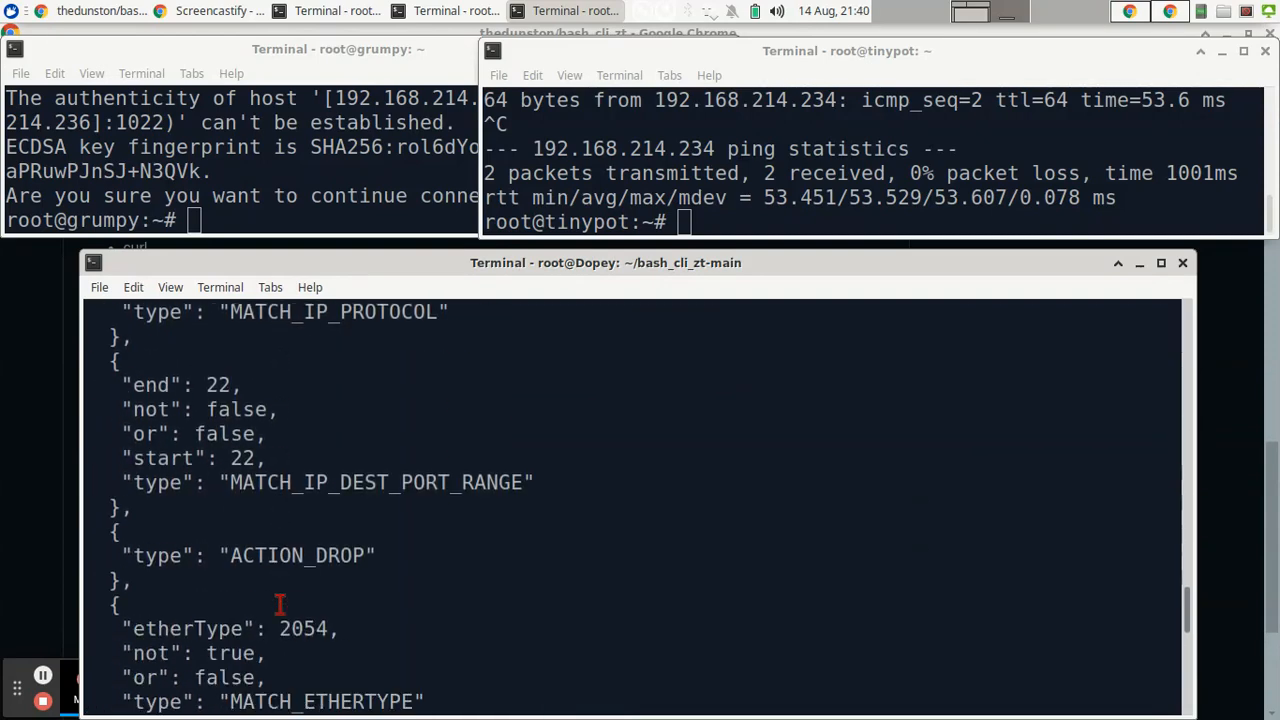
{"action": "scroll", "scroll_direction": "up", "scroll_amount": 3}
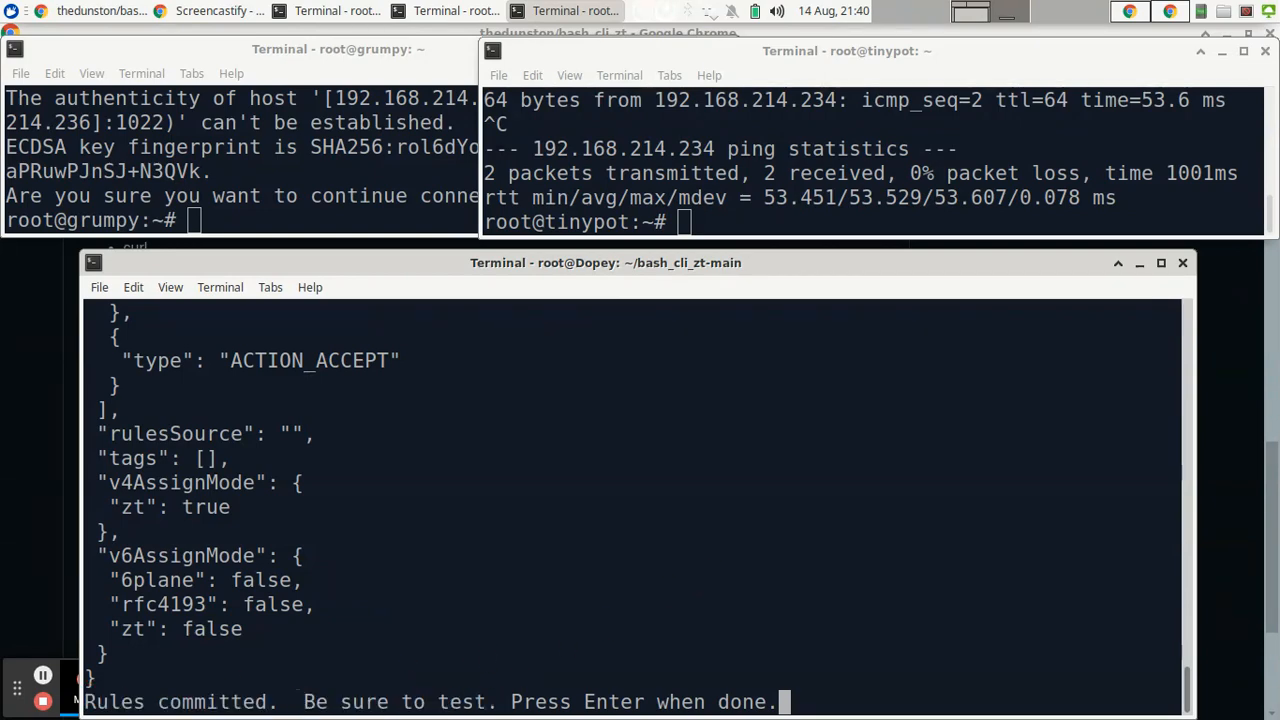
{"action": "key", "text": "Return"}
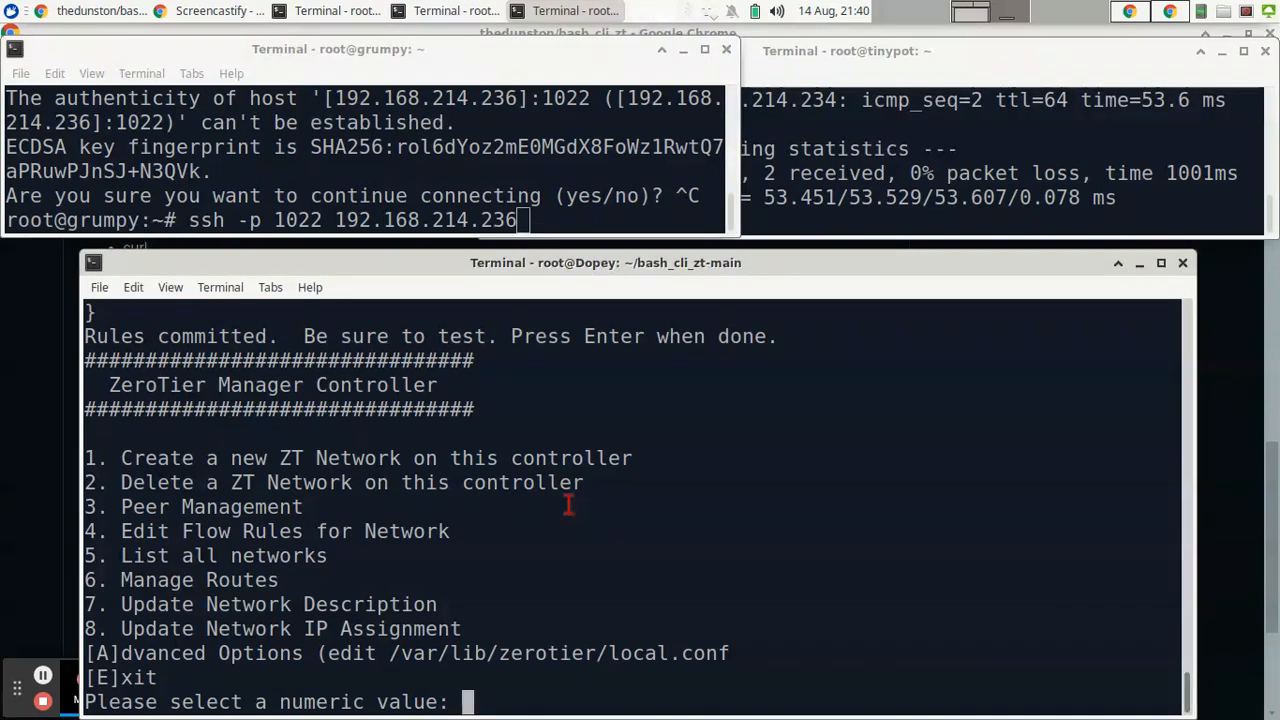
Step: Change the drop rule from dport 22 to 1022 and commit the updated flow rules
{"action": "type", "text": "4"}
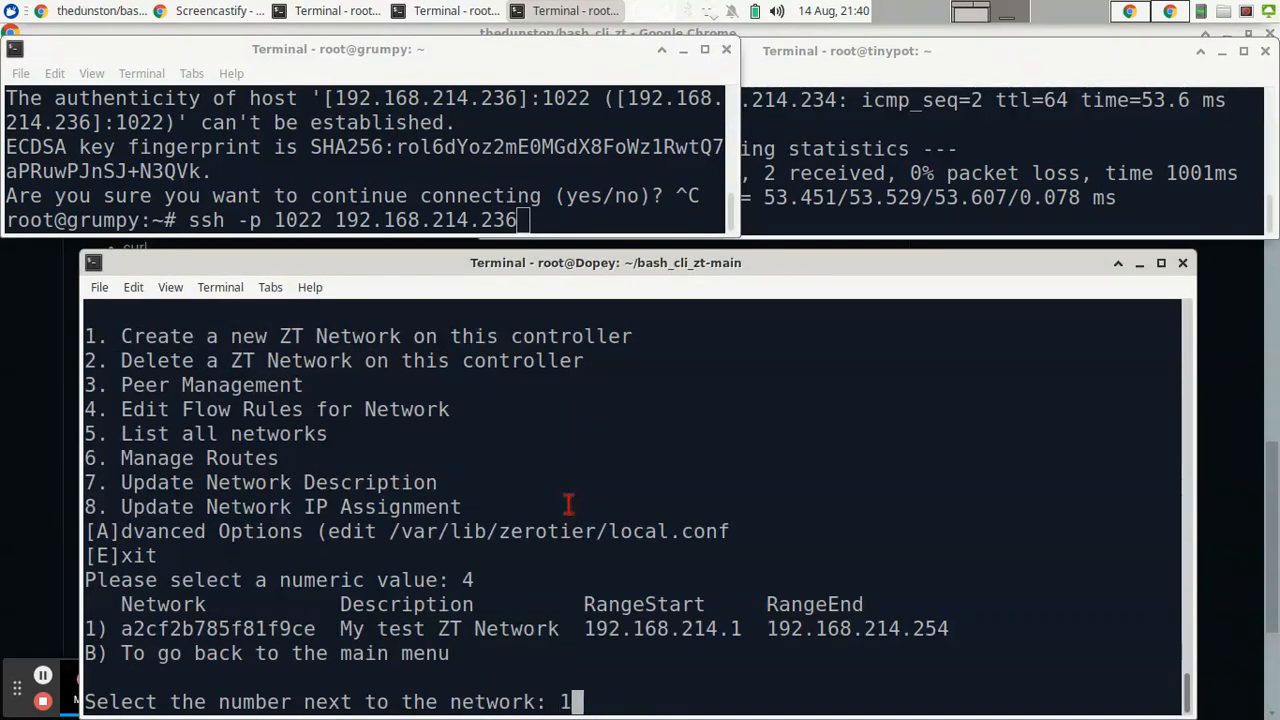
{"action": "key", "text": "Return"}
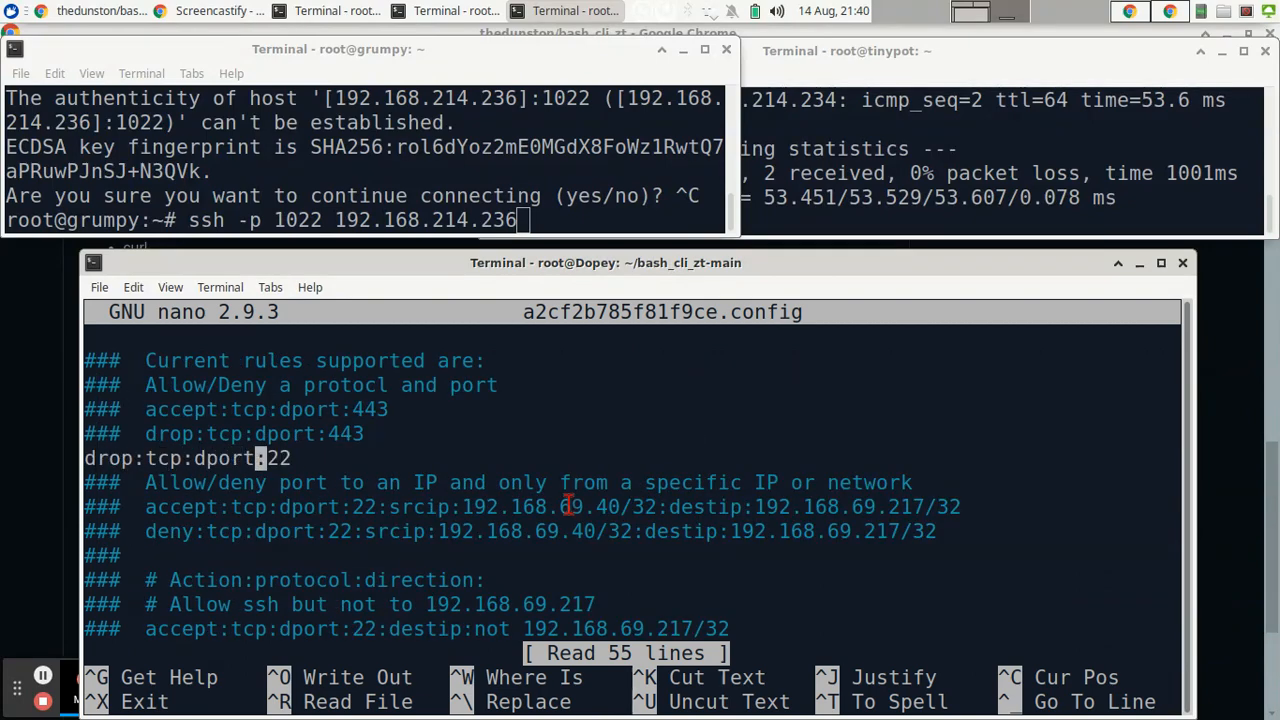
{"action": "type", "text": "10"}
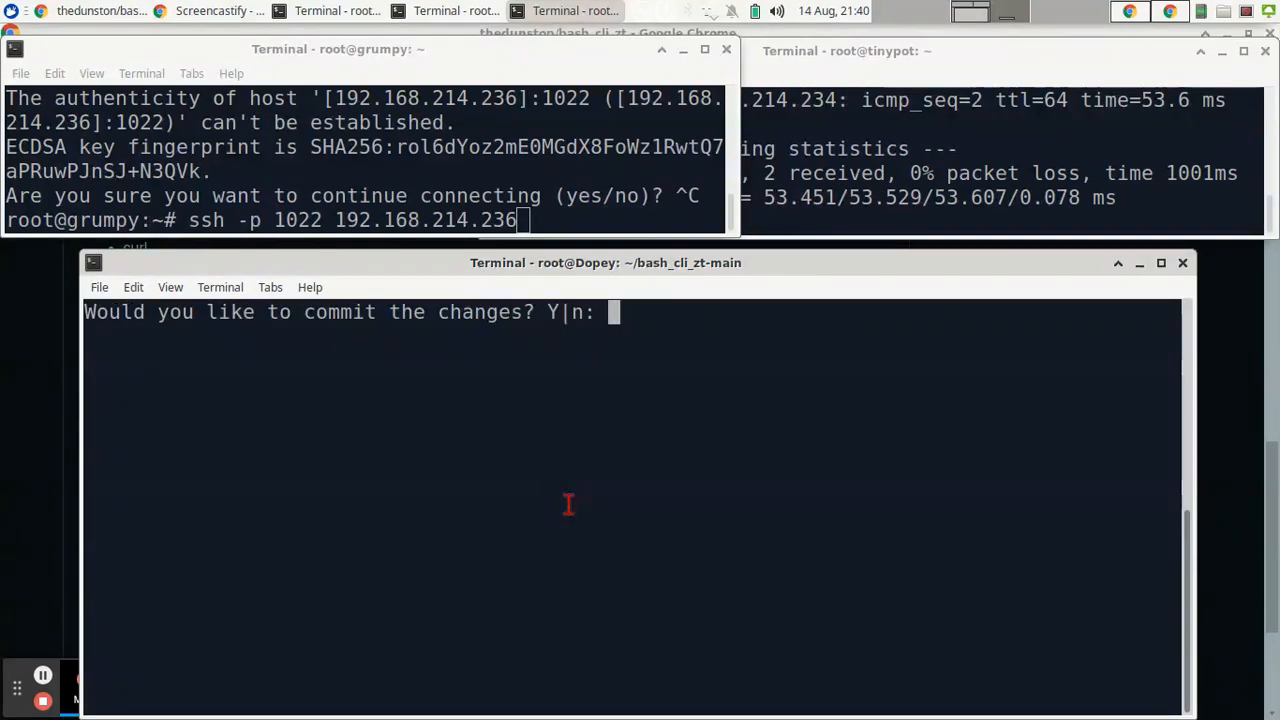
{"action": "type", "text": "Y"}
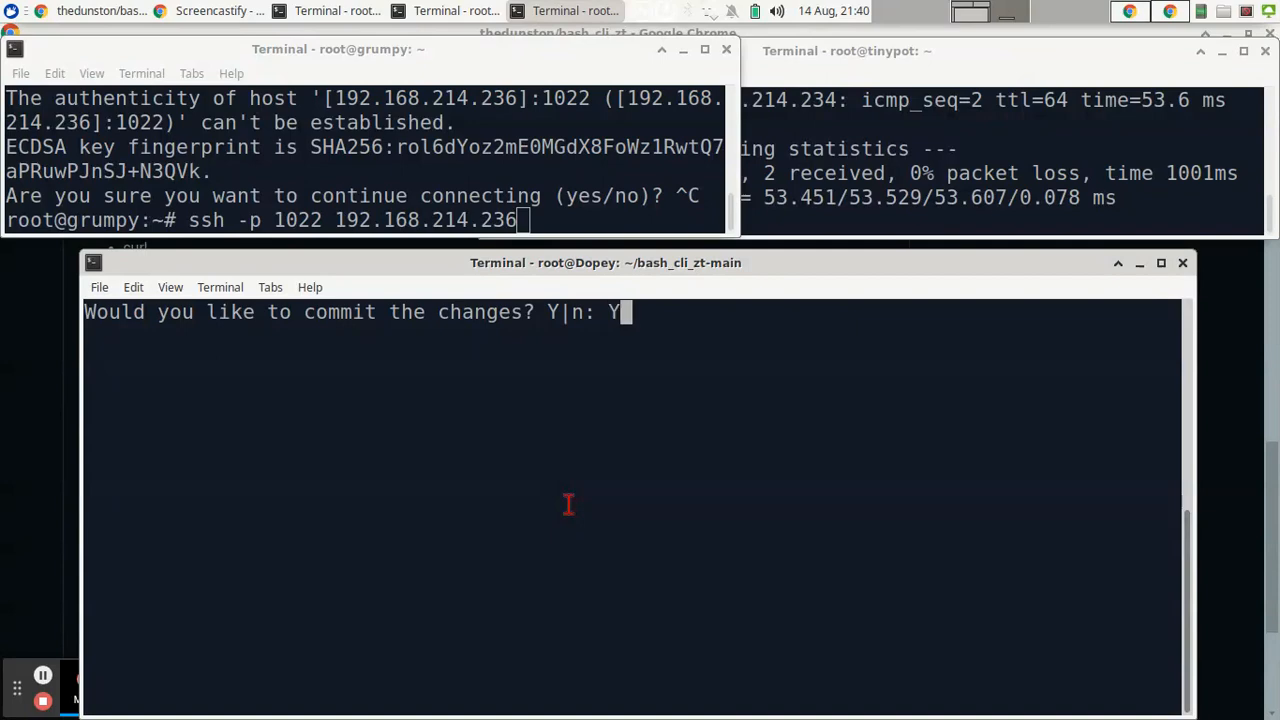
{"action": "key", "text": "Return"}
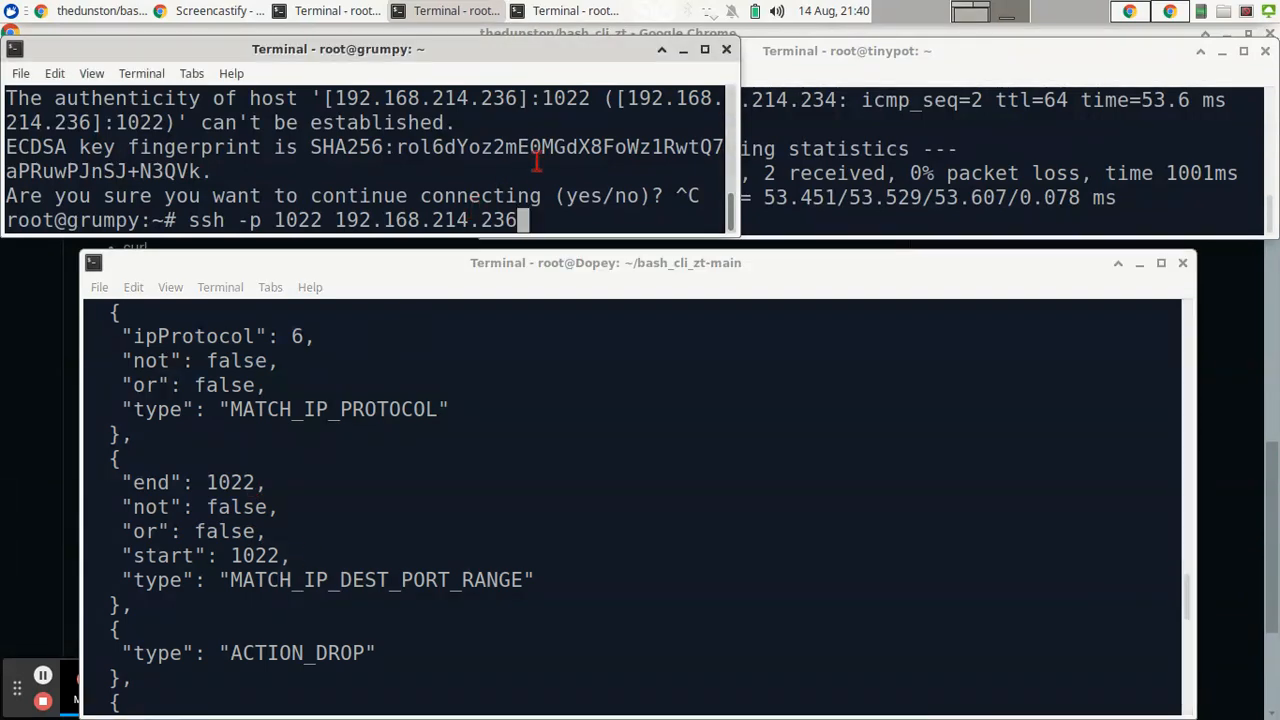
Step: Rerun ssh -p 1022 from grumpy, which hangs, then return to the menu and pick option 4
{"action": "key", "text": "Return"}
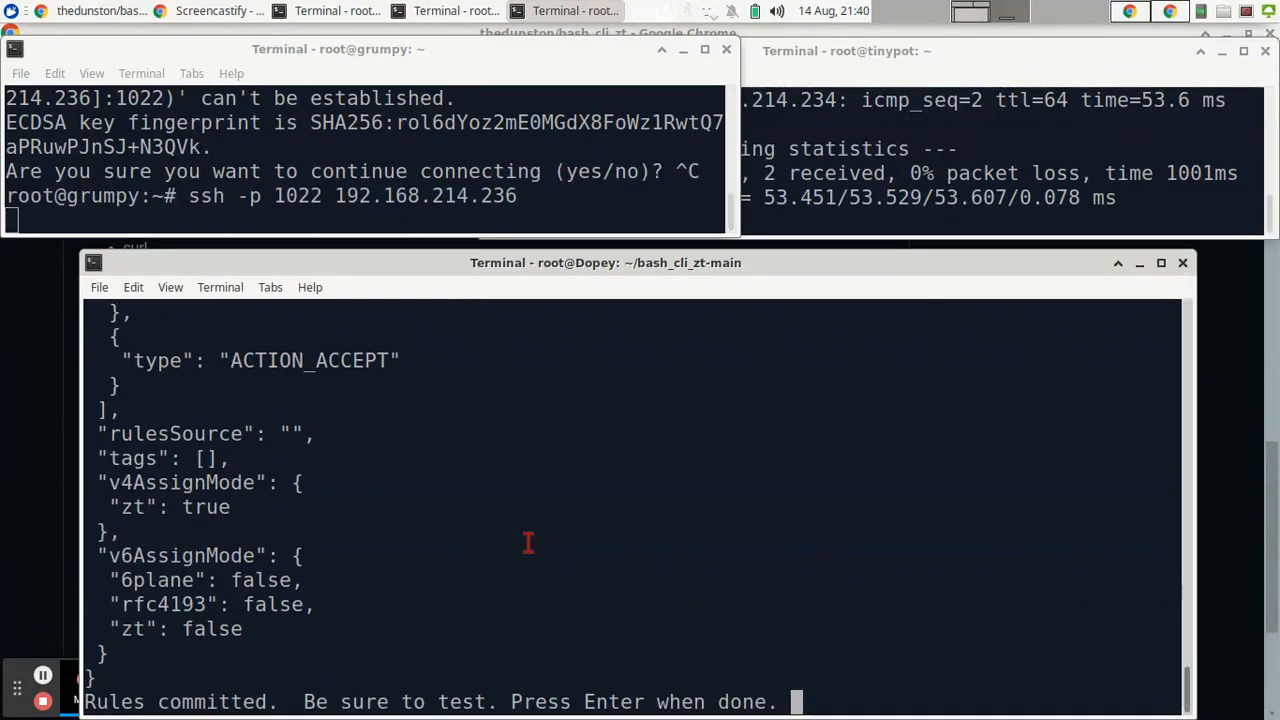
{"action": "key", "text": "Return"}
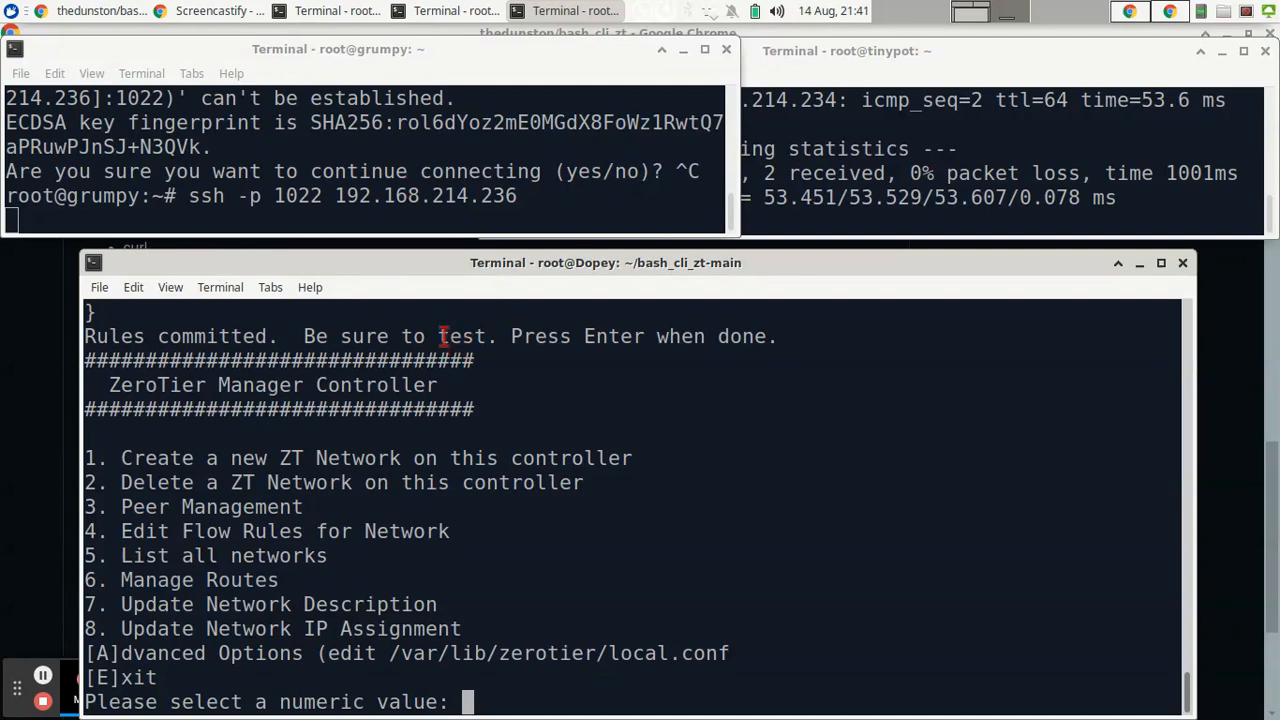
{"action": "mouse_move", "coordinate": [365, 462]}
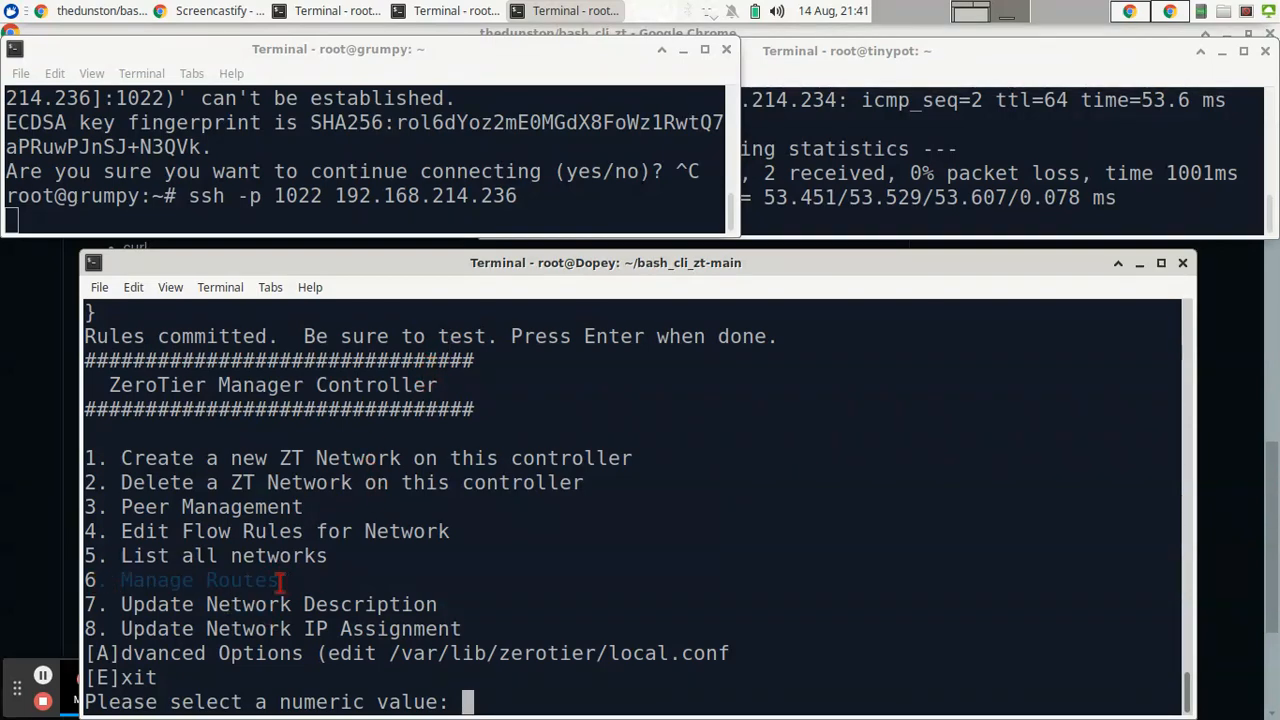
{"action": "mouse_move", "coordinate": [415, 555]}
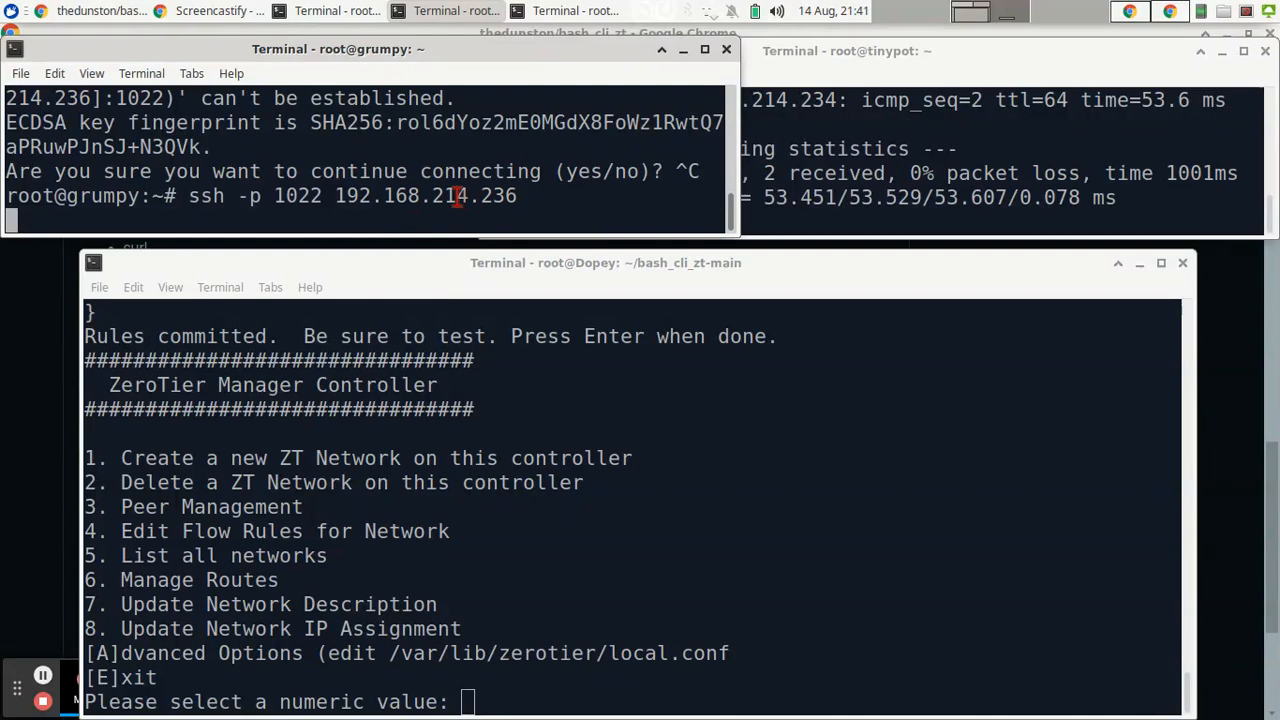
{"action": "mouse_move", "coordinate": [434, 218]}
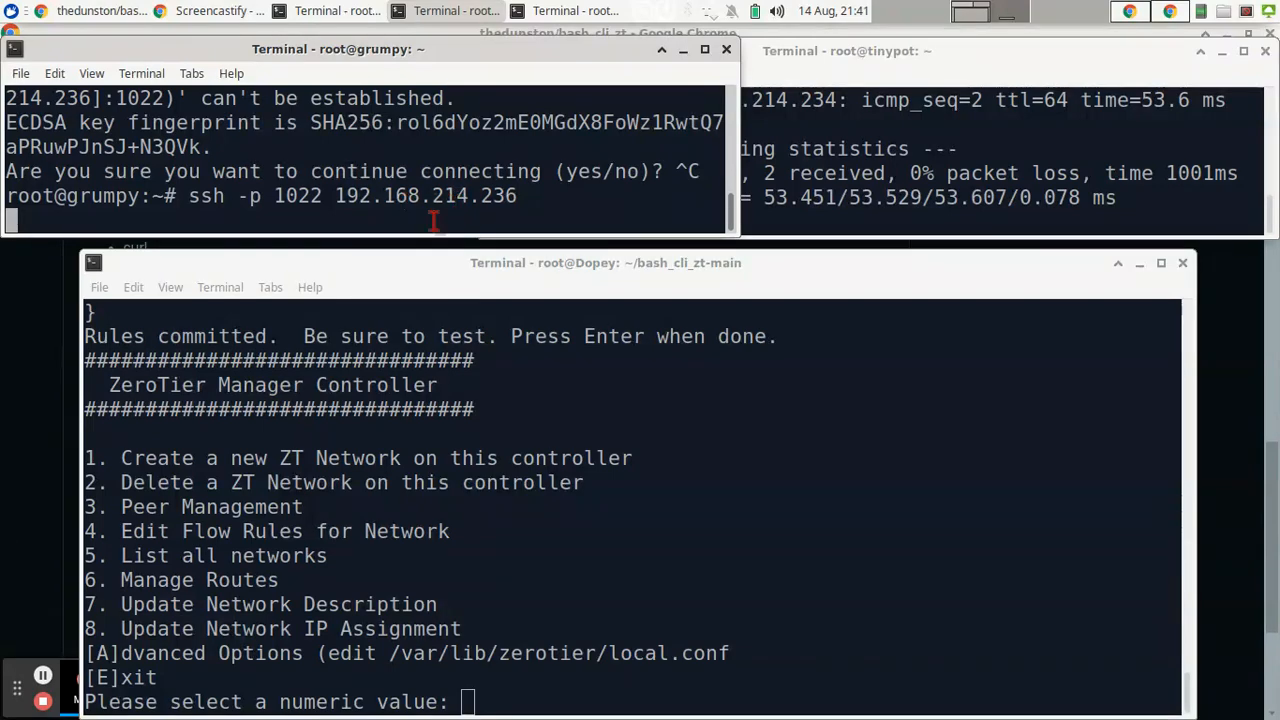
{"action": "mouse_move", "coordinate": [450, 610]}
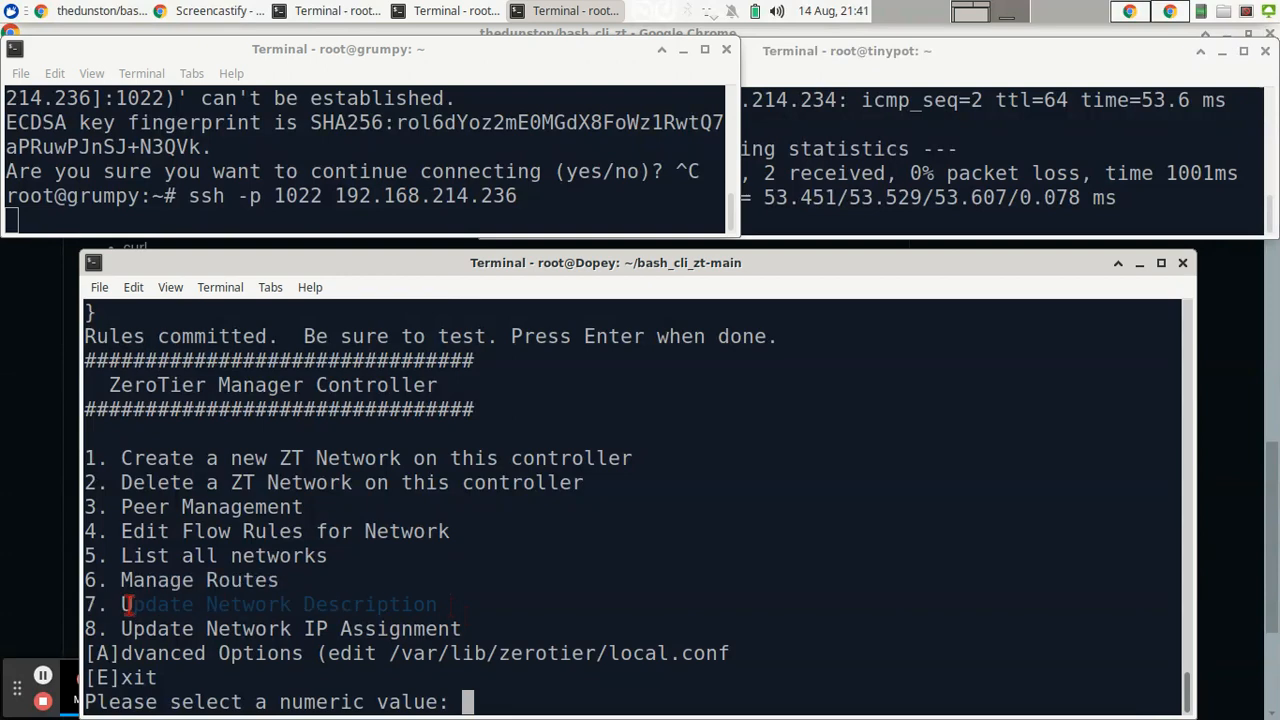
{"action": "mouse_move", "coordinate": [172, 457]}
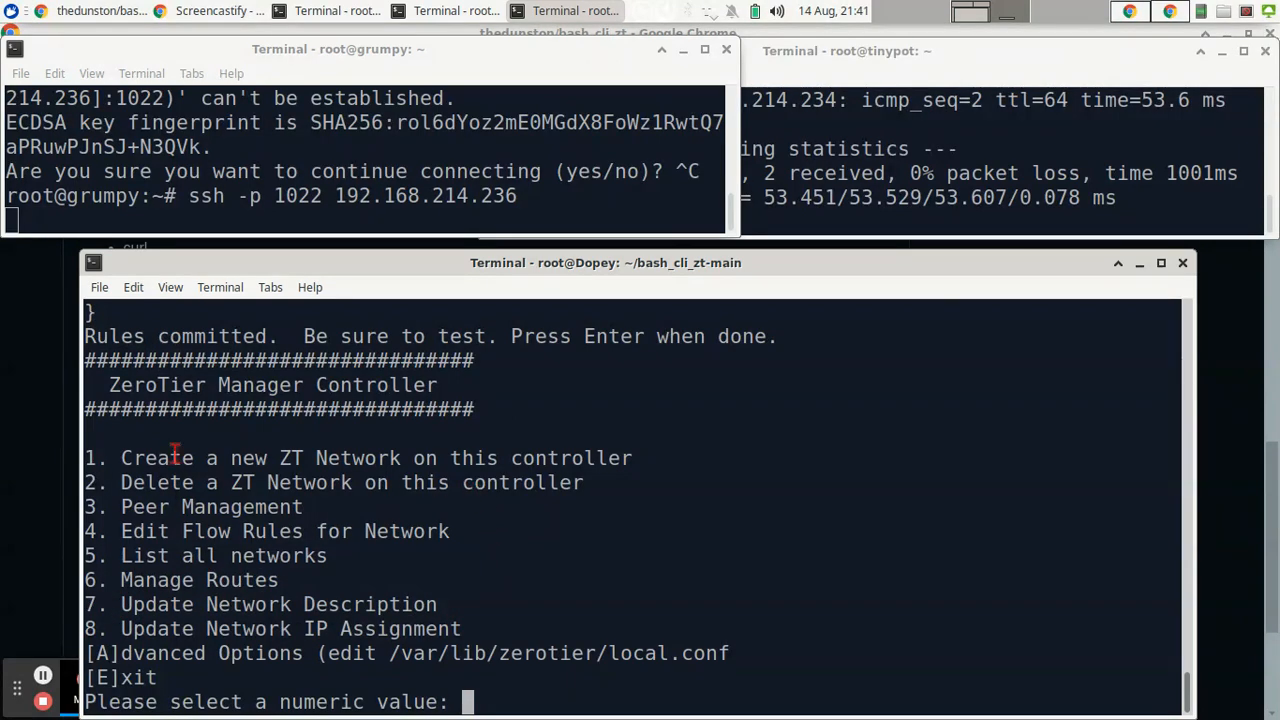
{"action": "mouse_move", "coordinate": [472, 505]}
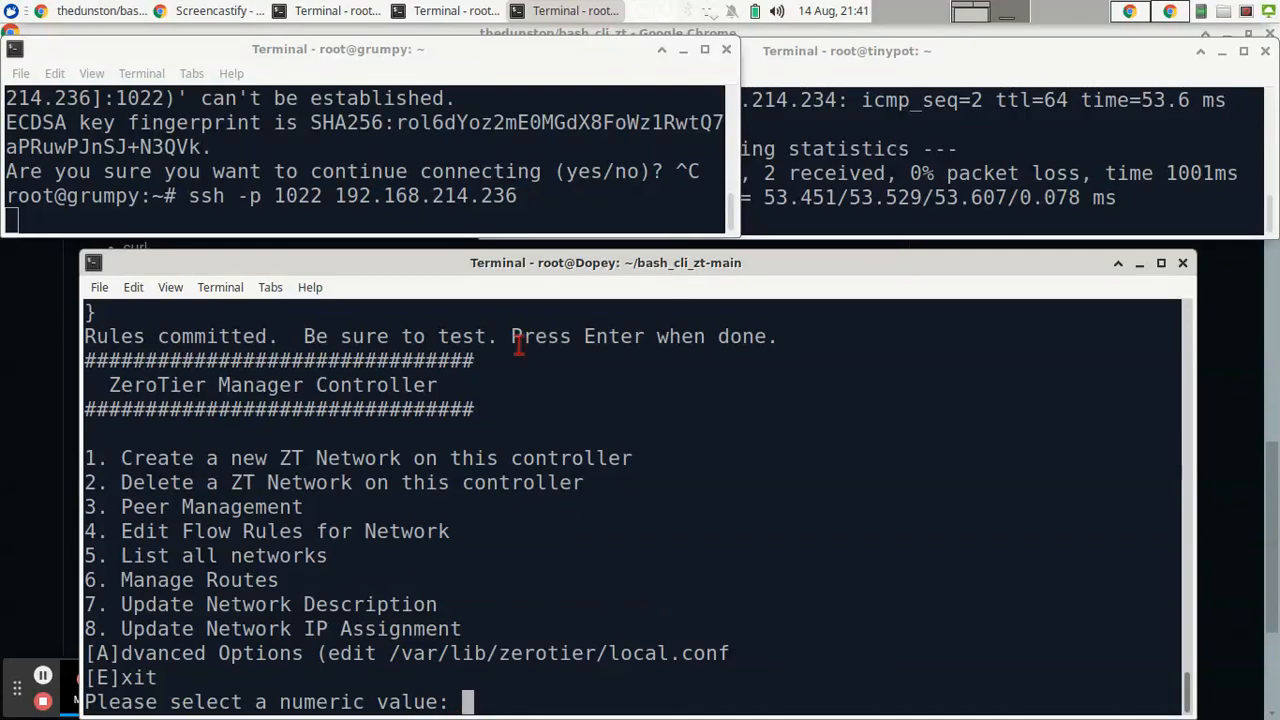
{"action": "mouse_move", "coordinate": [437, 515]}
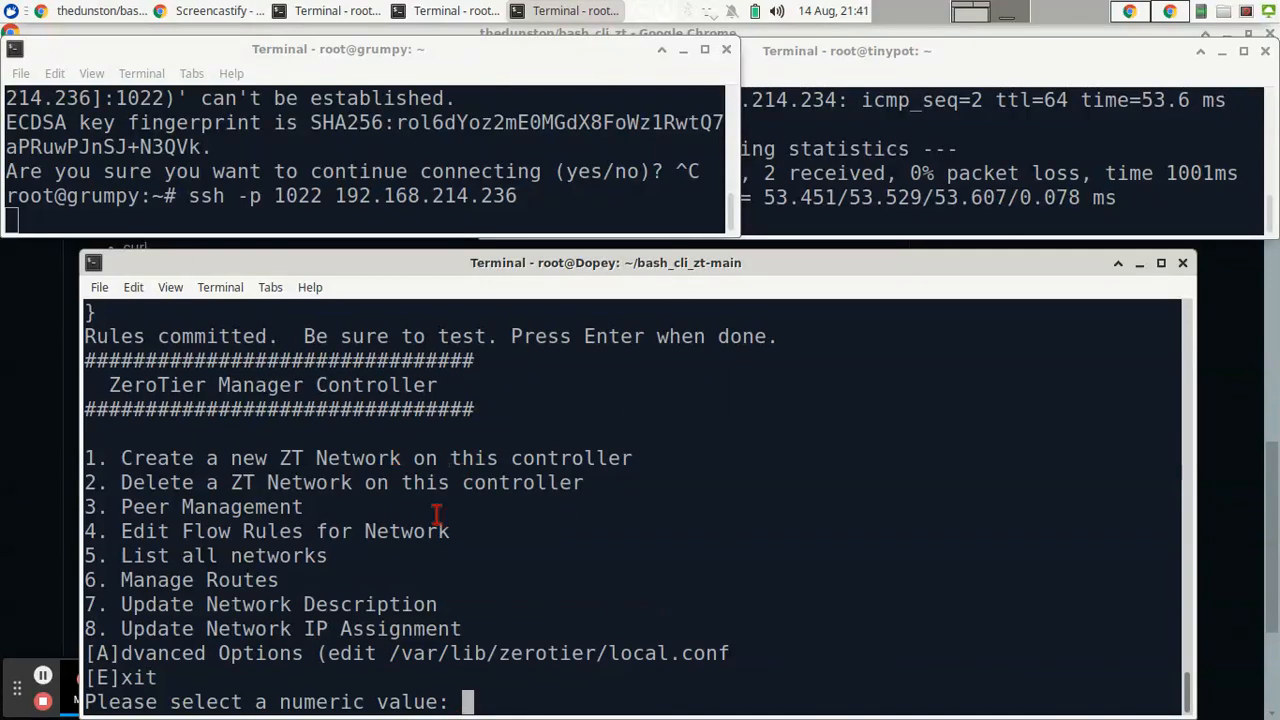
{"action": "mouse_move", "coordinate": [370, 470]}
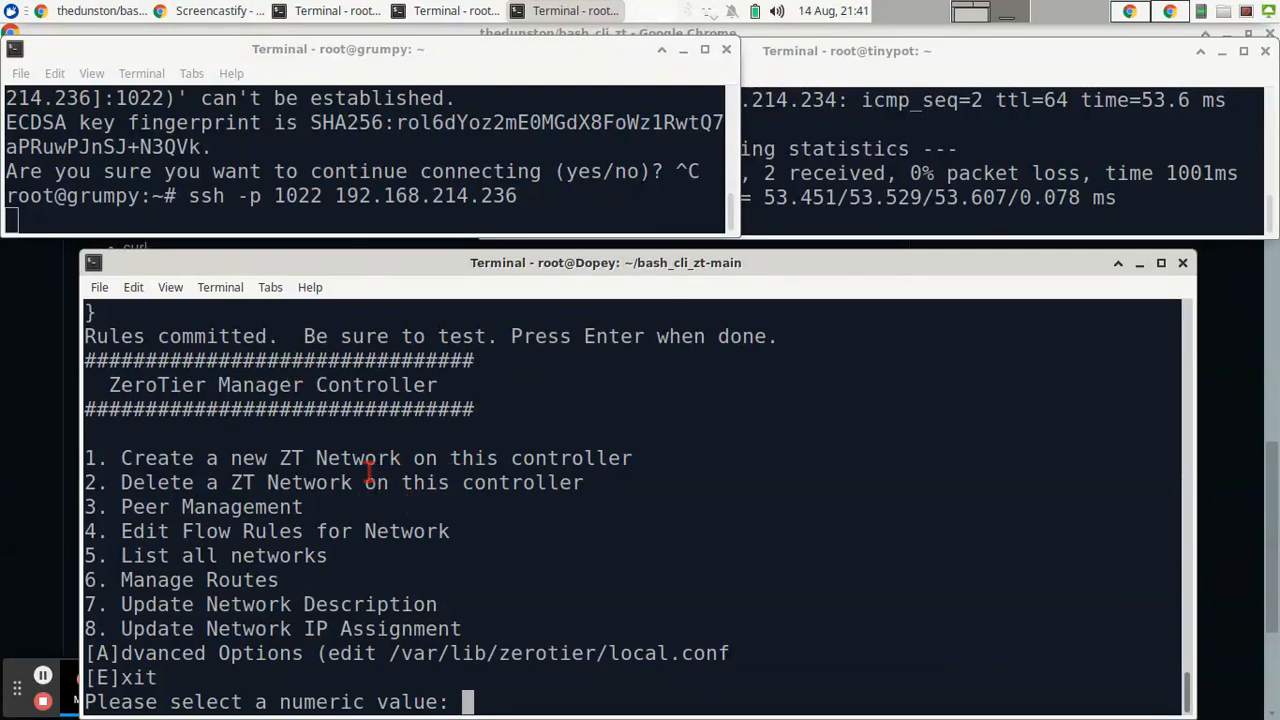
{"action": "type", "text": "4"}
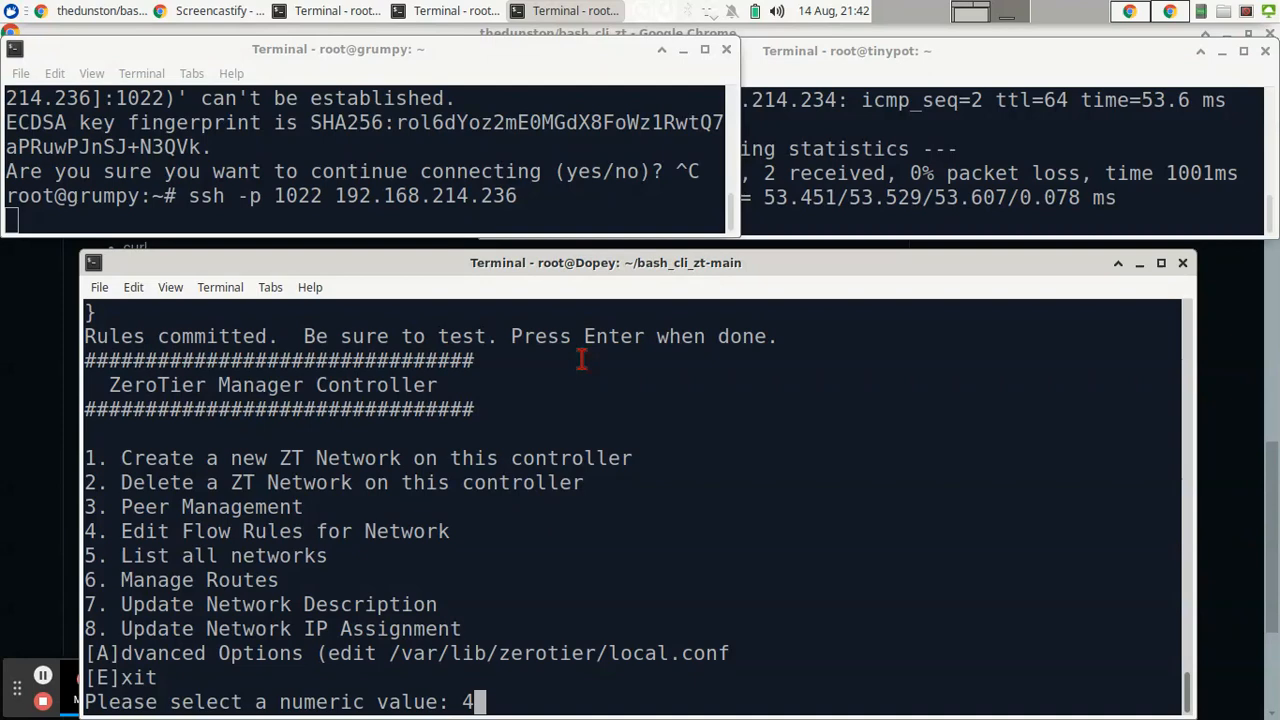
Step: Comment out drop:tcp:dport:1022 in network 1's rules file and recommit the flow rules
{"action": "key", "text": "Return"}
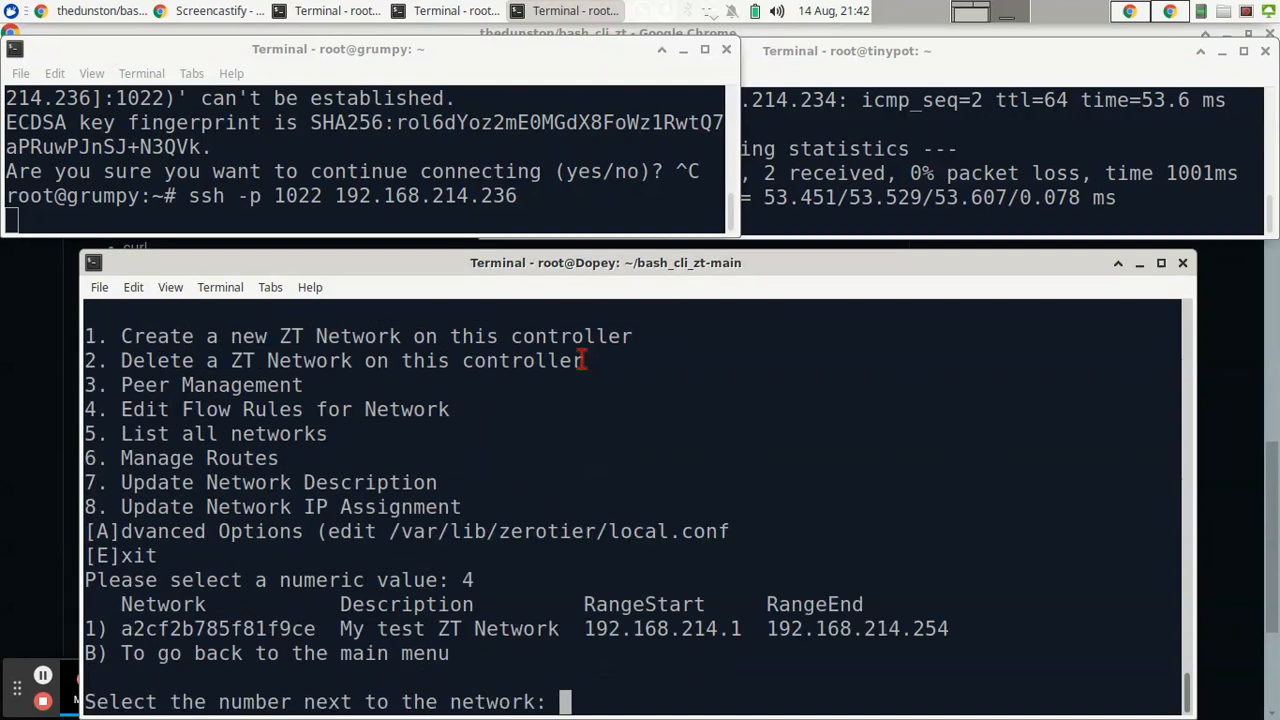
{"action": "type", "text": "1"}
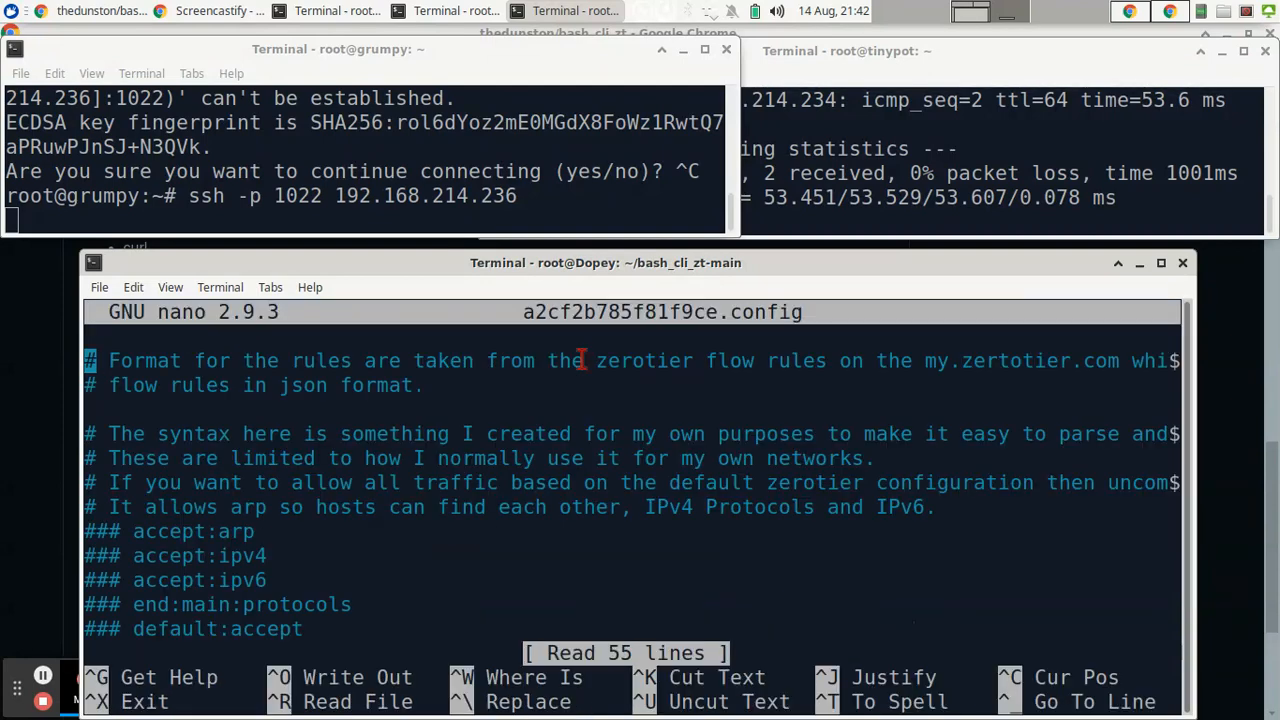
{"action": "scroll", "scroll_direction": "down", "scroll_amount": 3}
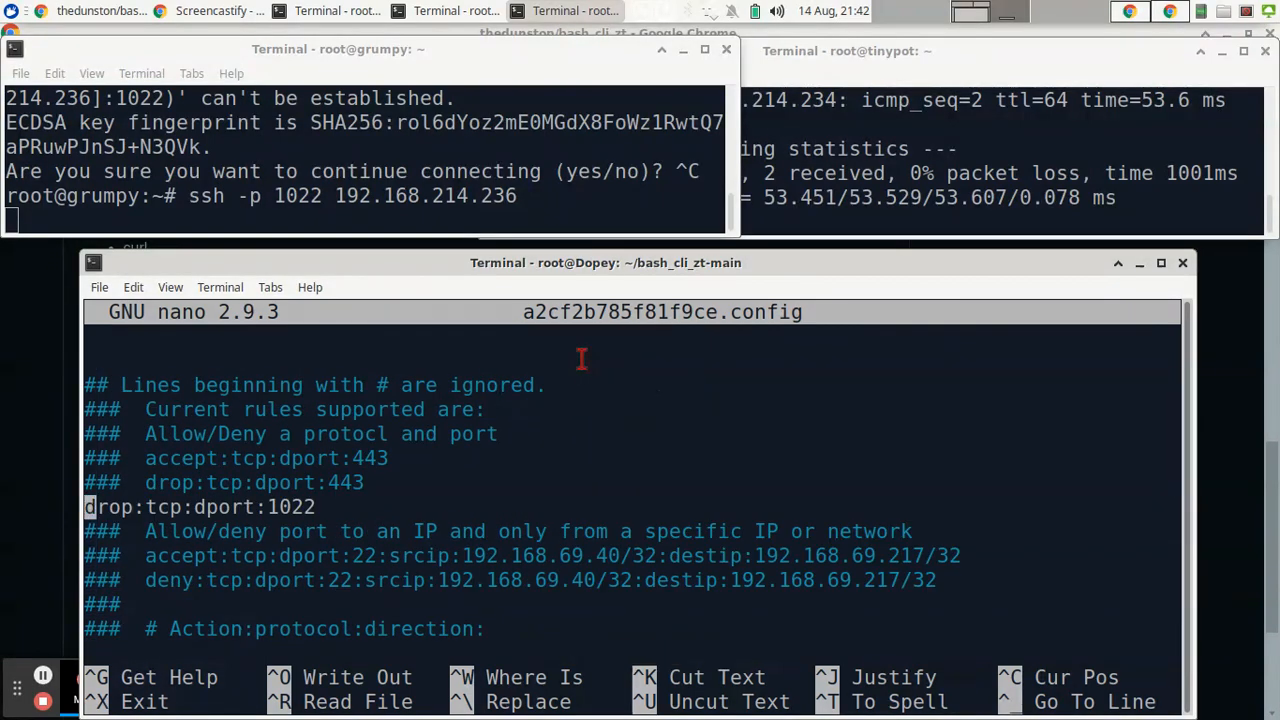
{"action": "type", "text": "#"}
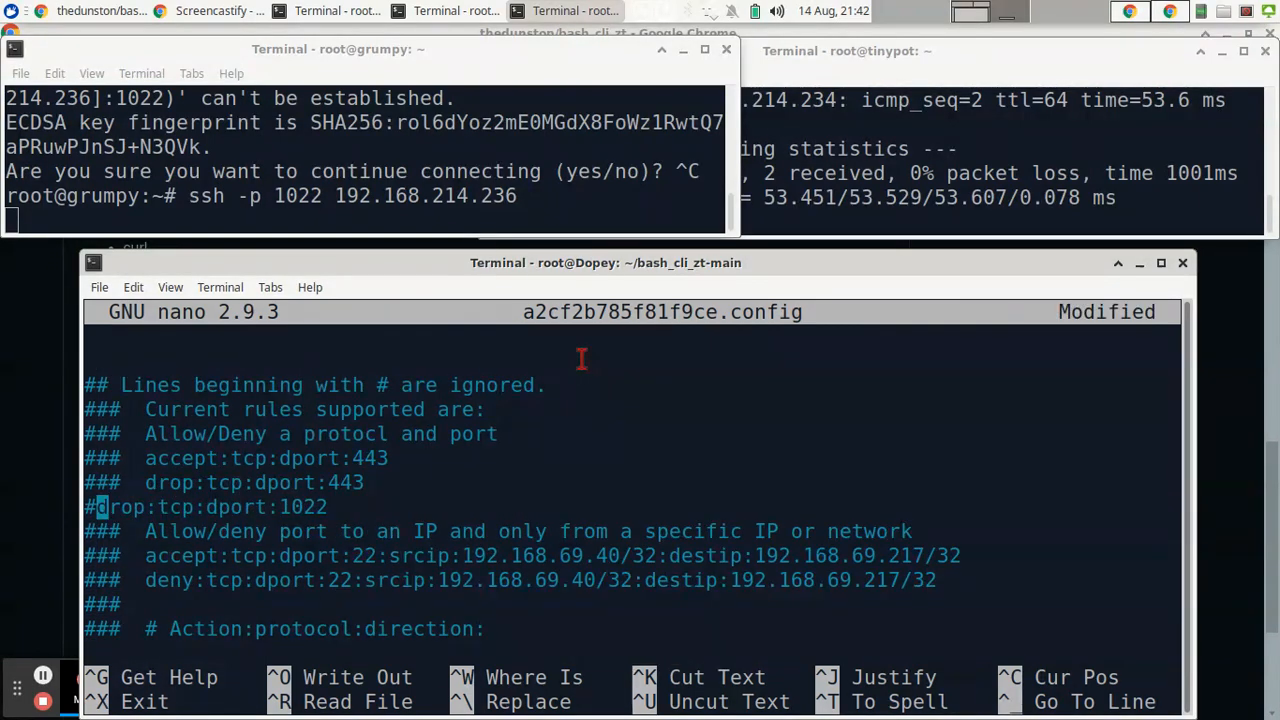
{"action": "key", "text": "ctrl+o"}
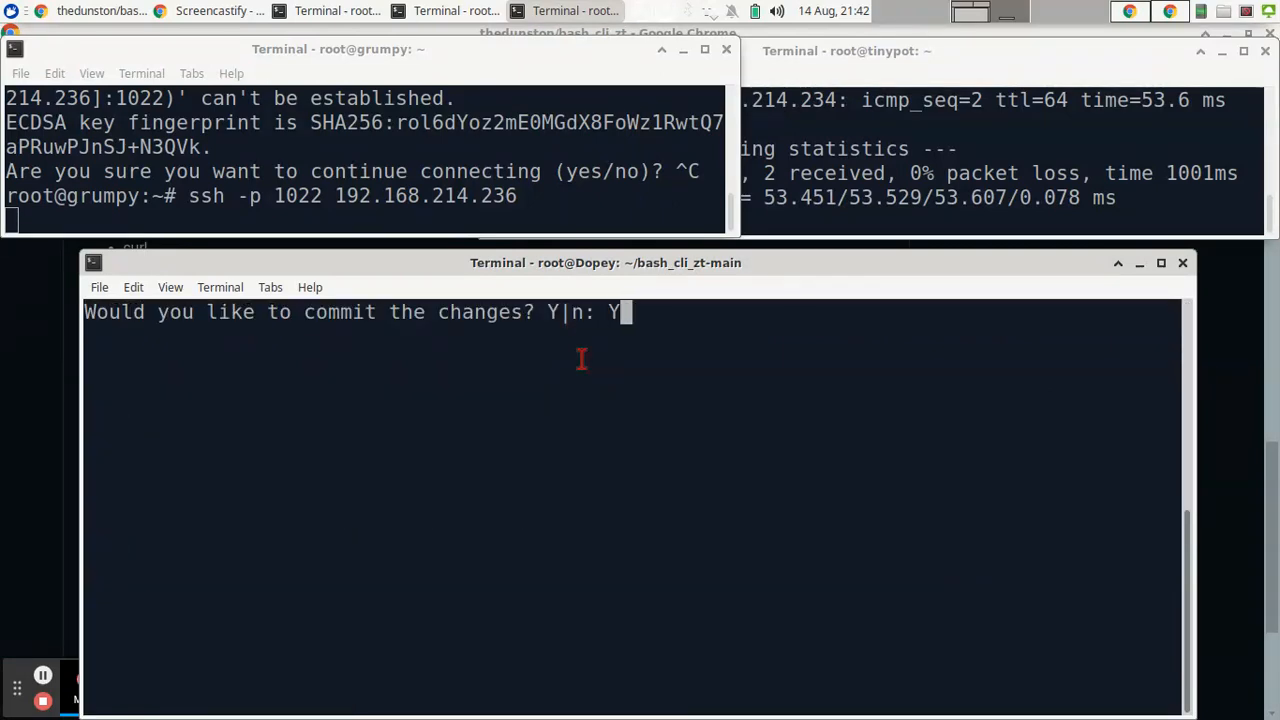
{"action": "key", "text": "Return"}
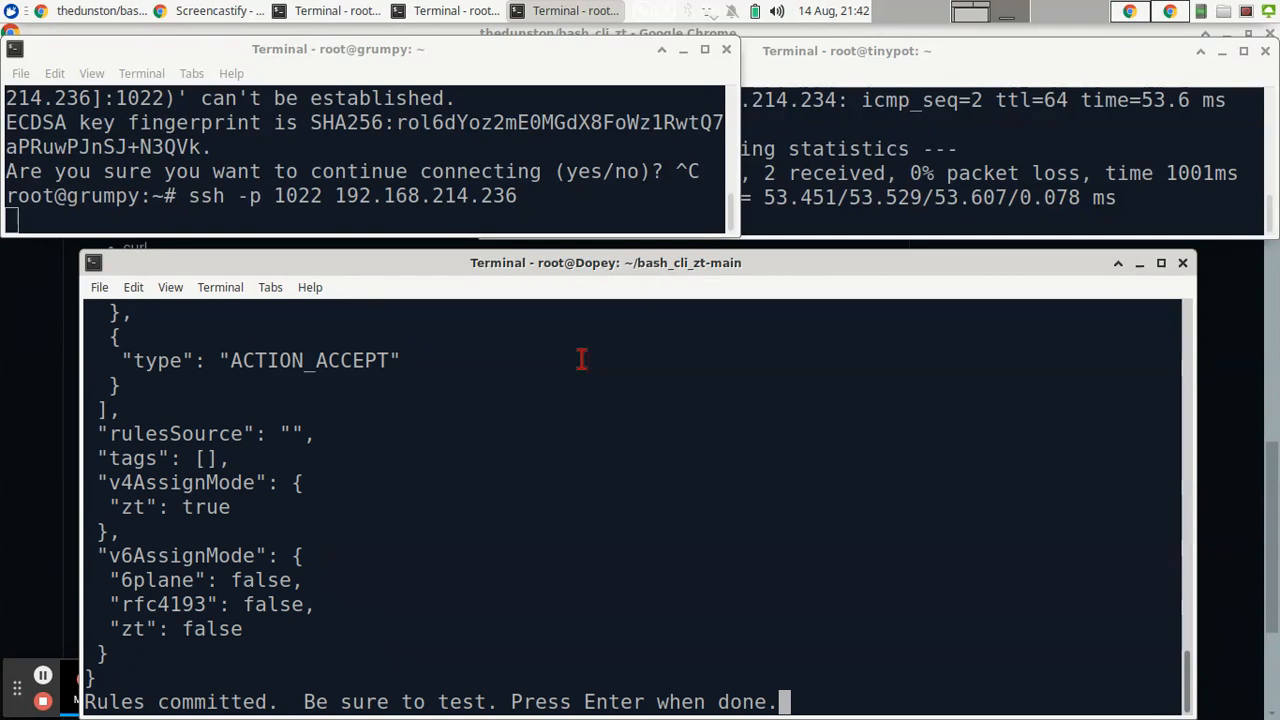
{"action": "scroll", "scroll_direction": "up", "scroll_amount": 3}
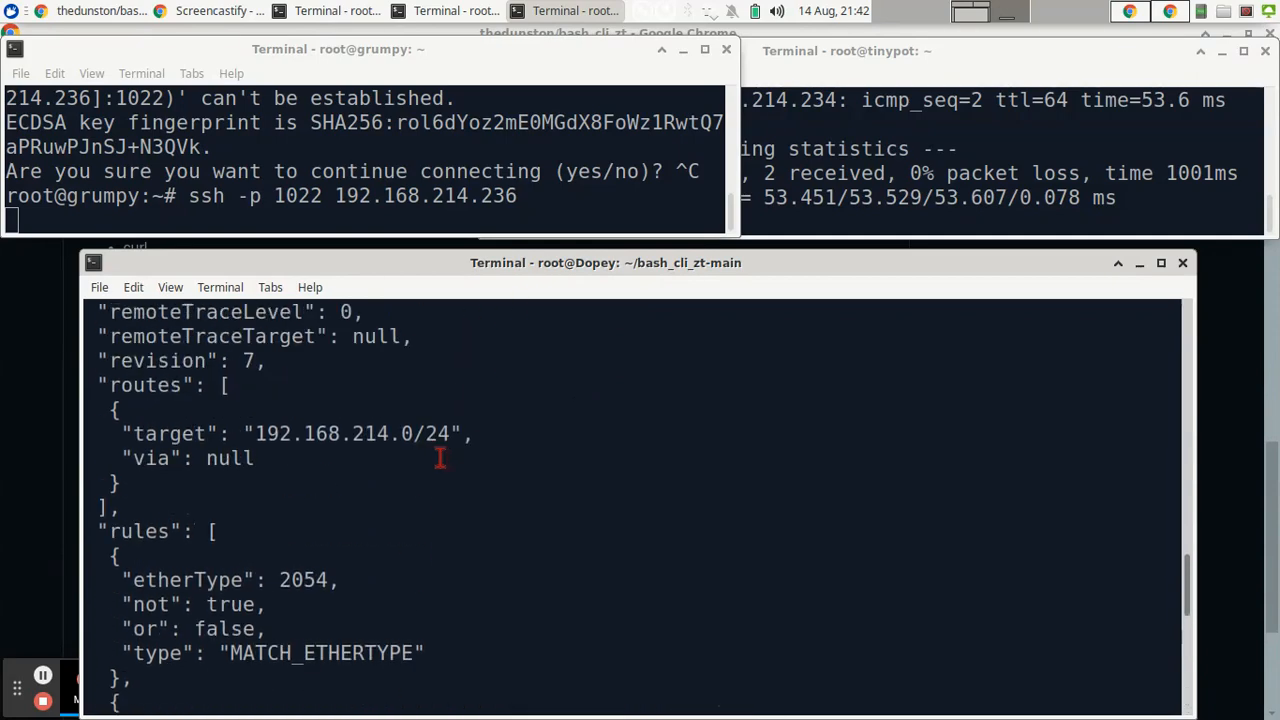
{"action": "scroll", "scroll_direction": "up", "scroll_amount": 3}
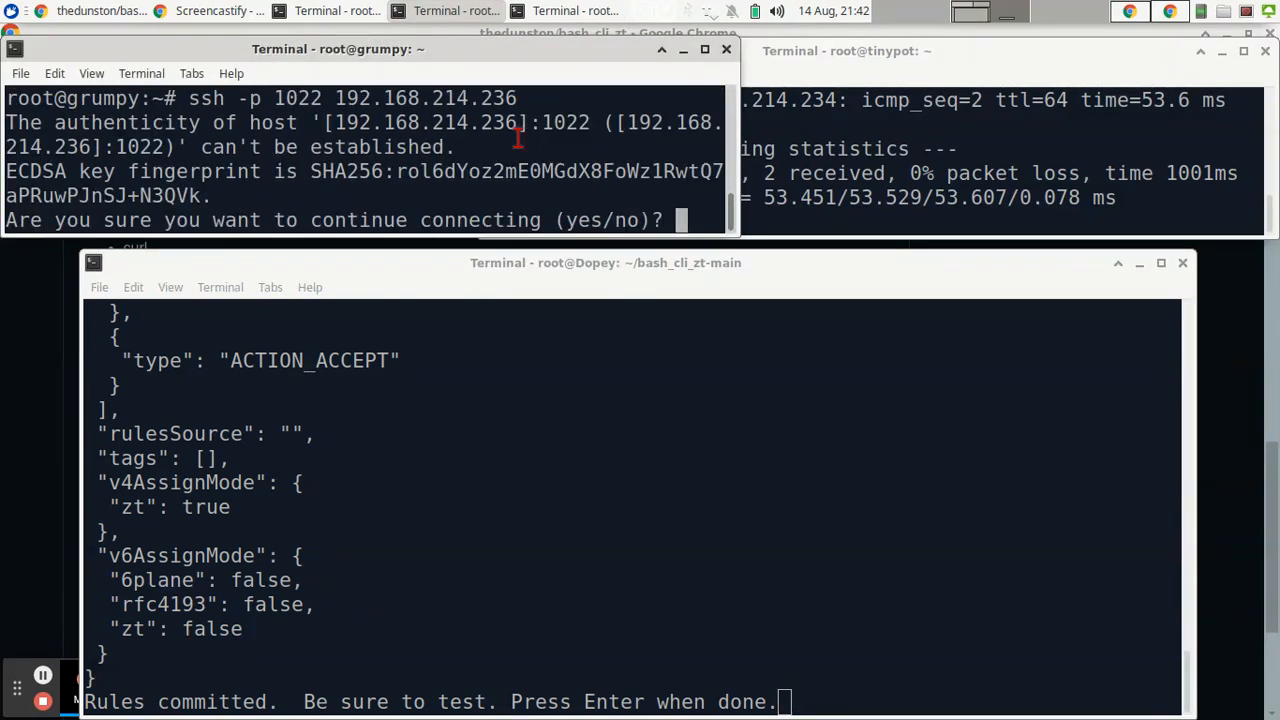
{"action": "key", "text": "ctrl+c"}
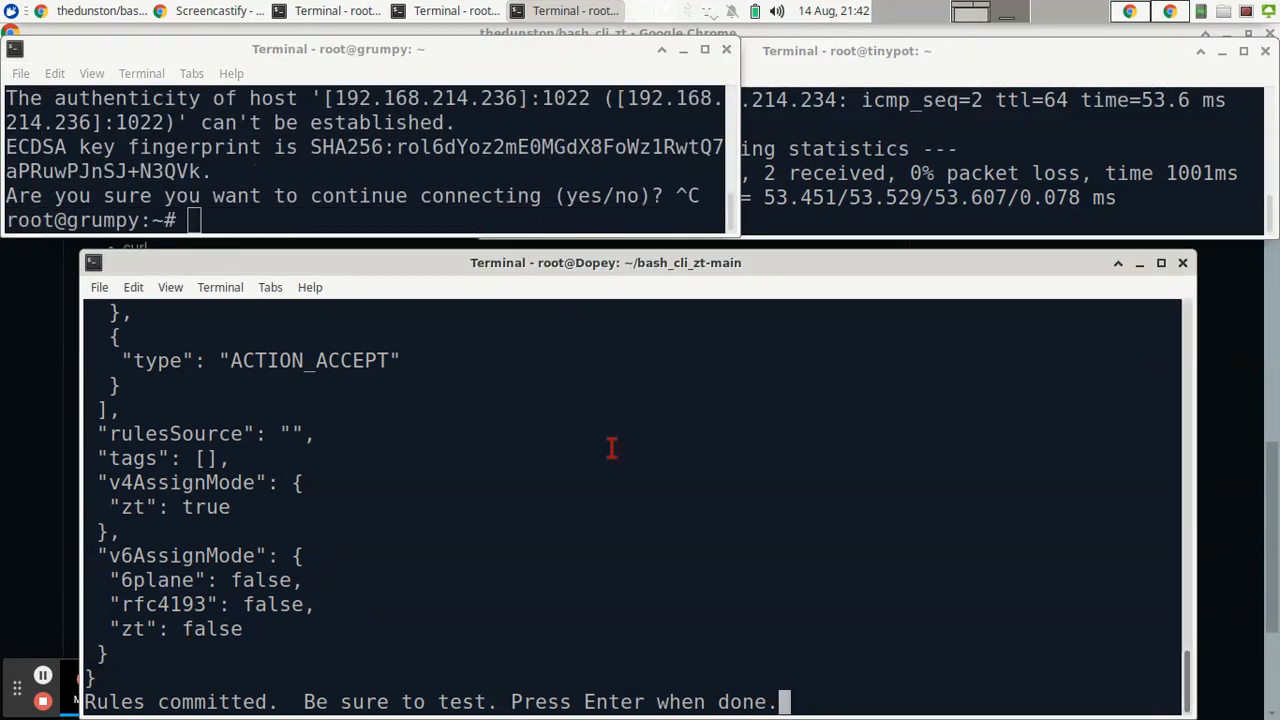
{"action": "key", "text": "Return"}
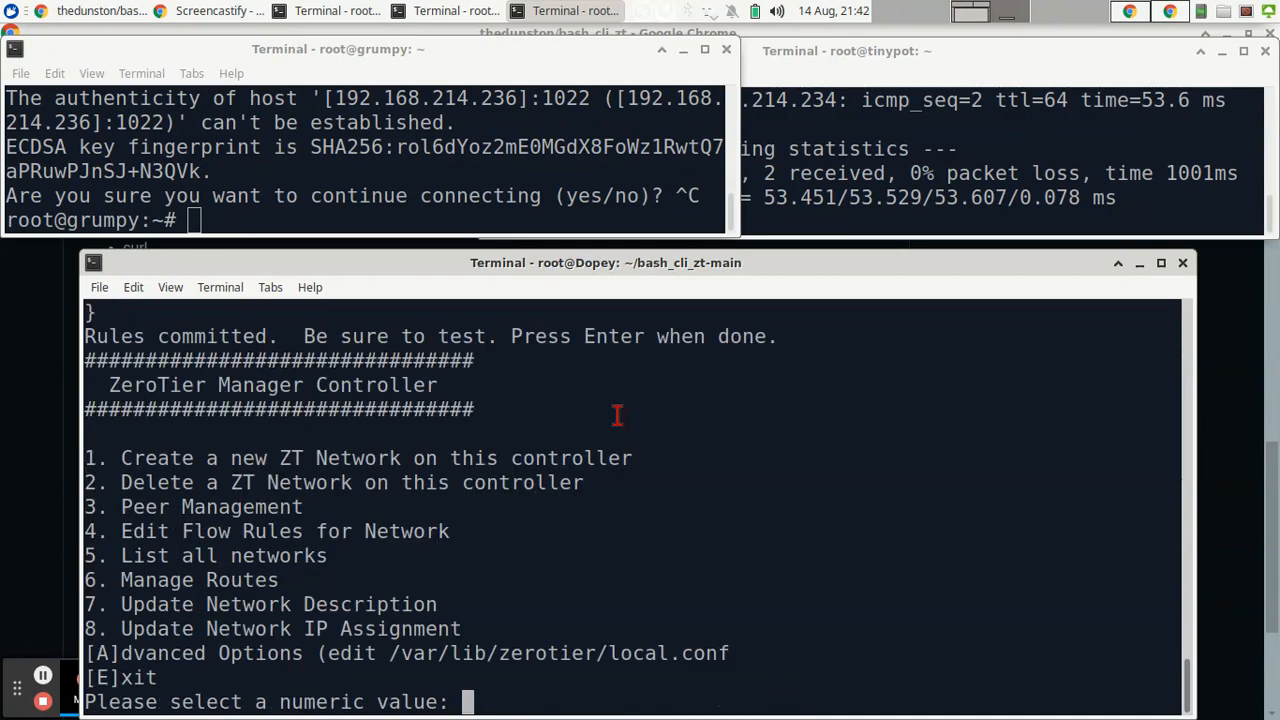
{"action": "mouse_move", "coordinate": [145, 560]}
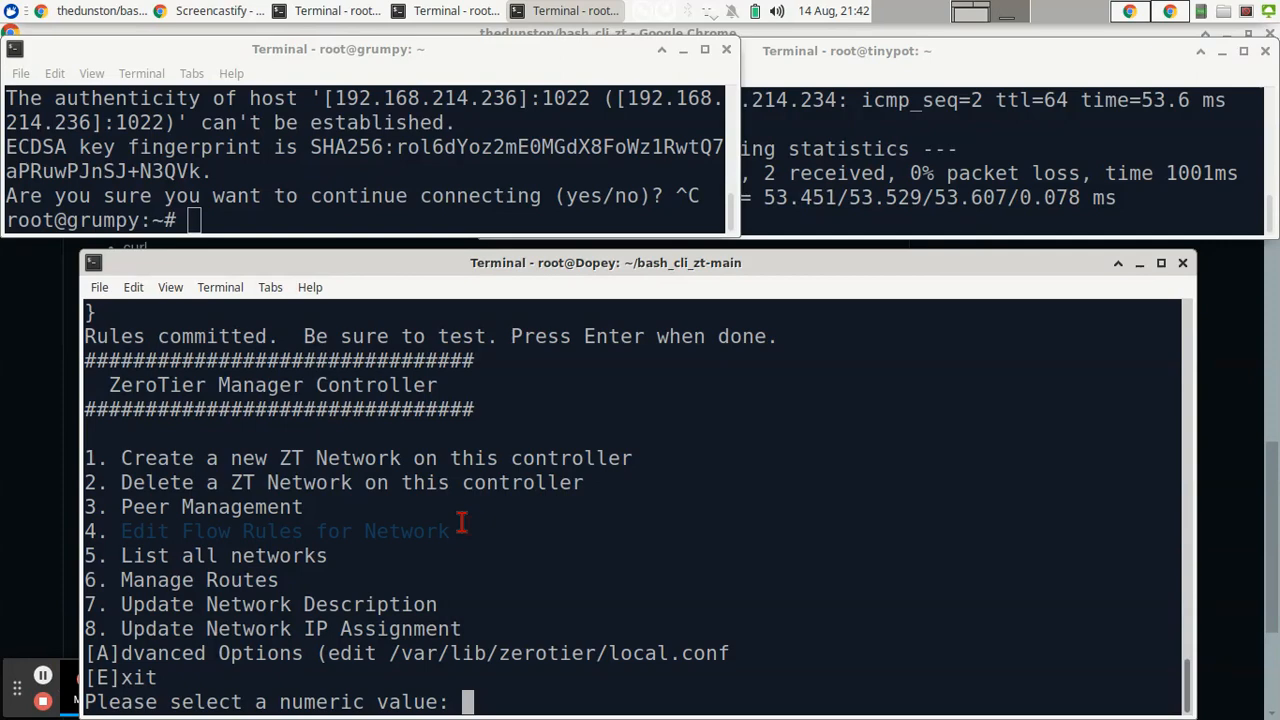
{"action": "mouse_move", "coordinate": [507, 531]}
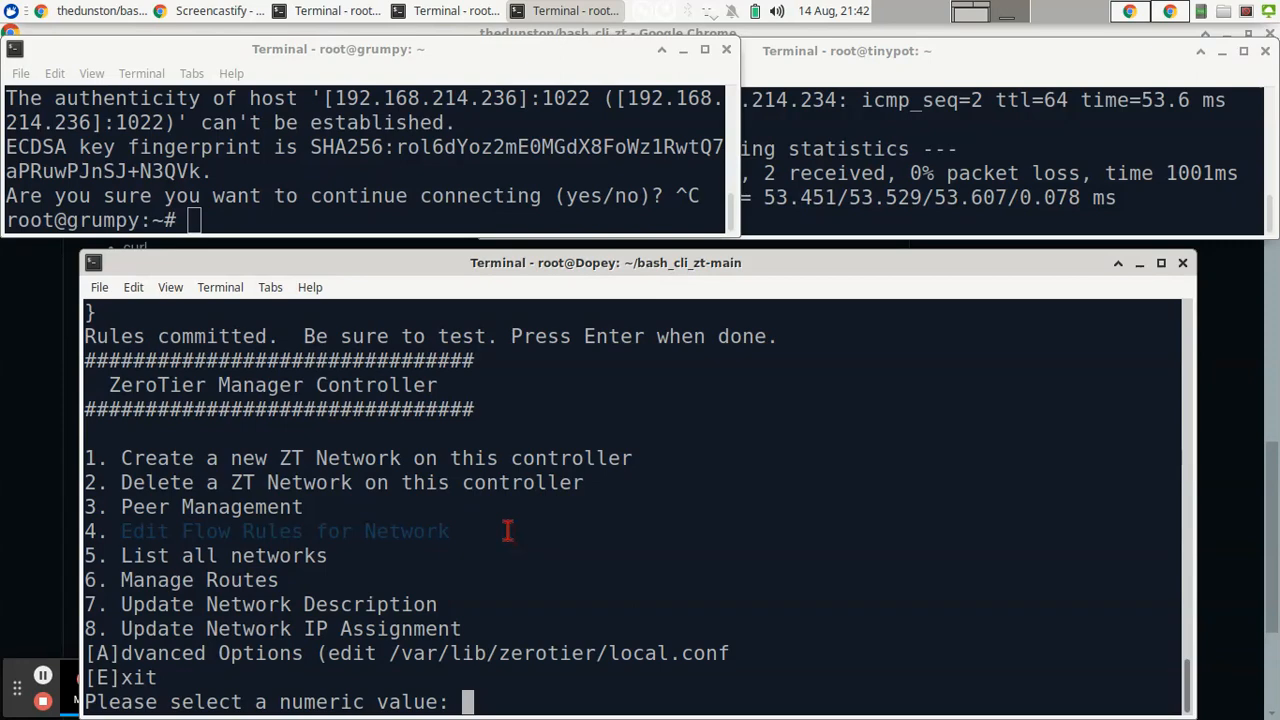
{"action": "mouse_move", "coordinate": [263, 552]}
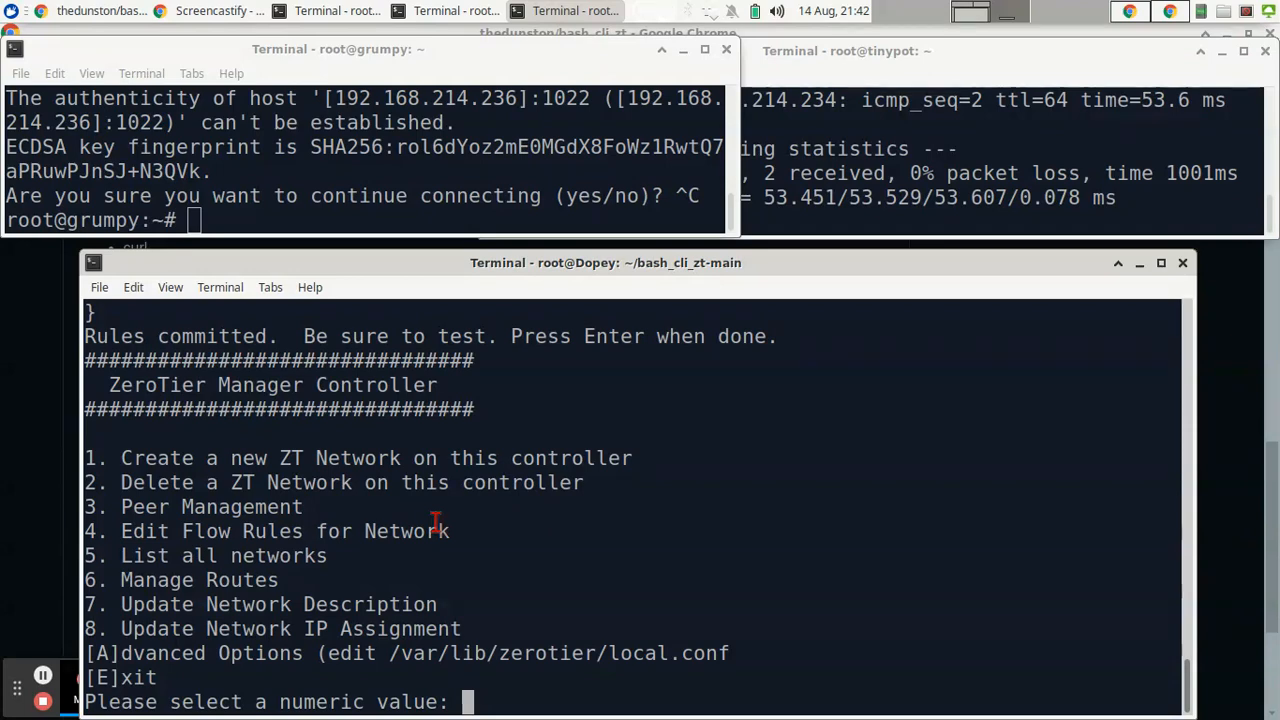
Step: Reopen the flow rules file via option 4, review the commented 1022 rule, and exit unsaved
{"action": "type", "text": "4"}
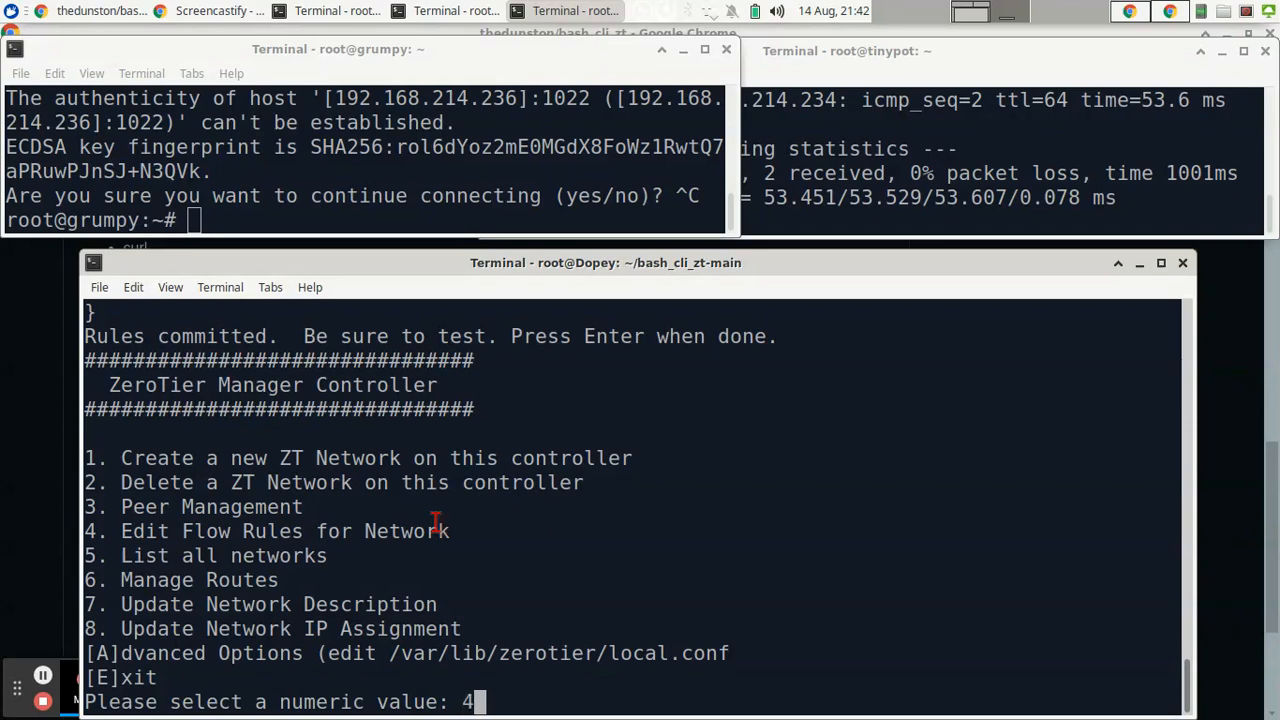
{"action": "key", "text": "Return"}
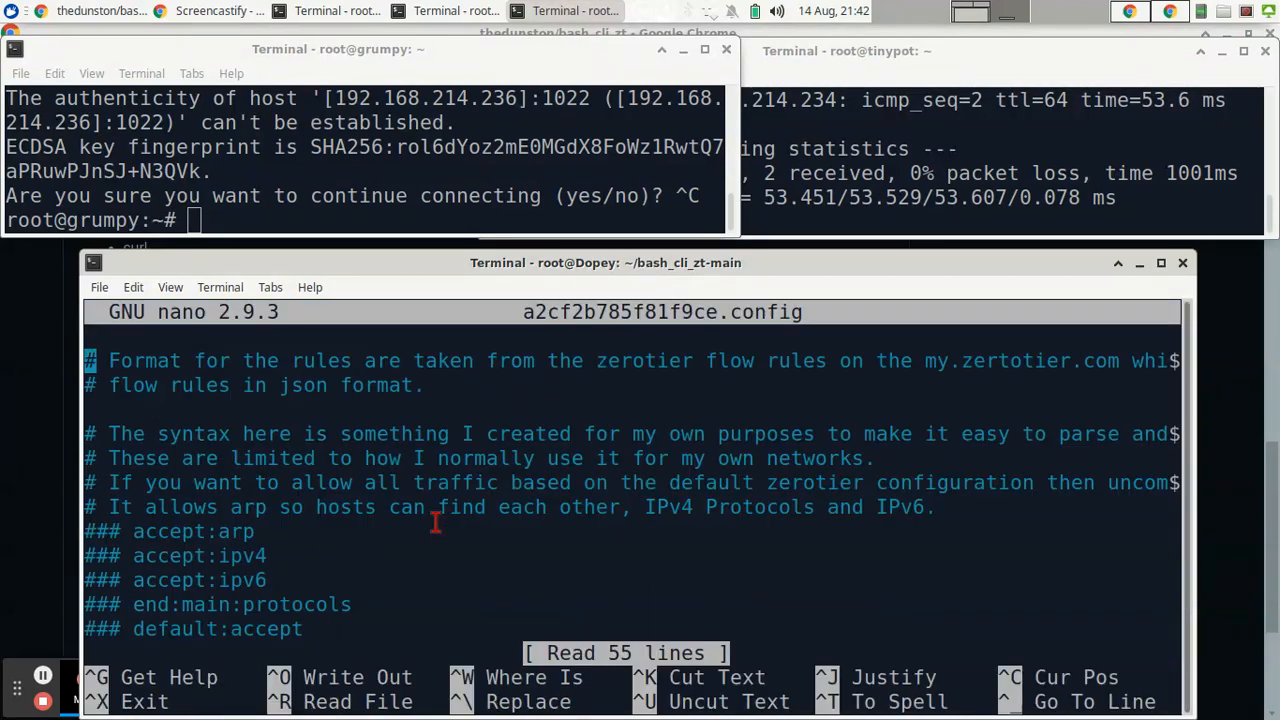
{"action": "mouse_move", "coordinate": [1231, 222]}
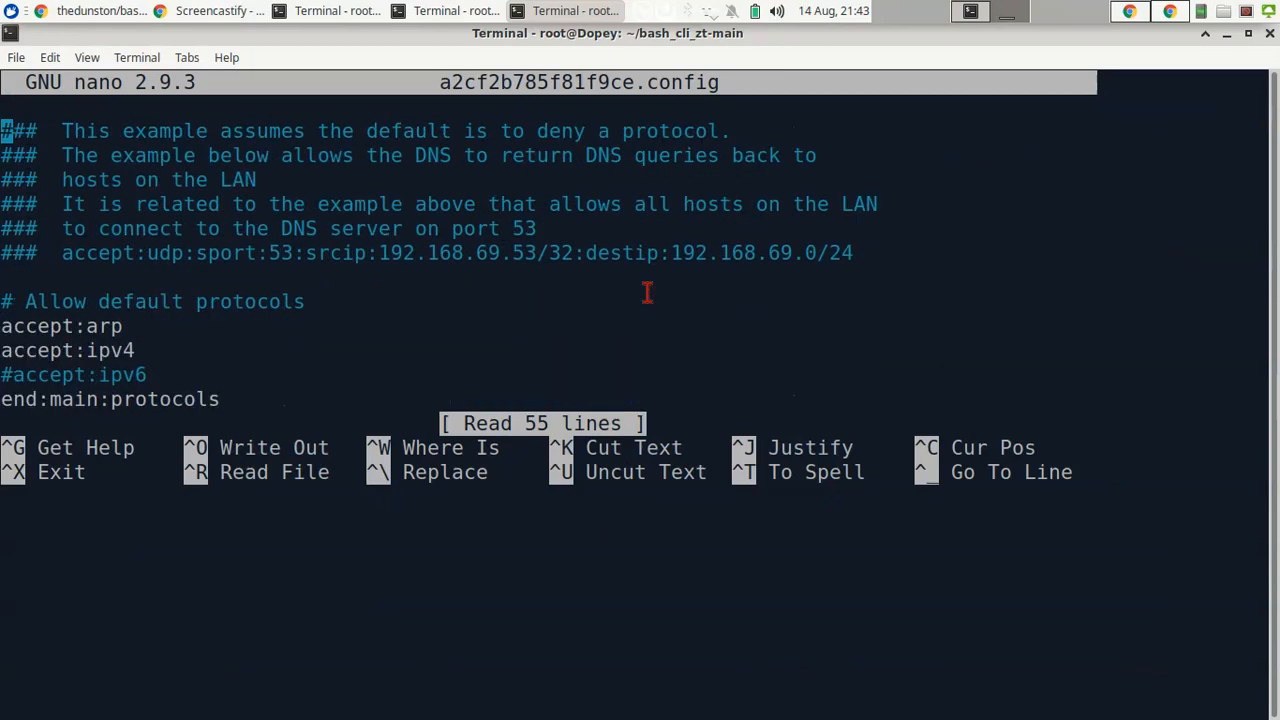
{"action": "scroll", "scroll_direction": "down", "scroll_amount": 3}
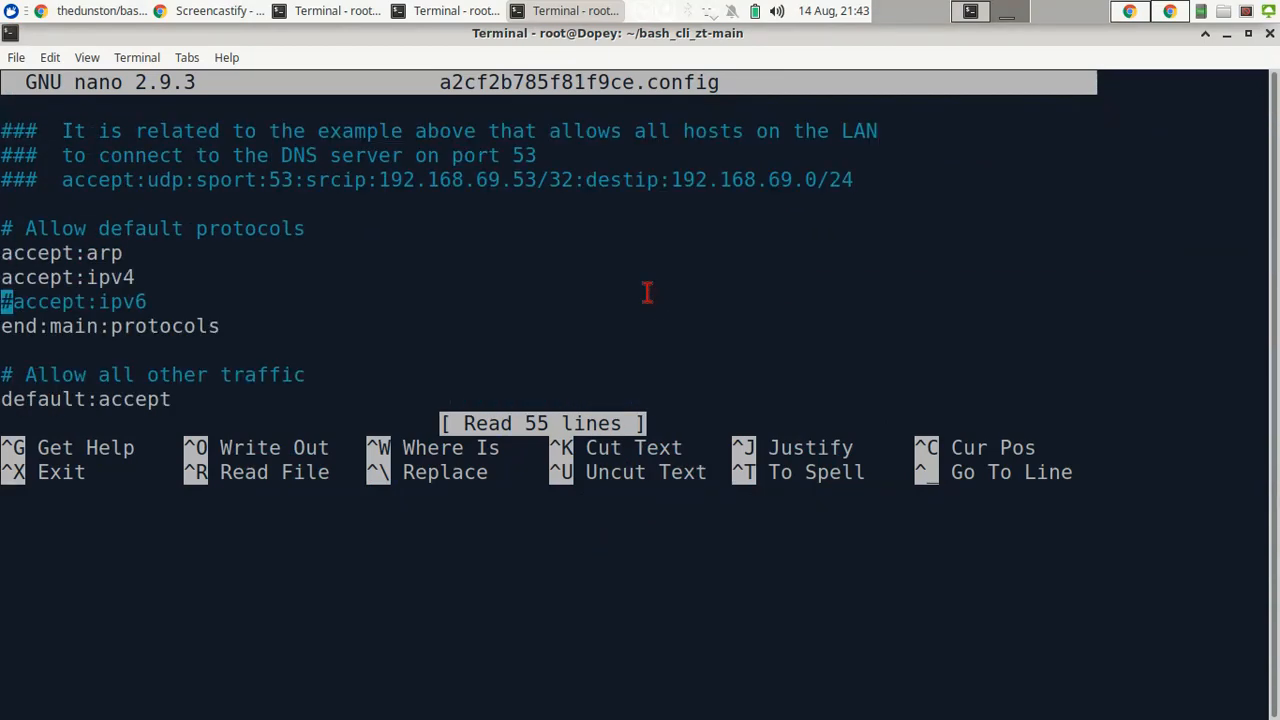
{"action": "scroll", "scroll_direction": "down", "scroll_amount": 3}
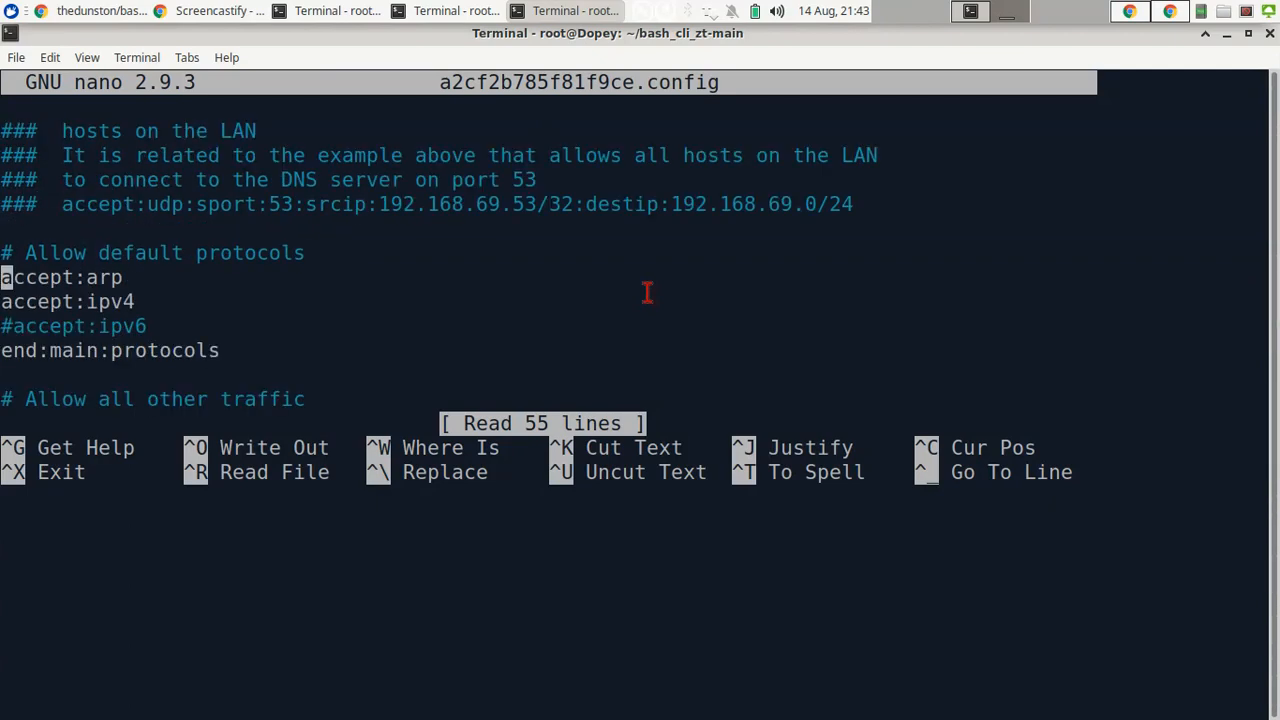
{"action": "scroll", "scroll_direction": "up", "scroll_amount": 3}
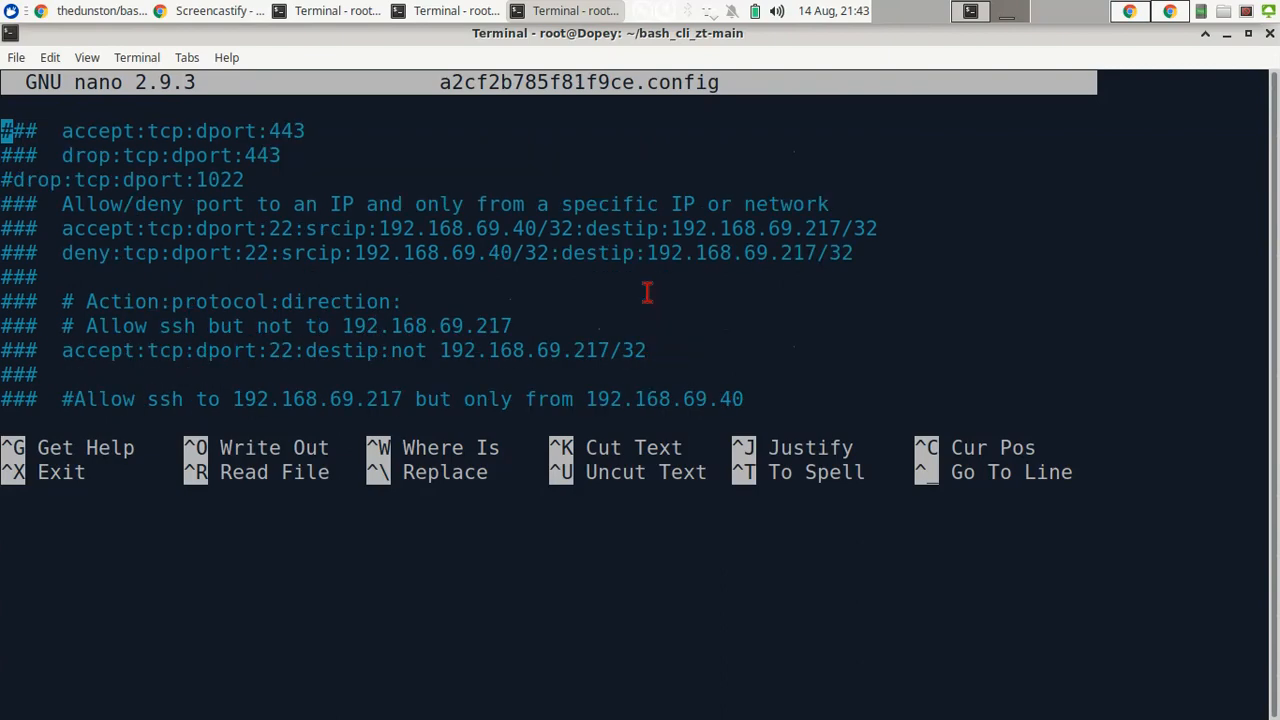
{"action": "scroll", "scroll_direction": "up", "scroll_amount": 3}
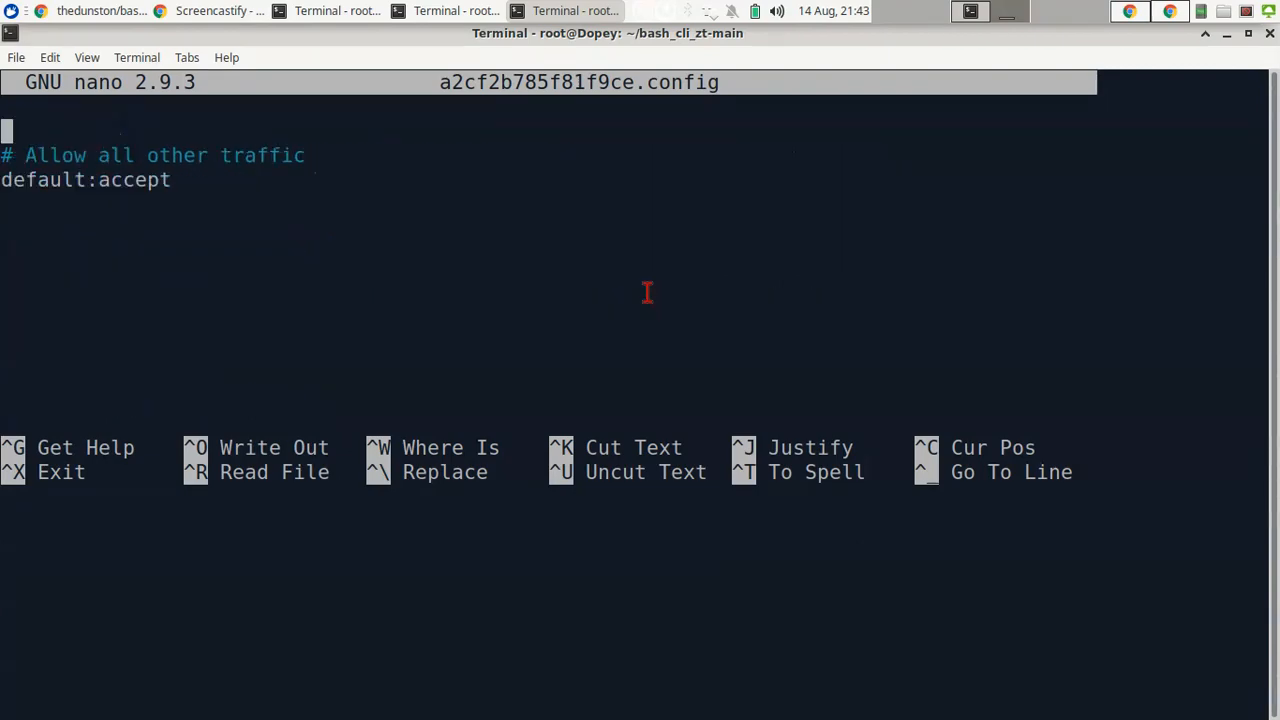
{"action": "left_click", "coordinate": [65, 179]}
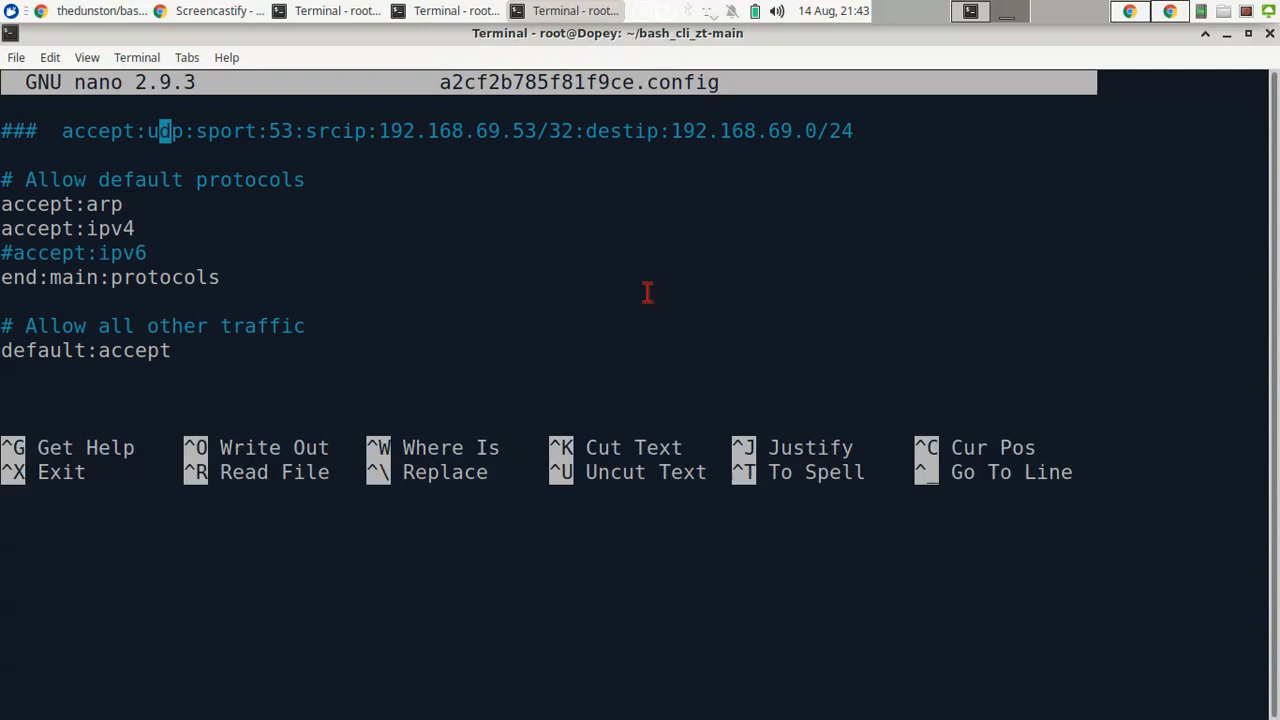
{"action": "scroll", "scroll_direction": "up", "scroll_amount": 3}
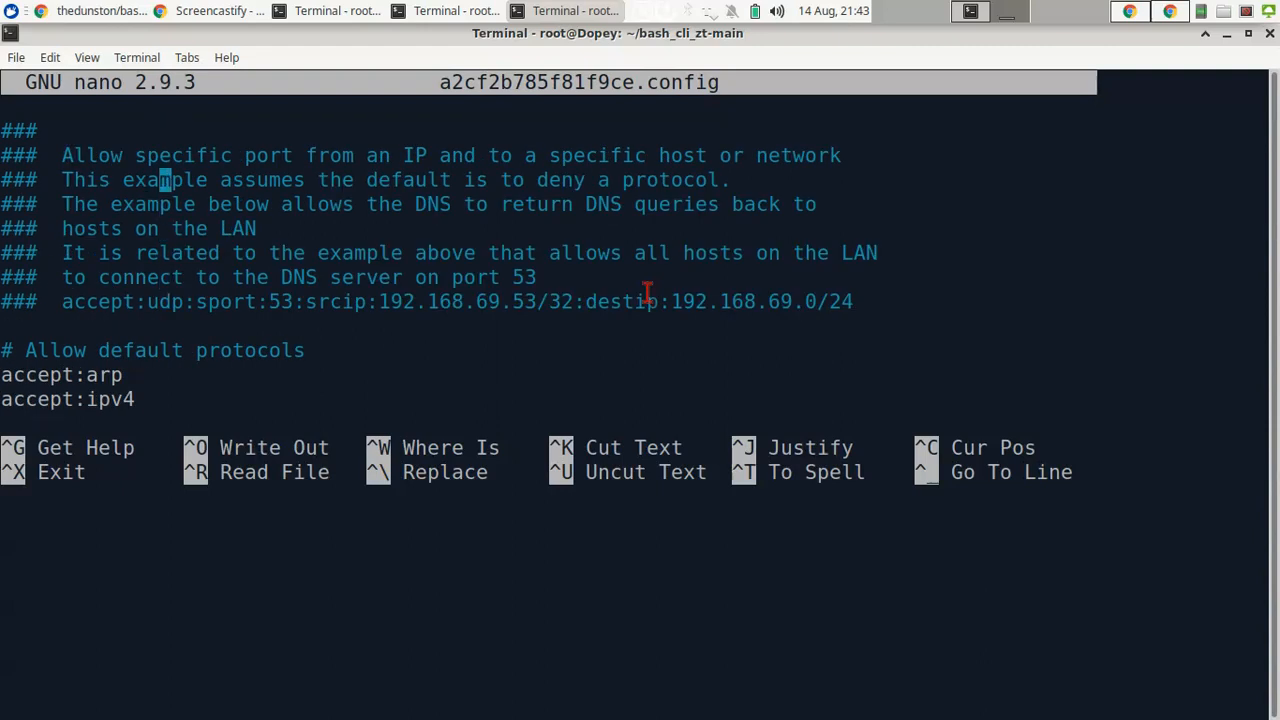
{"action": "scroll", "scroll_direction": "up", "scroll_amount": 3}
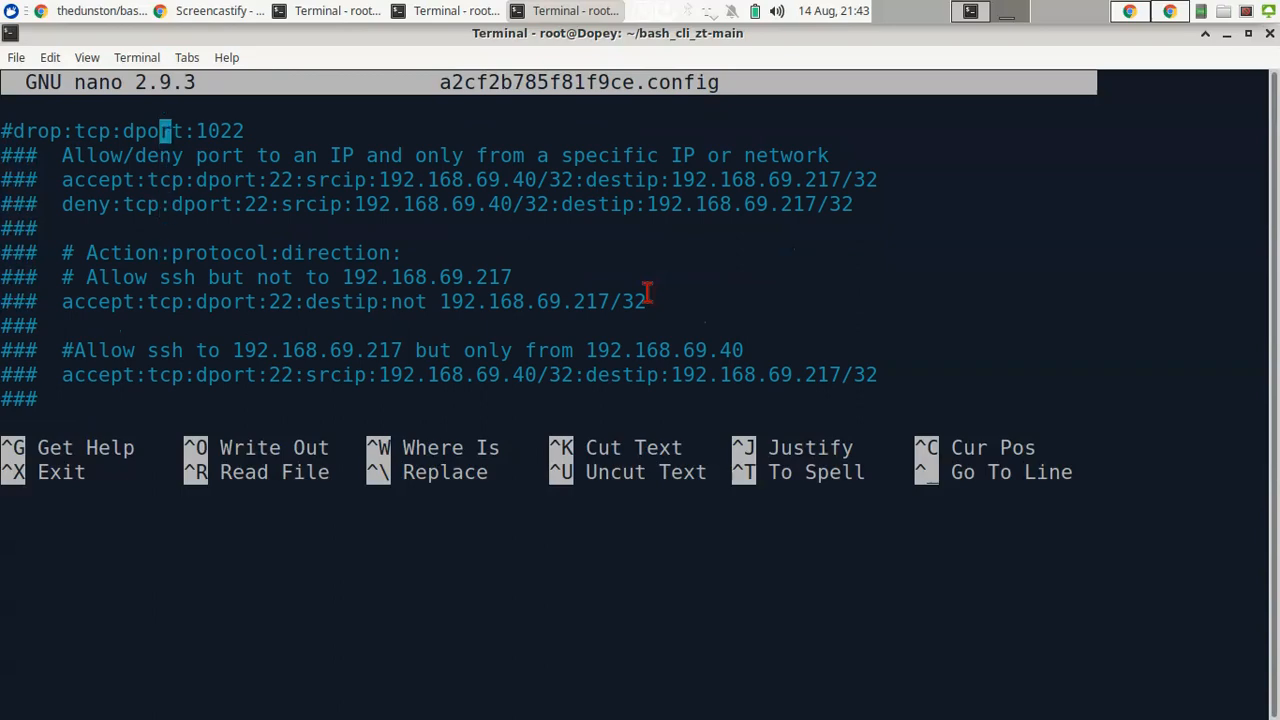
{"action": "scroll", "scroll_direction": "up", "scroll_amount": 3}
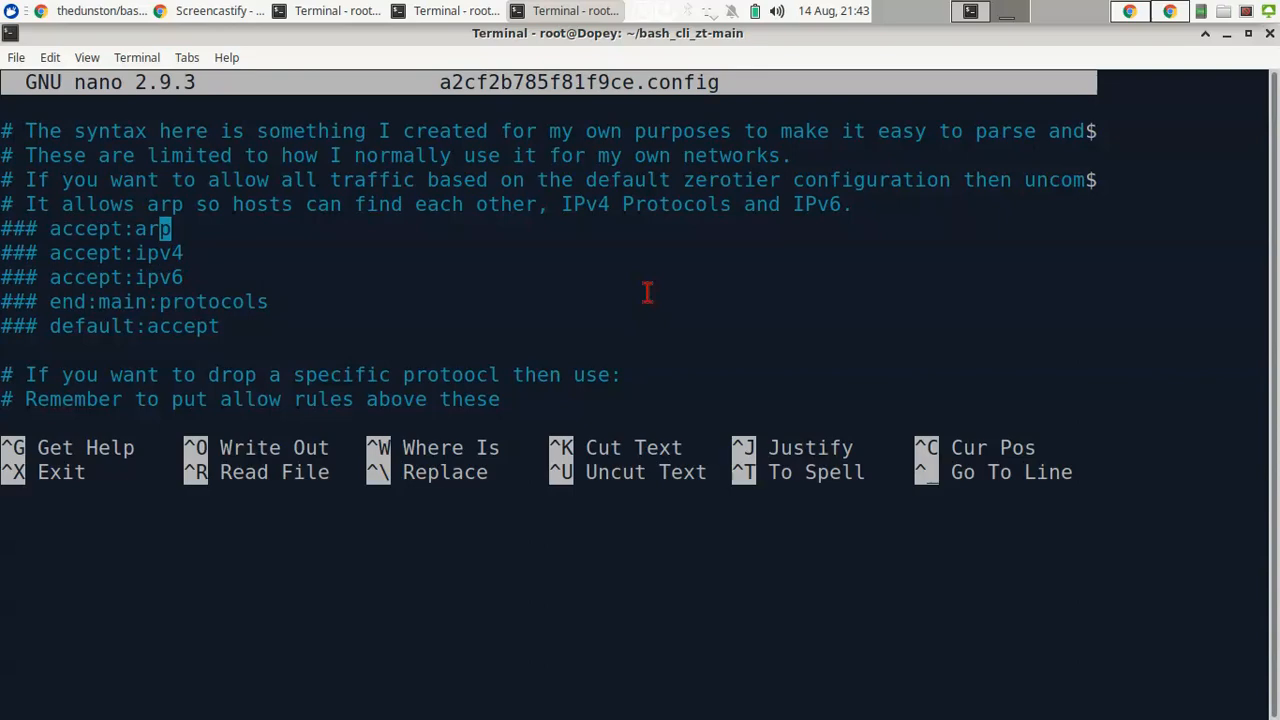
{"action": "key", "text": "ctrl+x"}
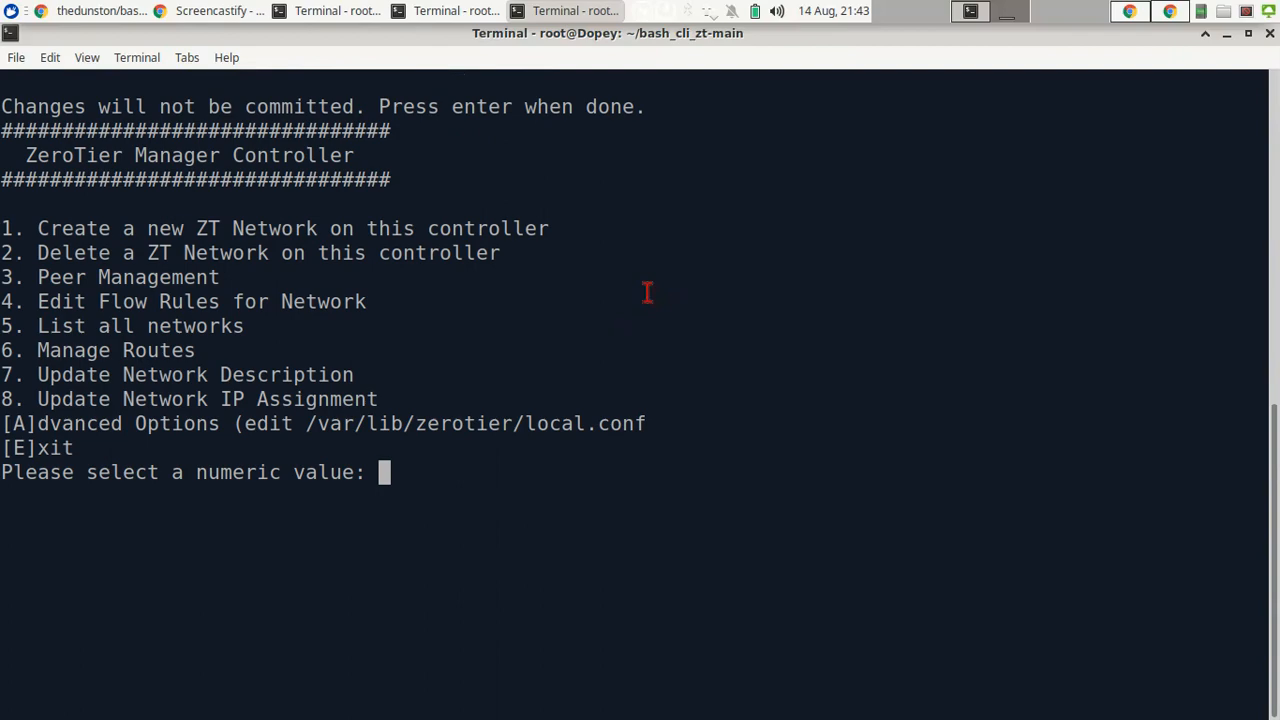
{"action": "mouse_move", "coordinate": [752, 11]}
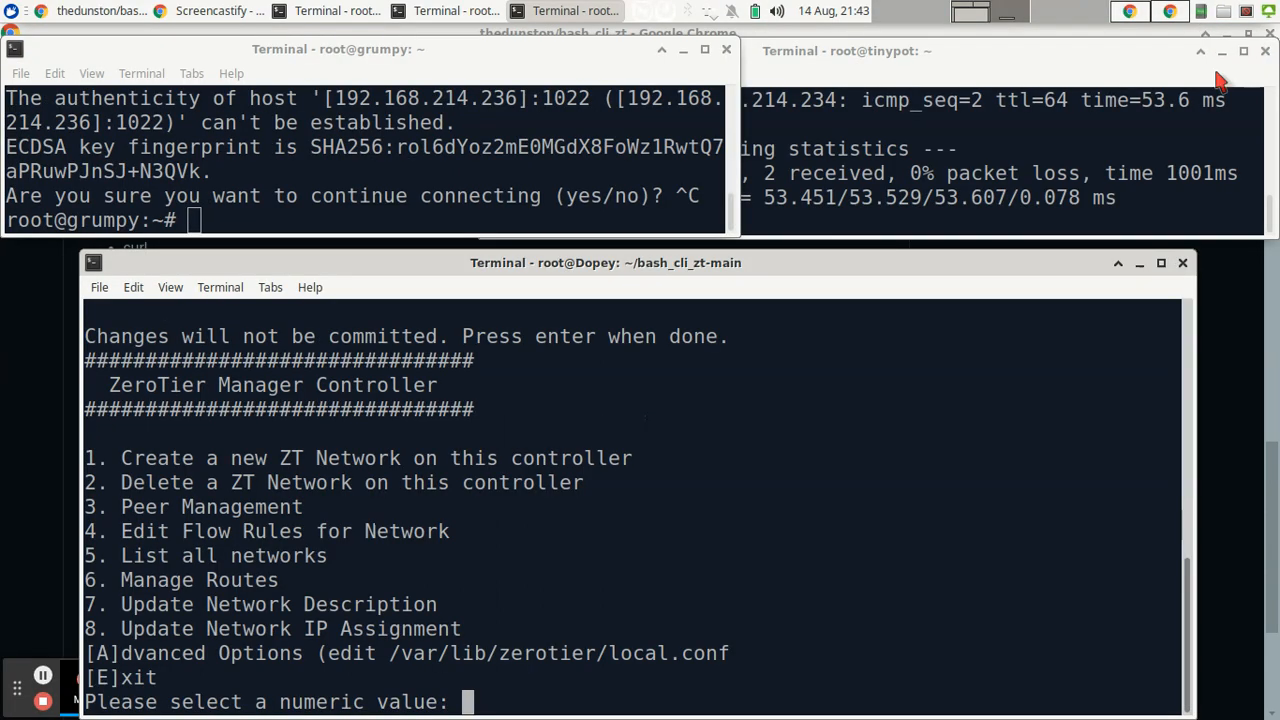
{"action": "mouse_move", "coordinate": [688, 537]}
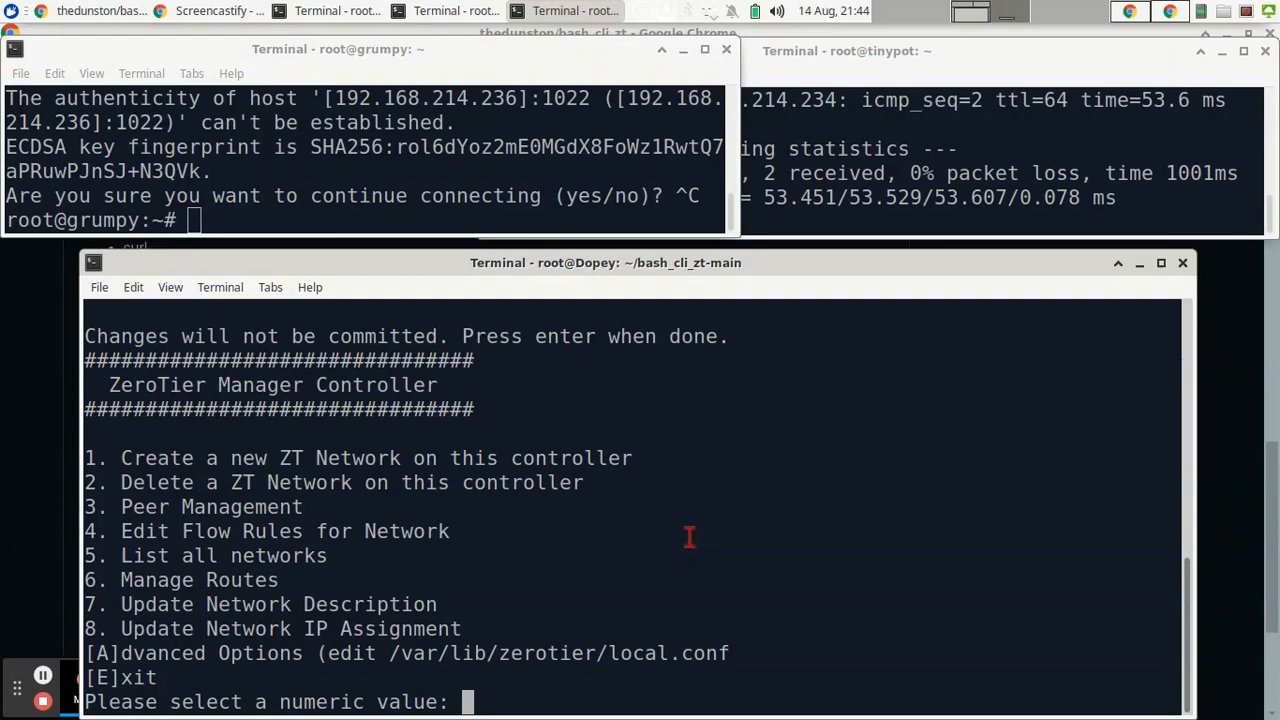
{"action": "mouse_move", "coordinate": [60, 383]}
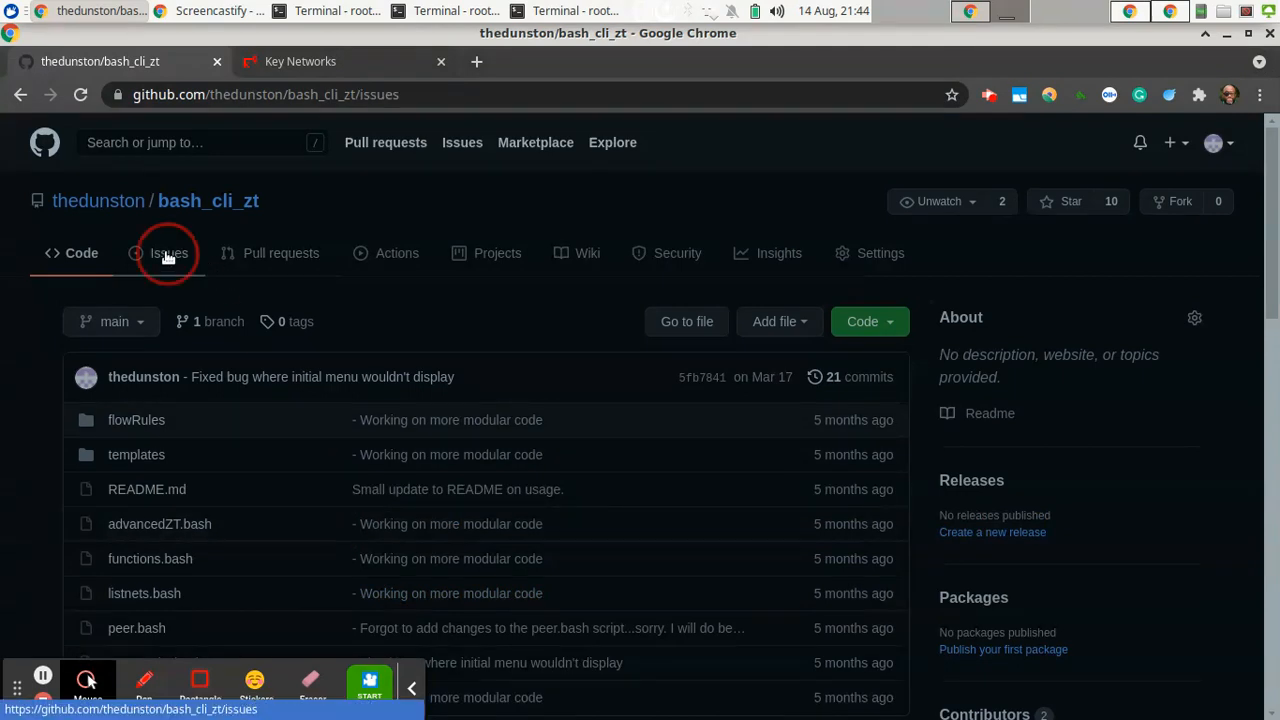
Step: Check bash_cli_zt's Issues page, return to the code page, and select the repository address
{"action": "left_click", "coordinate": [168, 252]}
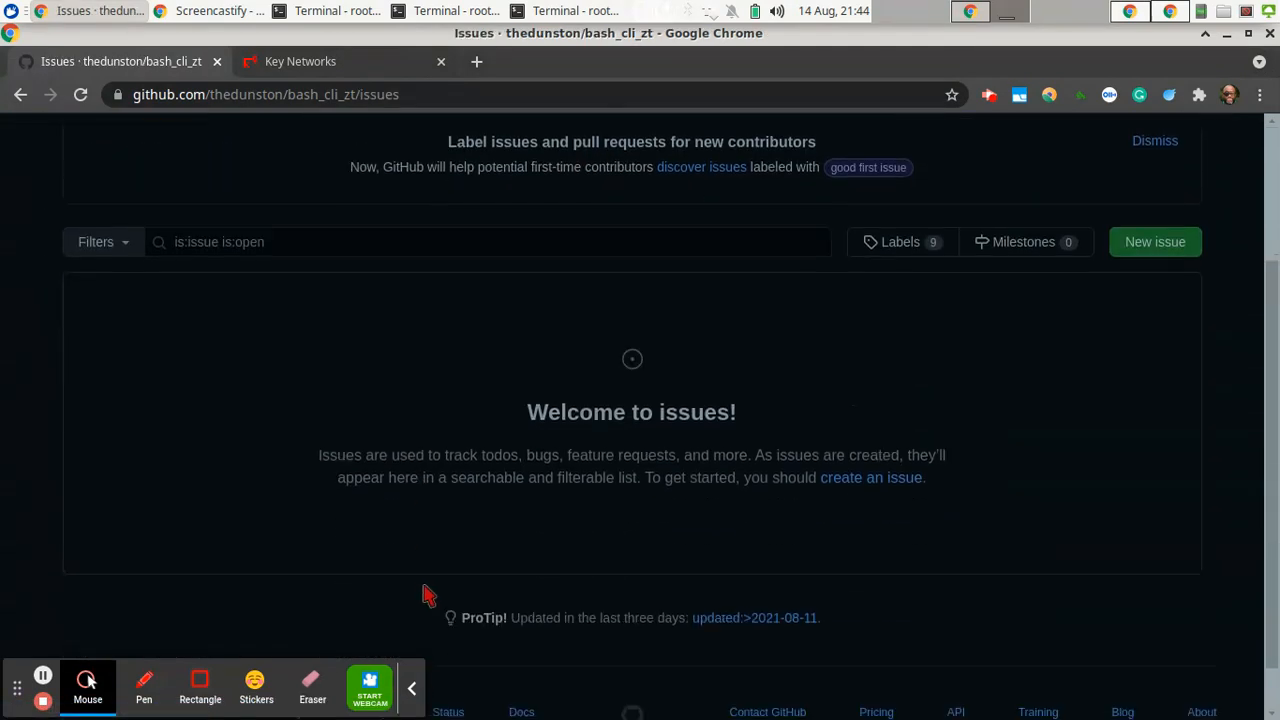
{"action": "scroll", "scroll_direction": "up", "scroll_amount": 3}
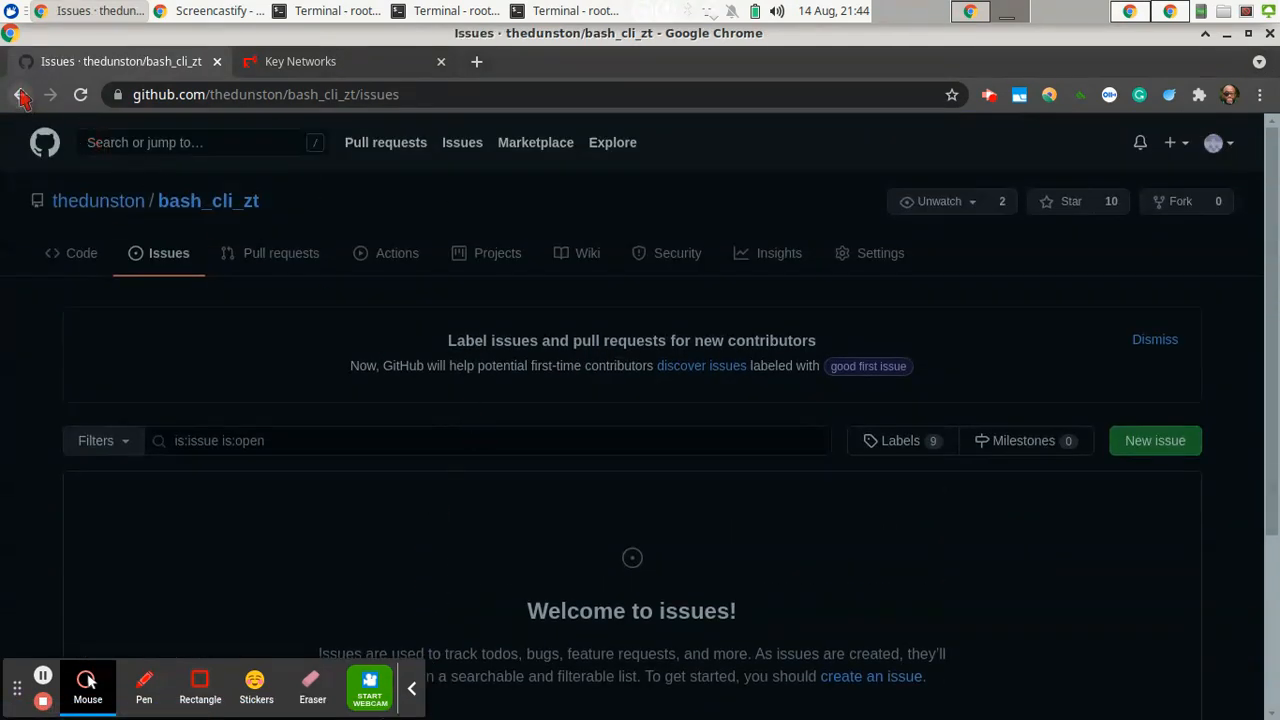
{"action": "left_click", "coordinate": [20, 94]}
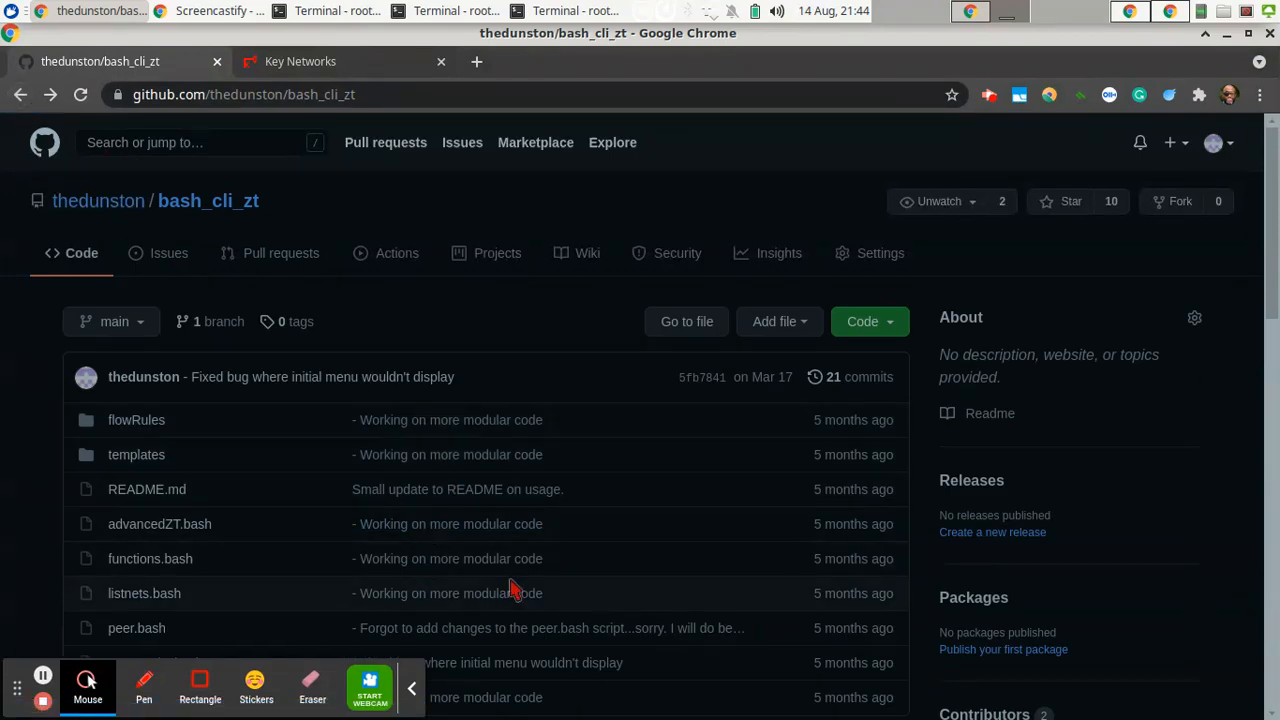
{"action": "mouse_move", "coordinate": [537, 349]}
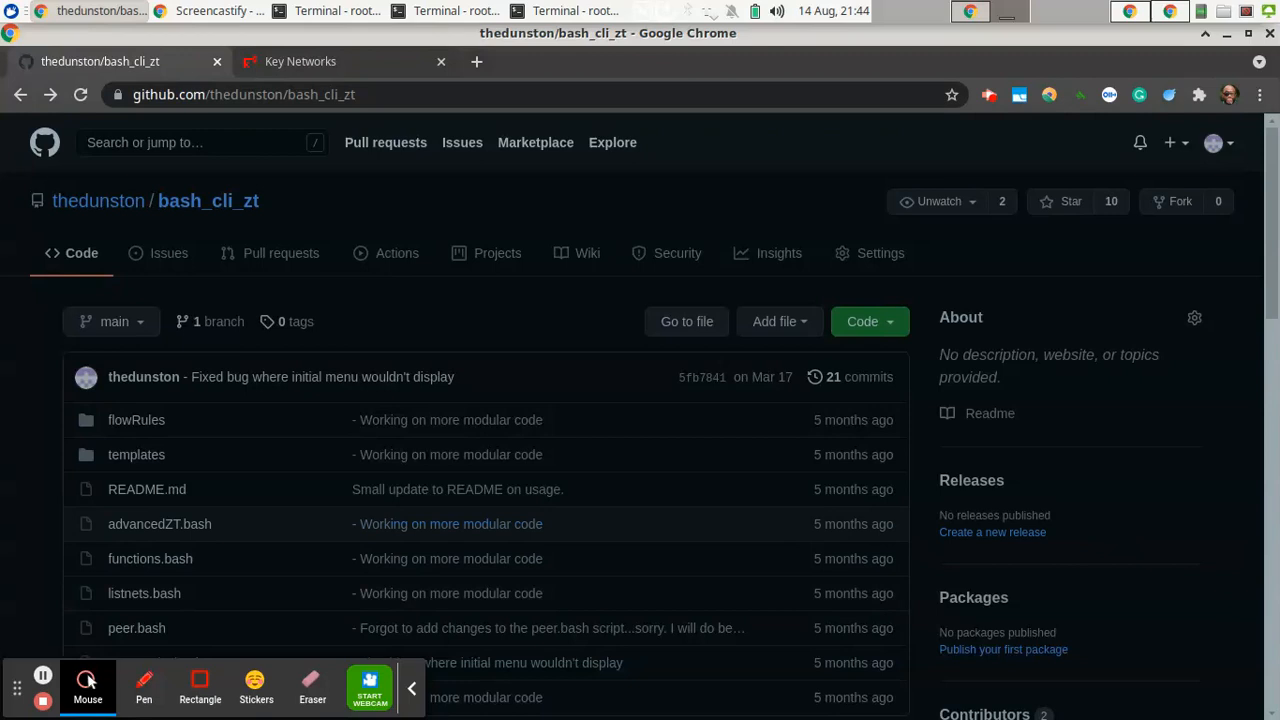
{"action": "left_click", "coordinate": [862, 321]}
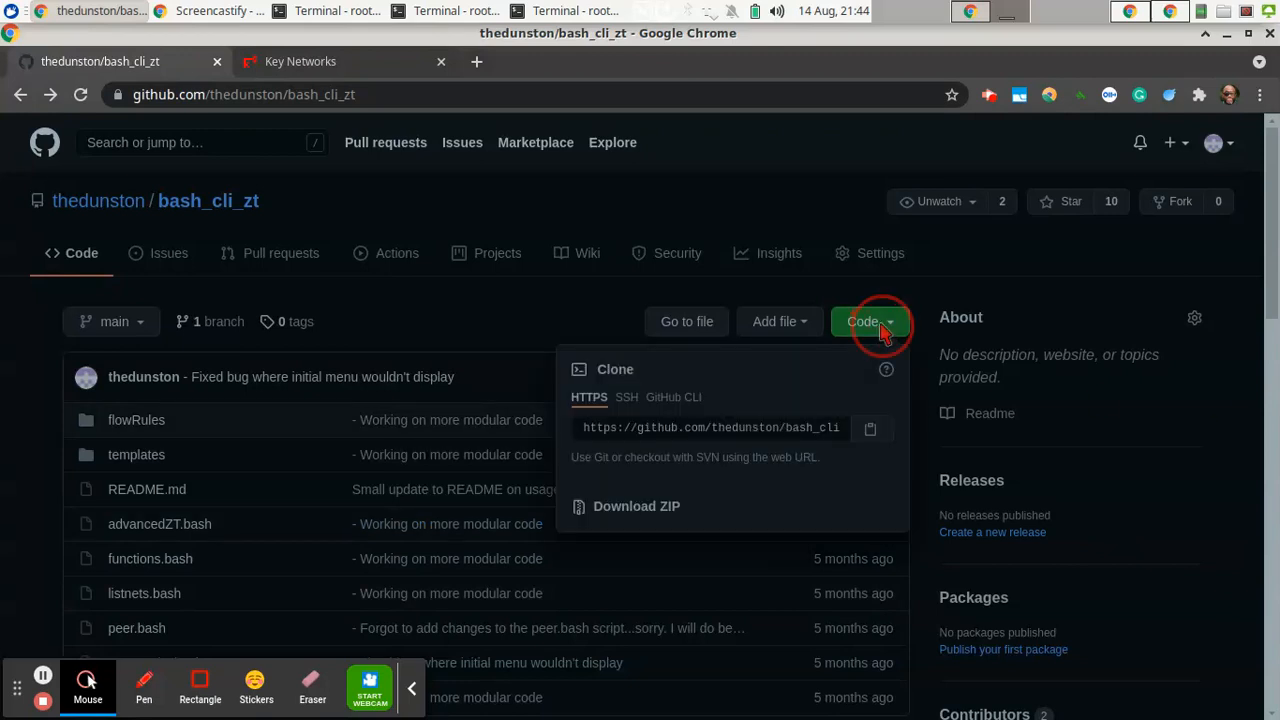
{"action": "left_click", "coordinate": [245, 94]}
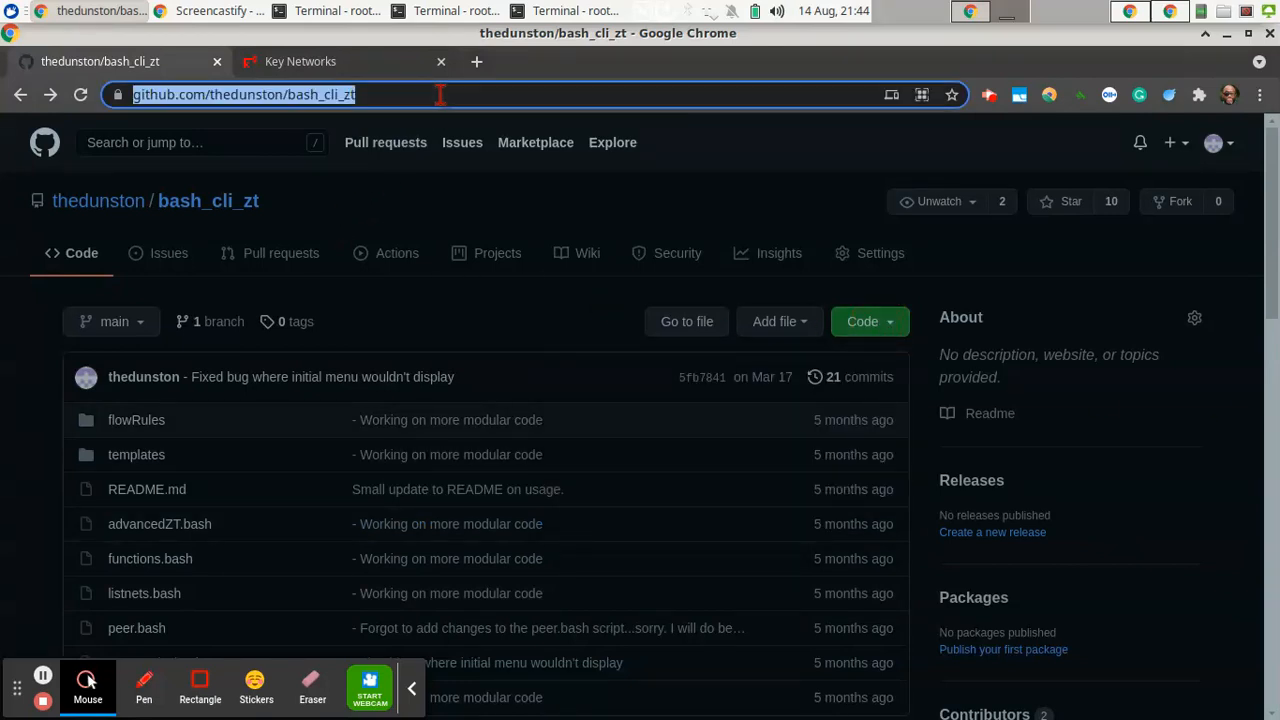